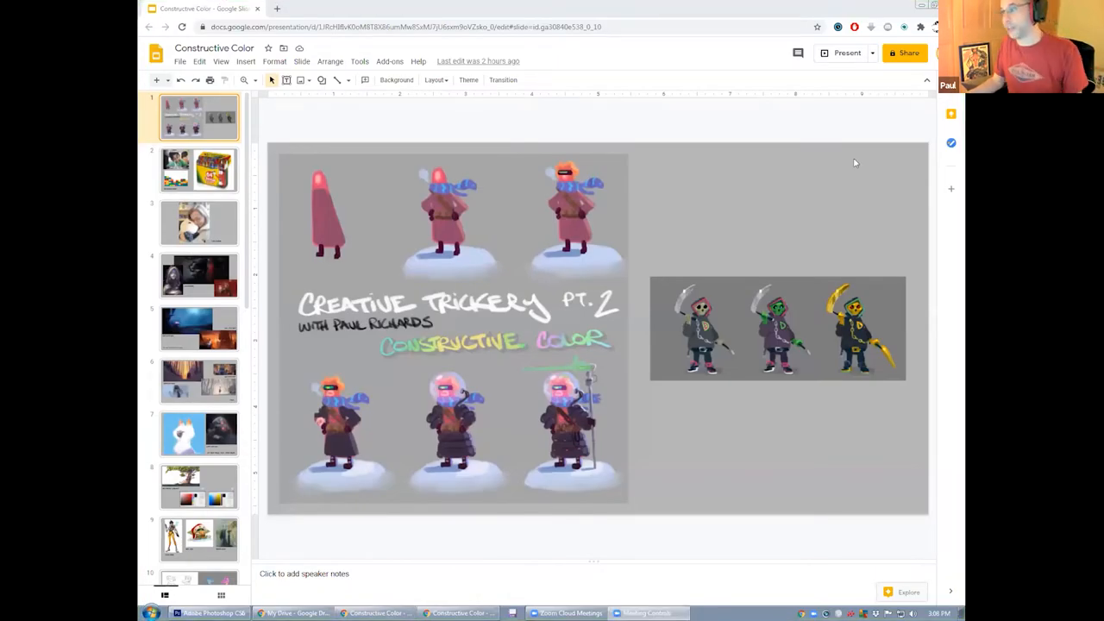
{"action": "mouse_move", "coordinate": [797, 95]}
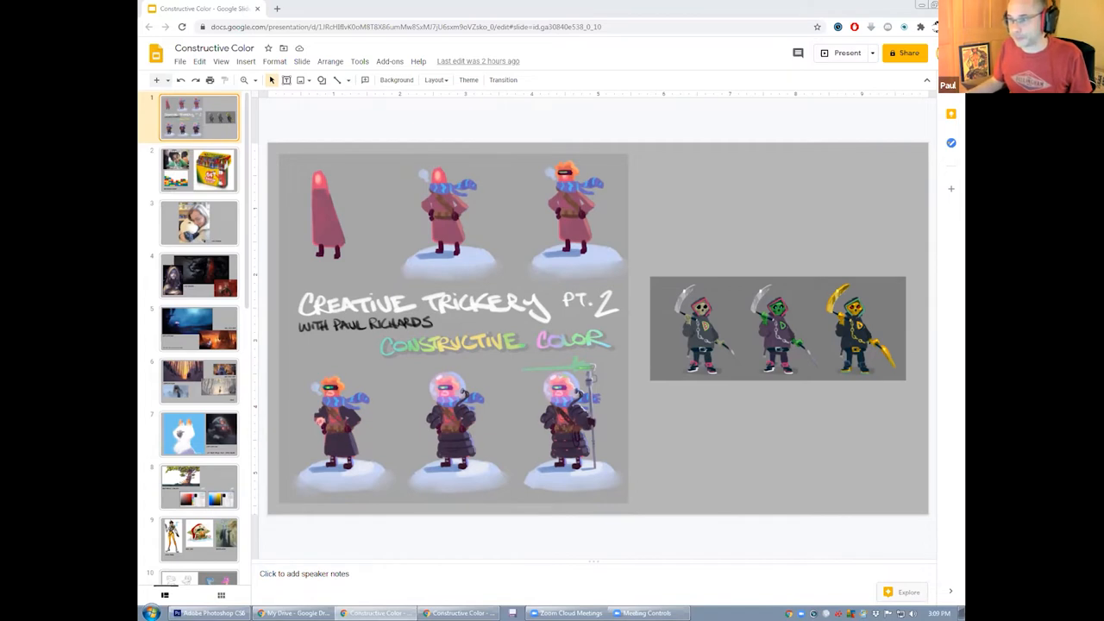
Step: Show slide 2 with the coloring meme, LEGO bricks and 64-crayon box
{"action": "left_click", "coordinate": [198, 171]}
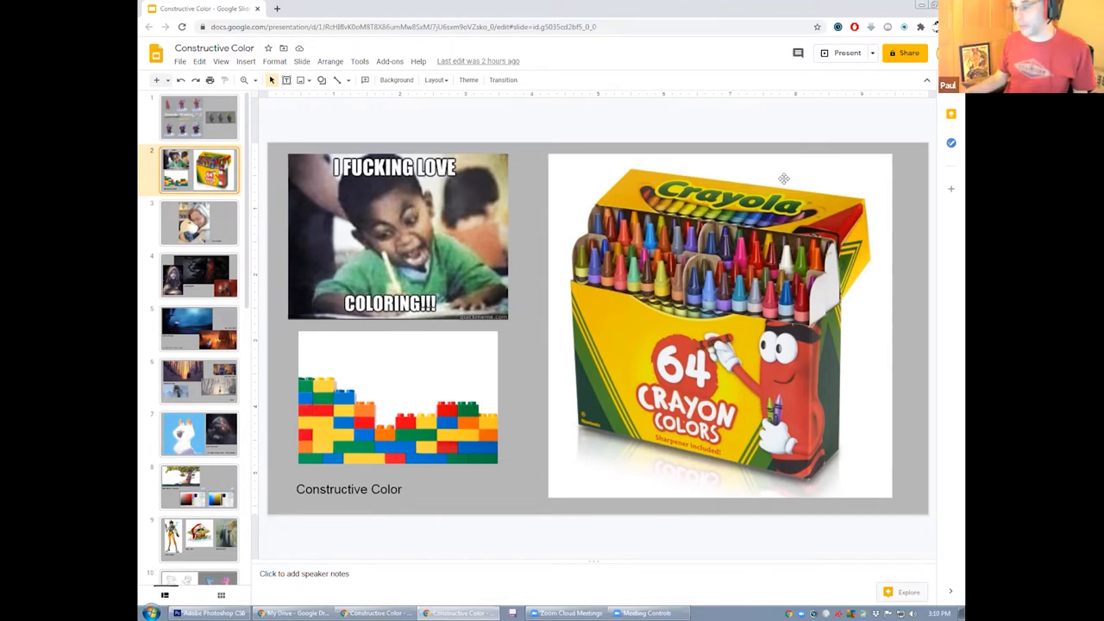
{"action": "mouse_move", "coordinate": [417, 431]}
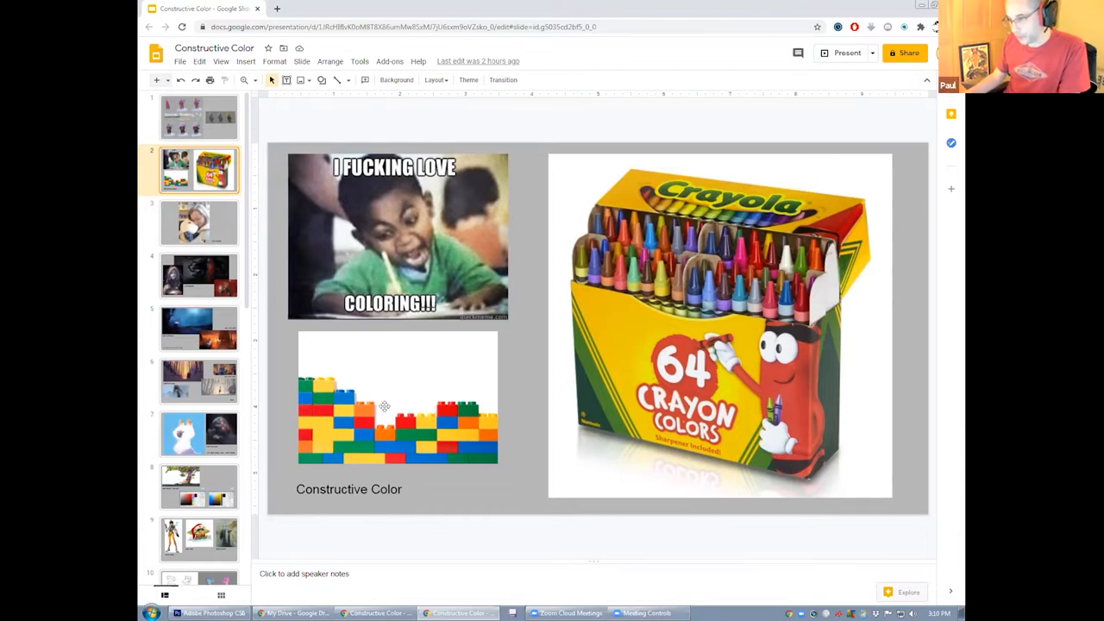
{"action": "mouse_move", "coordinate": [371, 407]}
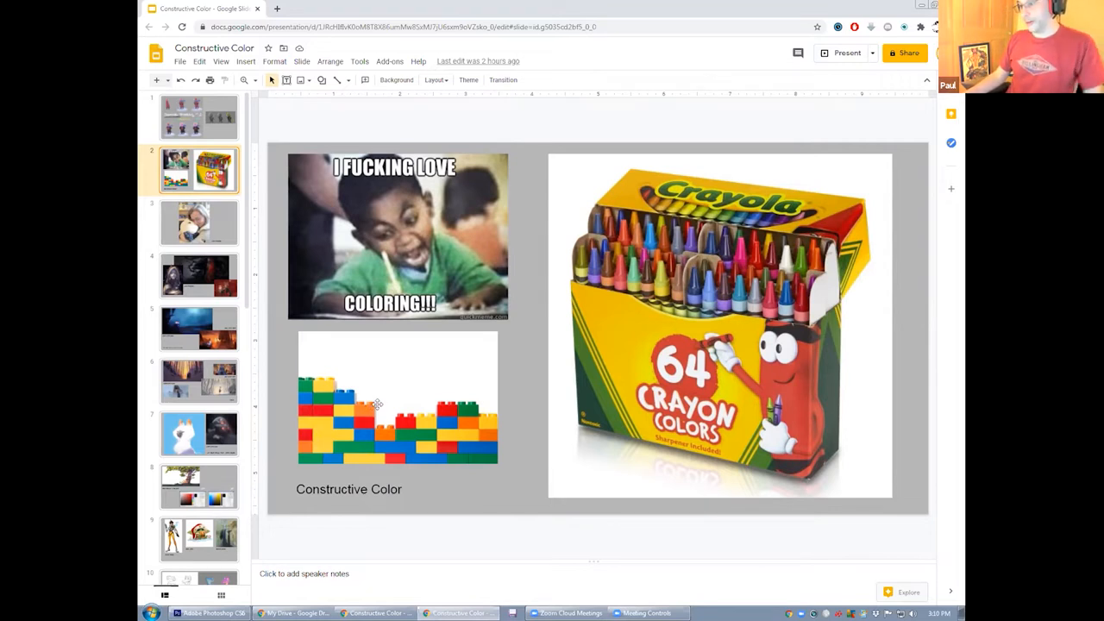
{"action": "mouse_move", "coordinate": [371, 411]}
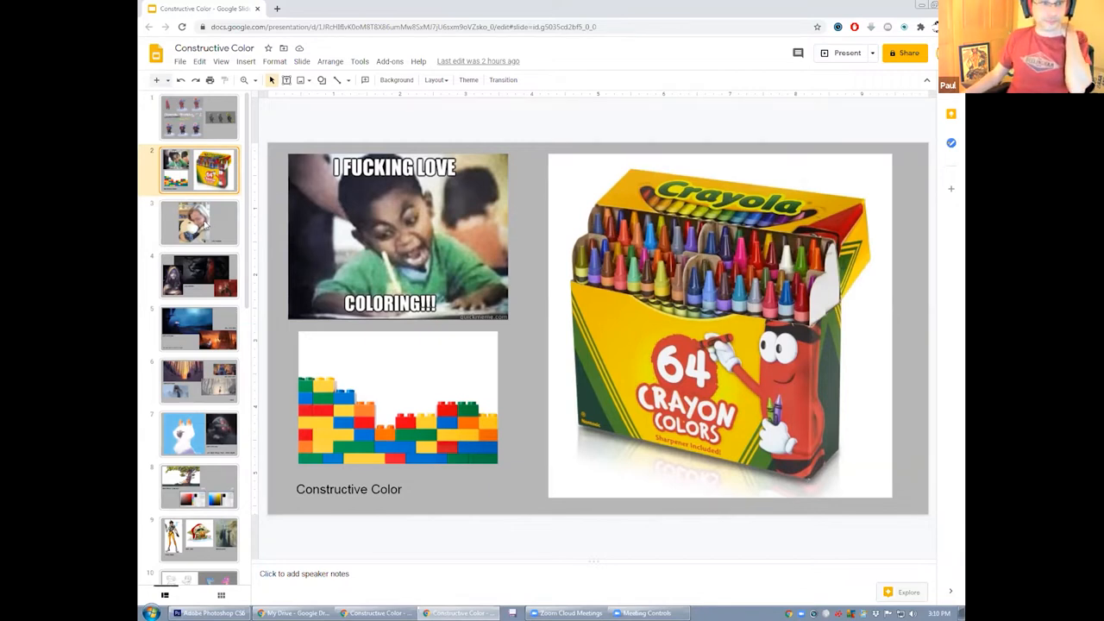
Step: Show slide 3, the photo of a woman hugging a plush toy
{"action": "left_click", "coordinate": [199, 223]}
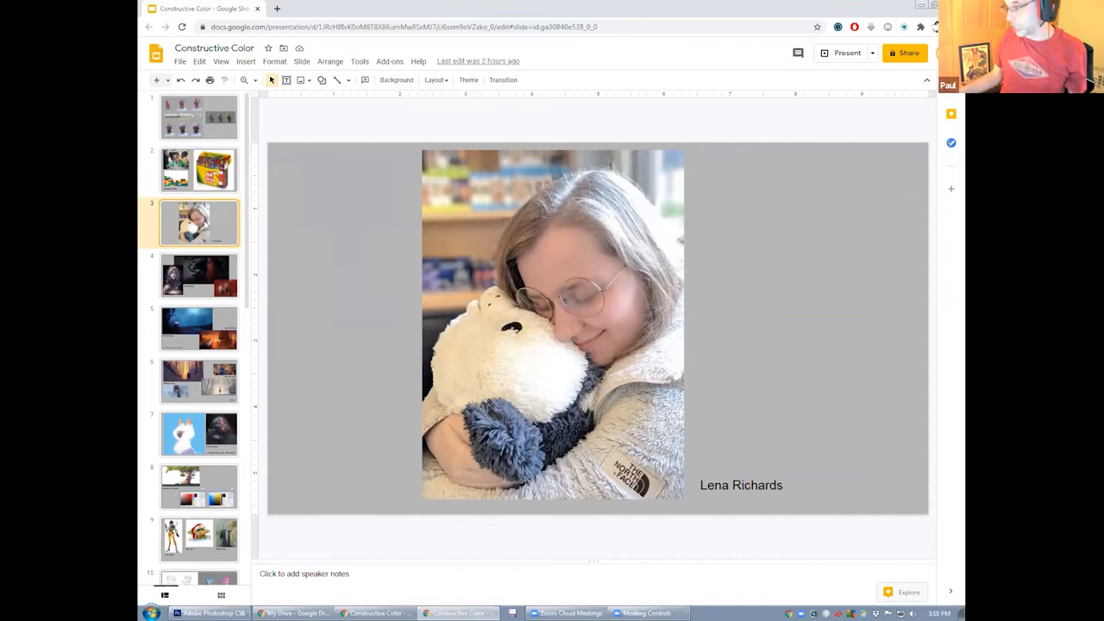
{"action": "mouse_move", "coordinate": [818, 259]}
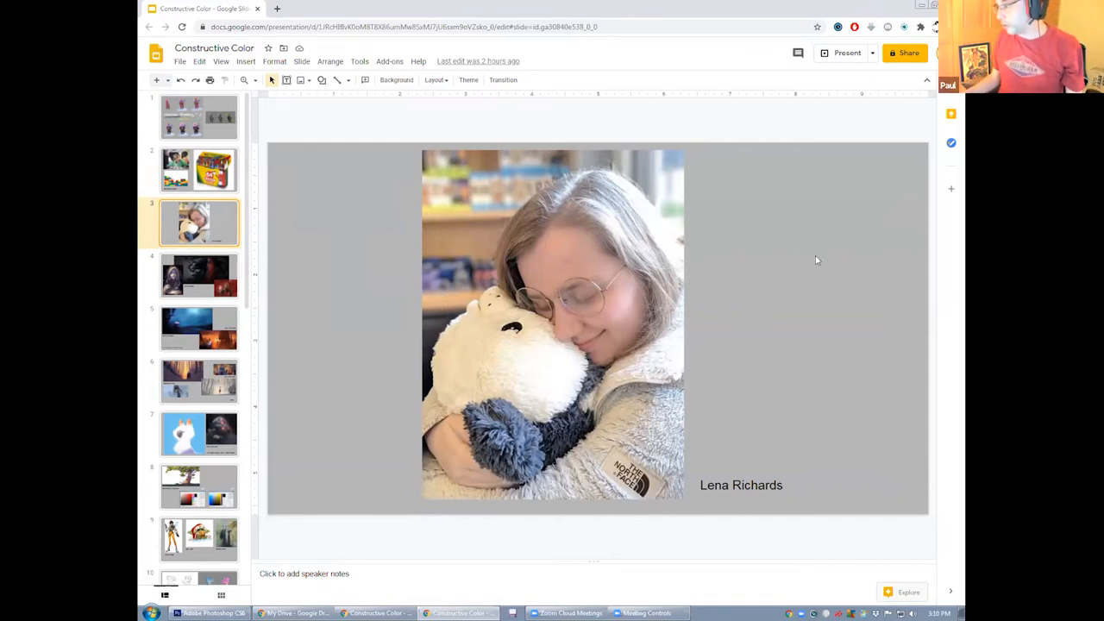
{"action": "mouse_move", "coordinate": [834, 255]}
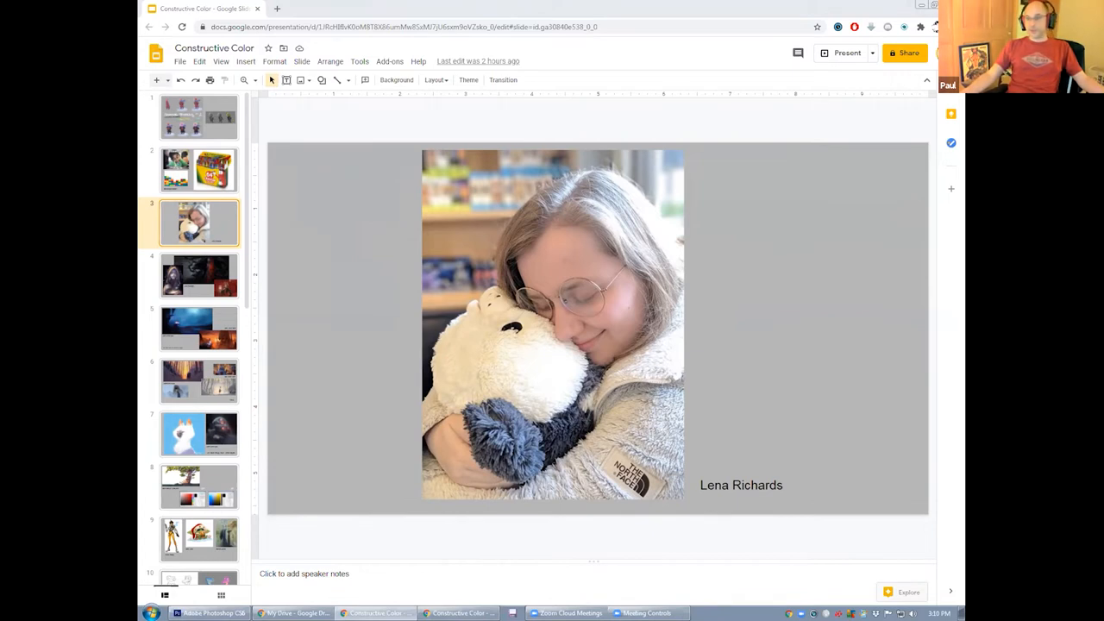
Step: Show slide 4, the collage of three dark fantasy character paintings
{"action": "left_click", "coordinate": [199, 274]}
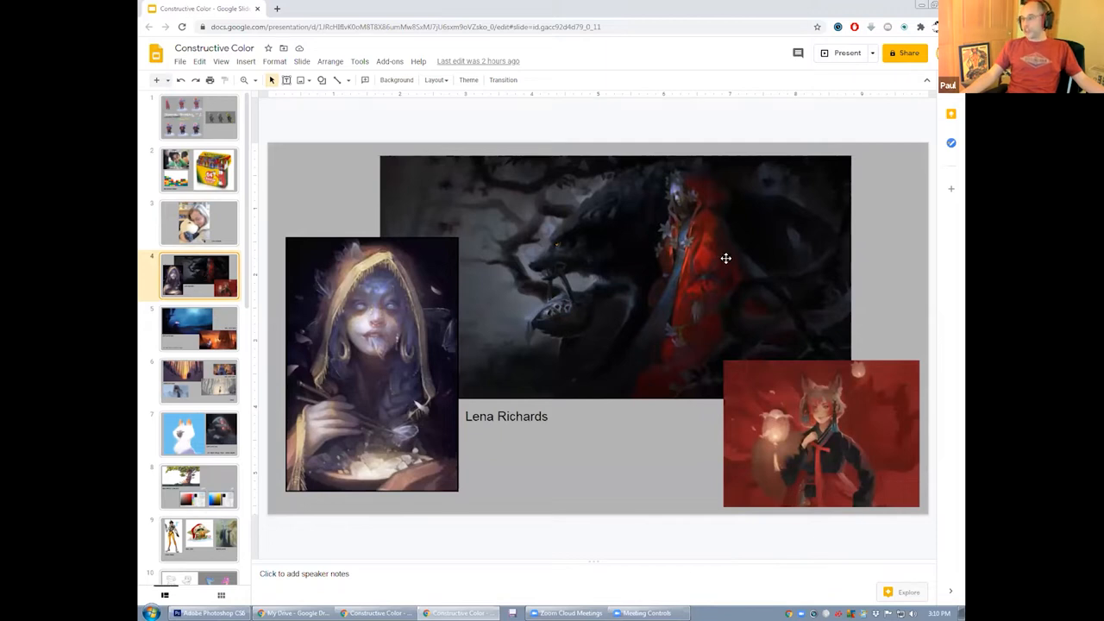
{"action": "mouse_move", "coordinate": [866, 265]}
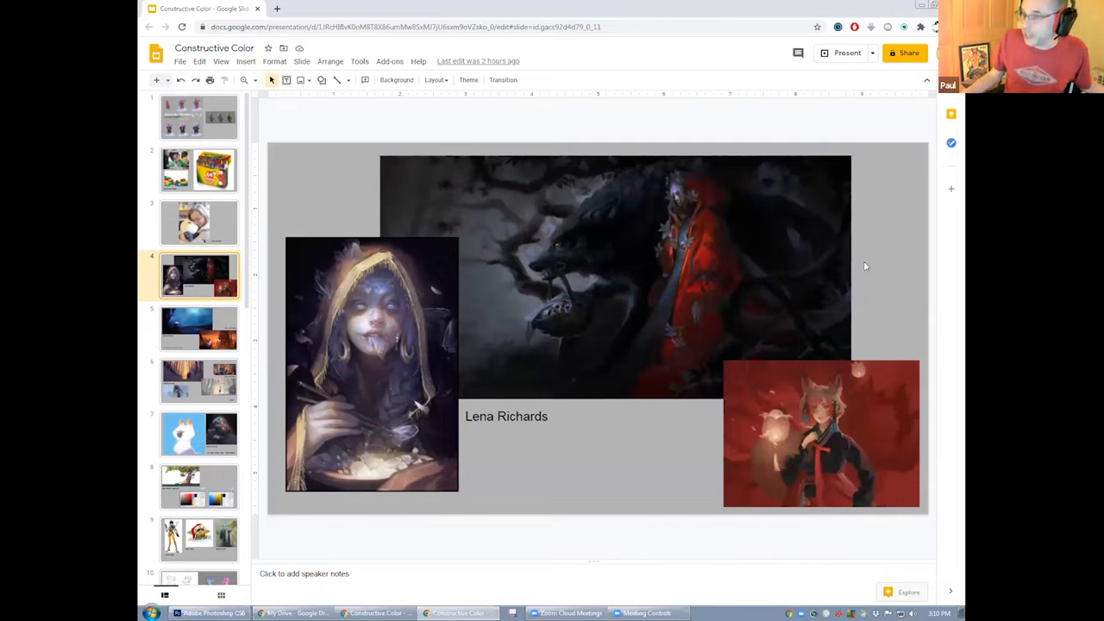
{"action": "mouse_move", "coordinate": [792, 216]}
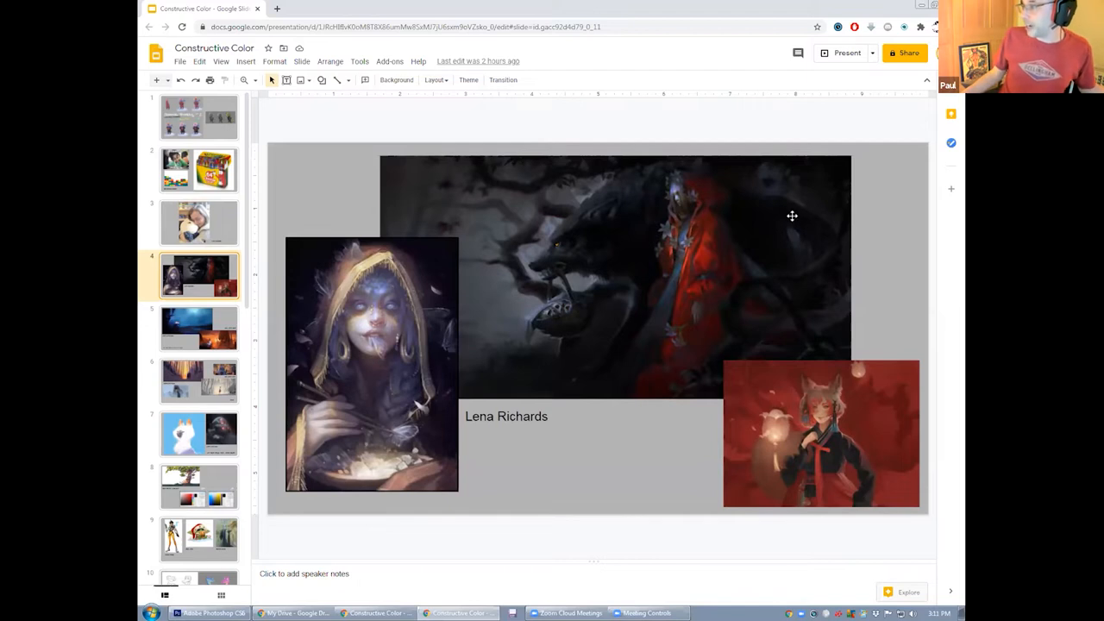
{"action": "mouse_move", "coordinate": [692, 317]}
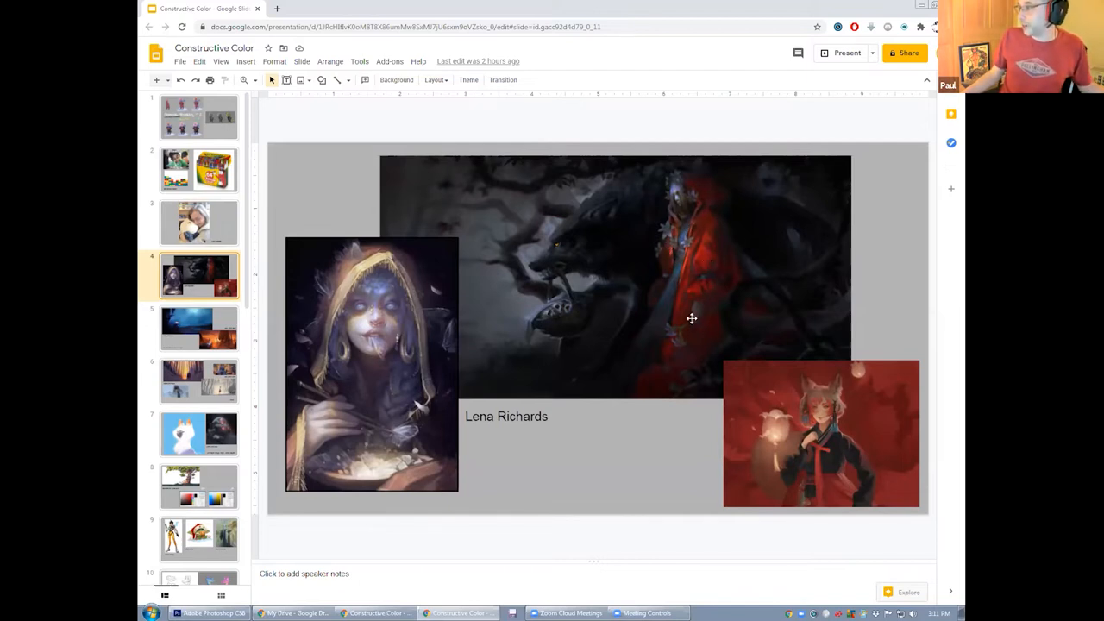
{"action": "mouse_move", "coordinate": [569, 266]}
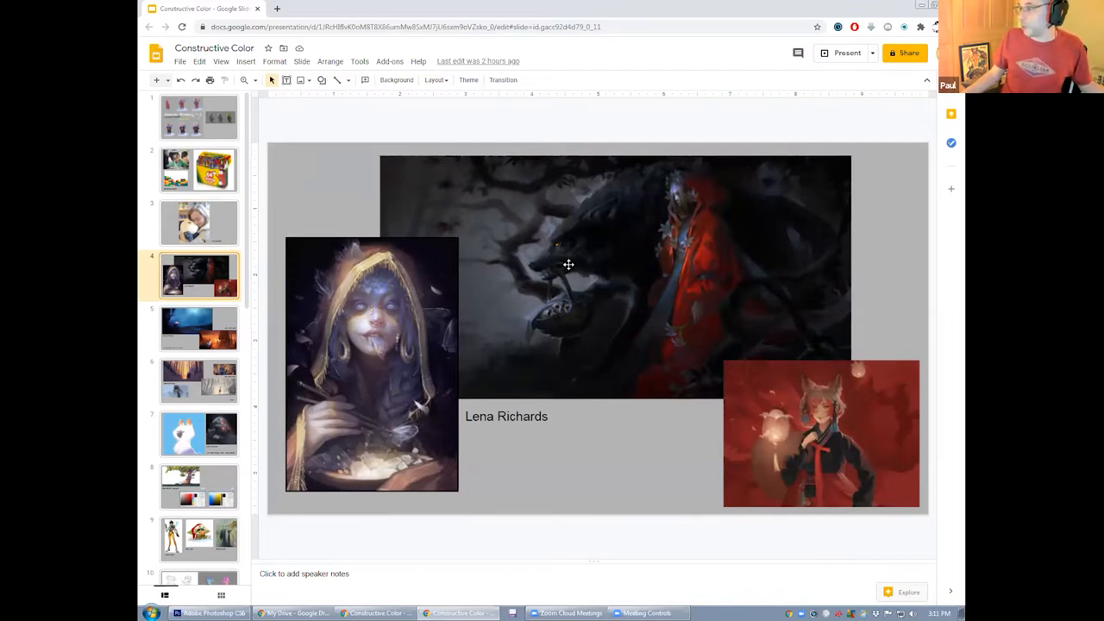
{"action": "mouse_move", "coordinate": [535, 337]}
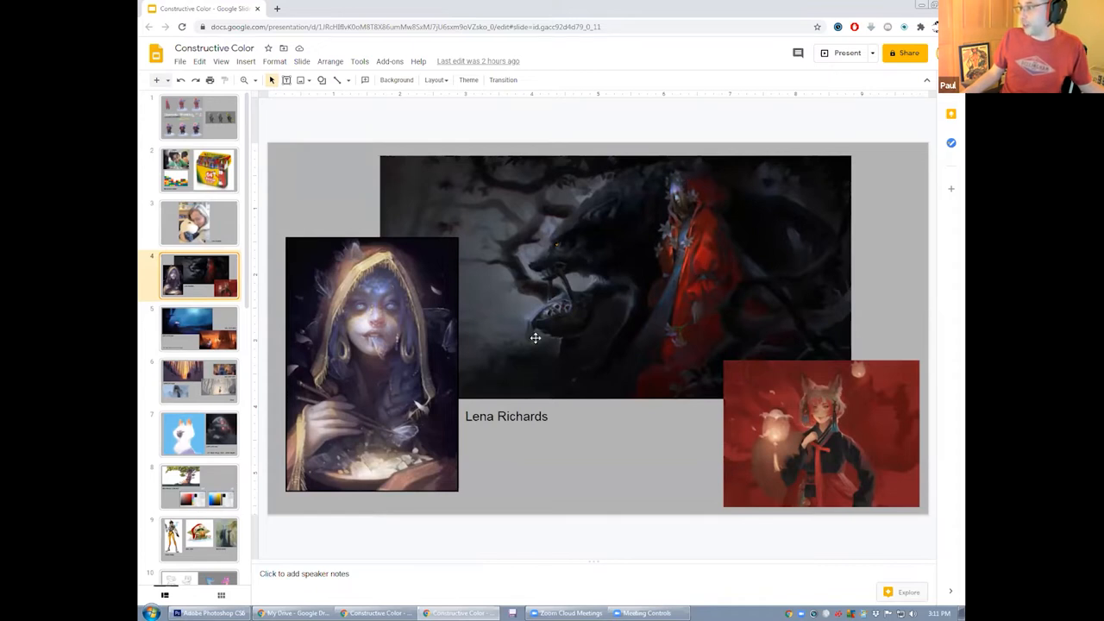
{"action": "mouse_move", "coordinate": [746, 176]}
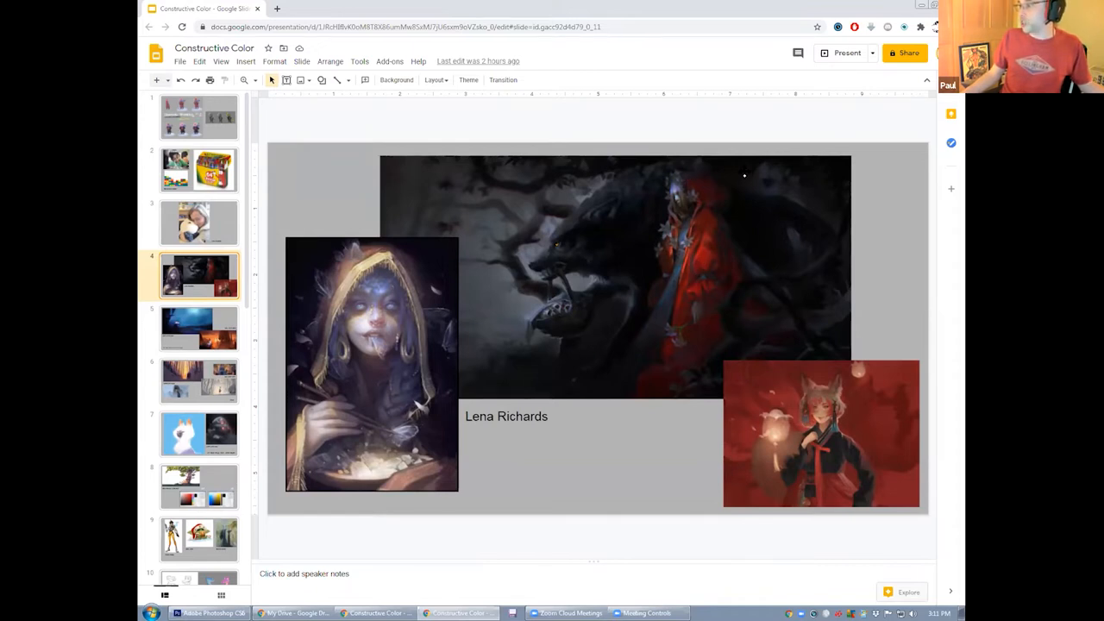
{"action": "mouse_move", "coordinate": [807, 324]}
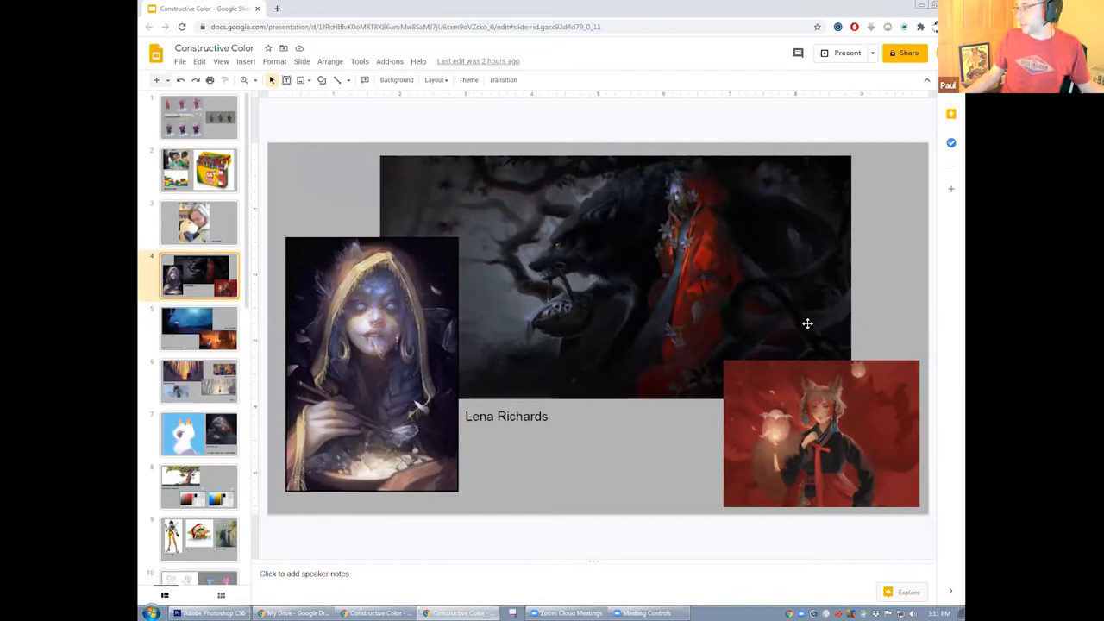
{"action": "mouse_move", "coordinate": [839, 432]}
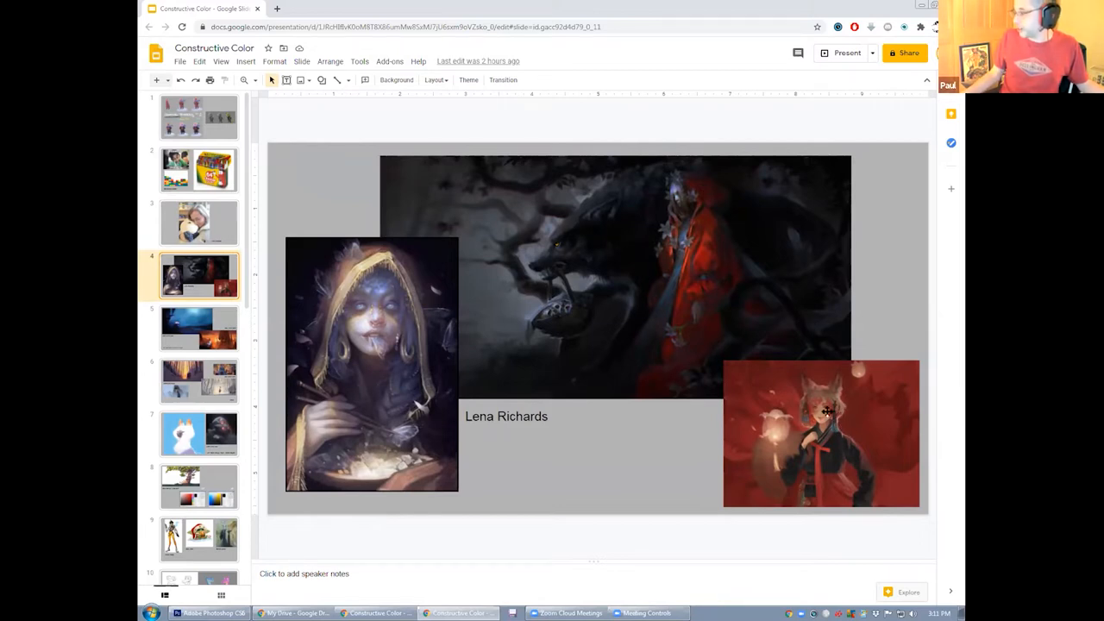
{"action": "mouse_move", "coordinate": [811, 431]}
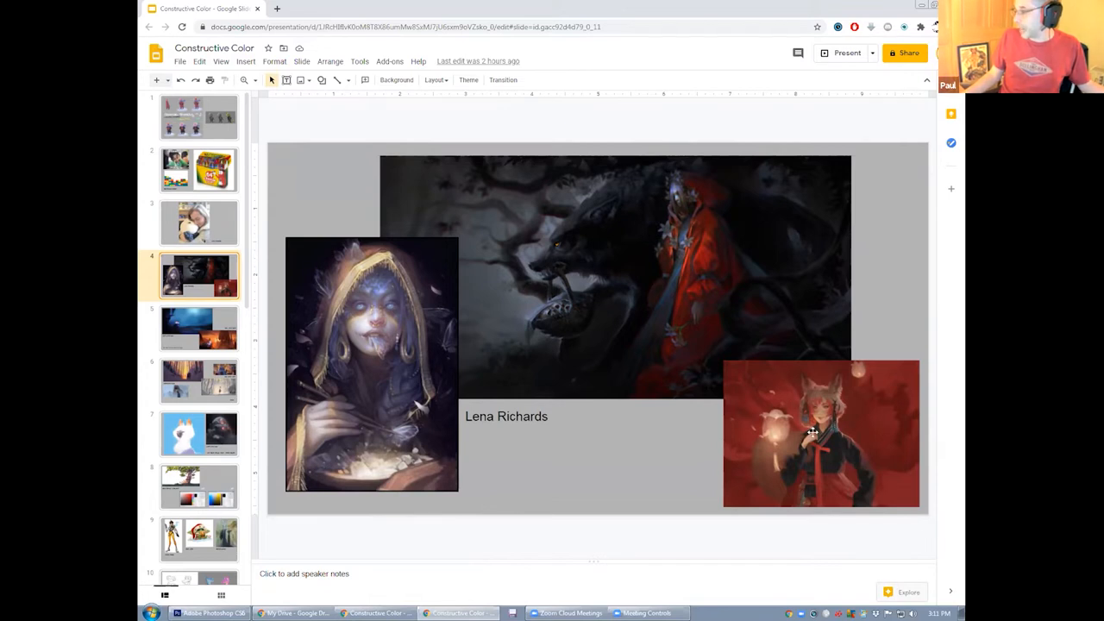
{"action": "mouse_move", "coordinate": [873, 424]}
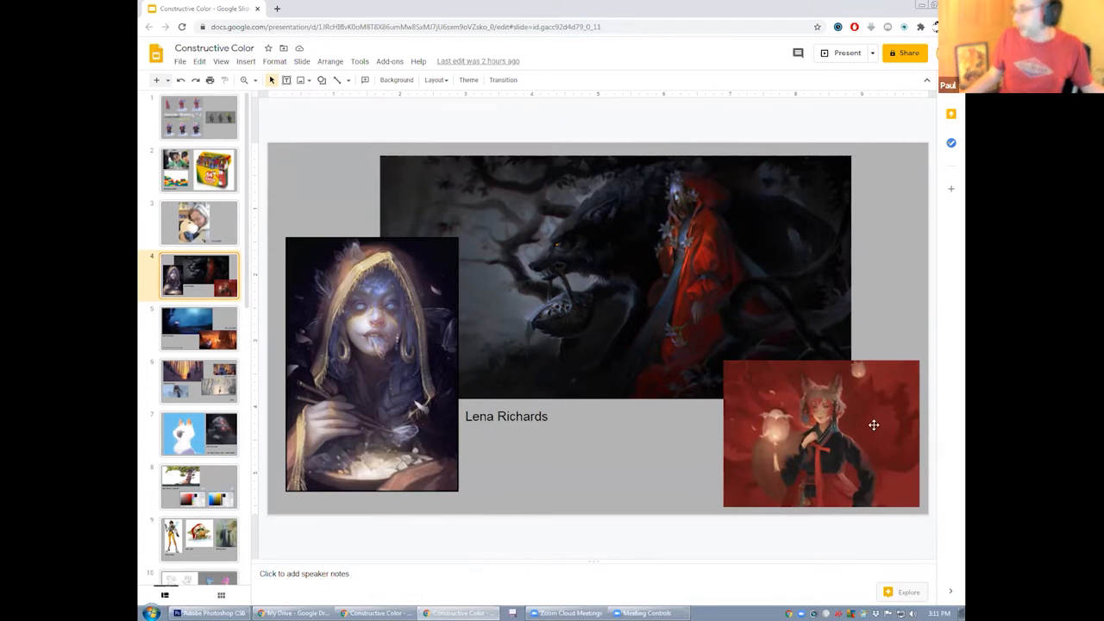
{"action": "mouse_move", "coordinate": [859, 384]}
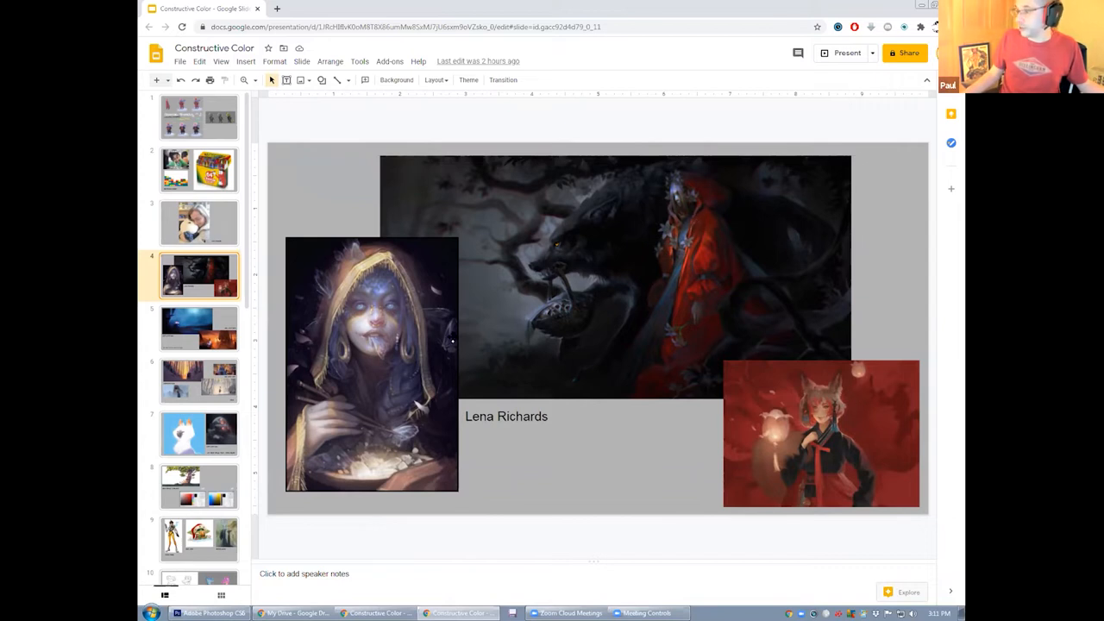
{"action": "mouse_move", "coordinate": [394, 304]}
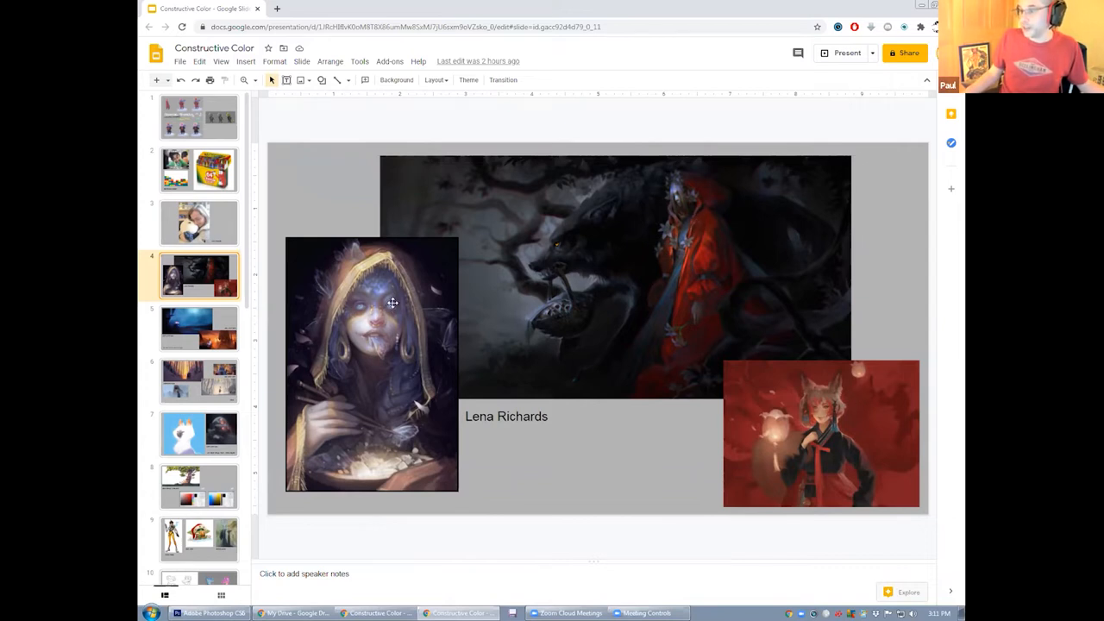
{"action": "mouse_move", "coordinate": [387, 251]}
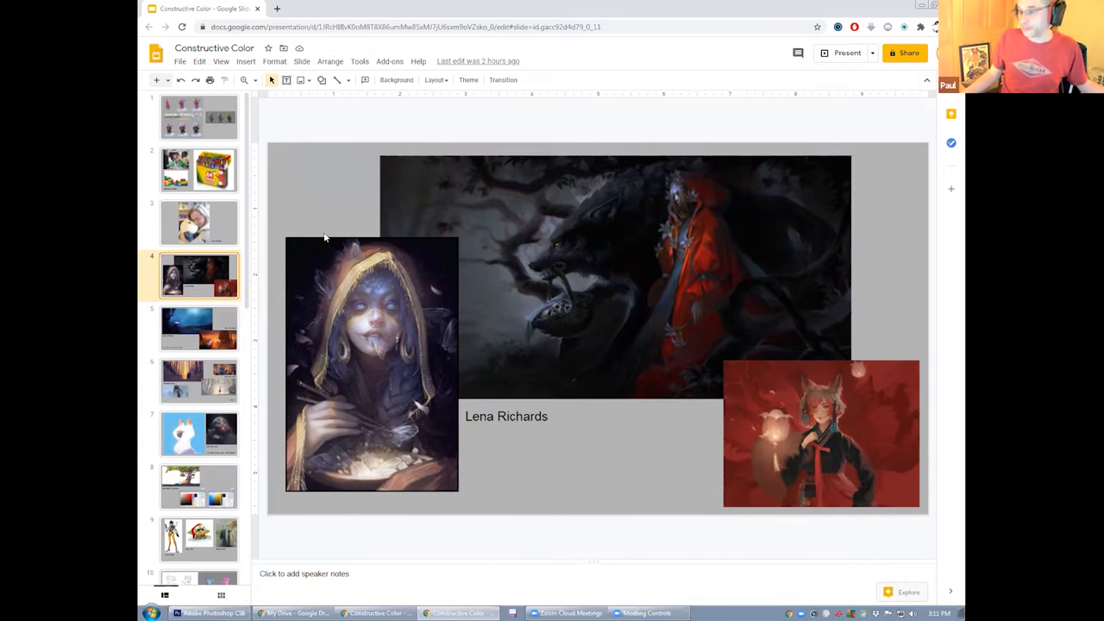
Step: Show slide 5, the Ori and the Will of the Wisps warm-within-cool comparison
{"action": "left_click", "coordinate": [198, 327]}
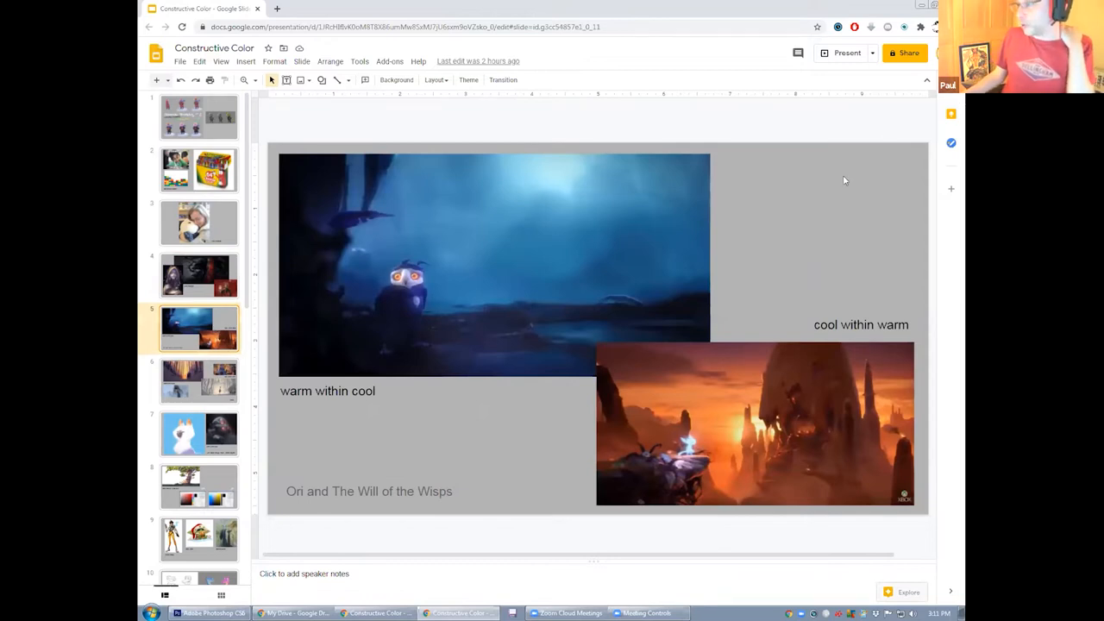
{"action": "mouse_move", "coordinate": [834, 184]}
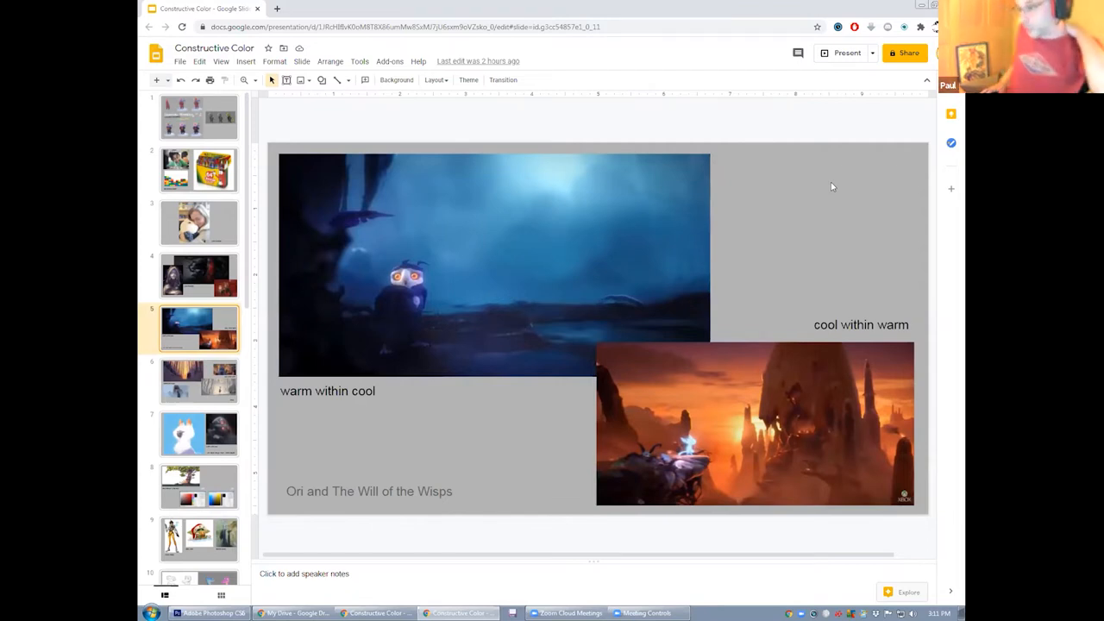
{"action": "mouse_move", "coordinate": [389, 304]}
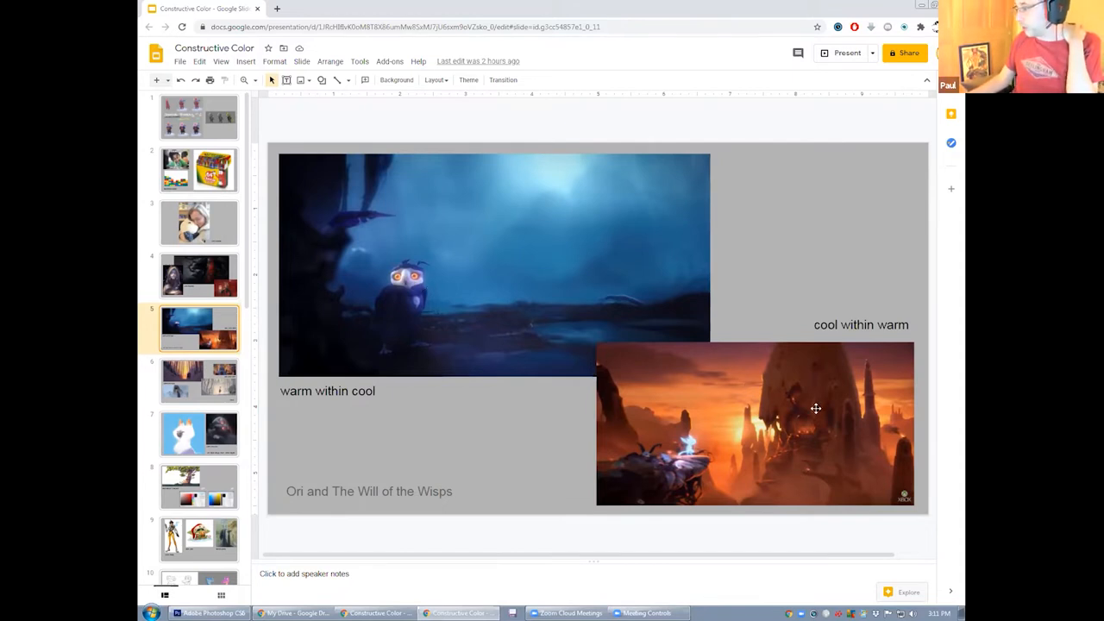
{"action": "mouse_move", "coordinate": [687, 432]}
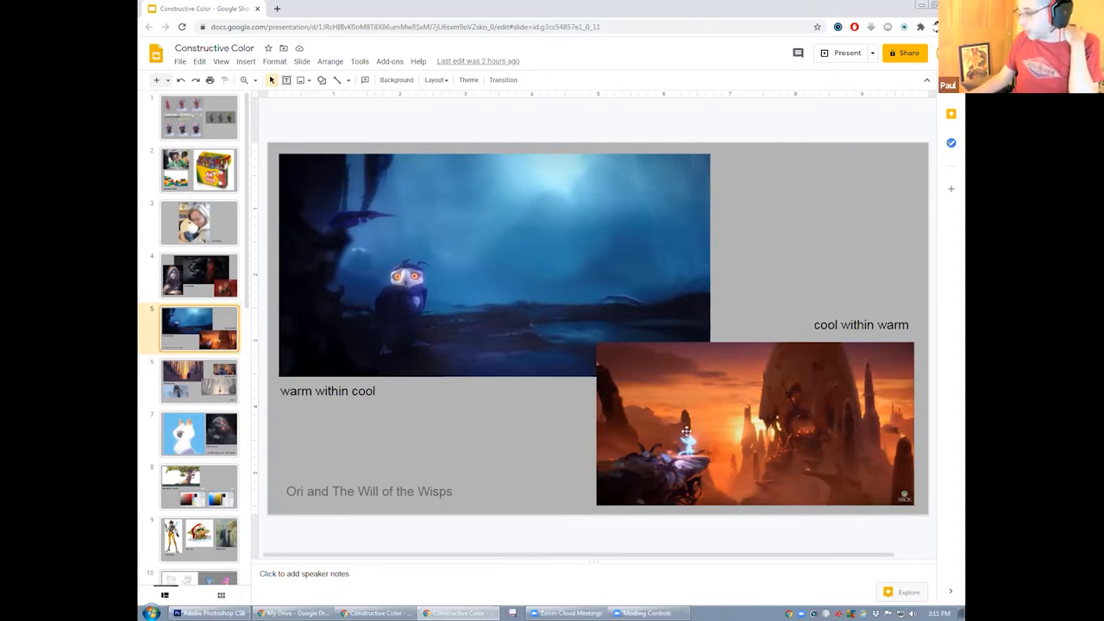
{"action": "mouse_move", "coordinate": [628, 445]}
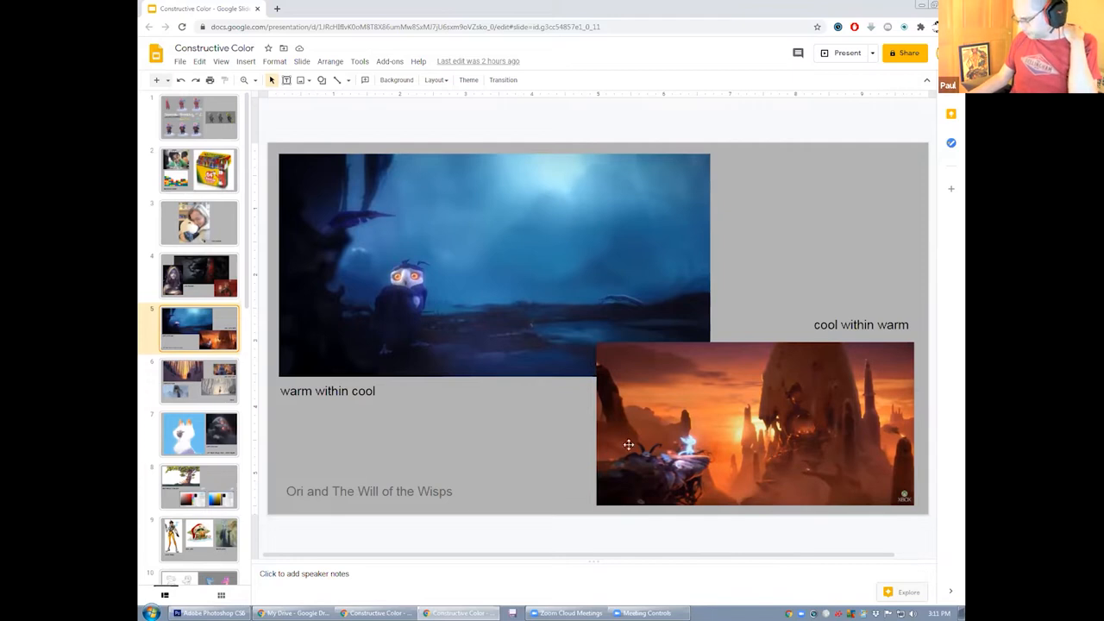
Step: Show slide 6, the Klaus stills labeled warm within cool and cool within warm
{"action": "left_click", "coordinate": [198, 381]}
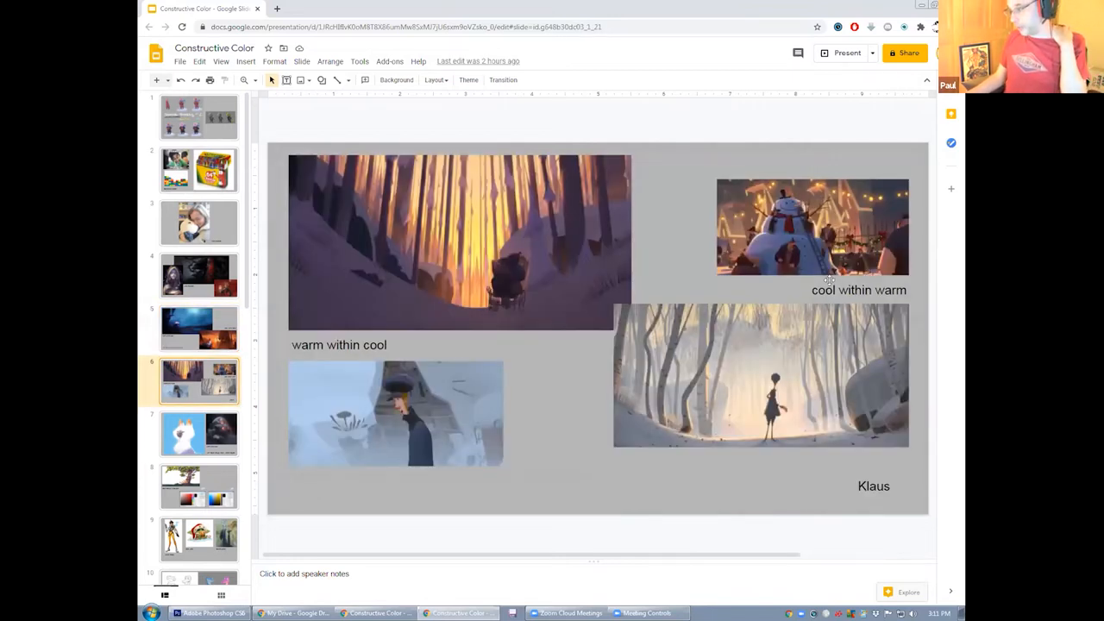
{"action": "mouse_move", "coordinate": [839, 266]}
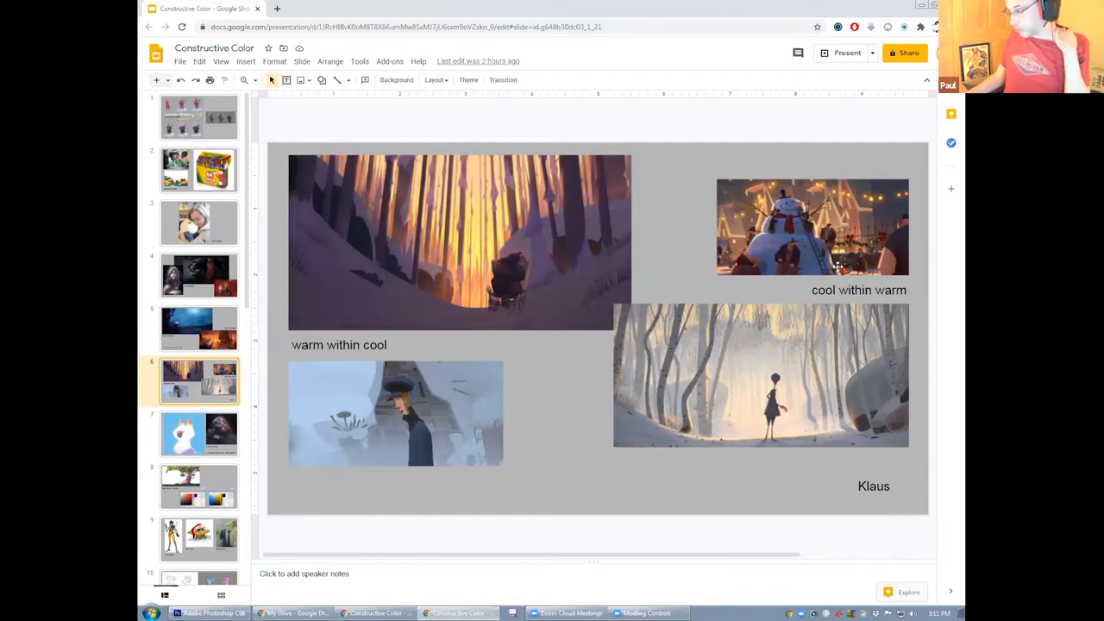
{"action": "mouse_move", "coordinate": [829, 279]}
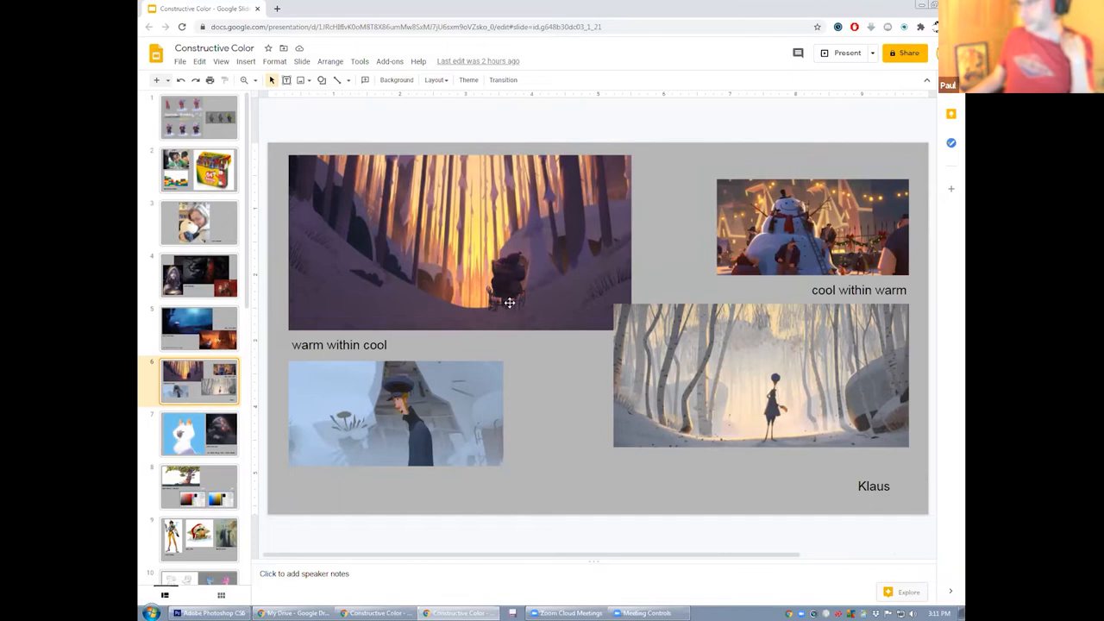
{"action": "mouse_move", "coordinate": [497, 308]}
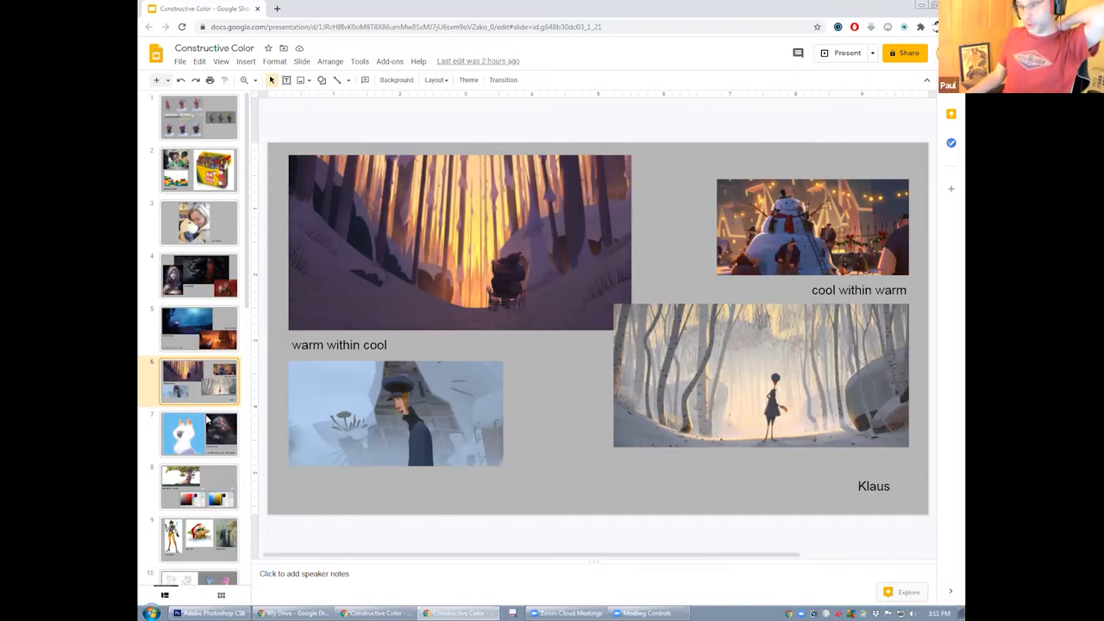
Step: Show the cat and armored-figure slide, then slide 8, Kalen Chock's LAB color painting
{"action": "left_click", "coordinate": [198, 434]}
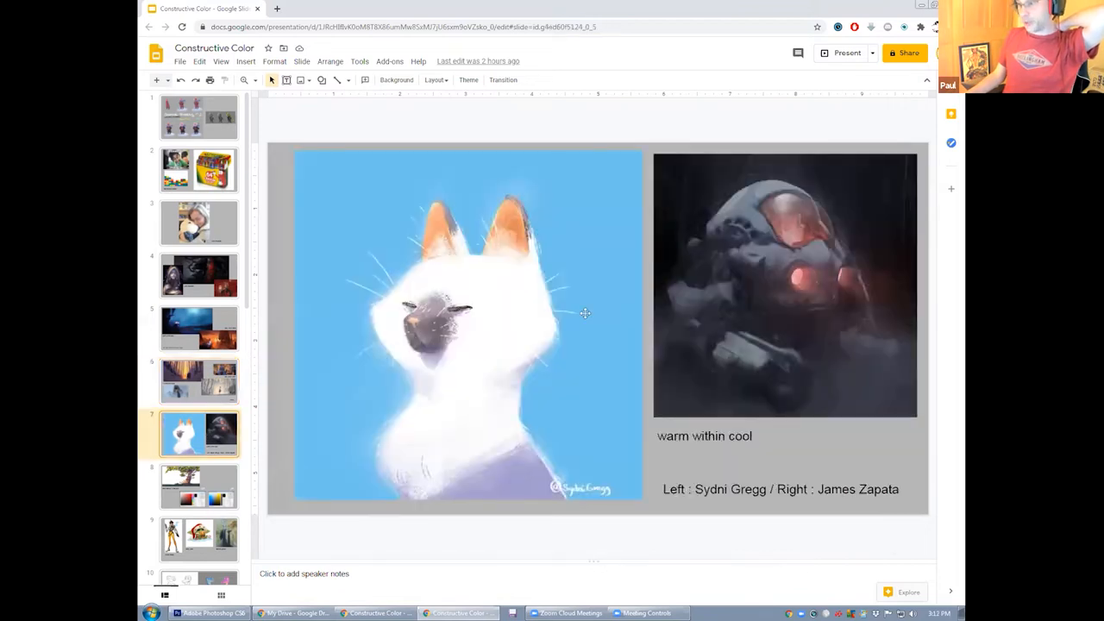
{"action": "mouse_move", "coordinate": [704, 269]}
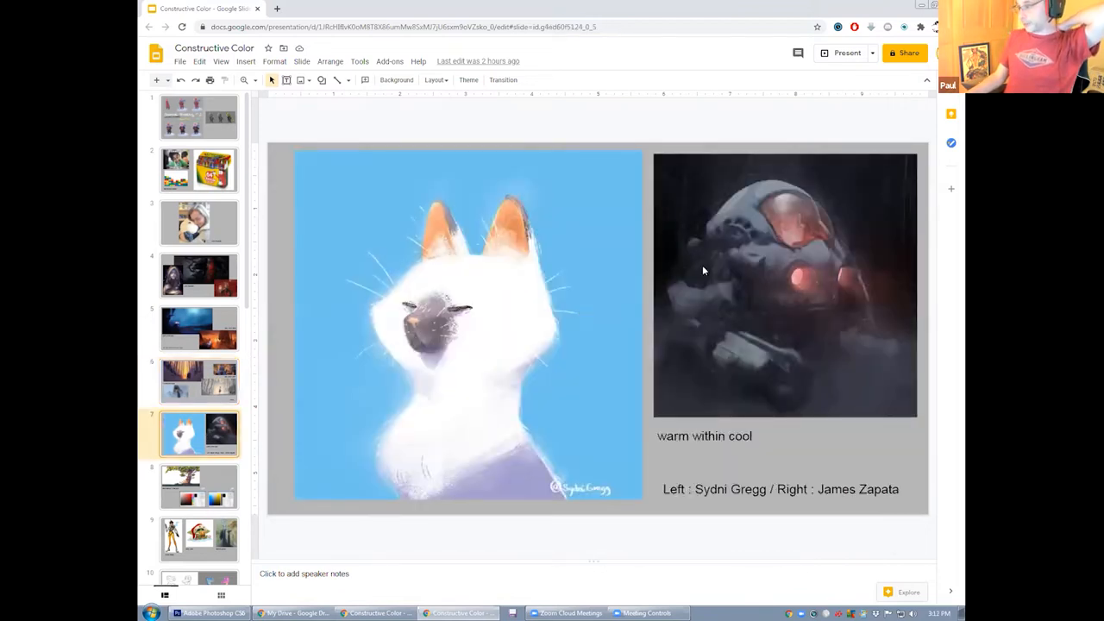
{"action": "mouse_move", "coordinate": [835, 248]}
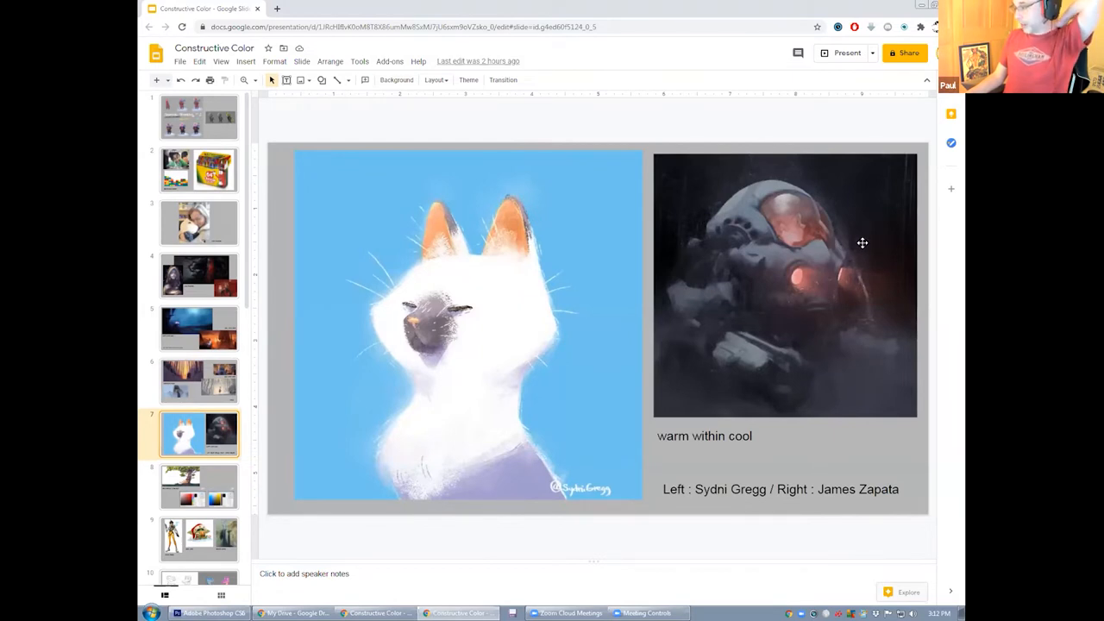
{"action": "mouse_move", "coordinate": [861, 235]}
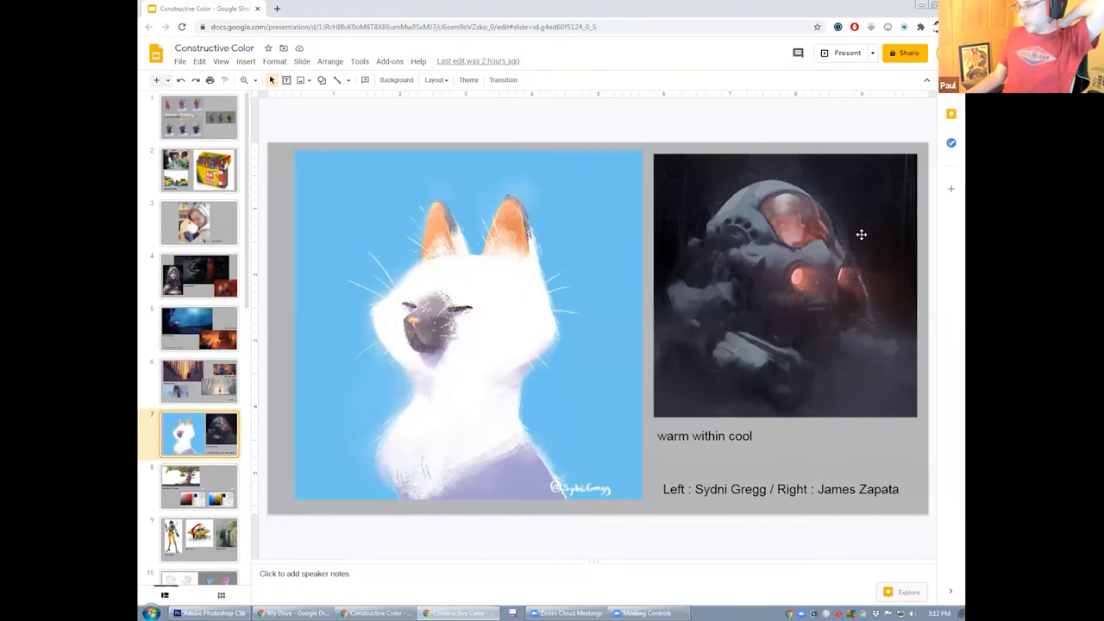
{"action": "mouse_move", "coordinate": [821, 164]}
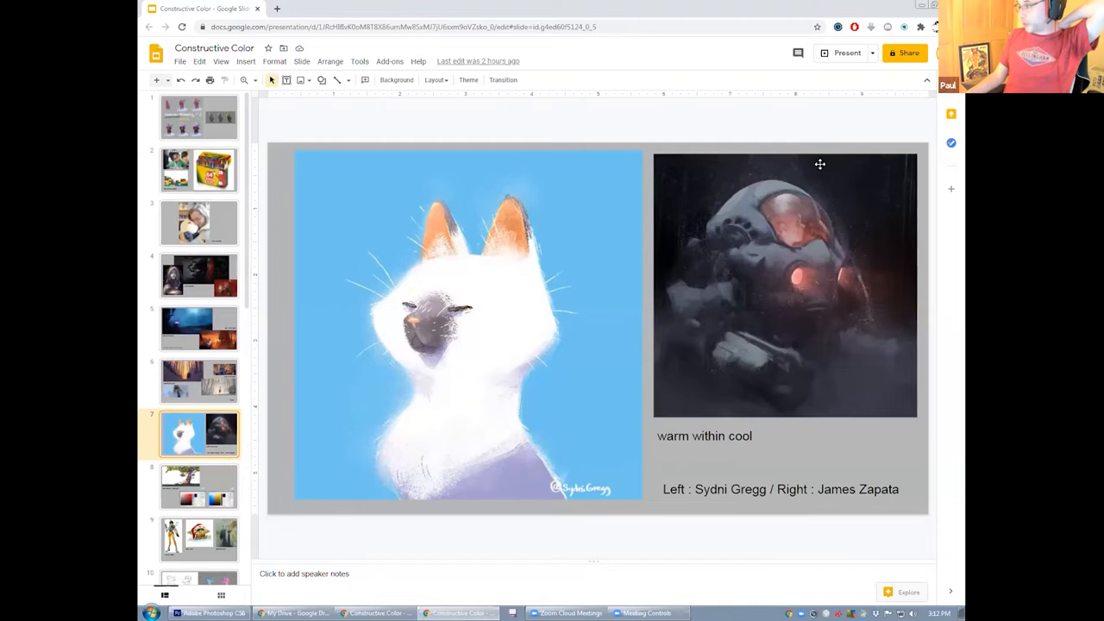
{"action": "mouse_move", "coordinate": [819, 274]}
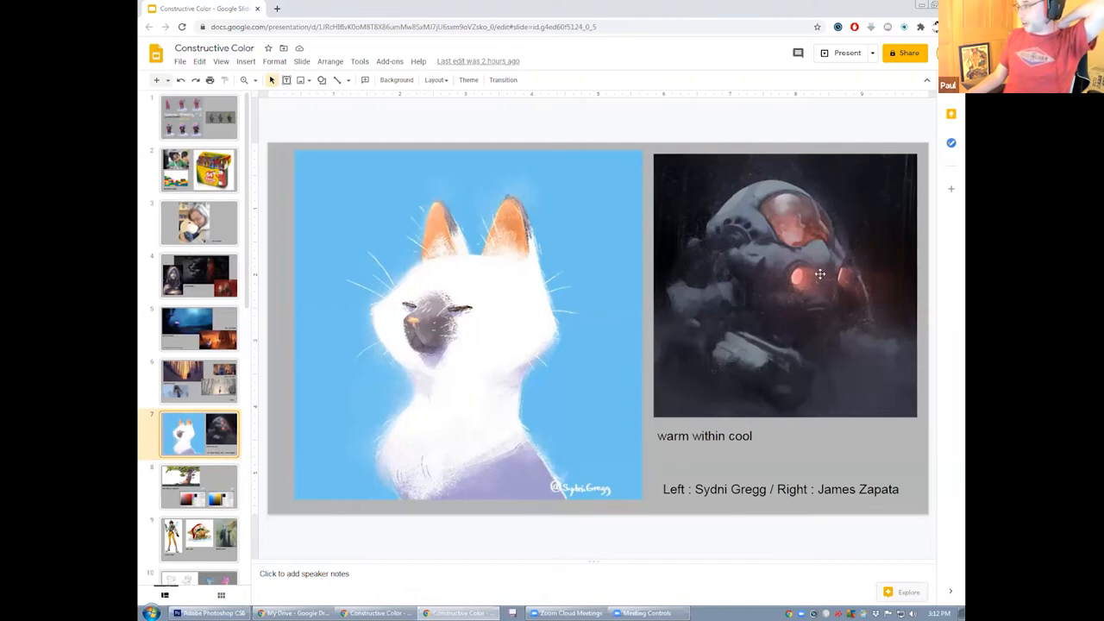
{"action": "mouse_move", "coordinate": [731, 233]}
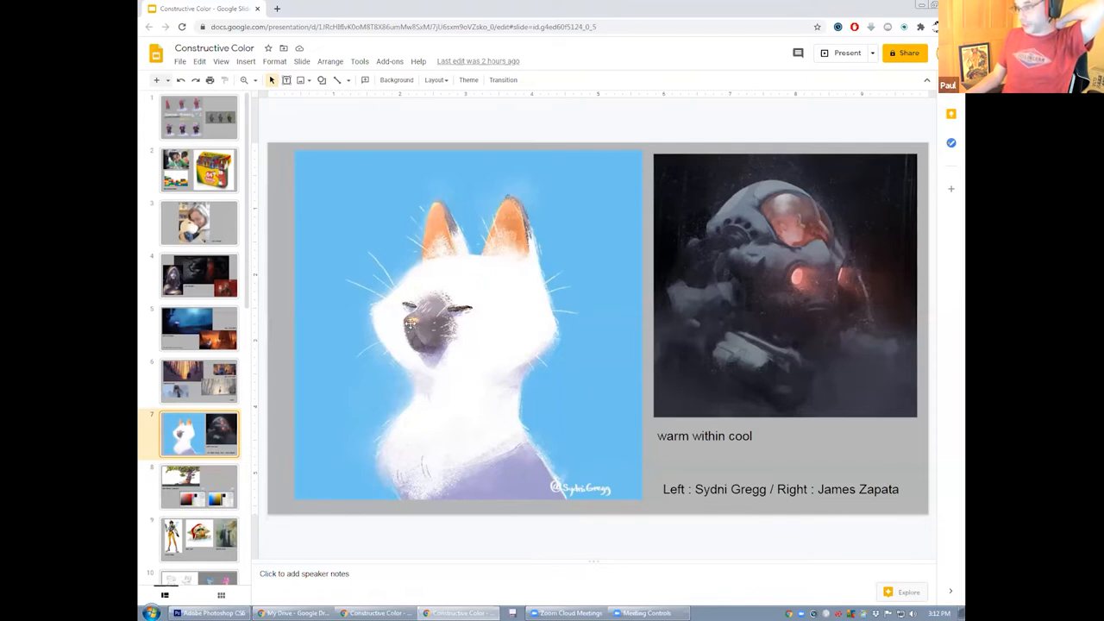
{"action": "mouse_move", "coordinate": [500, 231]}
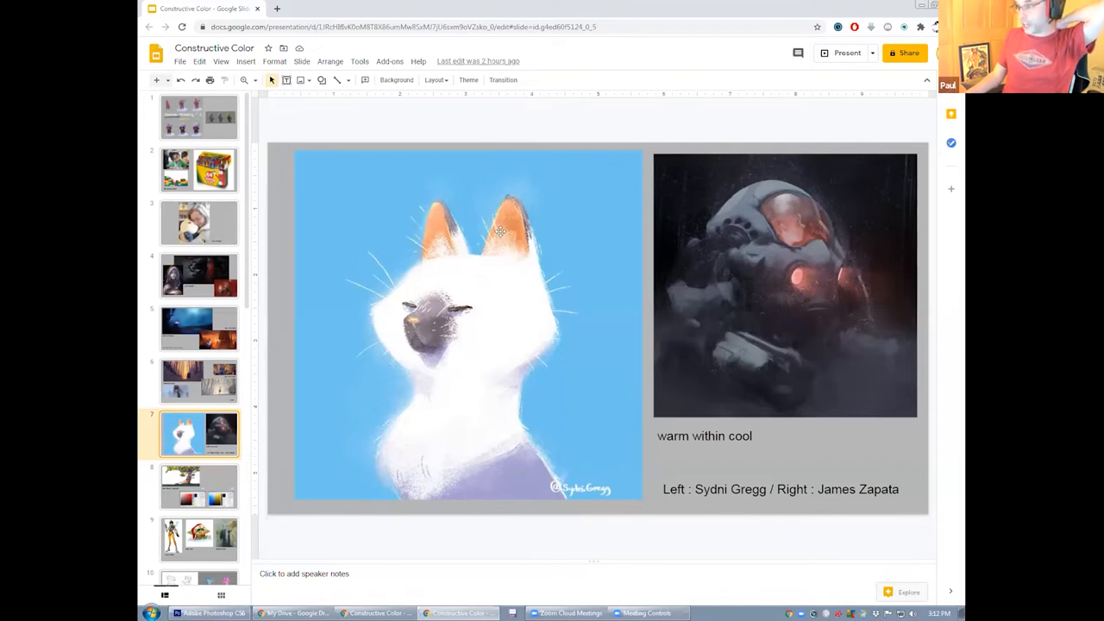
{"action": "mouse_move", "coordinate": [517, 345]}
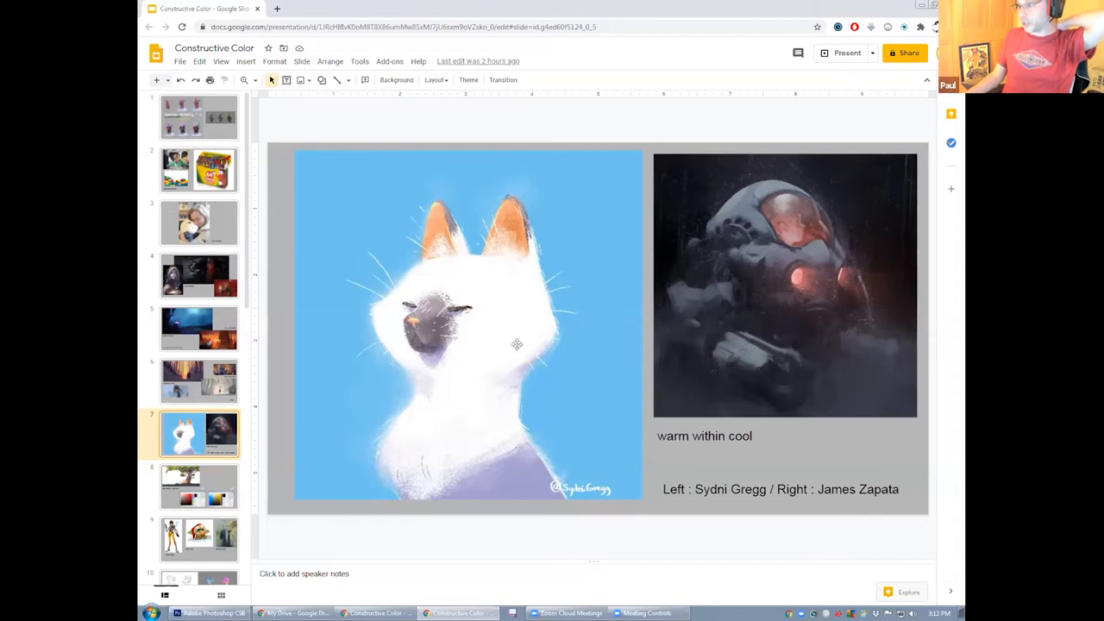
{"action": "mouse_move", "coordinate": [154, 332]}
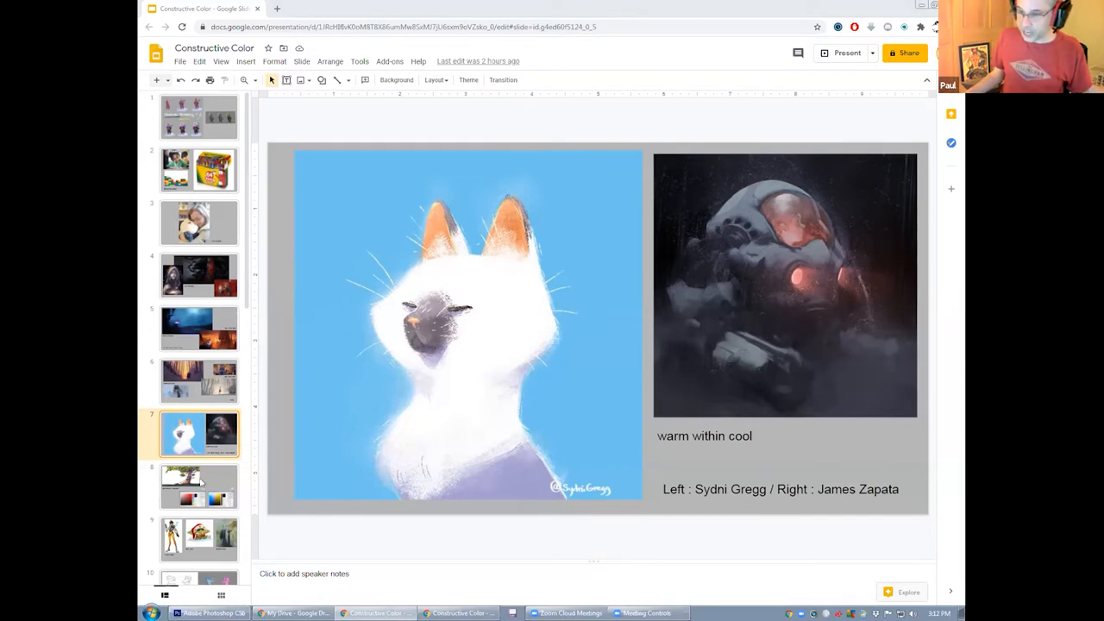
{"action": "left_click", "coordinate": [198, 486]}
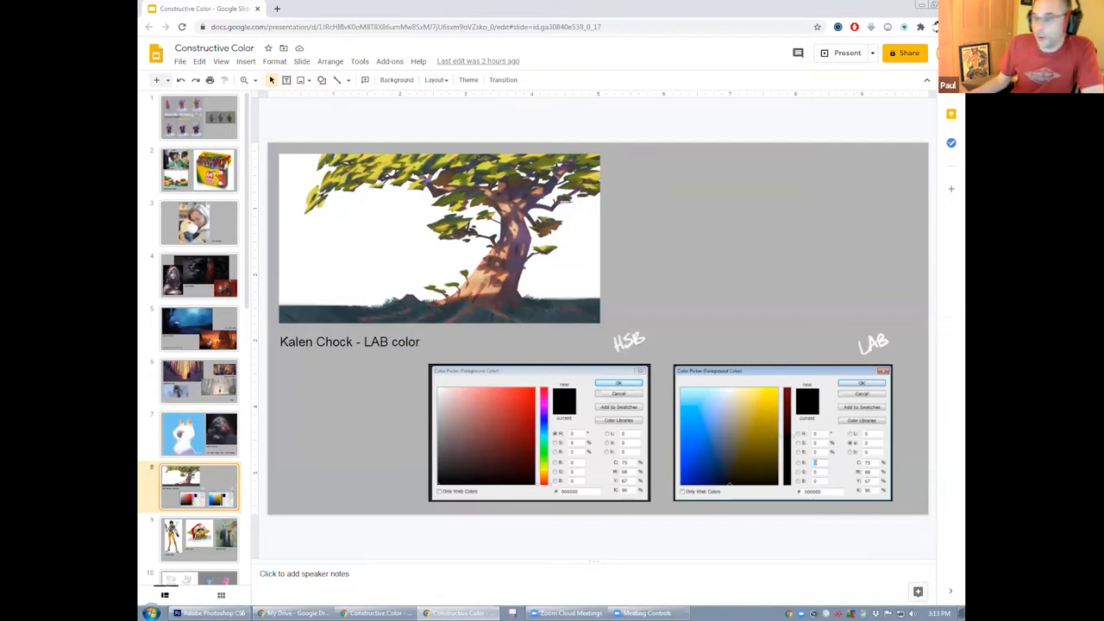
{"action": "scroll", "scroll_direction": "down", "scroll_amount": 3}
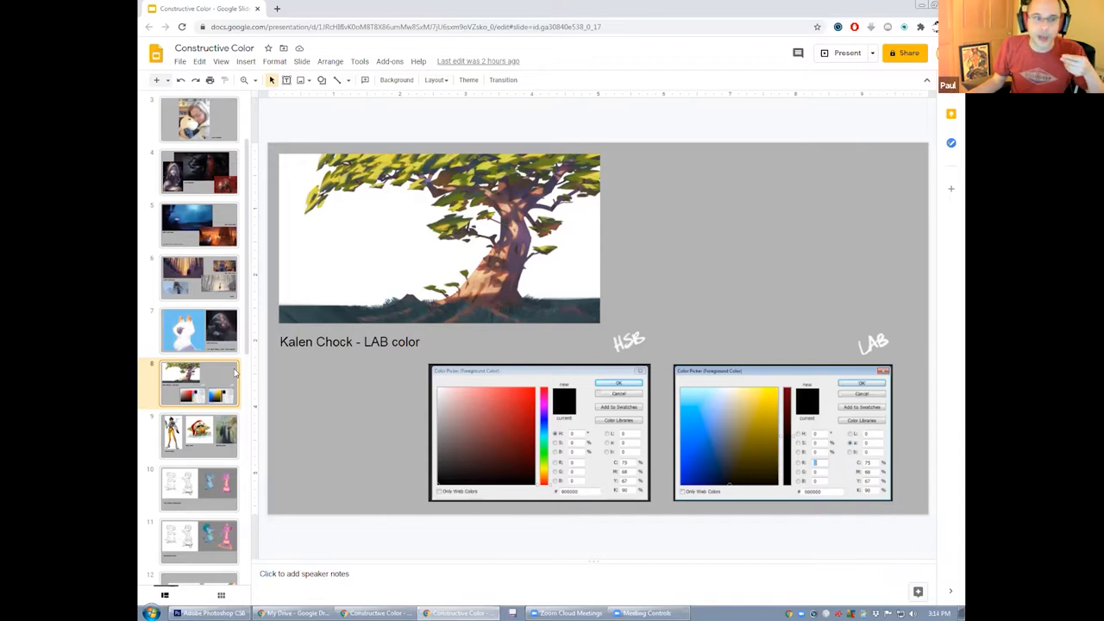
{"action": "mouse_move", "coordinate": [255, 445]}
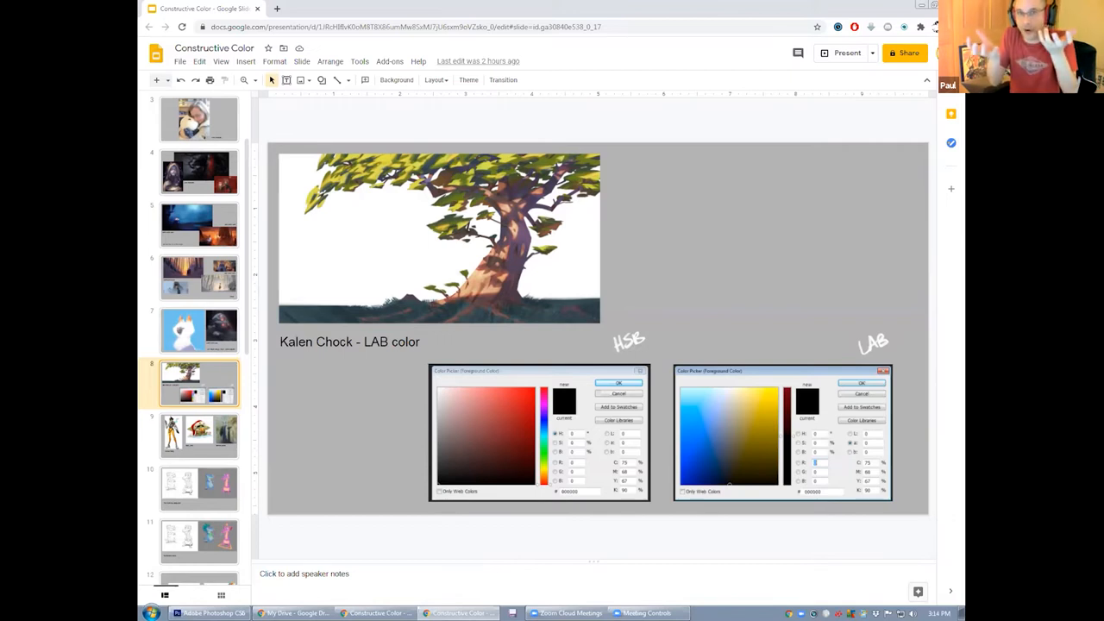
{"action": "mouse_move", "coordinate": [349, 383]}
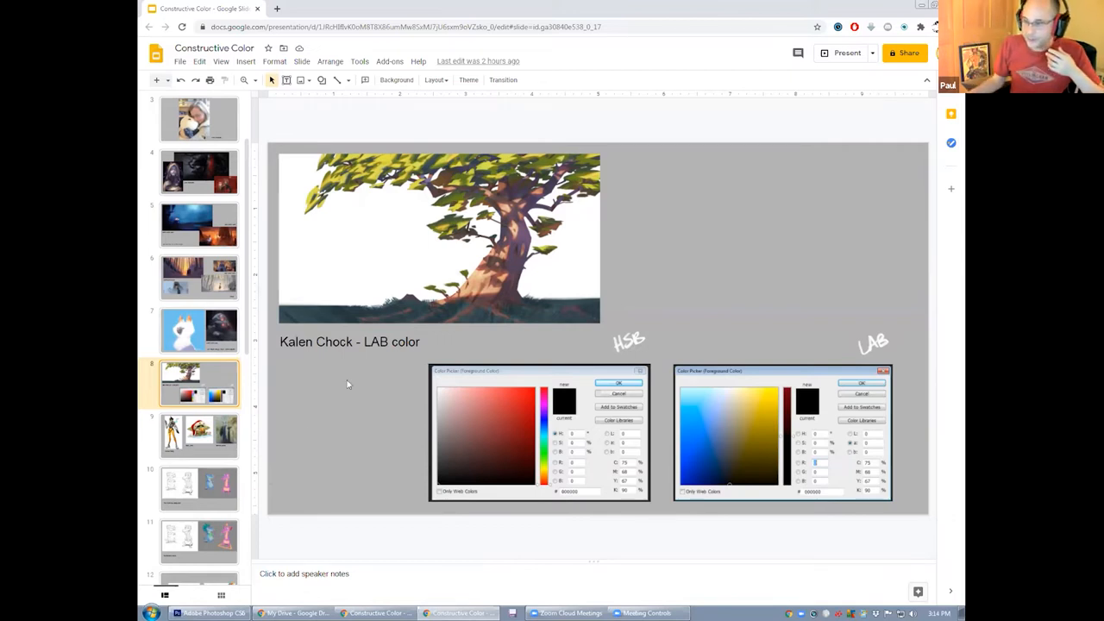
Step: Show slide 9, character art by Arnold Tsang, Cory Loftis and Garrett Hanna
{"action": "left_click", "coordinate": [199, 435]}
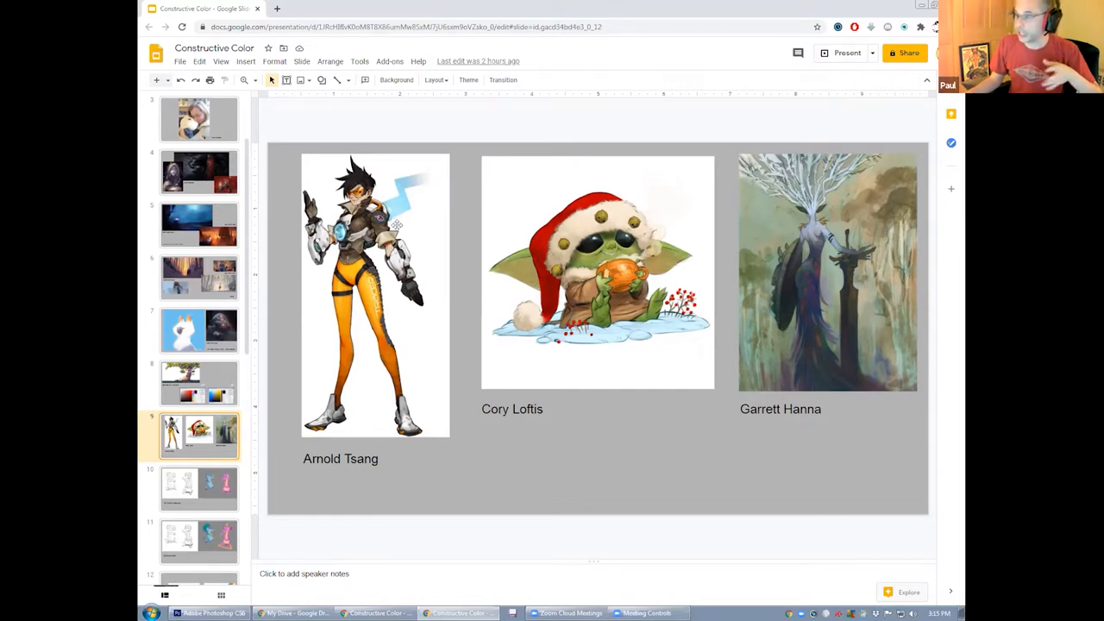
{"action": "mouse_move", "coordinate": [411, 224]}
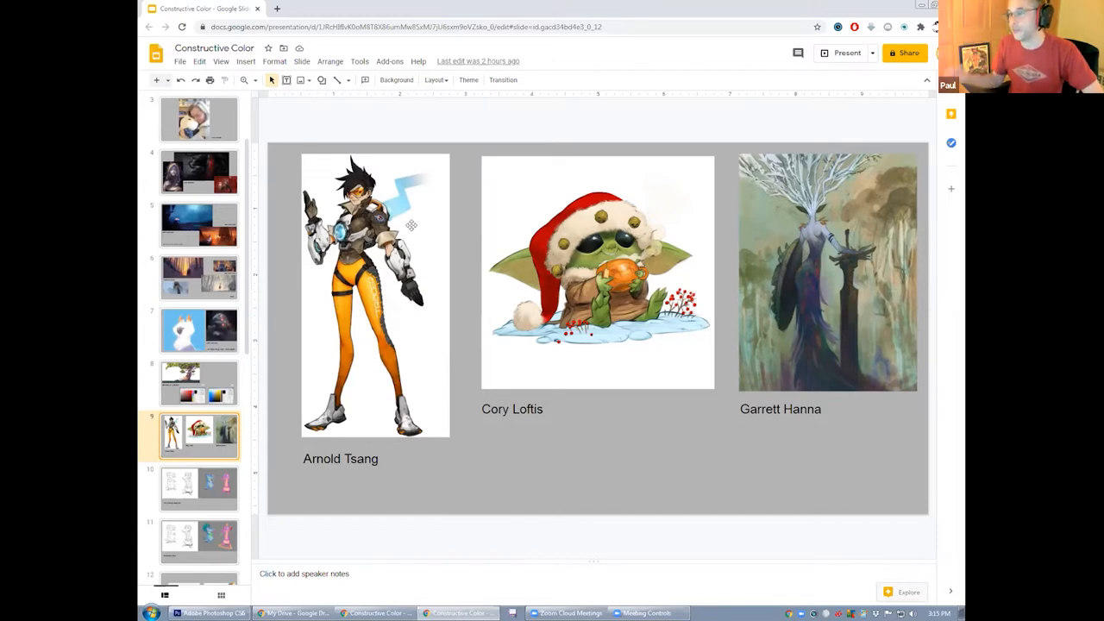
{"action": "mouse_move", "coordinate": [704, 252]}
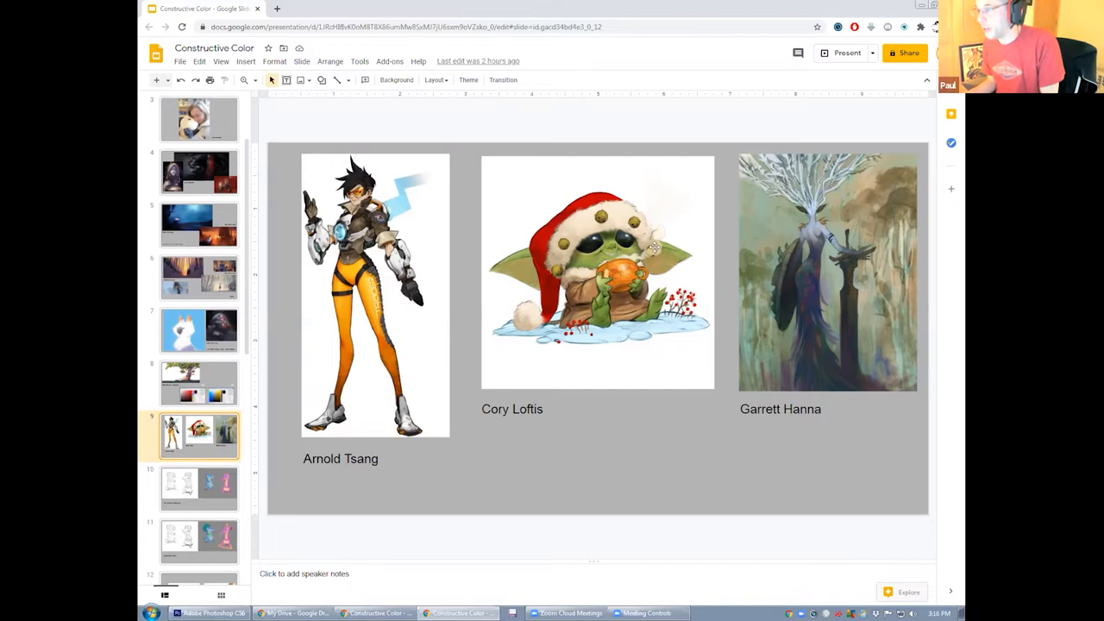
{"action": "mouse_move", "coordinate": [640, 271]}
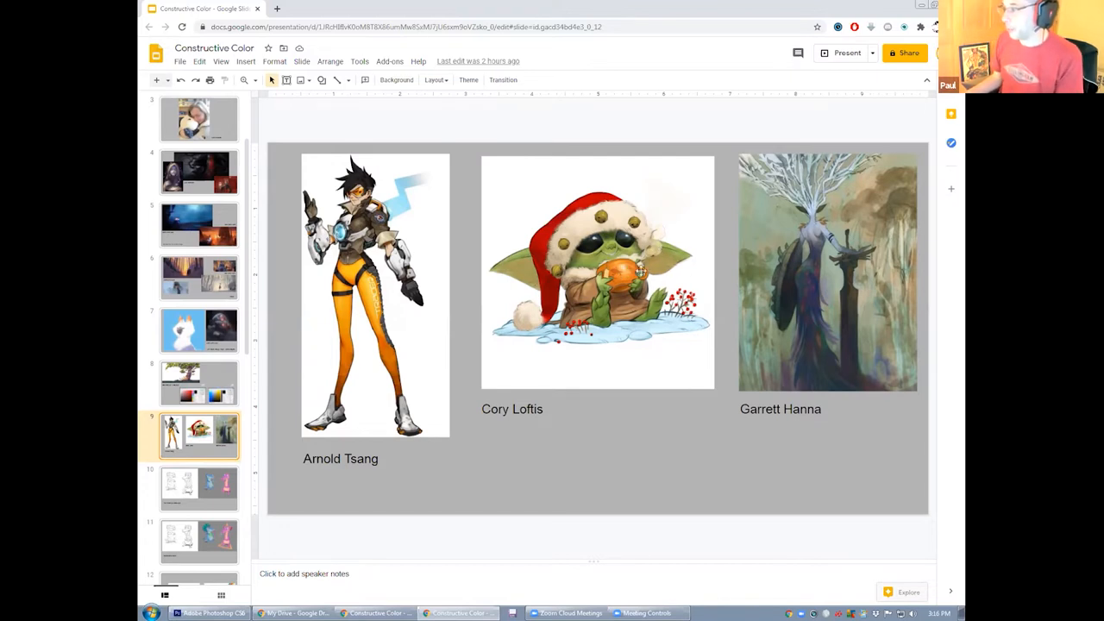
{"action": "mouse_move", "coordinate": [669, 286]}
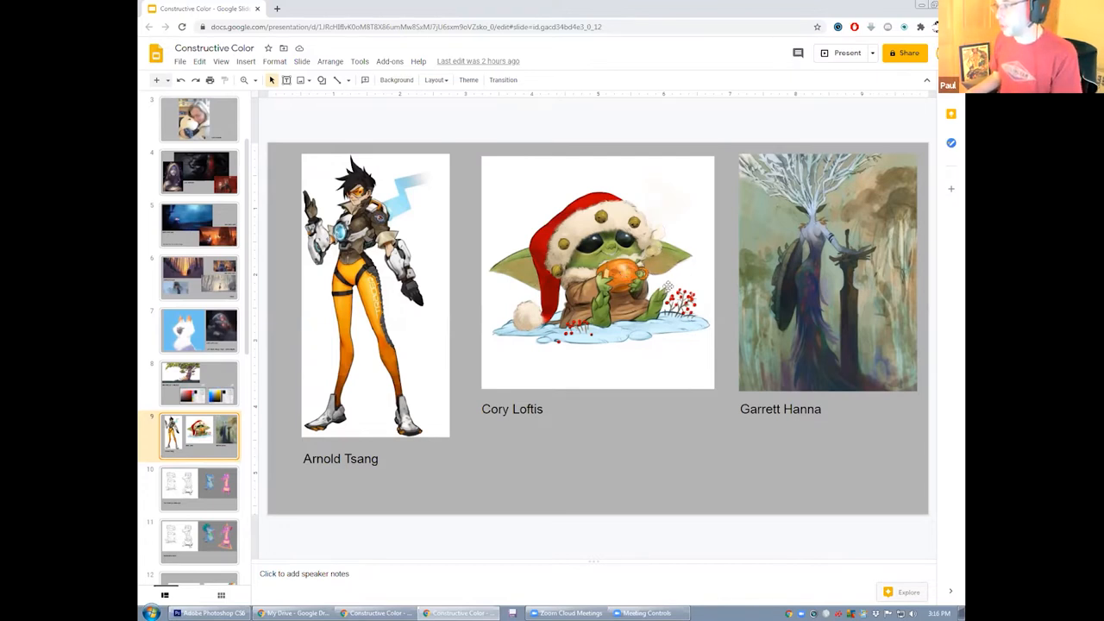
{"action": "mouse_move", "coordinate": [647, 290]}
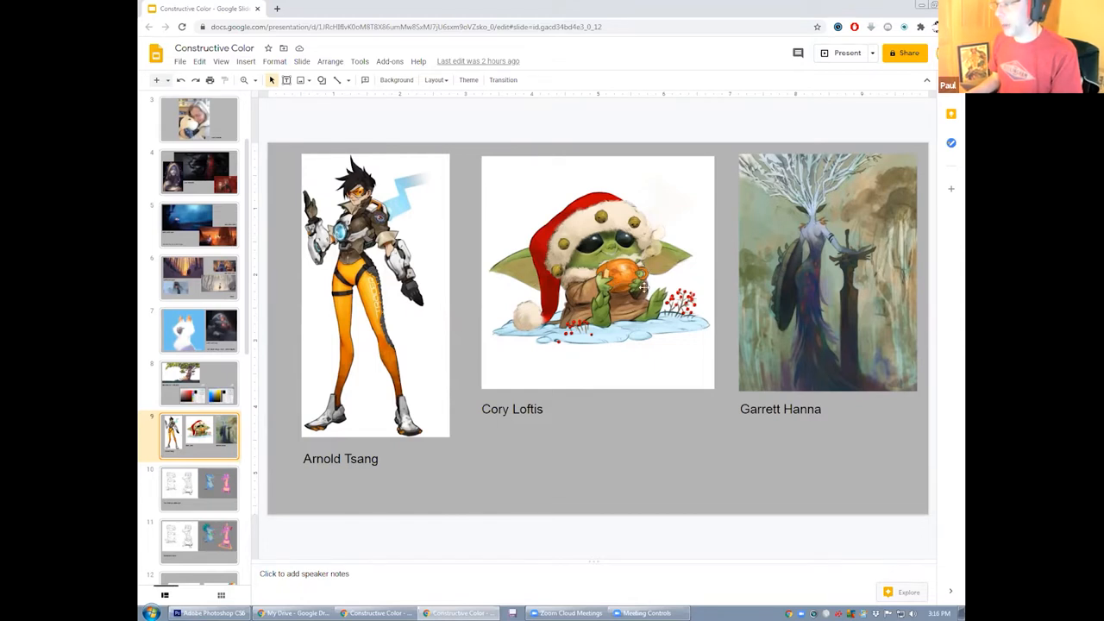
{"action": "mouse_move", "coordinate": [576, 138]}
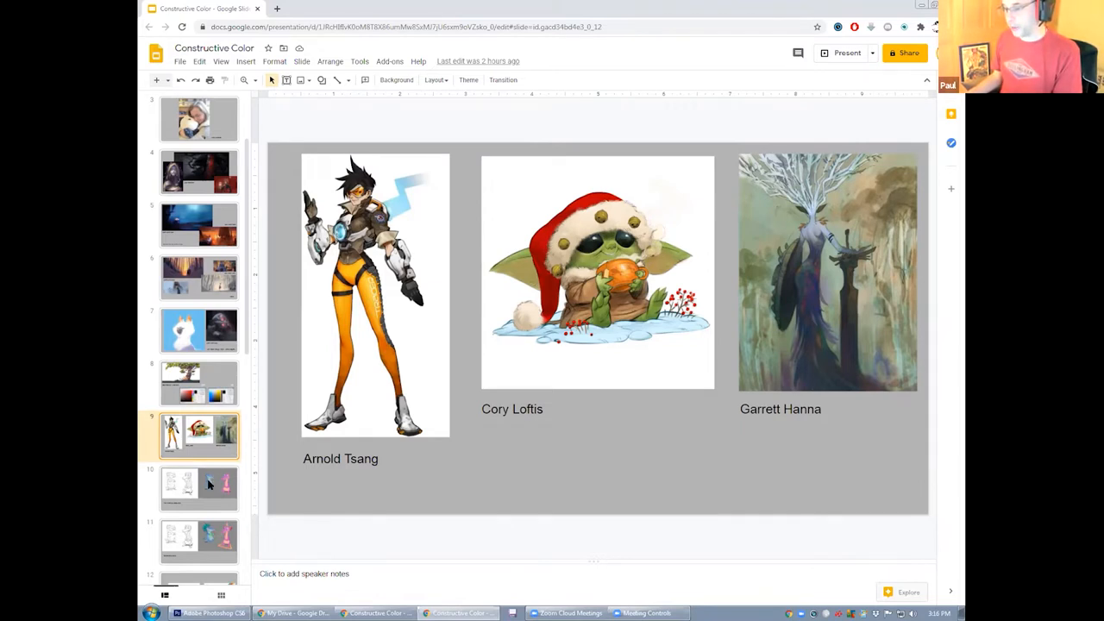
{"action": "left_click", "coordinate": [199, 487]}
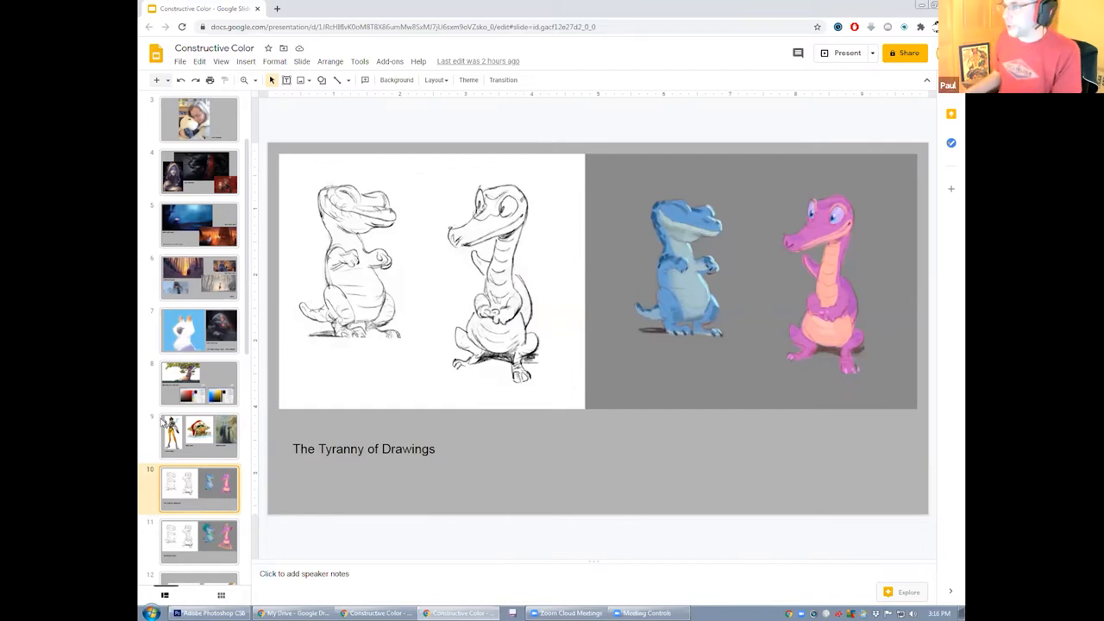
{"action": "mouse_move", "coordinate": [555, 276]}
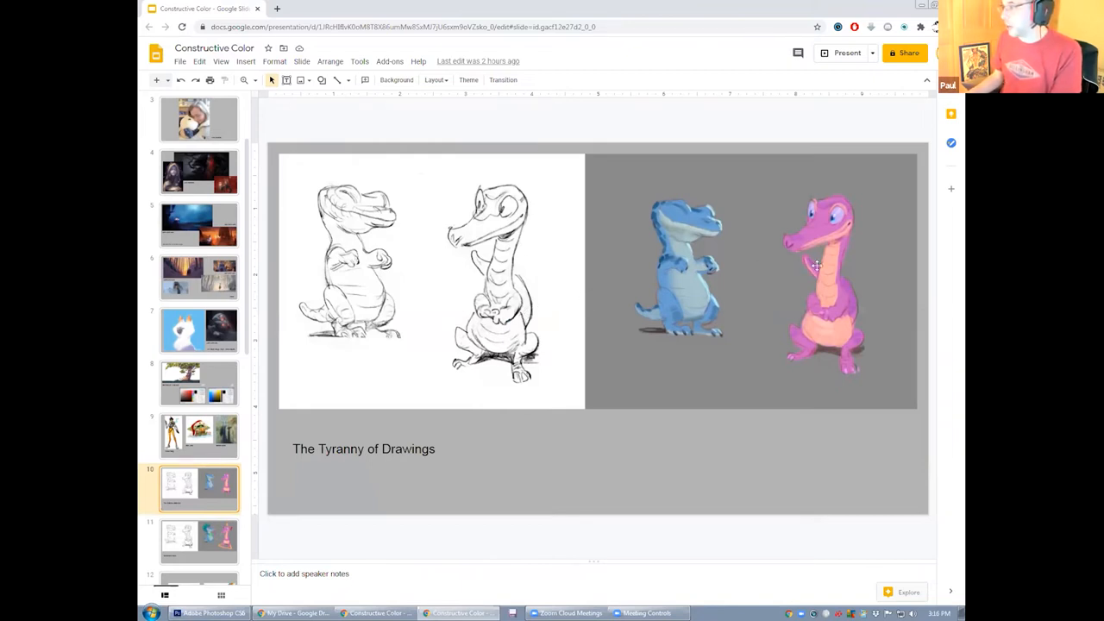
{"action": "mouse_move", "coordinate": [866, 265]}
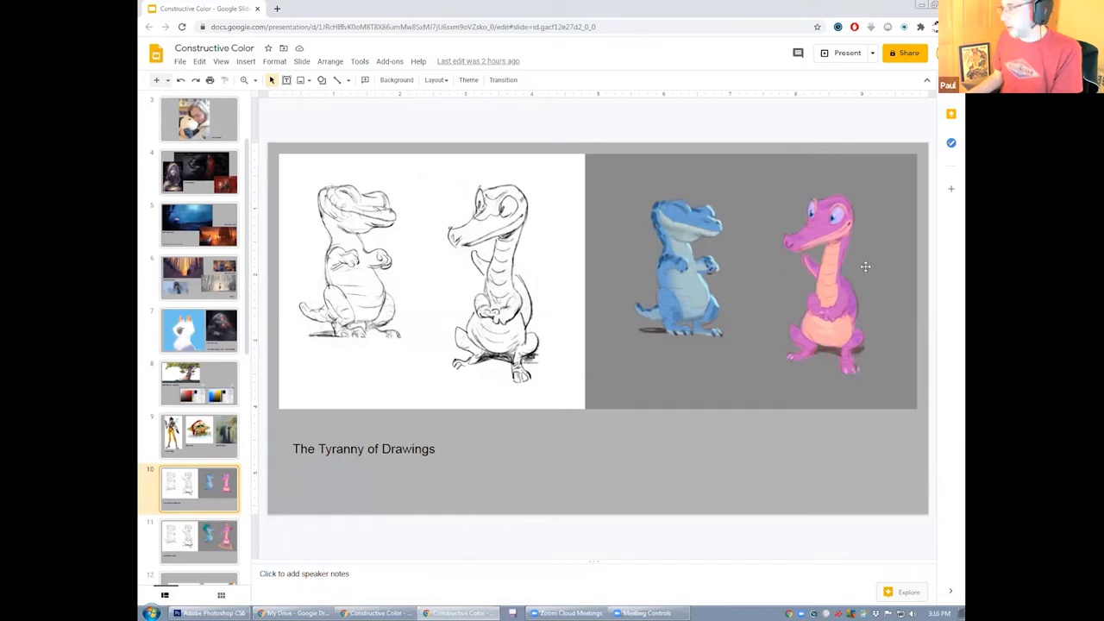
{"action": "mouse_move", "coordinate": [869, 265]}
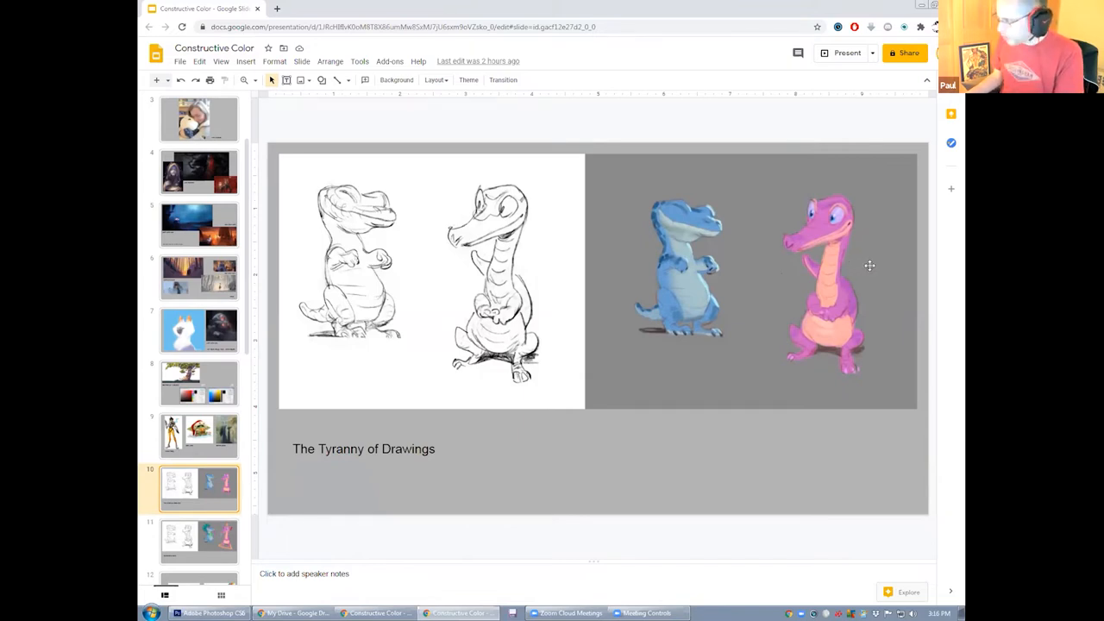
{"action": "mouse_move", "coordinate": [876, 264]}
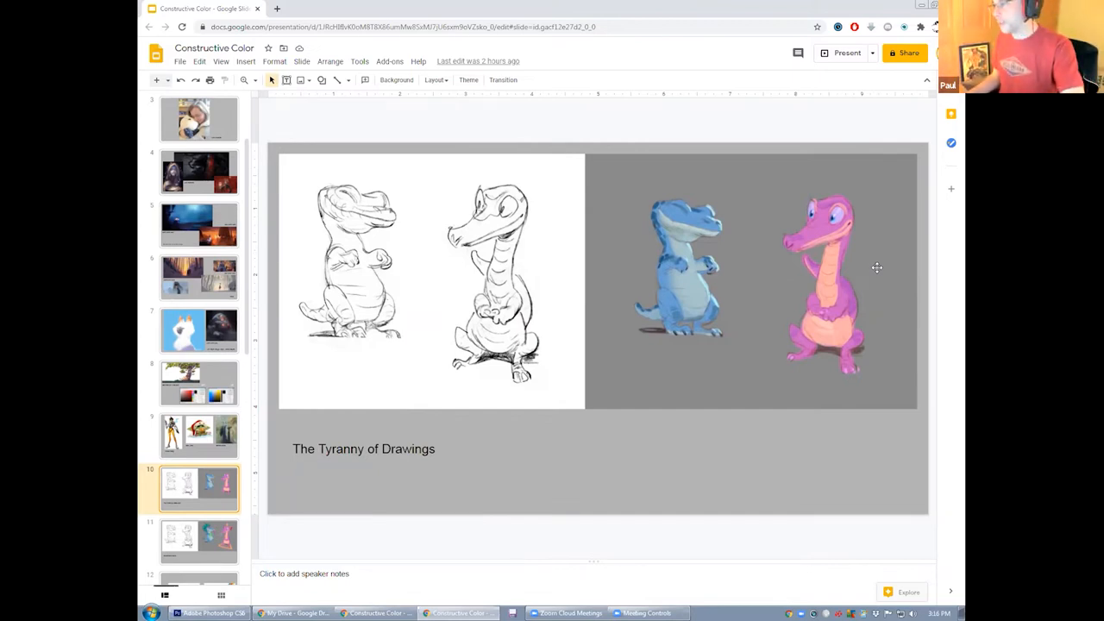
{"action": "mouse_move", "coordinate": [880, 257]}
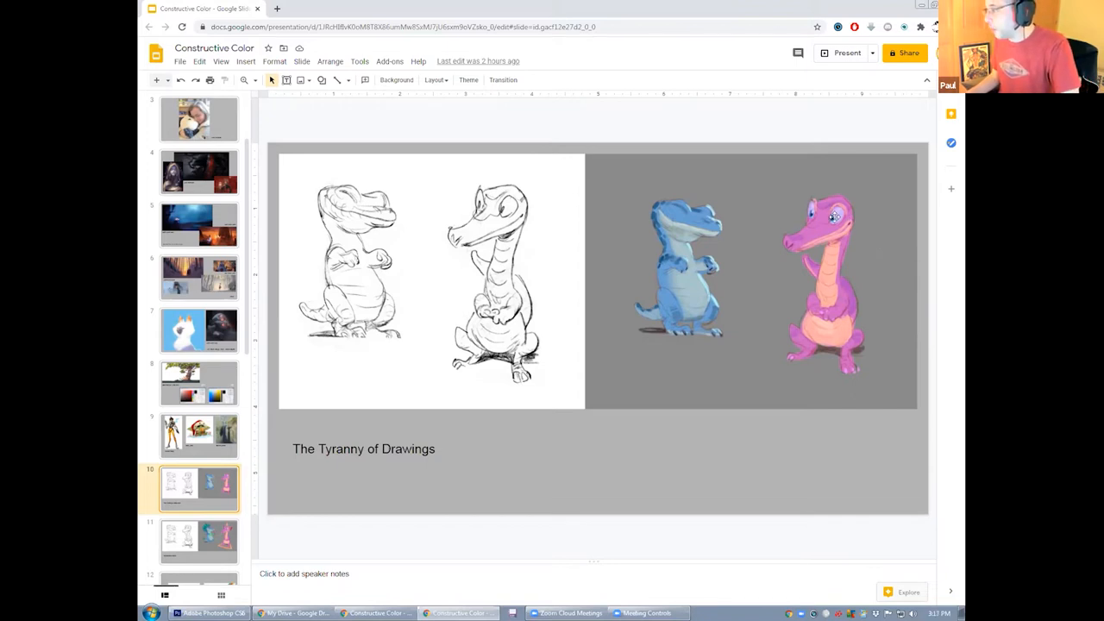
{"action": "mouse_move", "coordinate": [835, 217]}
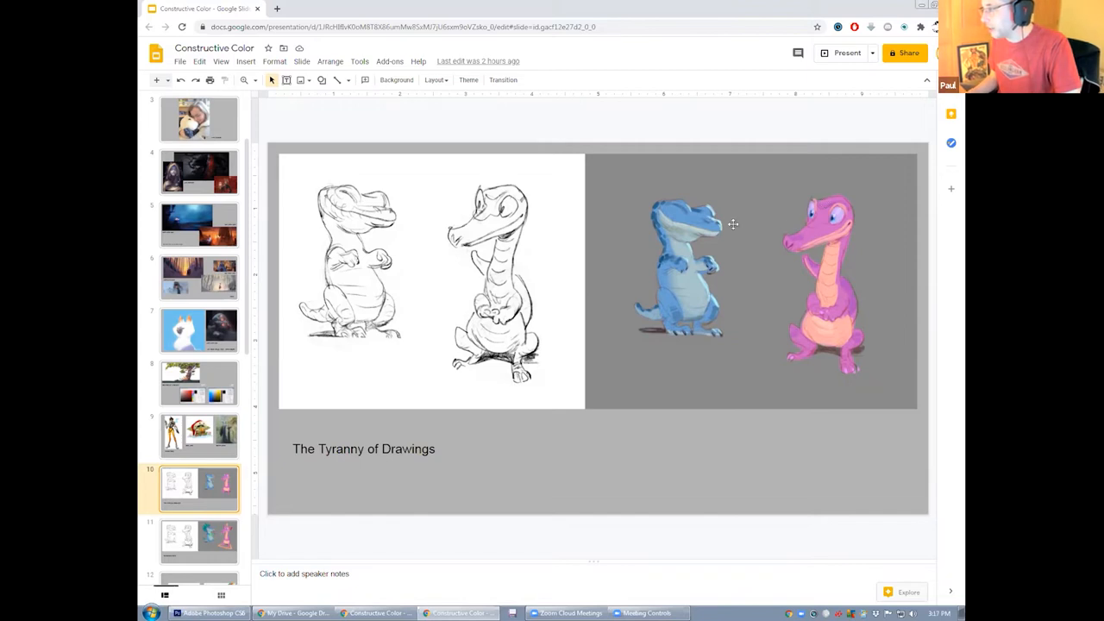
{"action": "mouse_move", "coordinate": [883, 271]}
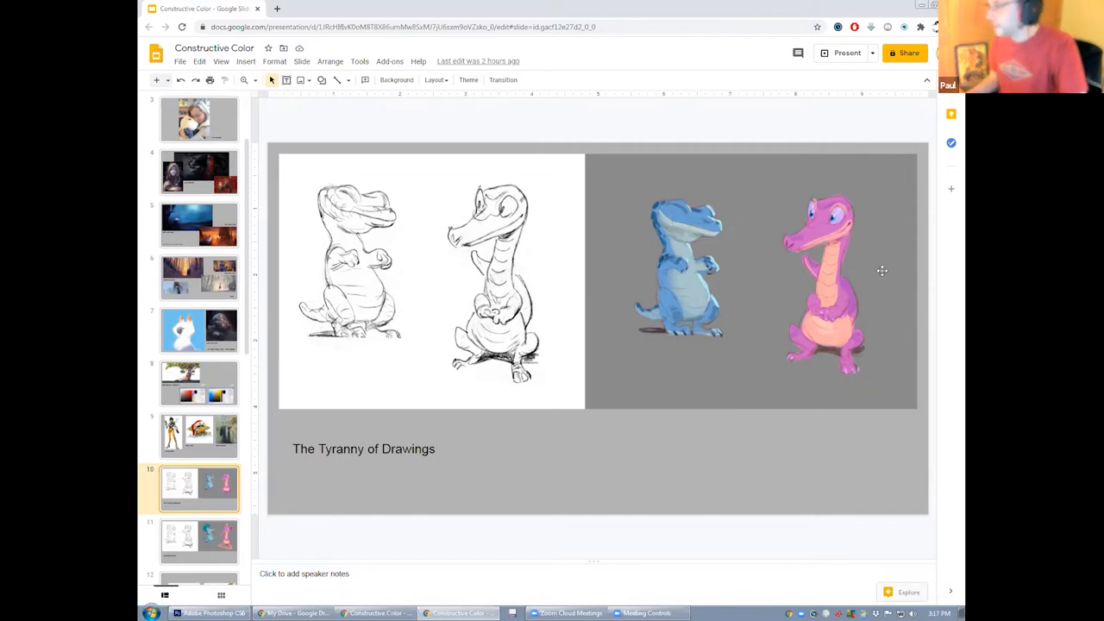
{"action": "mouse_move", "coordinate": [842, 295]}
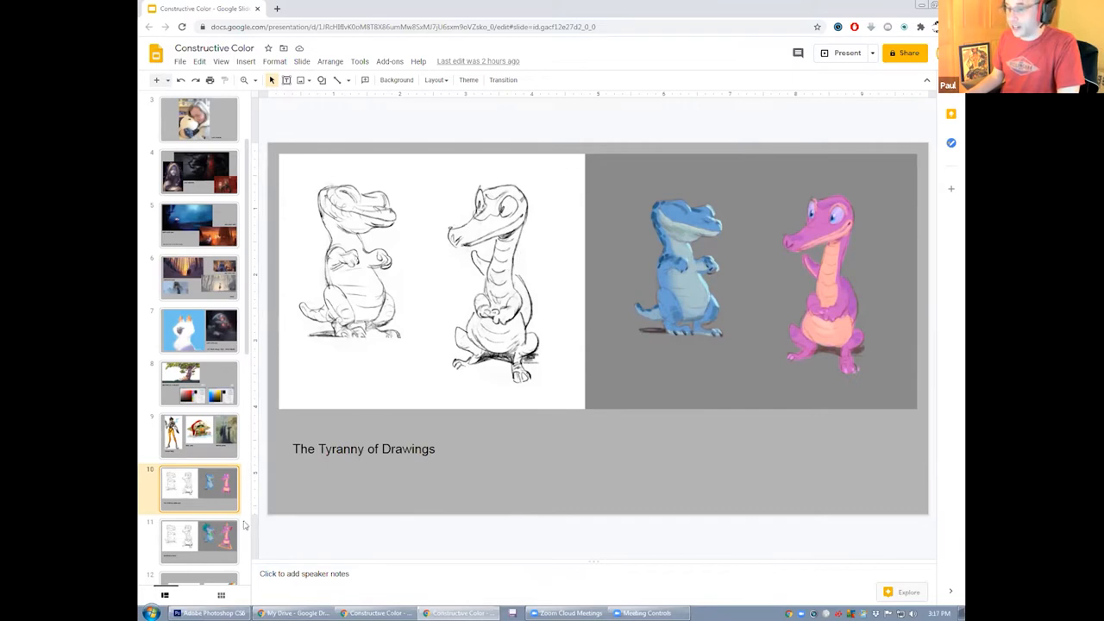
{"action": "mouse_move", "coordinate": [224, 539]}
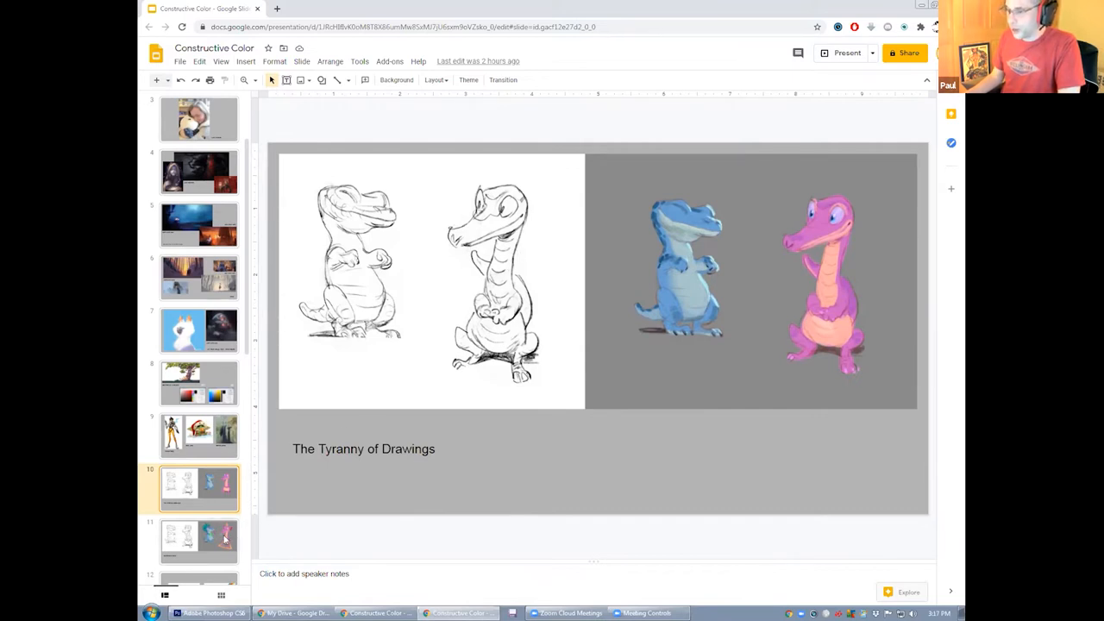
Step: Show slide 11, Constructive Color, with the decorated glowing creature versions
{"action": "left_click", "coordinate": [199, 538]}
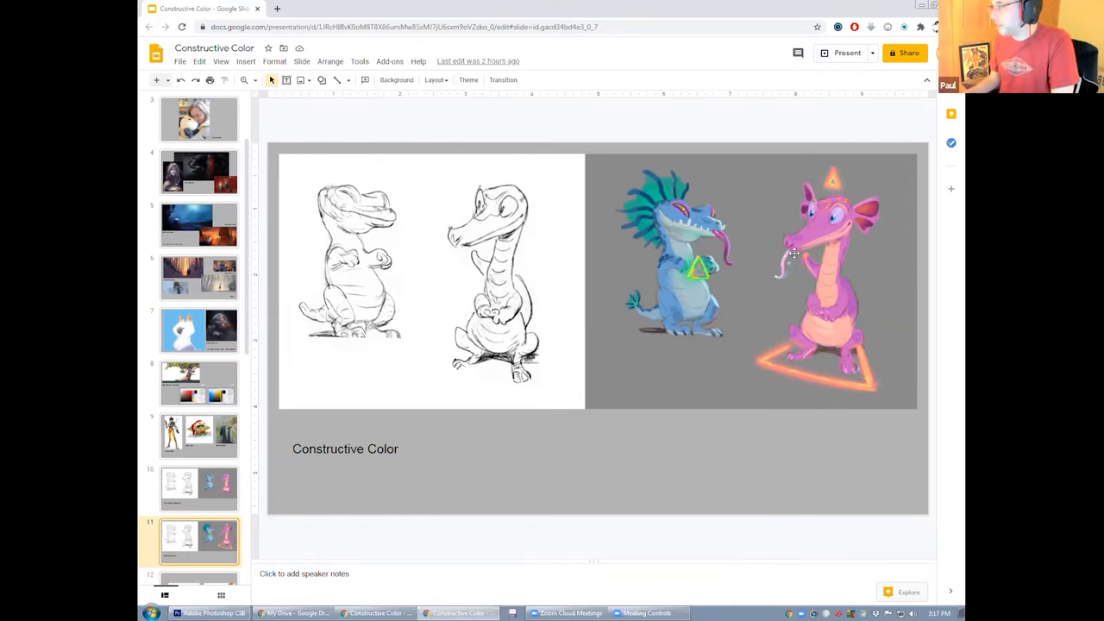
{"action": "mouse_move", "coordinate": [785, 262]}
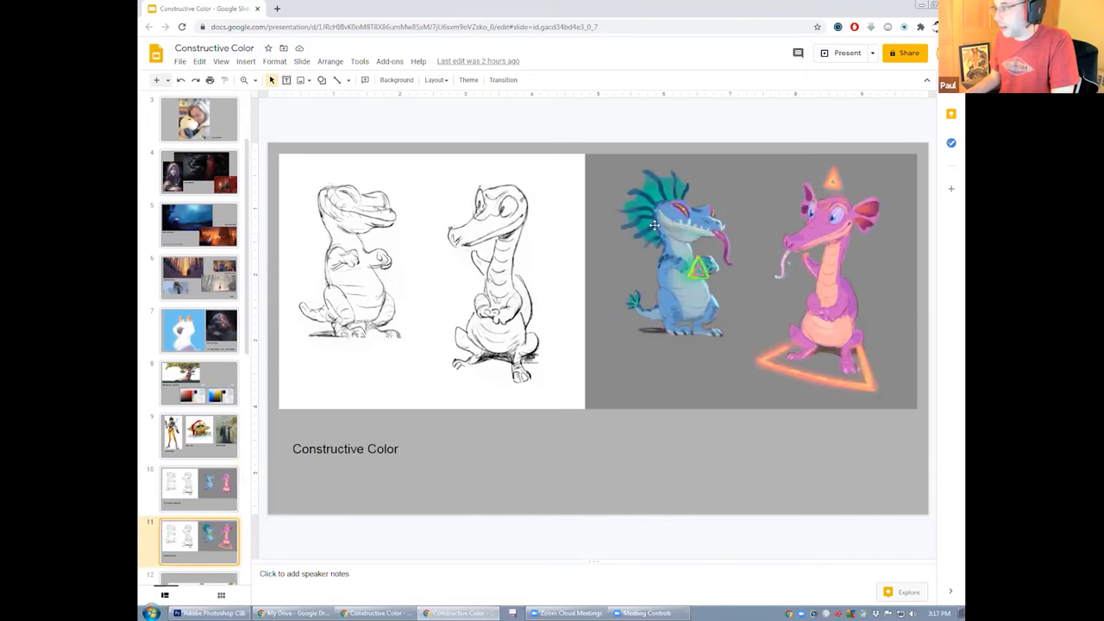
{"action": "mouse_move", "coordinate": [682, 214]}
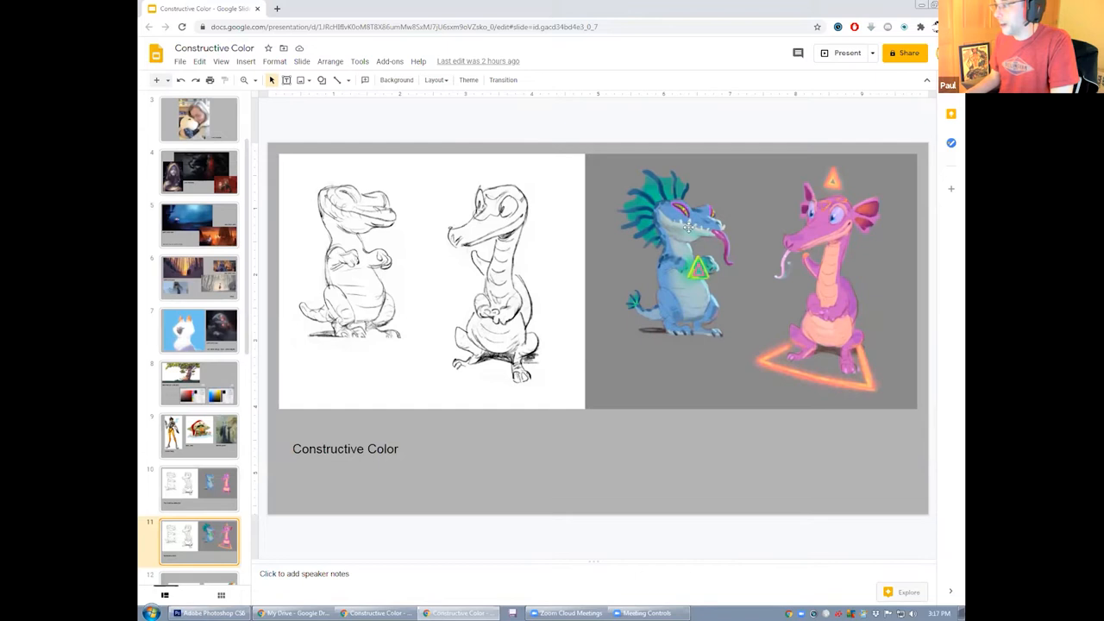
{"action": "mouse_move", "coordinate": [668, 188]}
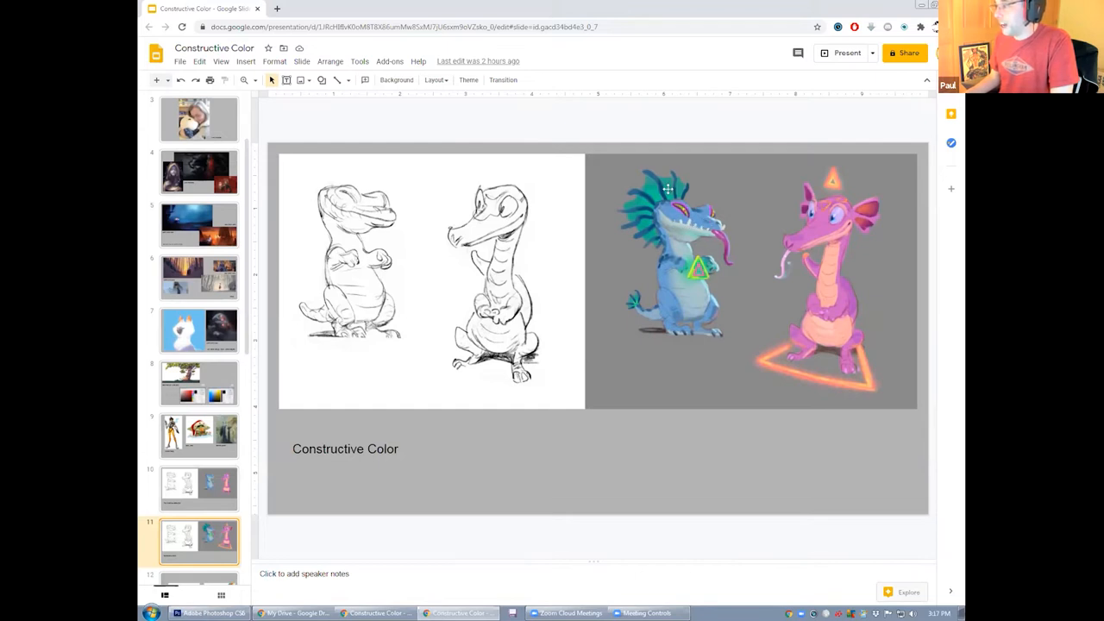
{"action": "mouse_move", "coordinate": [708, 276]}
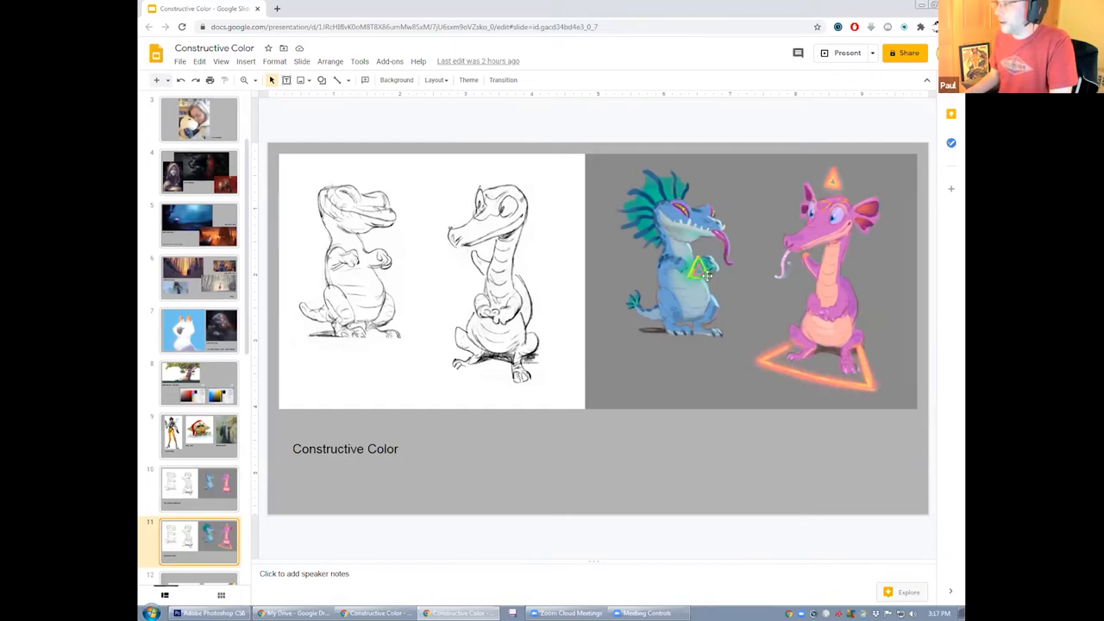
{"action": "mouse_move", "coordinate": [739, 255]}
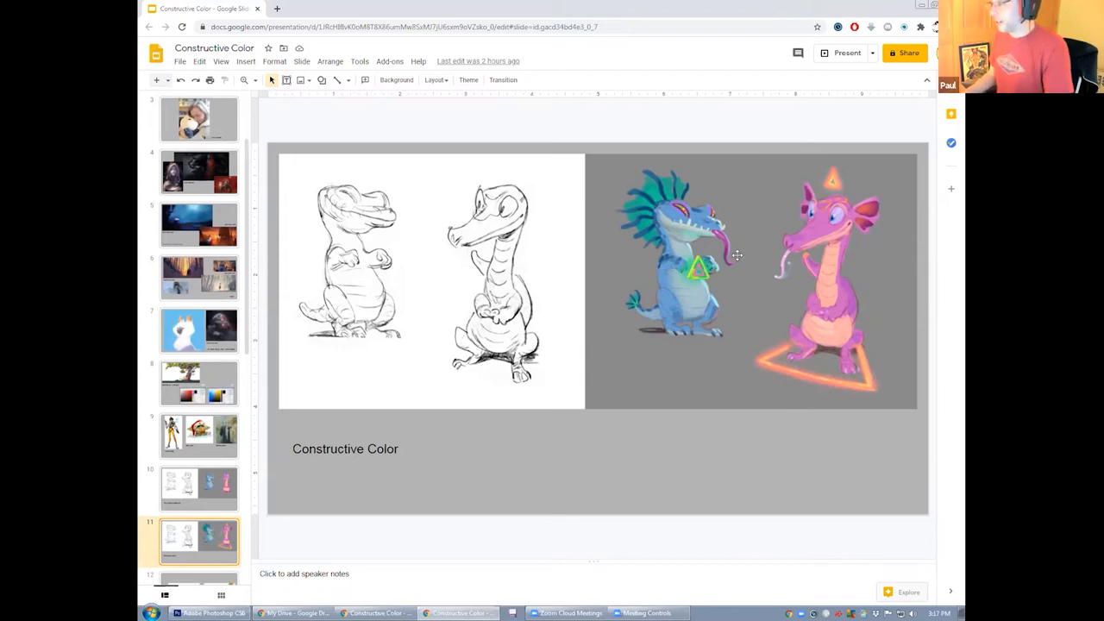
{"action": "mouse_move", "coordinate": [857, 182]}
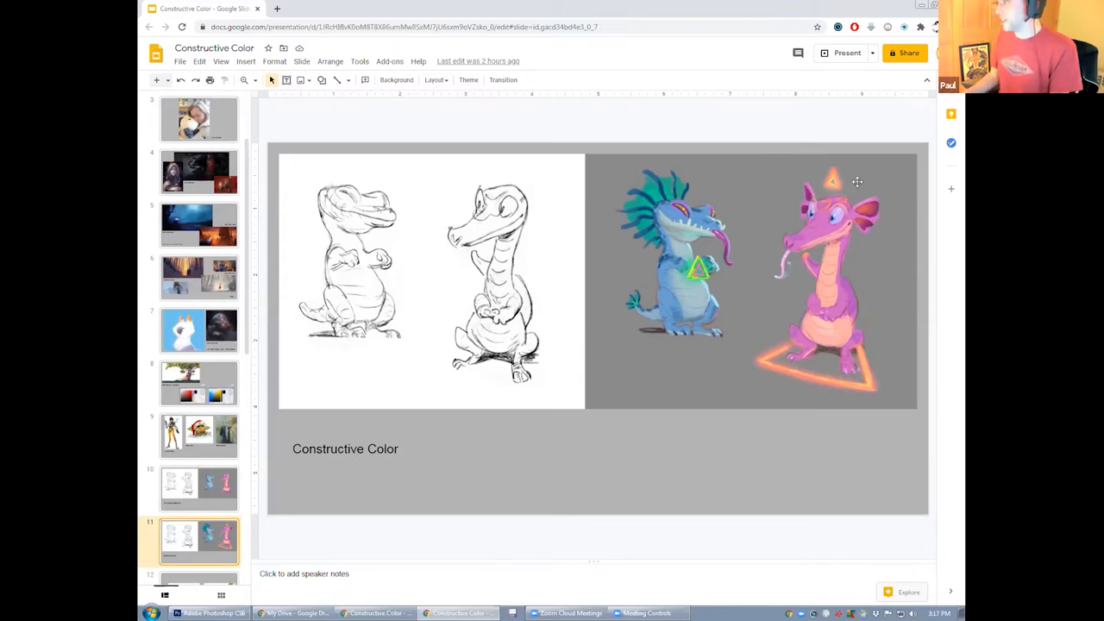
{"action": "mouse_move", "coordinate": [896, 214]}
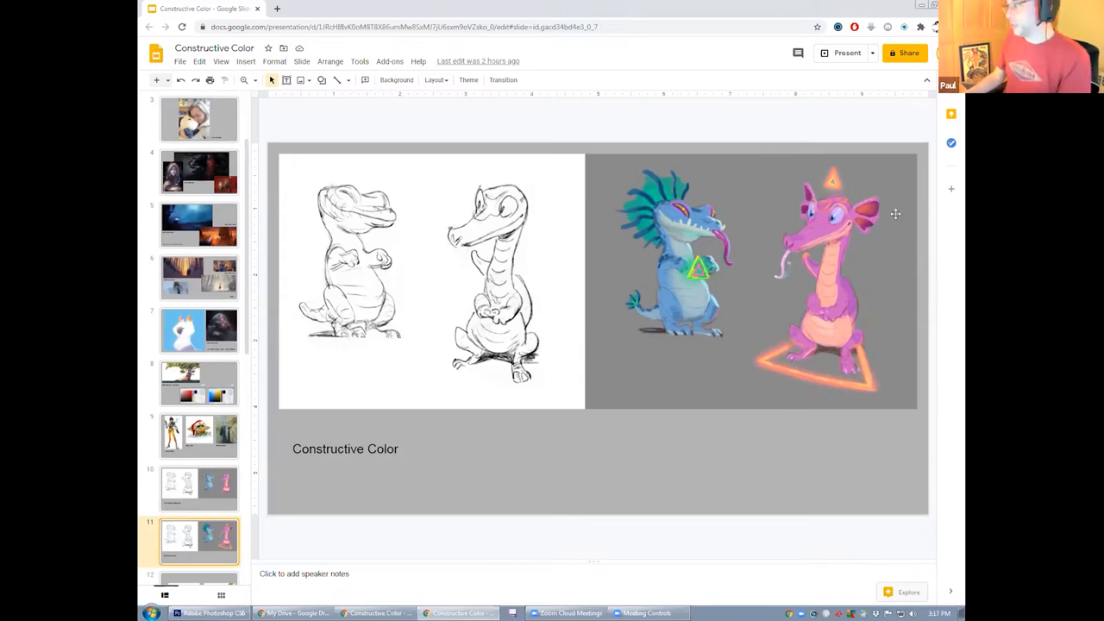
{"action": "mouse_move", "coordinate": [880, 216]}
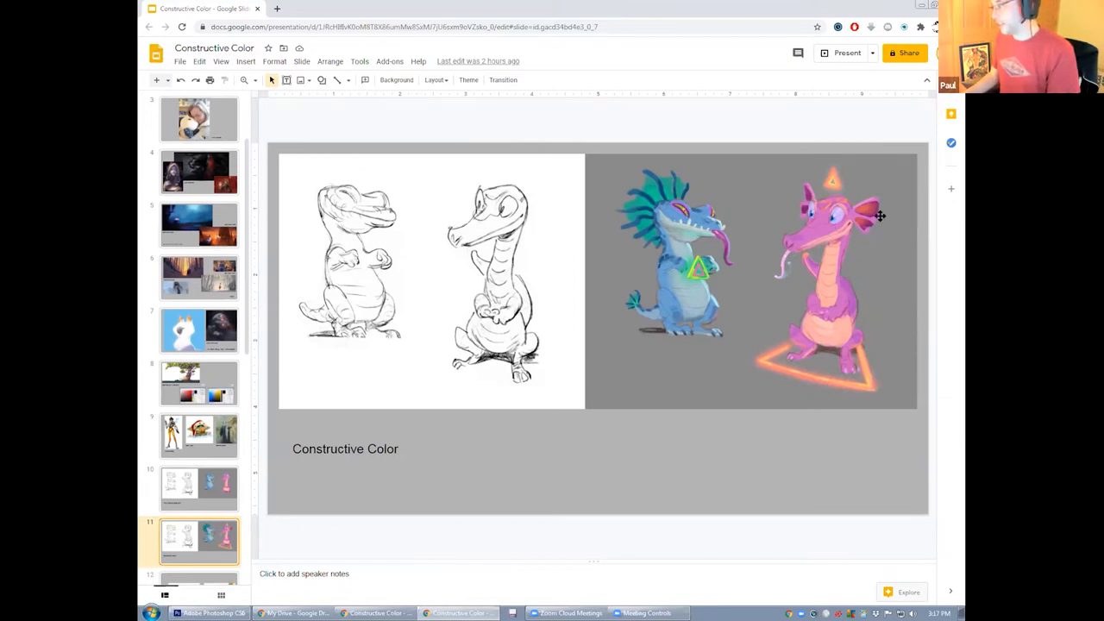
{"action": "mouse_move", "coordinate": [874, 259]}
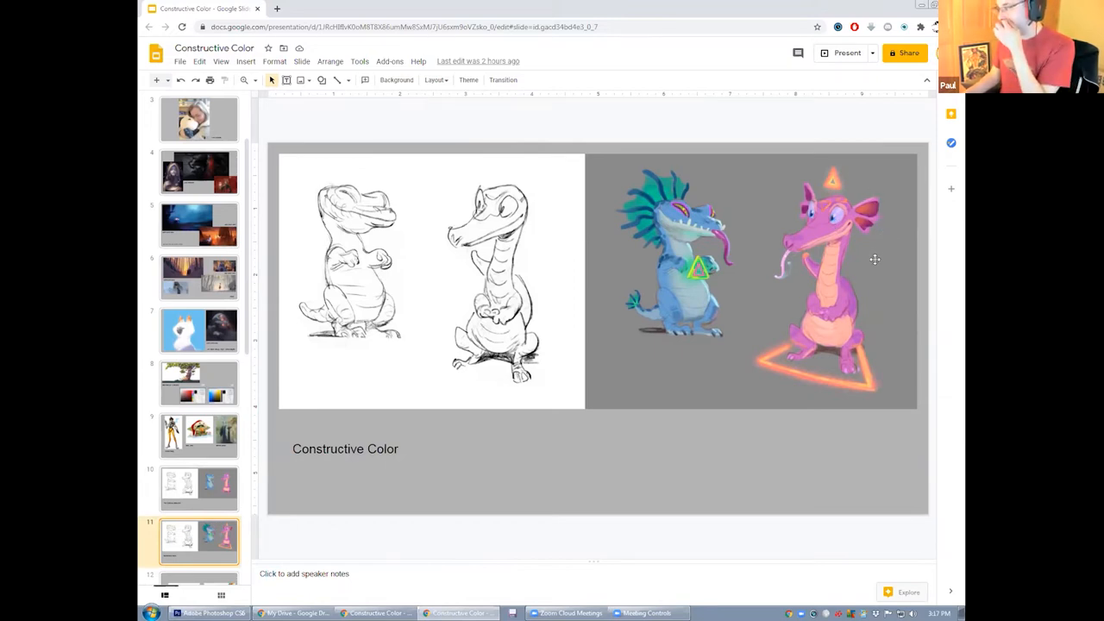
{"action": "mouse_move", "coordinate": [871, 274]}
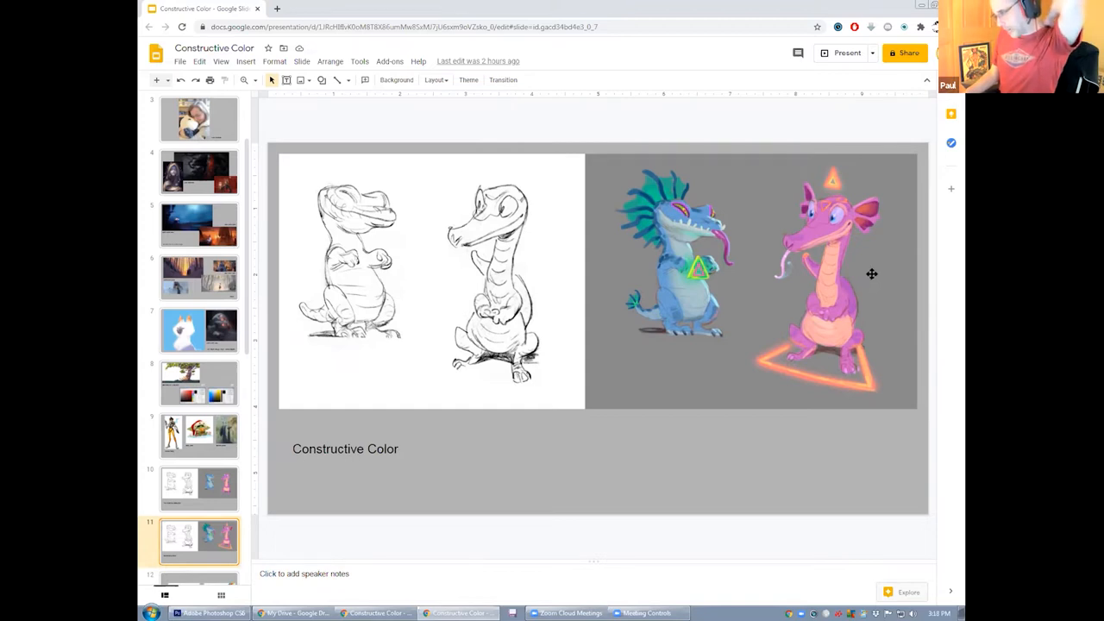
{"action": "mouse_move", "coordinate": [878, 279]}
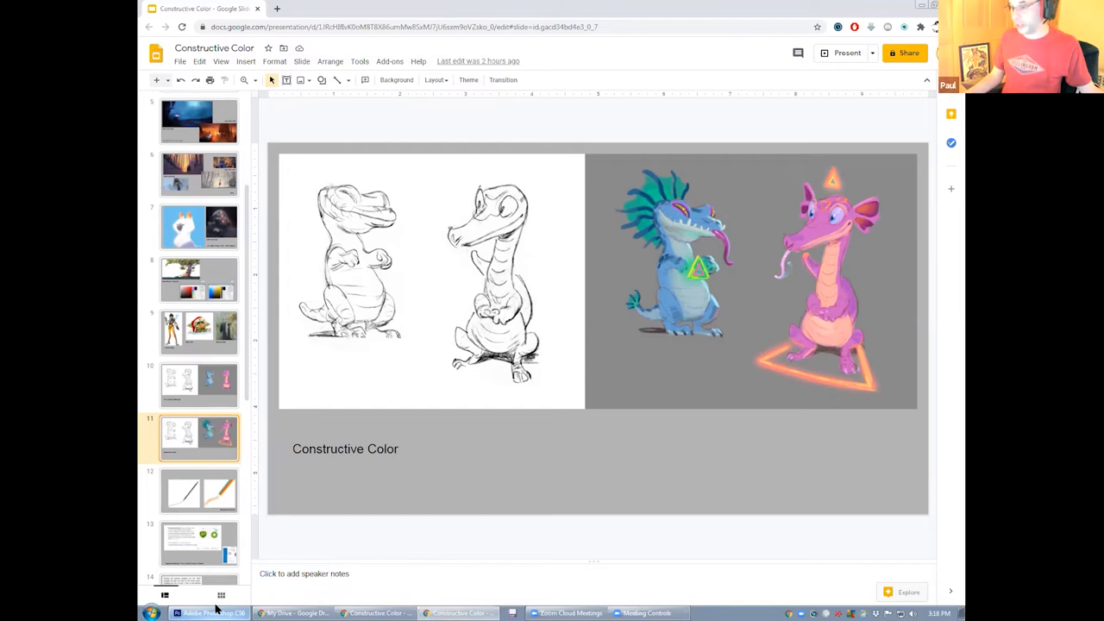
Step: Scroll down the filmstrip before leaving for the full-screen plush-toy photo
{"action": "scroll", "scroll_direction": "down", "scroll_amount": 3}
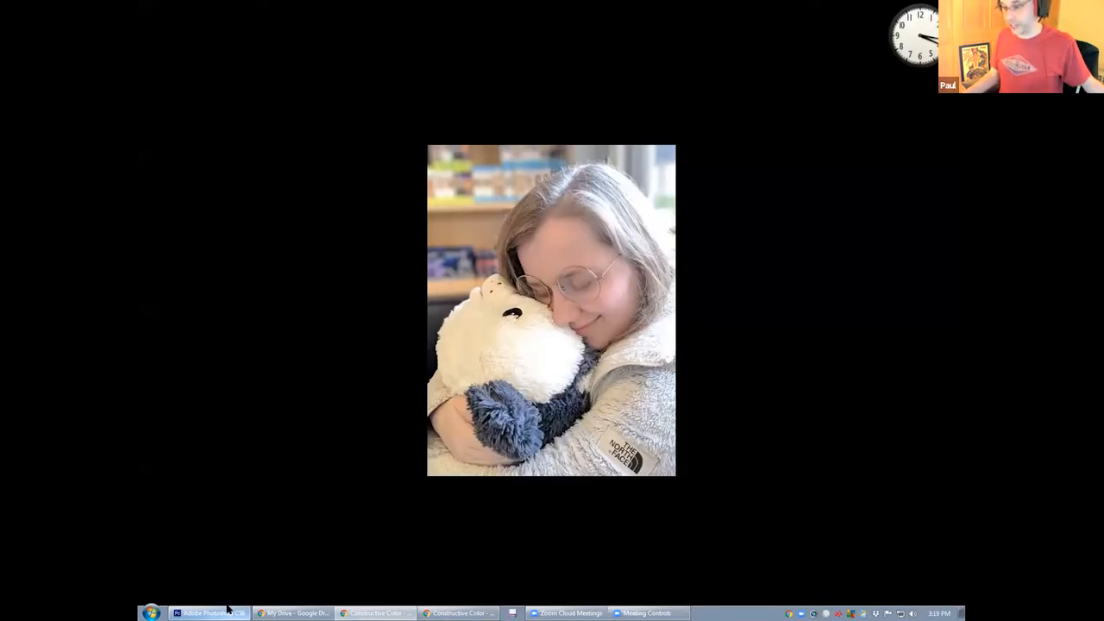
Step: Switch to the Photoshop document with the Good, Bad and Ugly poster and stills
{"action": "left_click", "coordinate": [207, 612]}
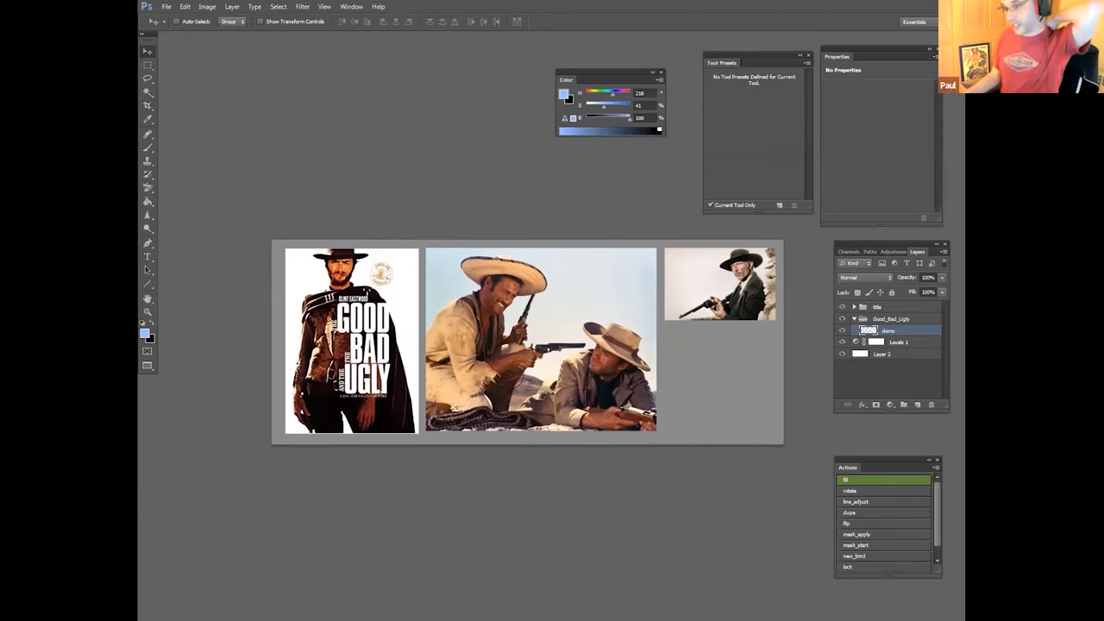
{"action": "mouse_move", "coordinate": [594, 309]}
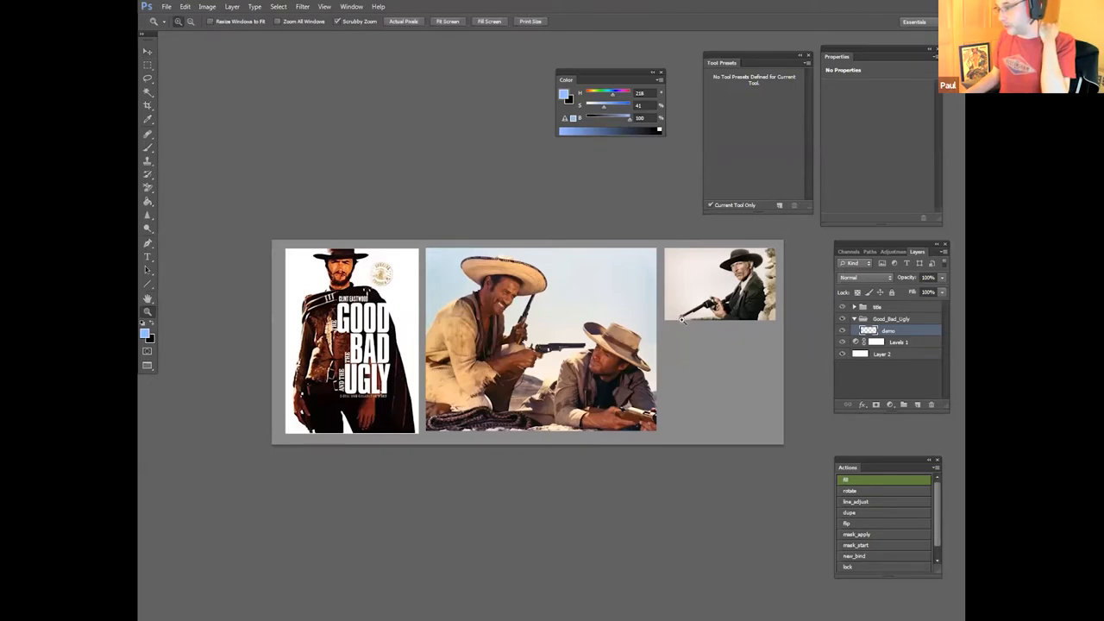
{"action": "mouse_move", "coordinate": [646, 345]}
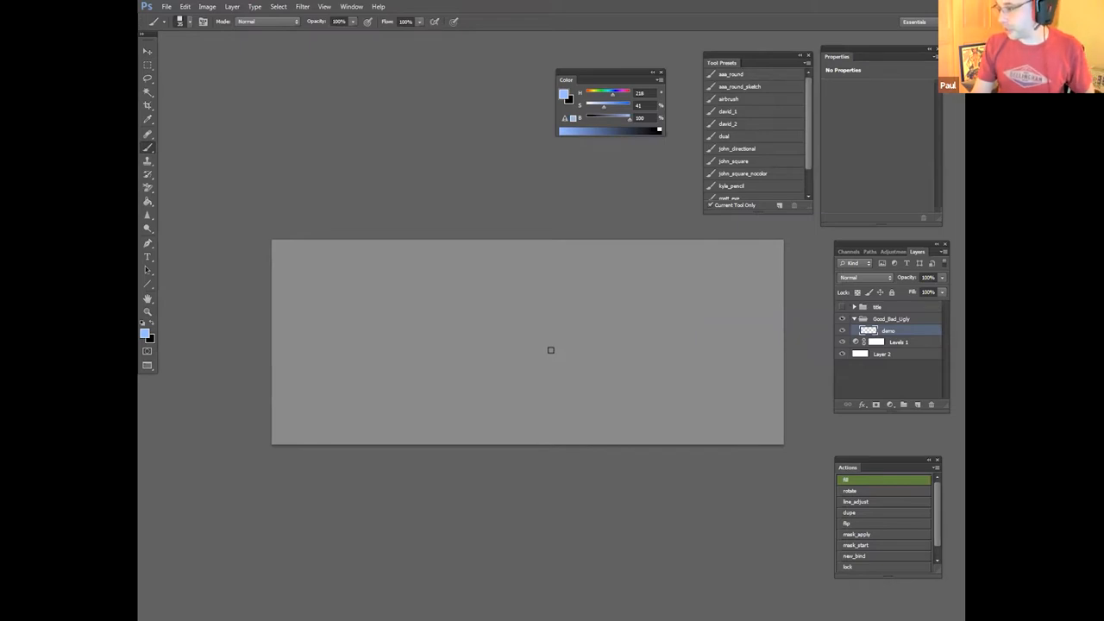
{"action": "mouse_move", "coordinate": [555, 345]}
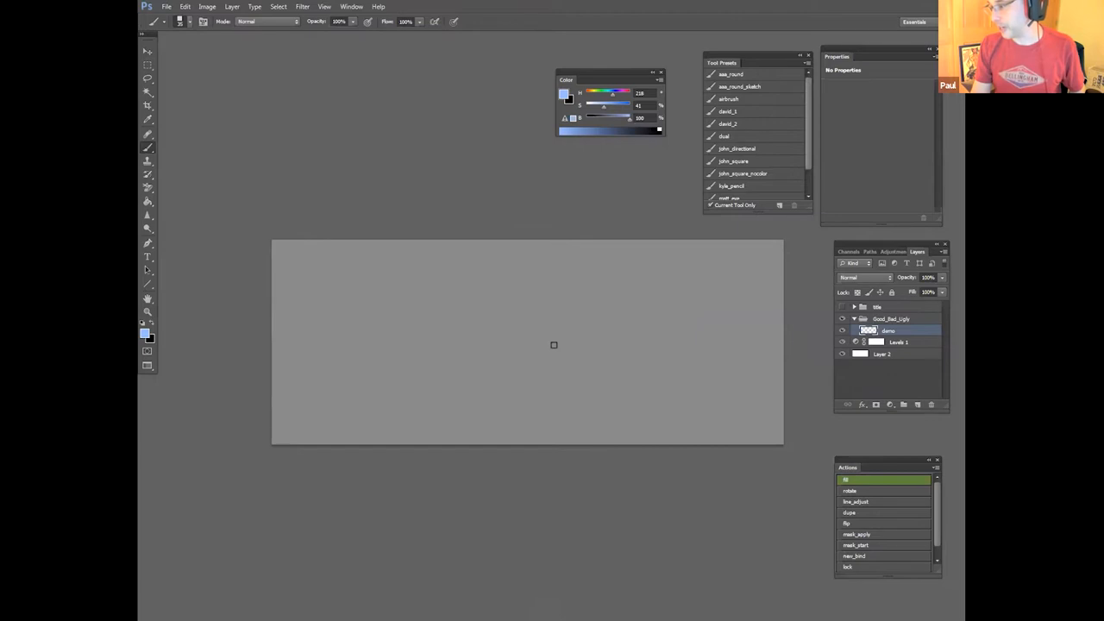
Step: Pick a medium blue as the foreground painting colour in the Color Picker and confirm it
{"action": "left_click", "coordinate": [145, 334]}
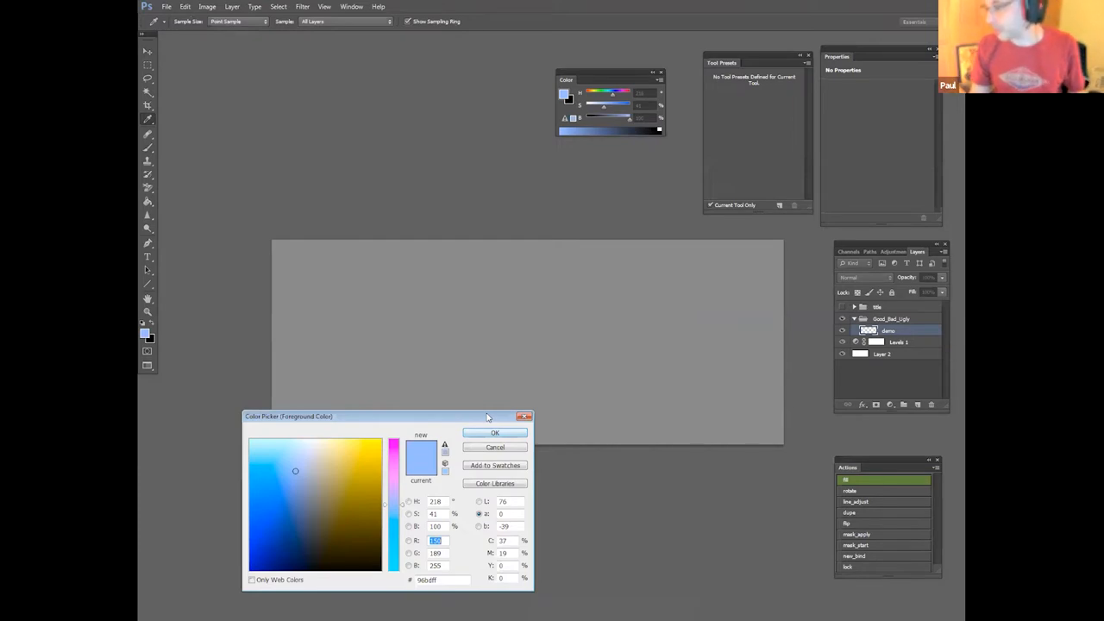
{"action": "left_click_drag", "start_coordinate": [288, 416], "coordinate": [464, 373]}
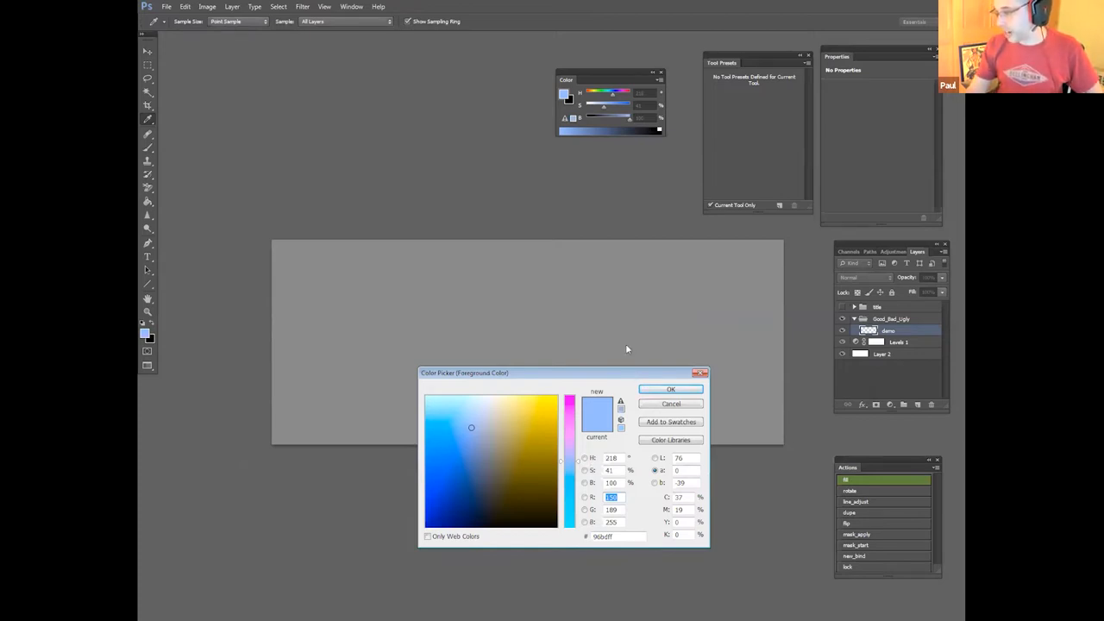
{"action": "left_click_drag", "start_coordinate": [462, 372], "coordinate": [457, 345]}
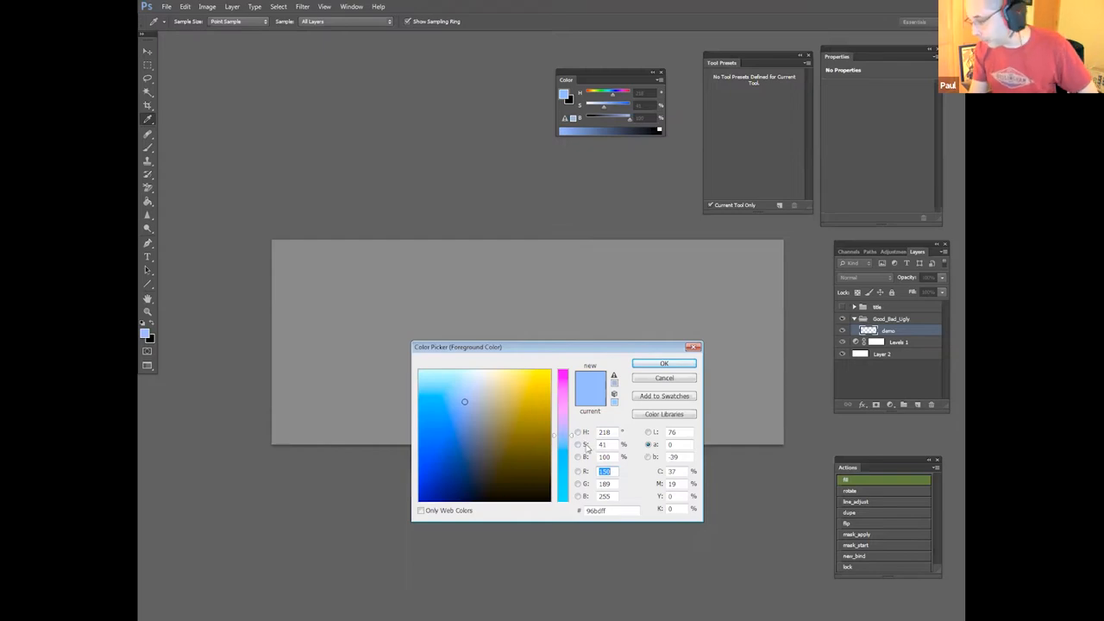
{"action": "mouse_move", "coordinate": [587, 445]}
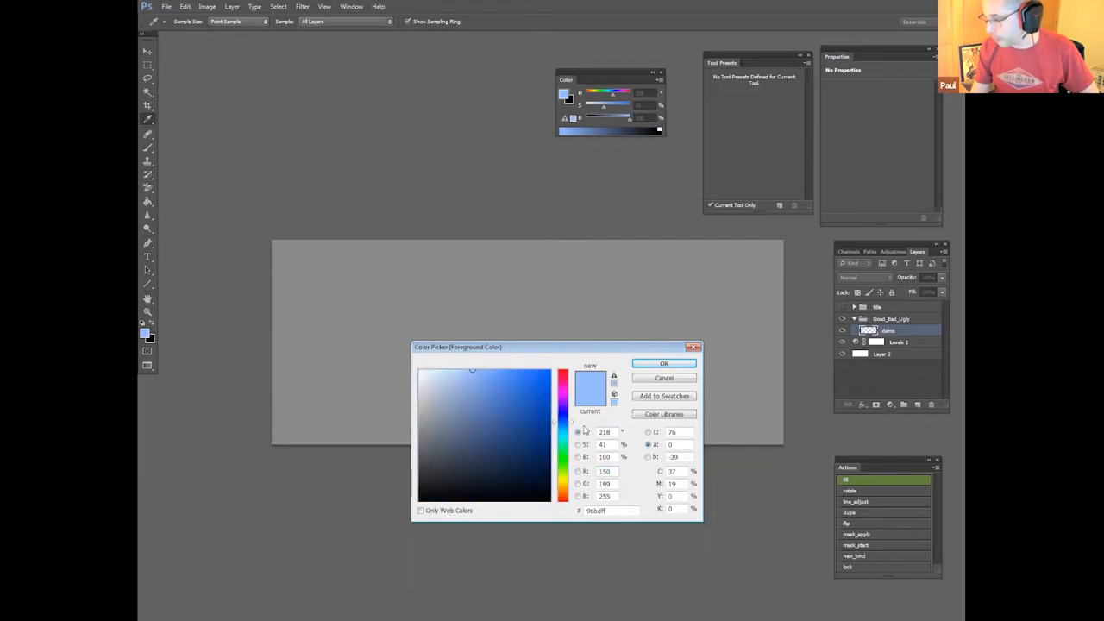
{"action": "left_click", "coordinate": [490, 411]}
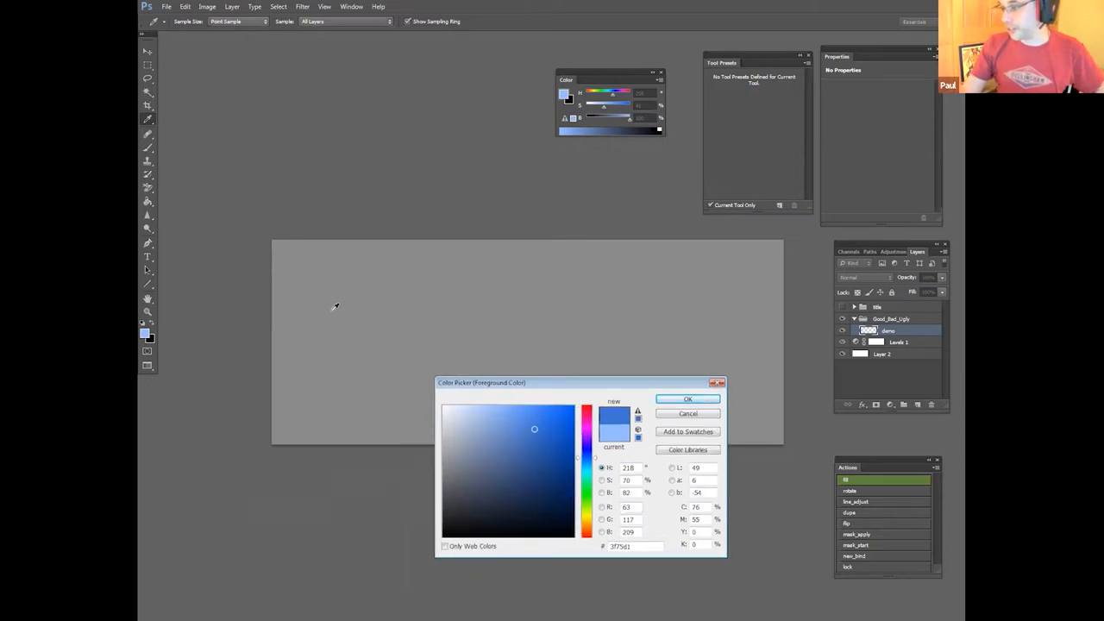
{"action": "mouse_move", "coordinate": [217, 127]}
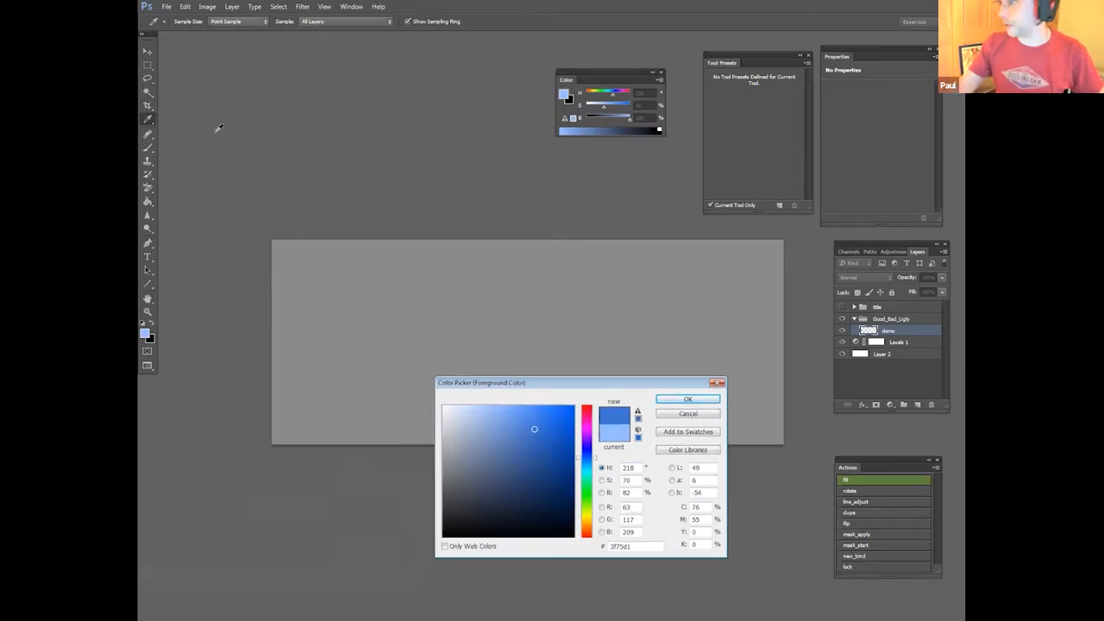
{"action": "left_click", "coordinate": [686, 398]}
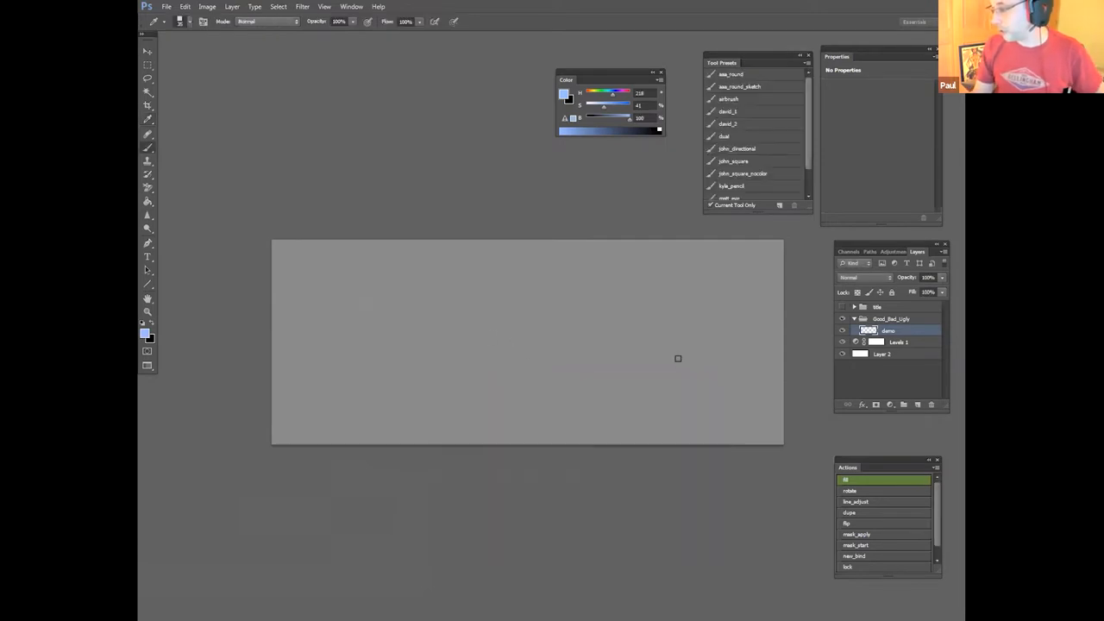
Step: Zoom into the canvas, then reopen the foreground colour choices and try a darker greyish blue
{"action": "left_click", "coordinate": [742, 172]}
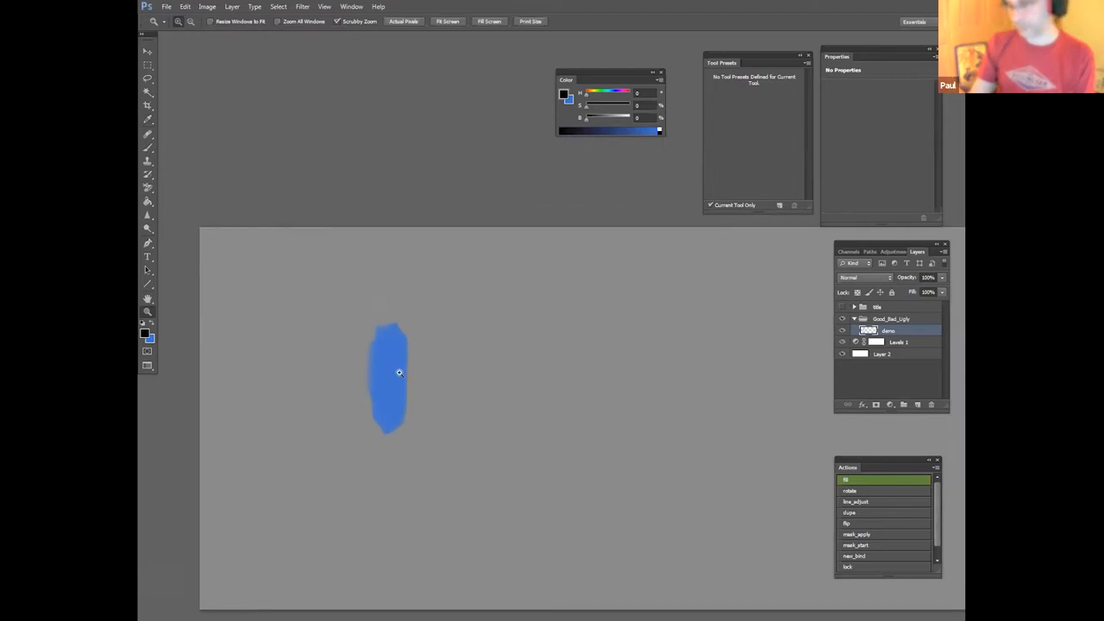
{"action": "left_click", "coordinate": [142, 333]}
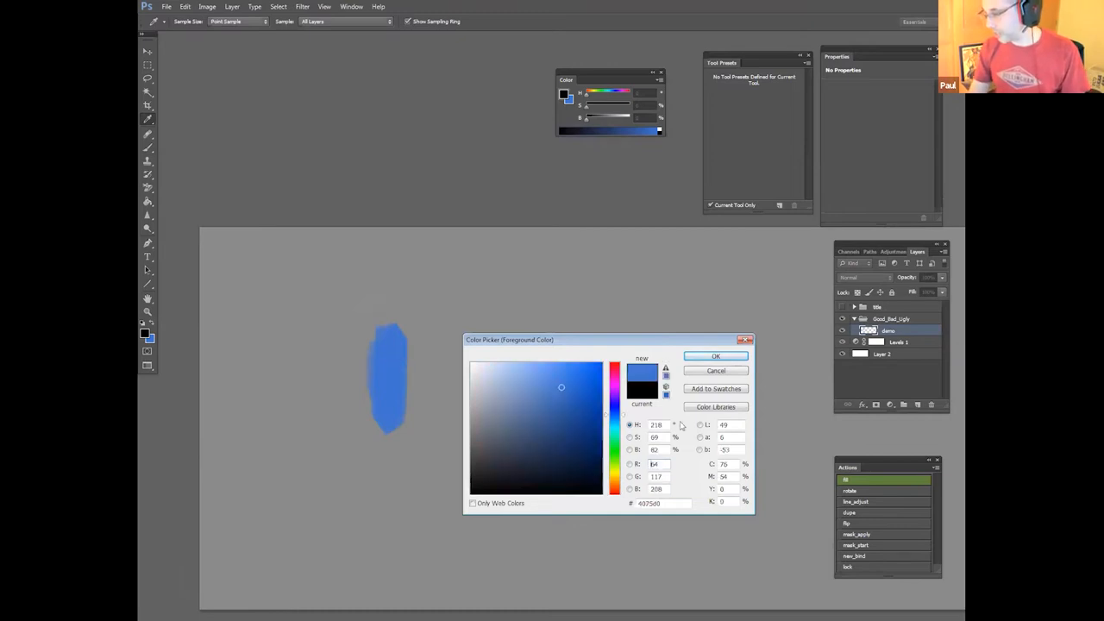
{"action": "left_click", "coordinate": [548, 397]}
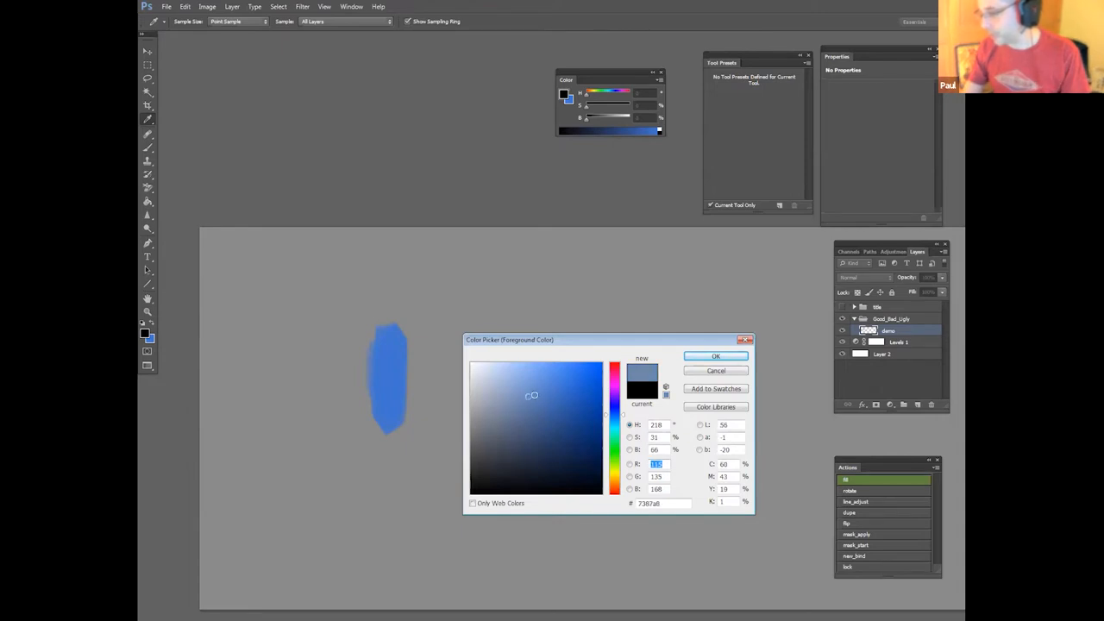
Step: Compare dark, near-black and pale greyish blues in the picker and settle on a light muted blue
{"action": "left_click", "coordinate": [583, 393]}
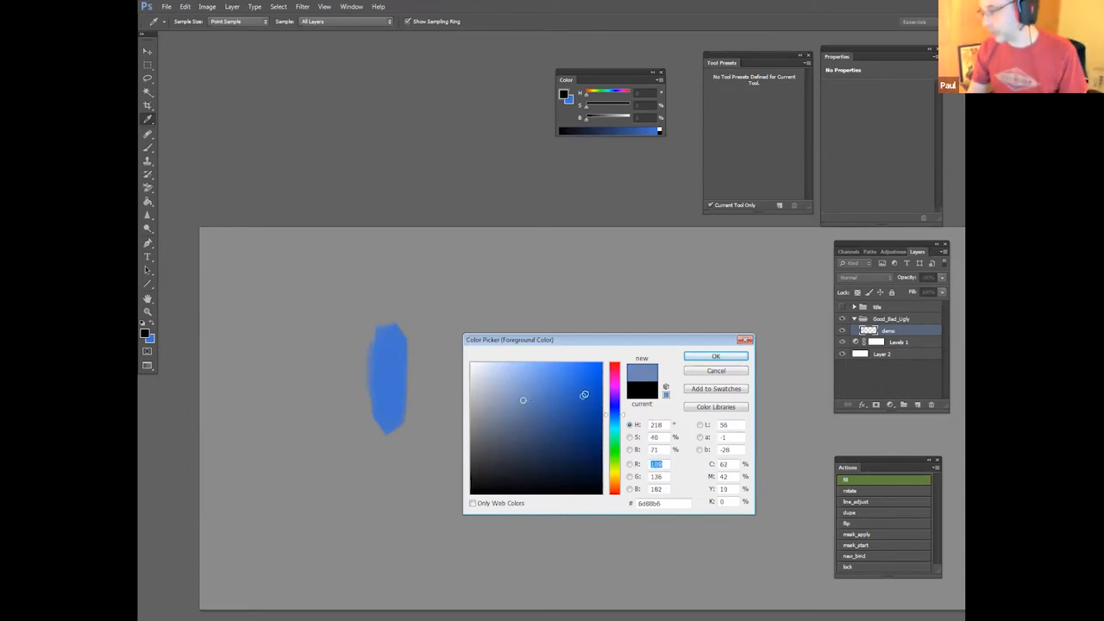
{"action": "left_click", "coordinate": [594, 393]}
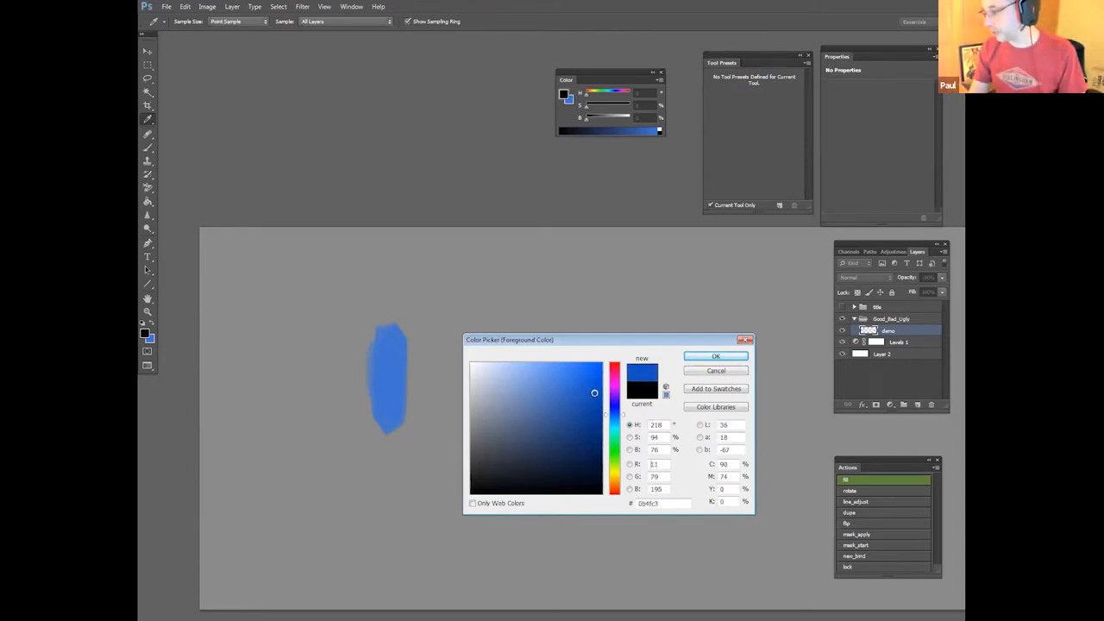
{"action": "left_click", "coordinate": [590, 458]}
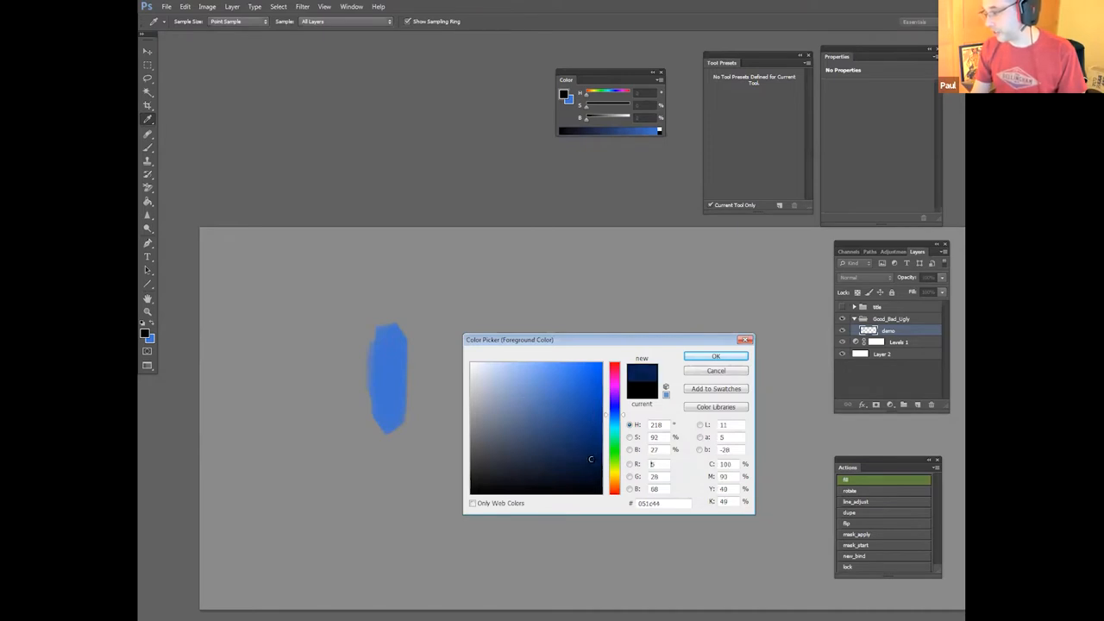
{"action": "left_click", "coordinate": [487, 459]}
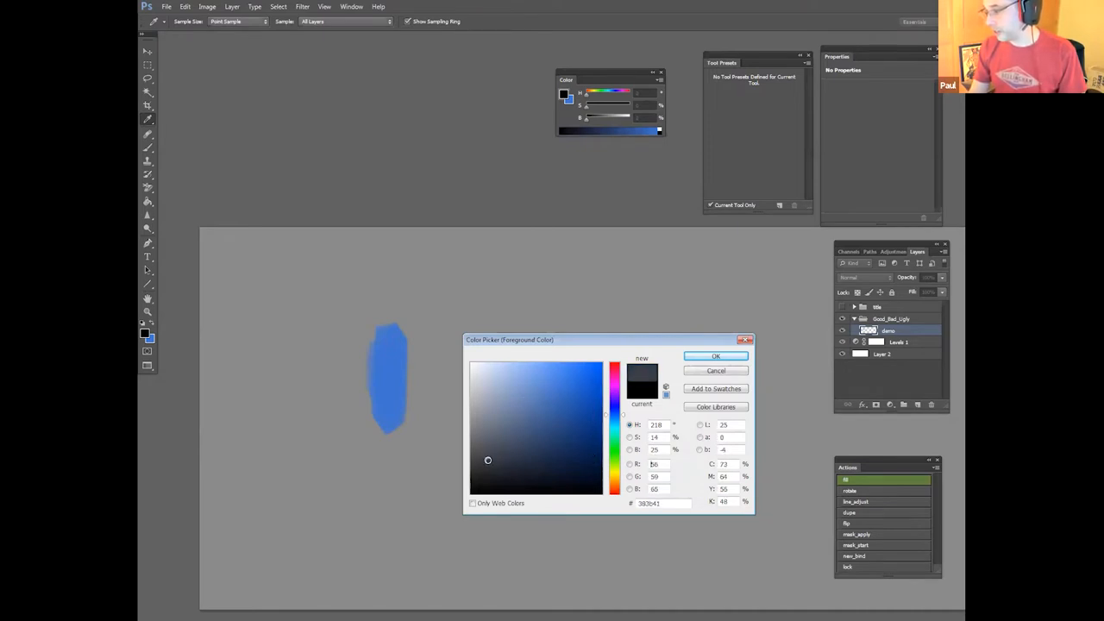
{"action": "left_click", "coordinate": [516, 387]}
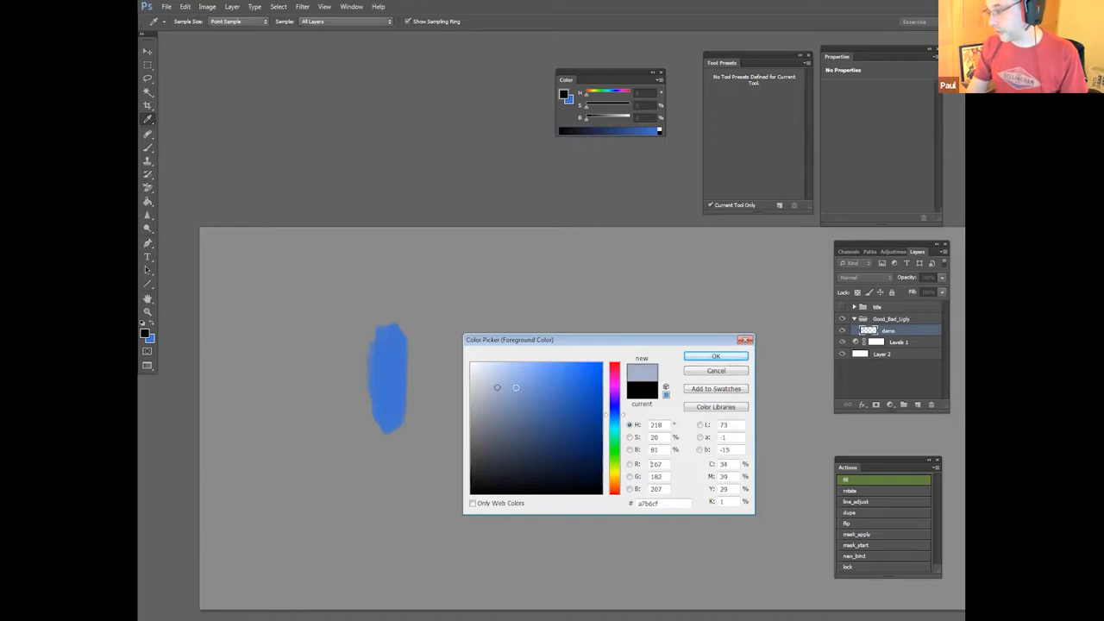
{"action": "left_click", "coordinate": [542, 382]}
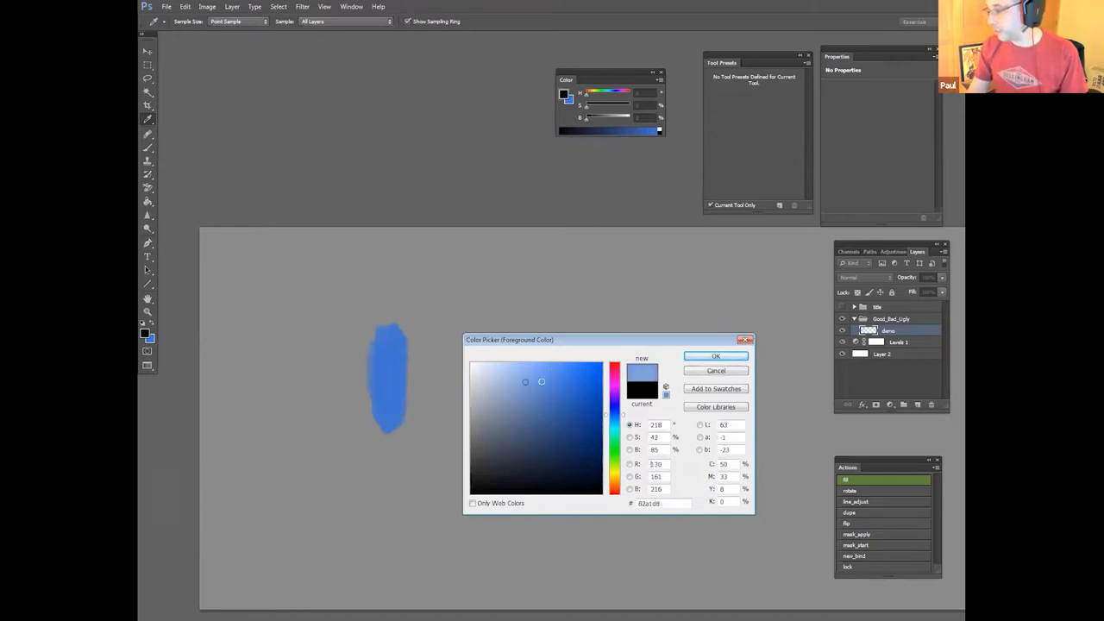
{"action": "left_click", "coordinate": [532, 407]}
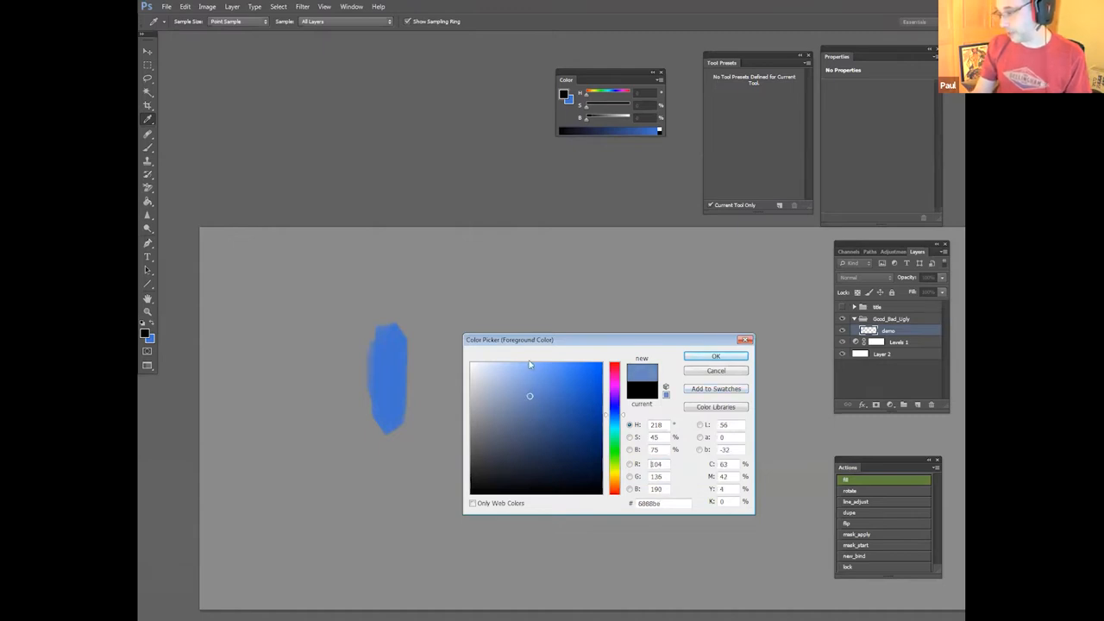
{"action": "left_click", "coordinate": [714, 356]}
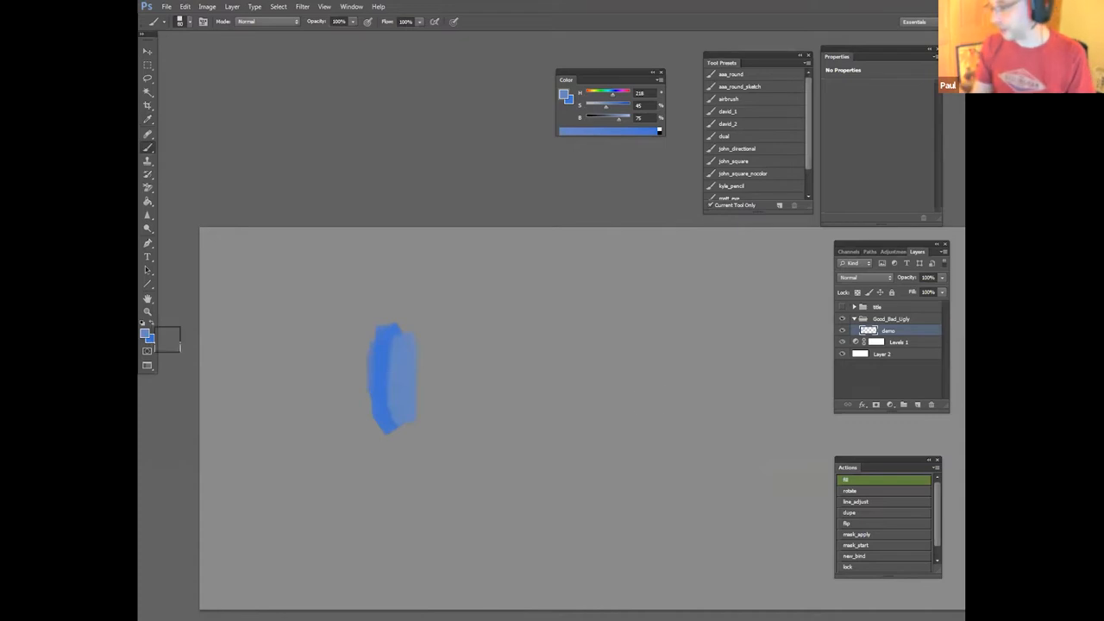
Step: Set a greyish purple background colour and confirm the light blue foreground for more strokes
{"action": "left_click", "coordinate": [142, 338]}
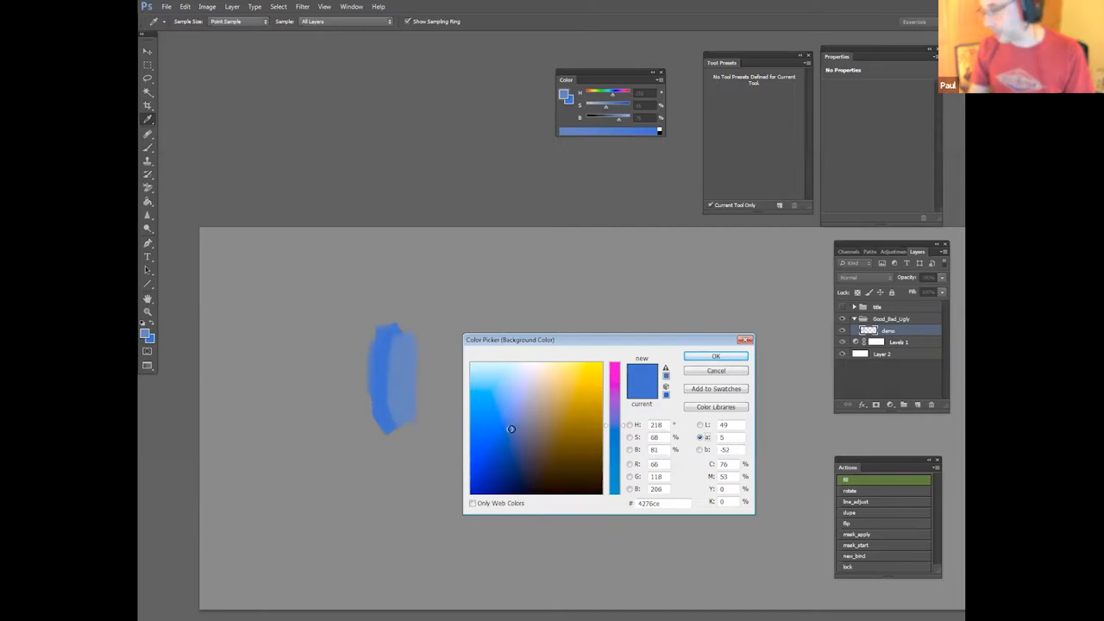
{"action": "left_click", "coordinate": [509, 428]}
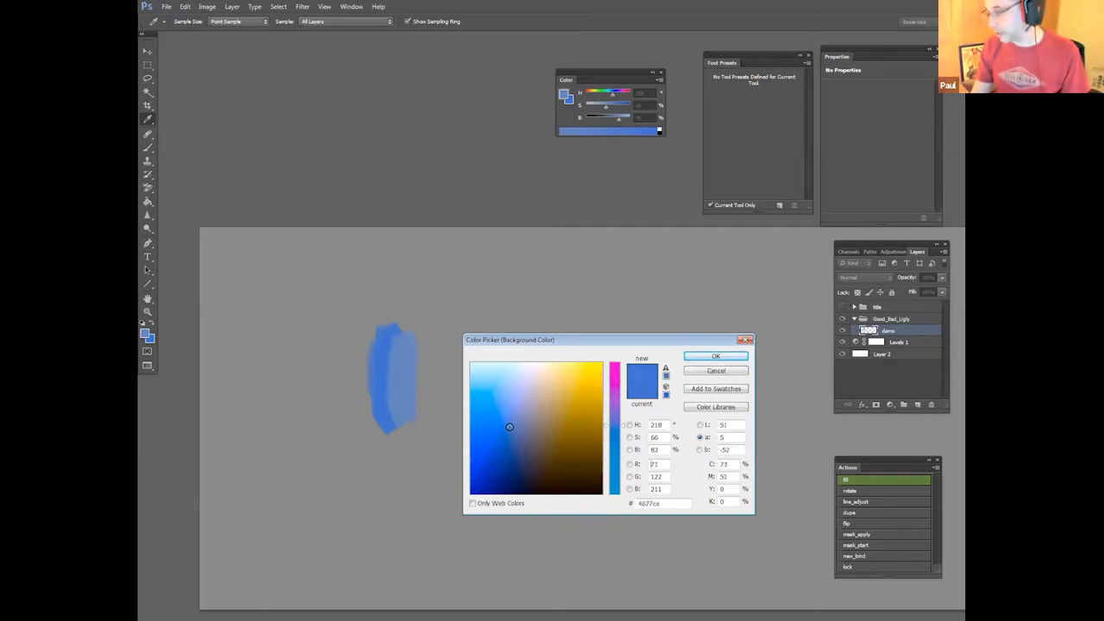
{"action": "left_click", "coordinate": [507, 420]}
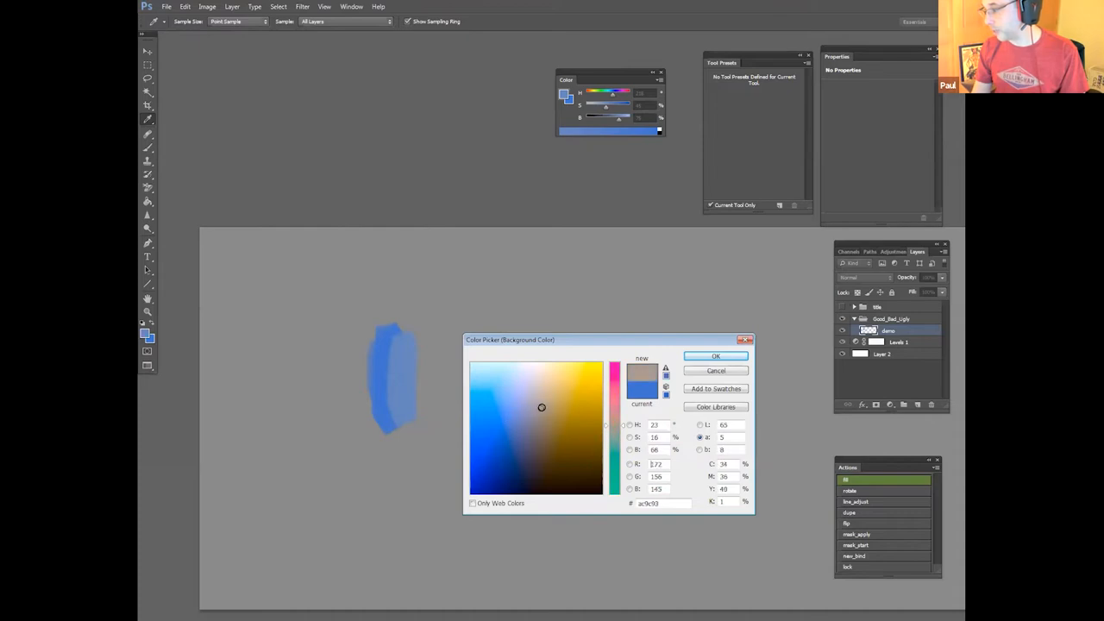
{"action": "left_click", "coordinate": [505, 414]}
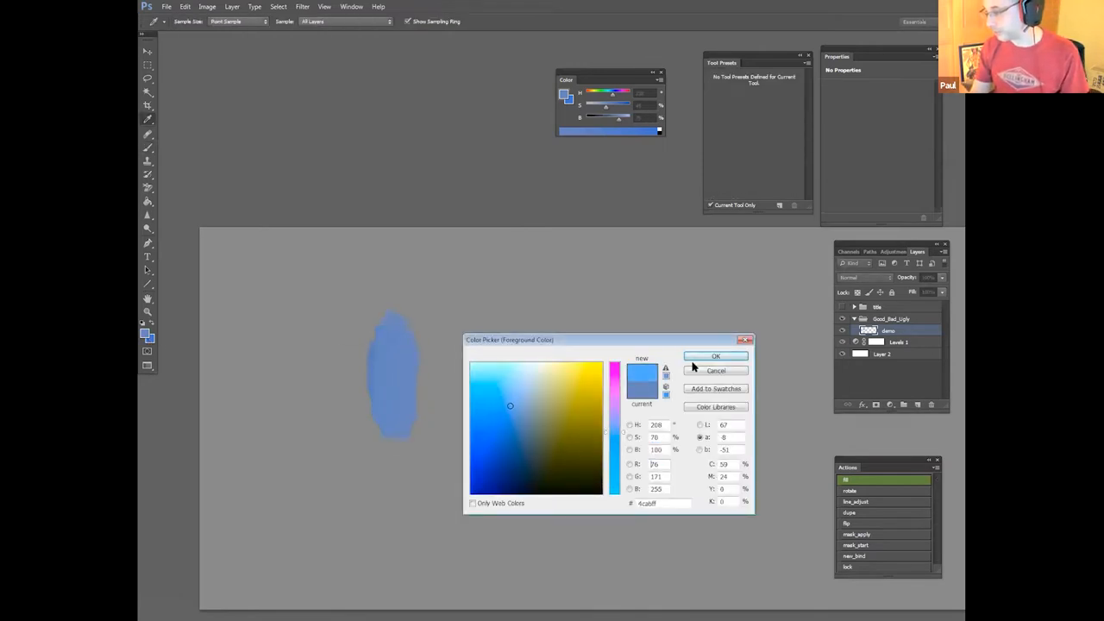
{"action": "left_click", "coordinate": [714, 355]}
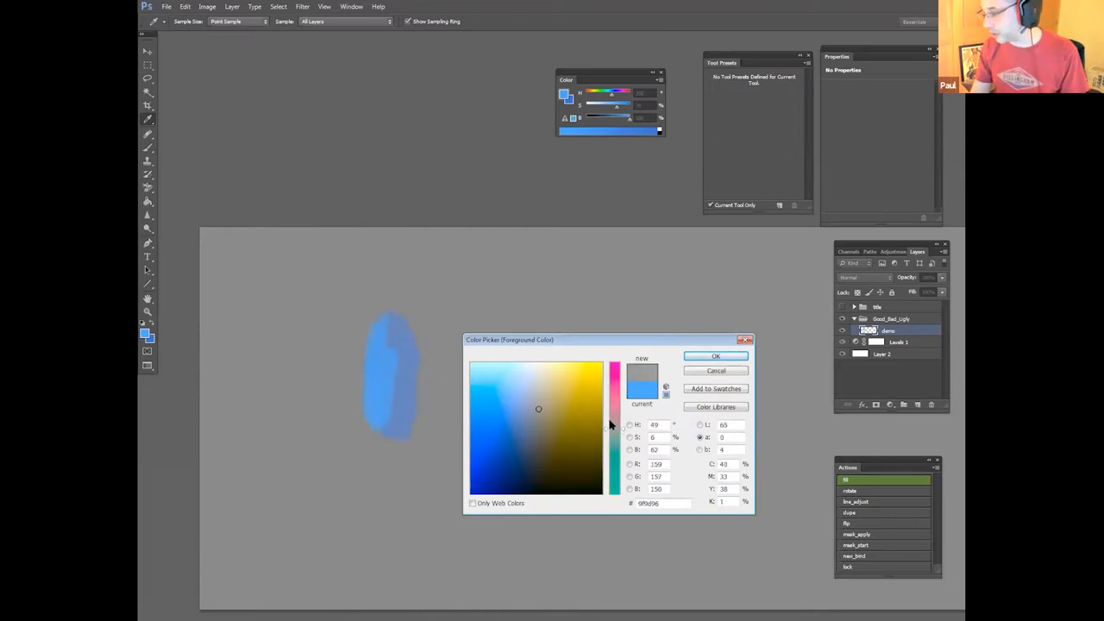
{"action": "mouse_move", "coordinate": [619, 435]}
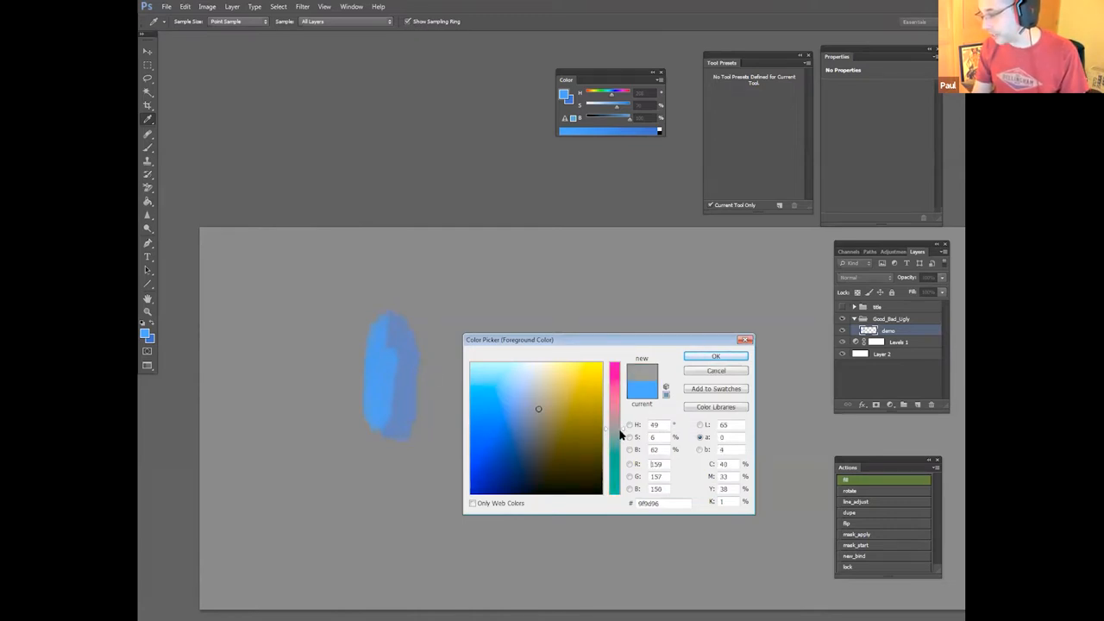
Step: Shift the foreground hue toward pink and pick a muted pinkish-brown for a stroke beside the shape
{"action": "left_click", "coordinate": [715, 356]}
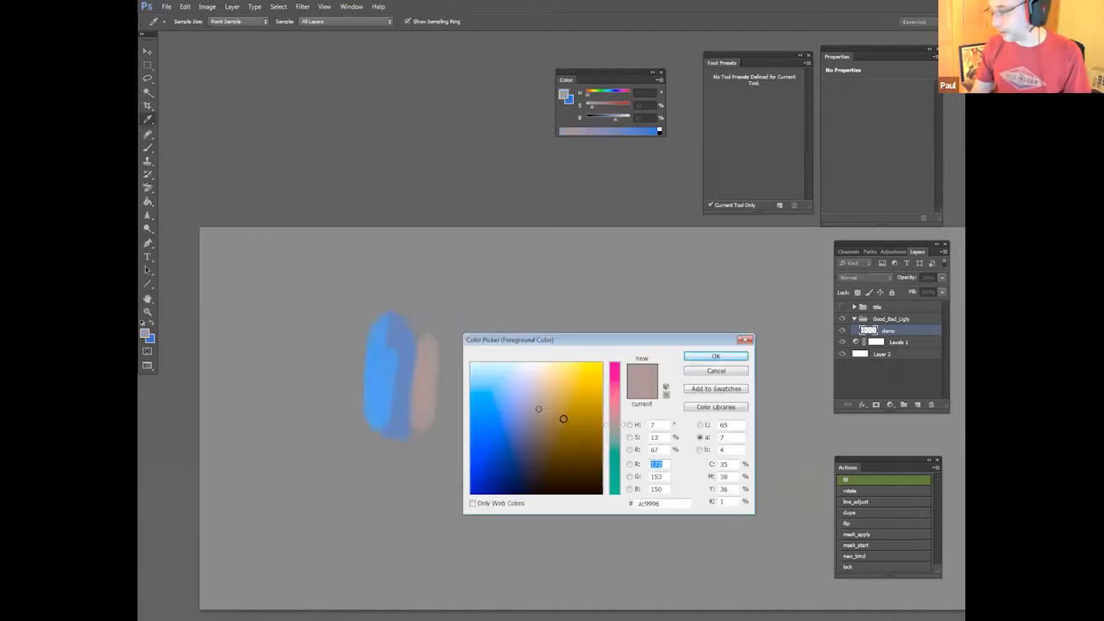
{"action": "left_click", "coordinate": [714, 355]}
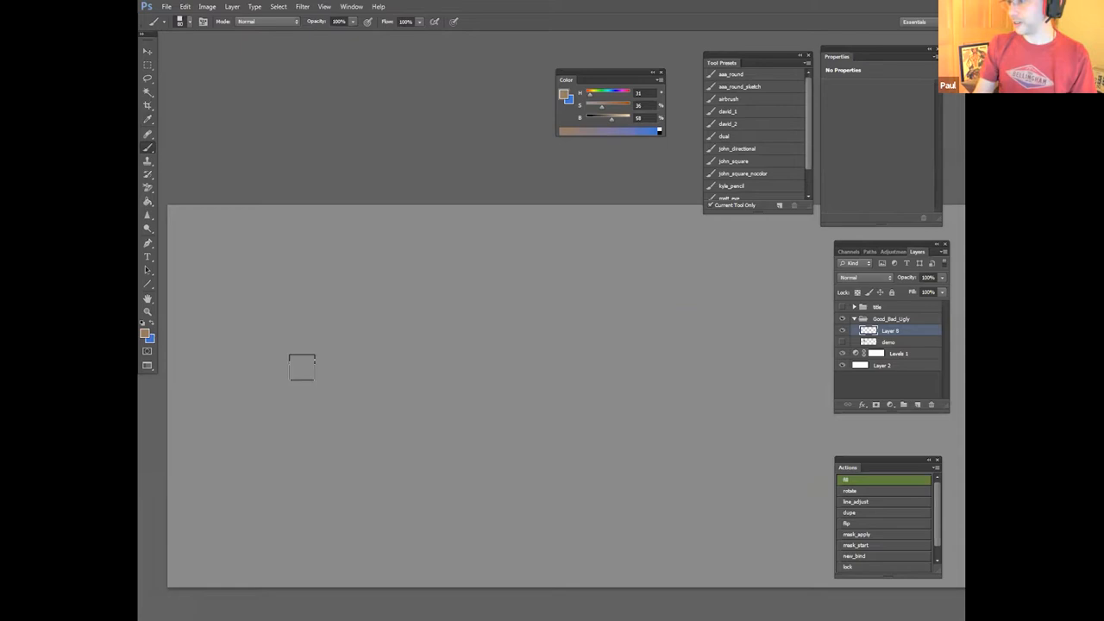
Step: Reopen the foreground colour choices and confirm a pale blue painting colour
{"action": "left_click", "coordinate": [141, 326]}
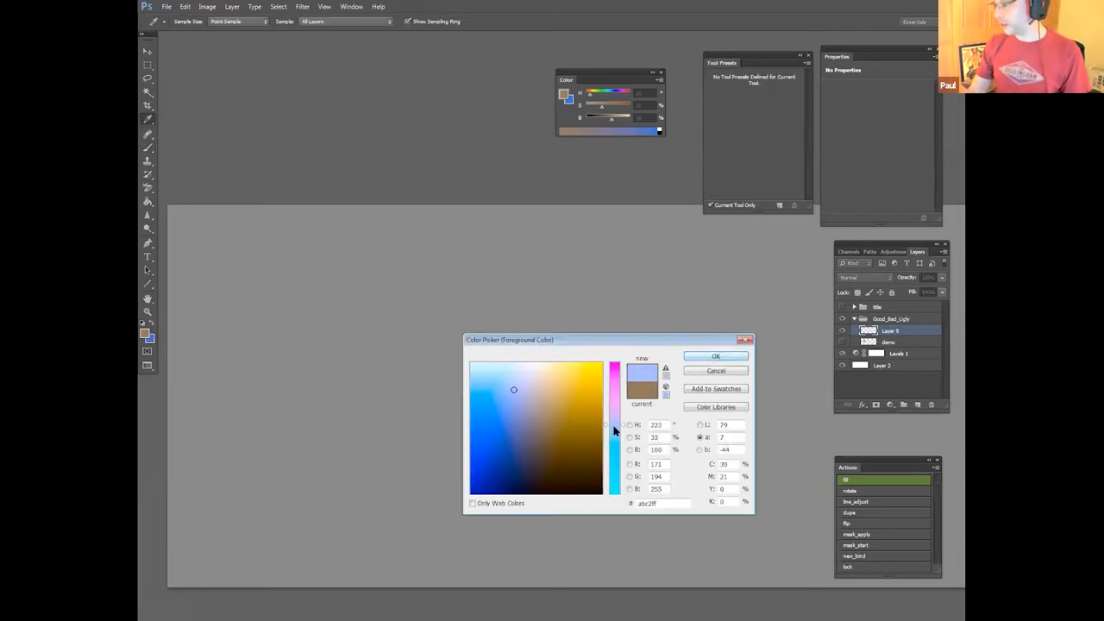
{"action": "left_click", "coordinate": [714, 355]}
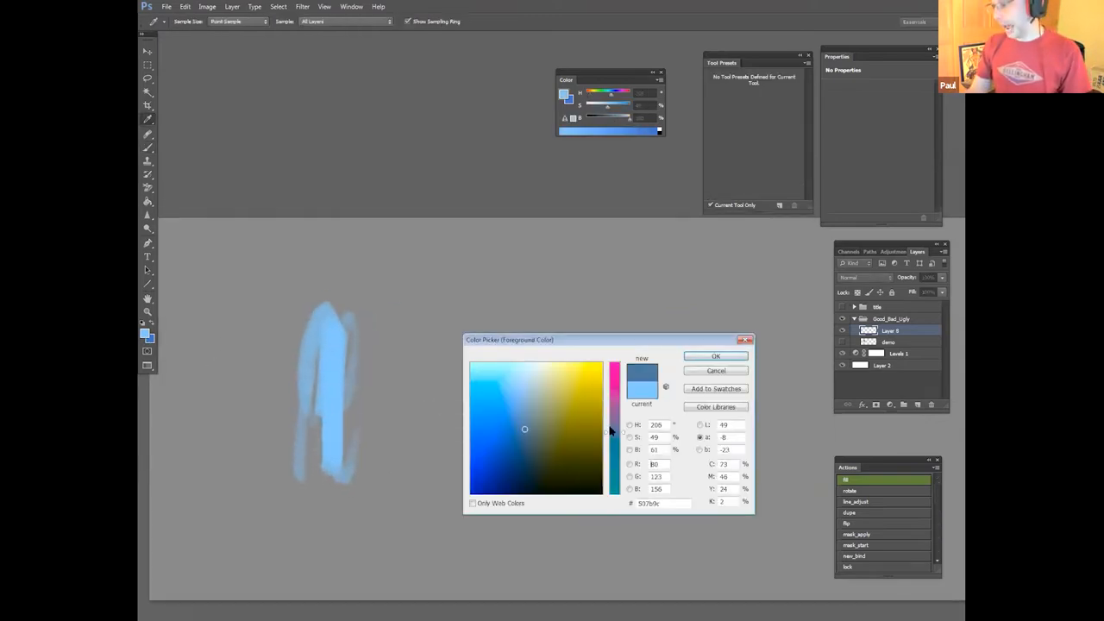
{"action": "left_click", "coordinate": [715, 355]}
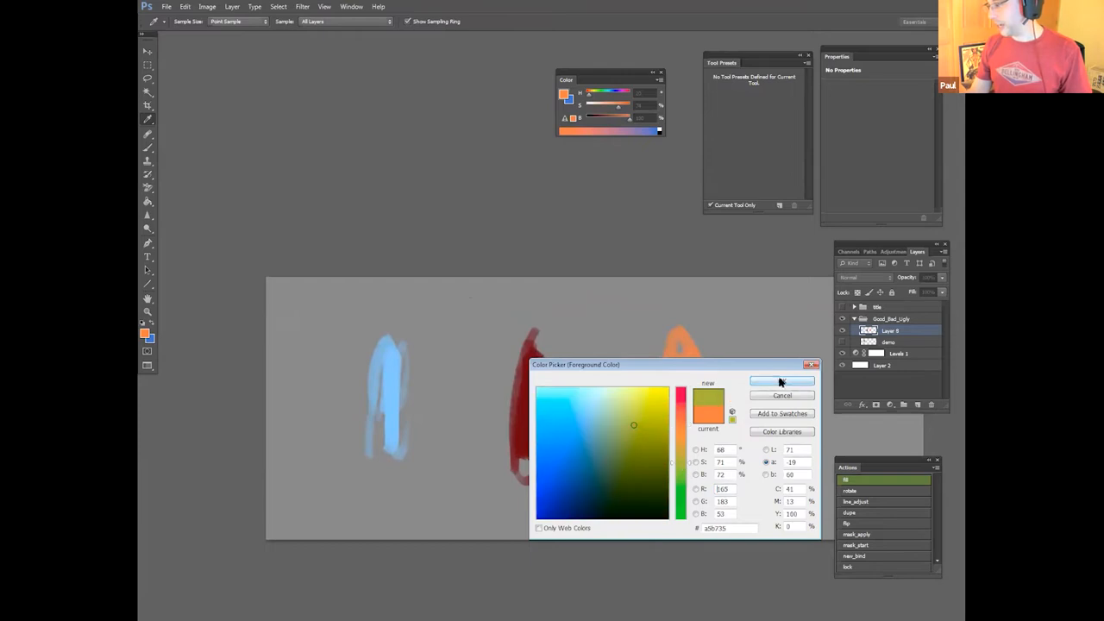
Step: Confirm tan and dark brown colours in turn, then paint a blue patch on the right-hand figure
{"action": "left_click", "coordinate": [781, 383]}
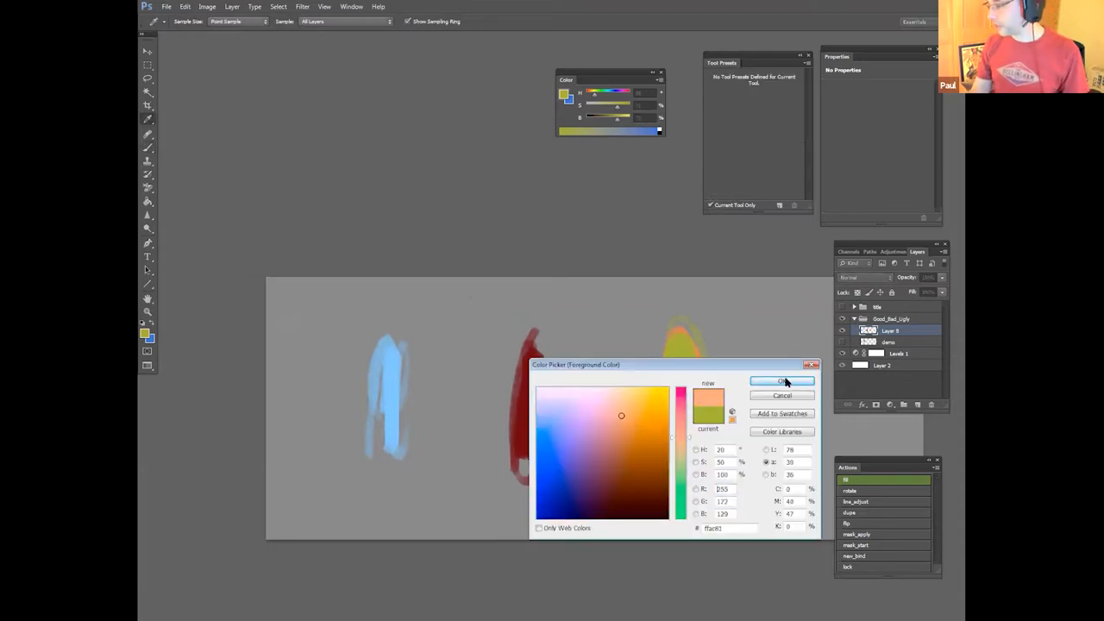
{"action": "left_click", "coordinate": [781, 381]}
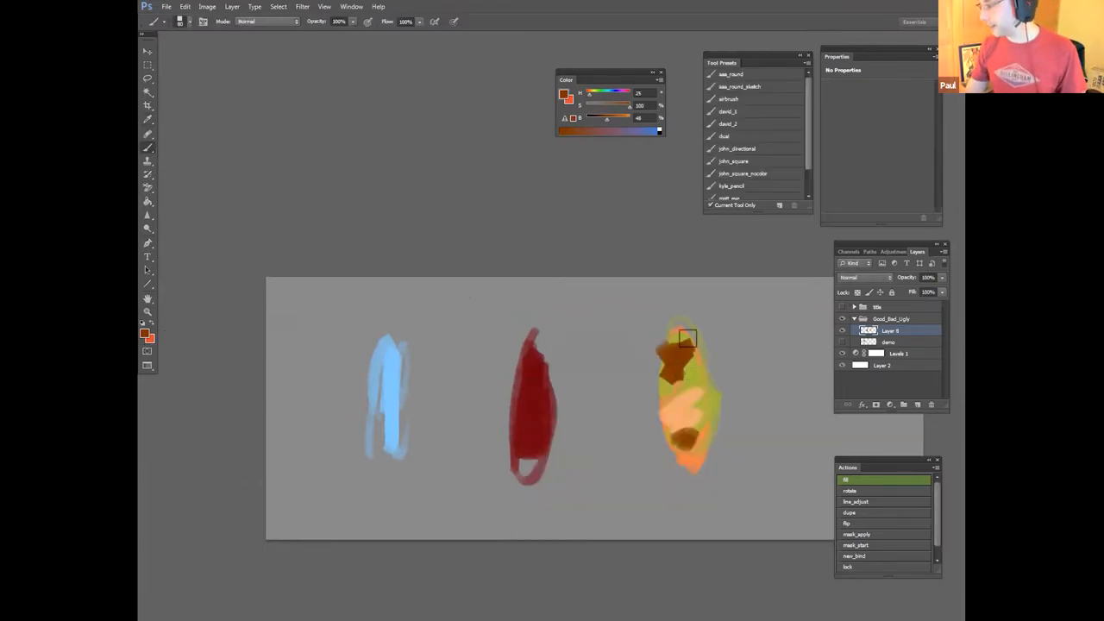
{"action": "left_click", "coordinate": [141, 325]}
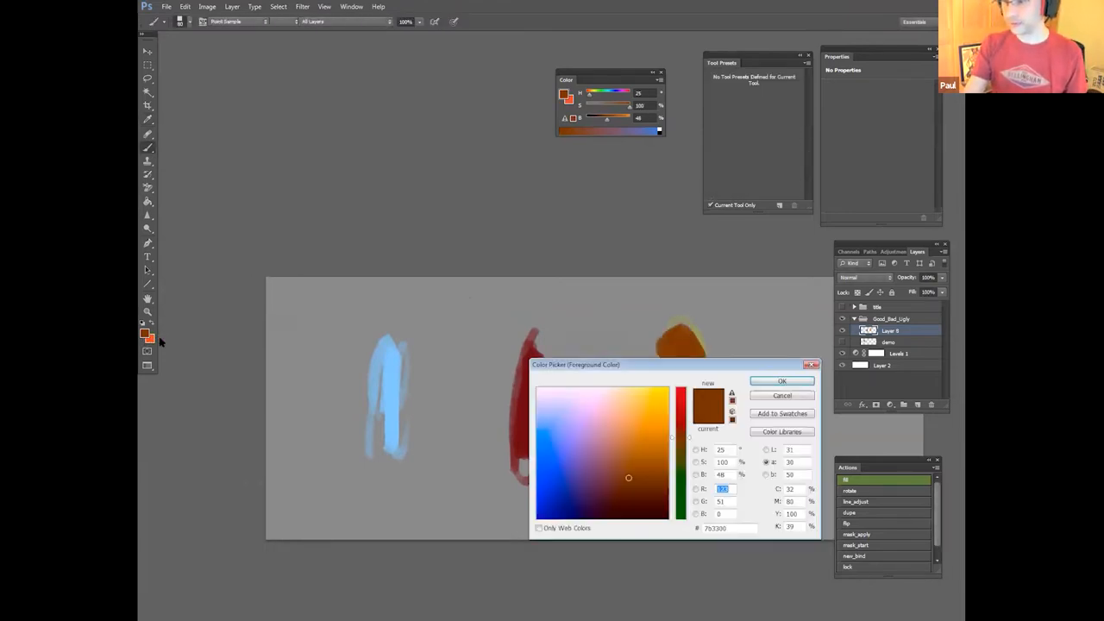
{"action": "left_click", "coordinate": [780, 381]}
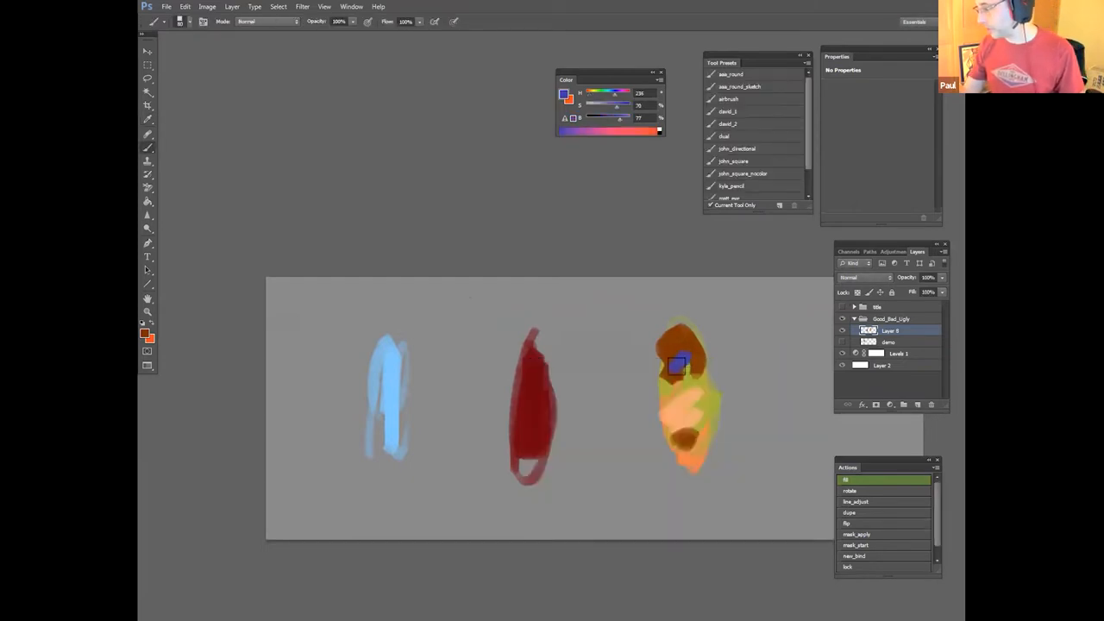
{"action": "left_click_drag", "start_coordinate": [676, 366], "coordinate": [682, 406]}
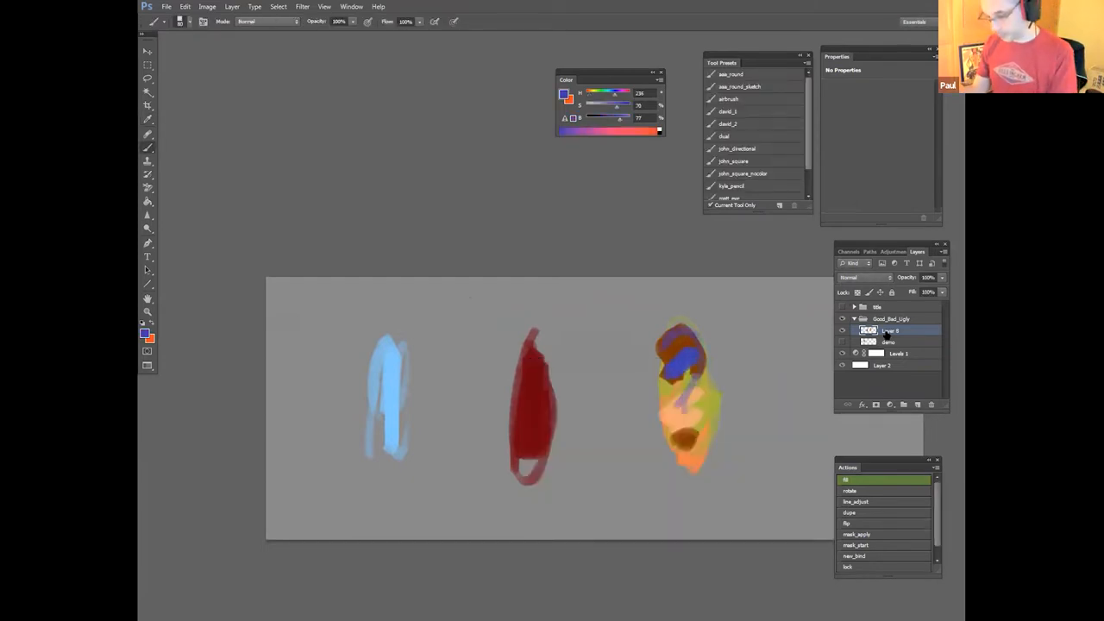
Step: Give the layer a contrasting blend mode, then add a new layer for the next shape
{"action": "left_click", "coordinate": [862, 276]}
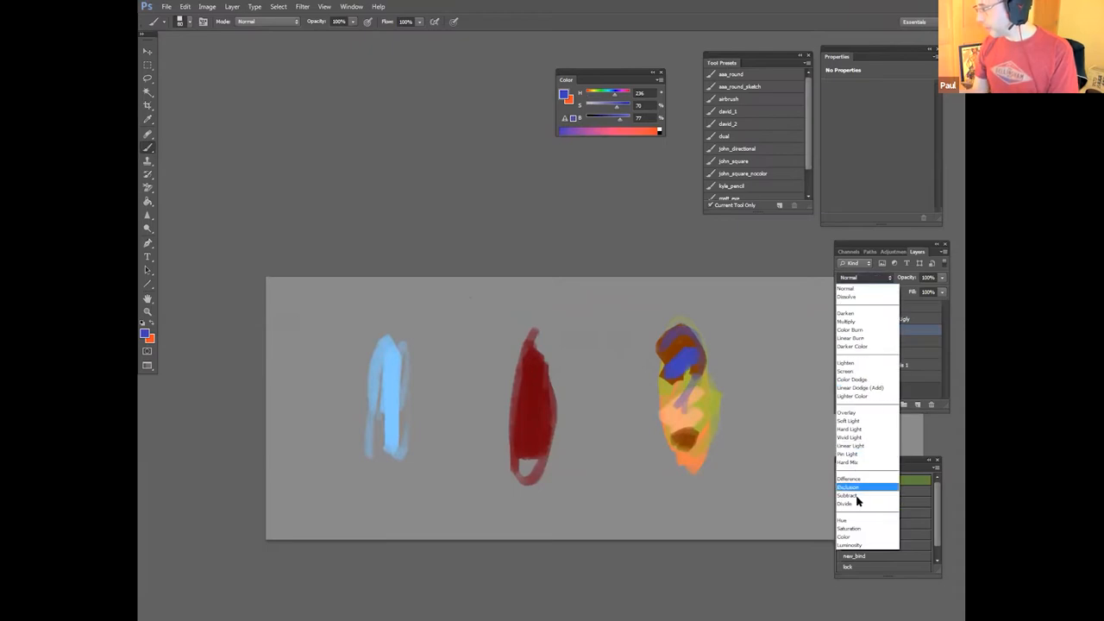
{"action": "left_click", "coordinate": [846, 504]}
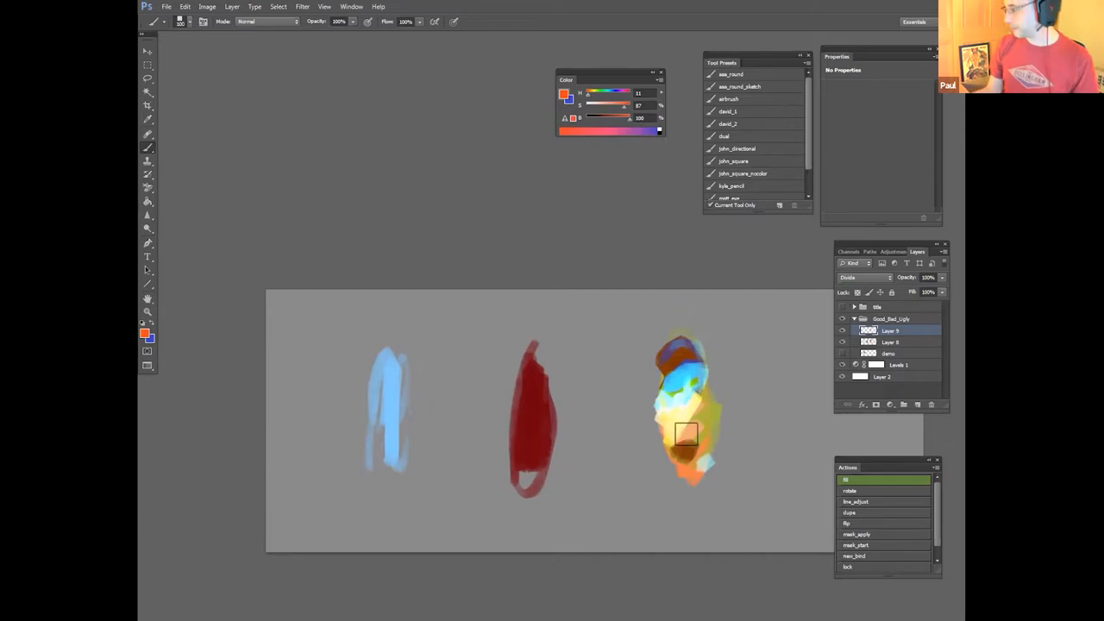
{"action": "left_click", "coordinate": [148, 79]}
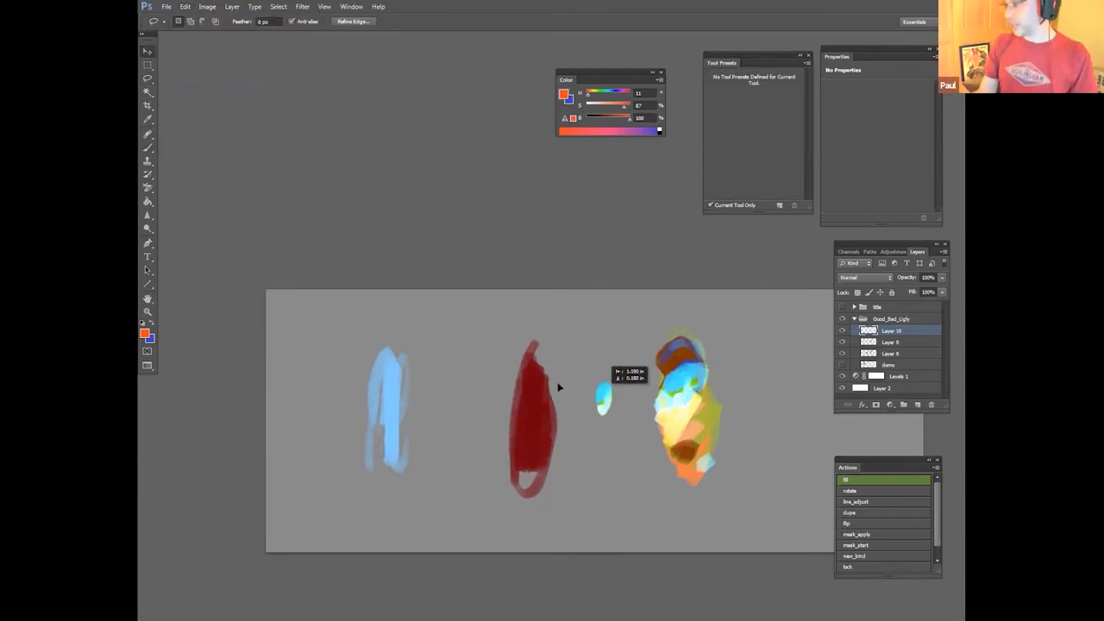
Step: Free Transform the cyan oval onto the left figure and switch to a different saved brush
{"action": "left_click", "coordinate": [185, 7]}
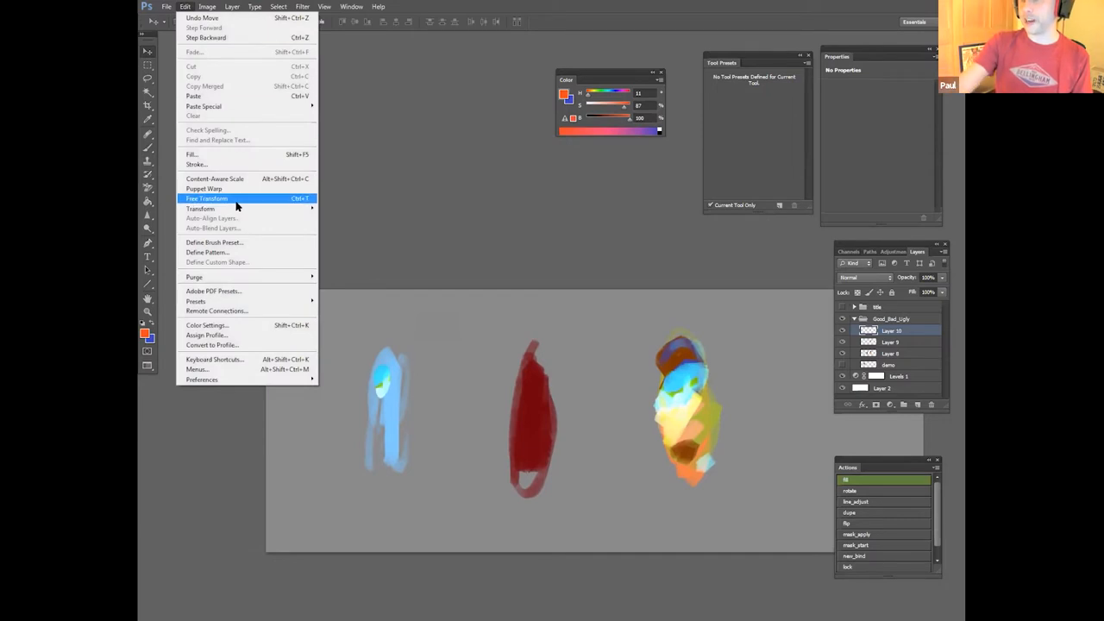
{"action": "left_click", "coordinate": [207, 199]}
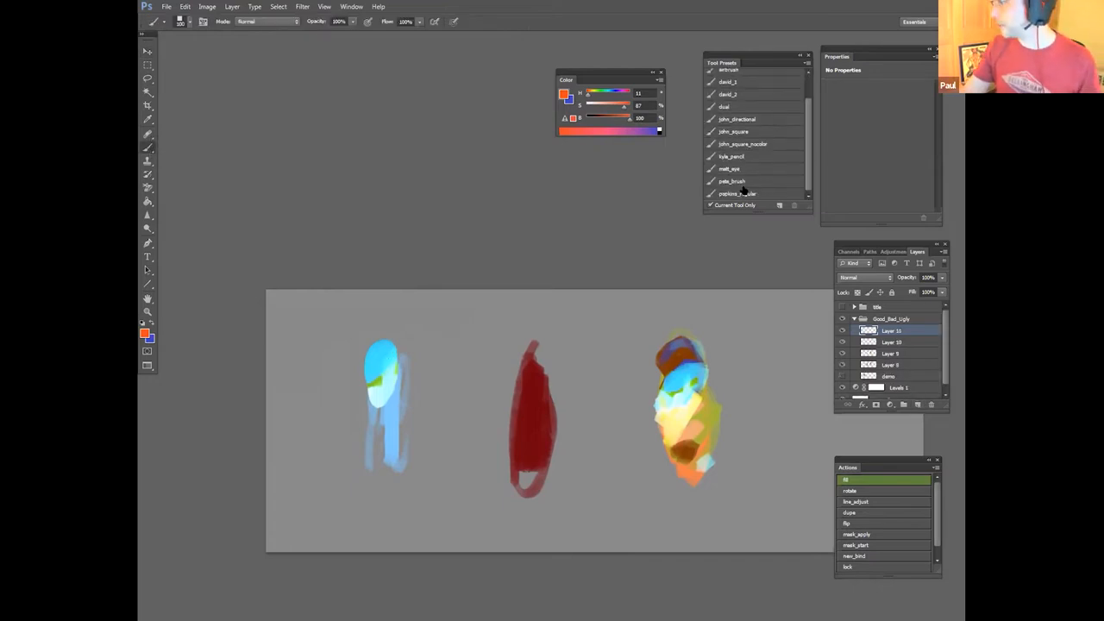
{"action": "left_click", "coordinate": [732, 181]}
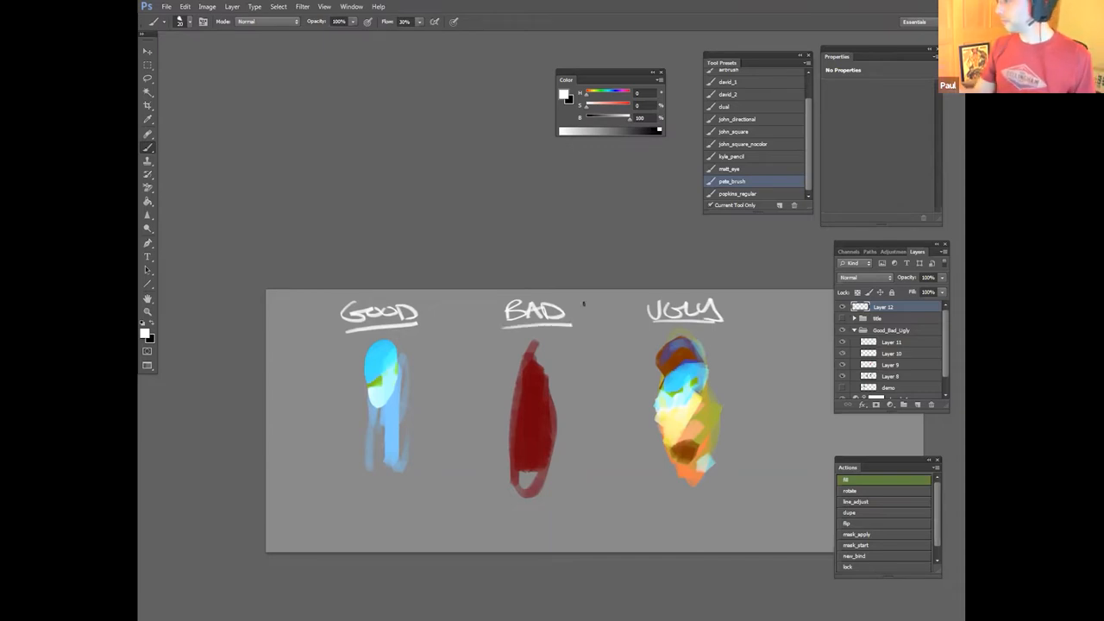
Step: Hand-letter the white GOOD, BAD and UGLY labels above the three figures
{"action": "left_click", "coordinate": [890, 342]}
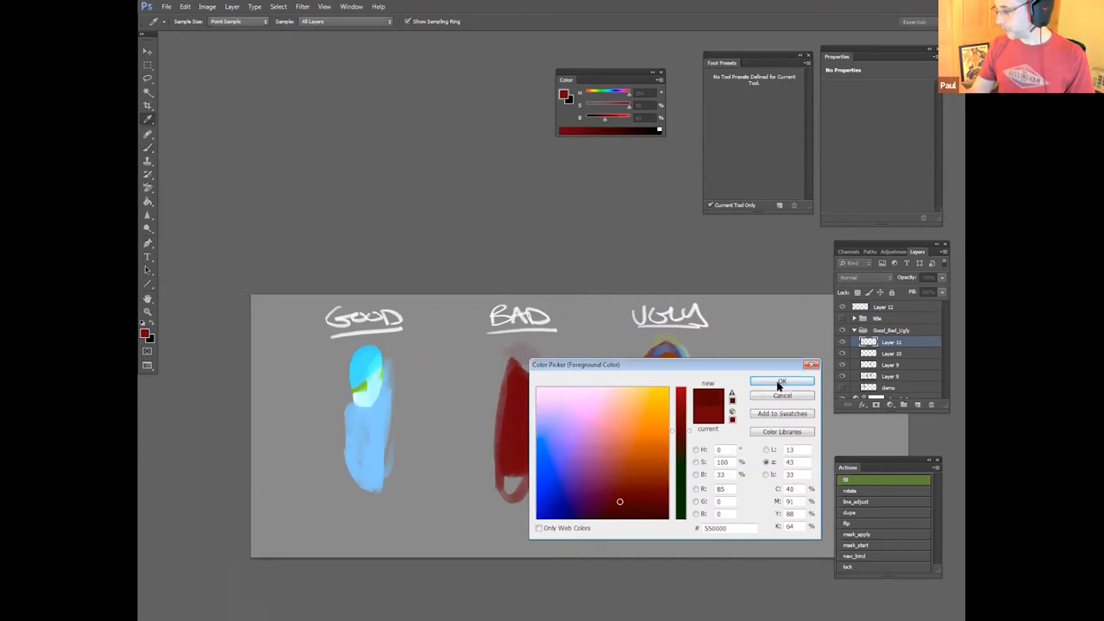
Step: Confirm a dark red, then a deeper red, for shading the middle BAD figure
{"action": "left_click", "coordinate": [782, 382]}
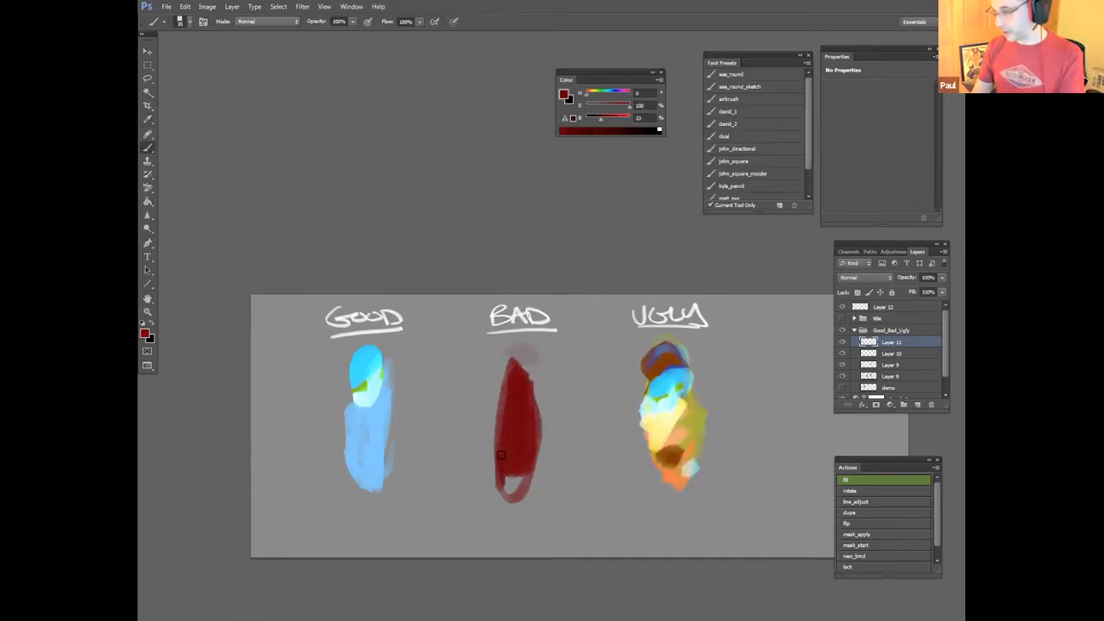
{"action": "left_click", "coordinate": [152, 338]}
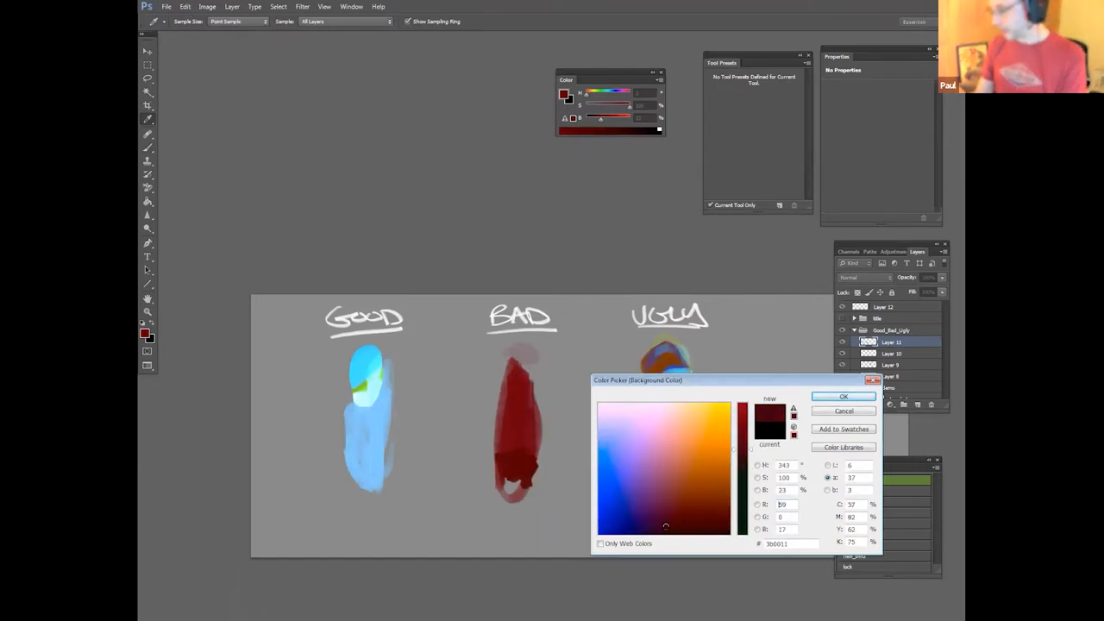
{"action": "left_click", "coordinate": [844, 395]}
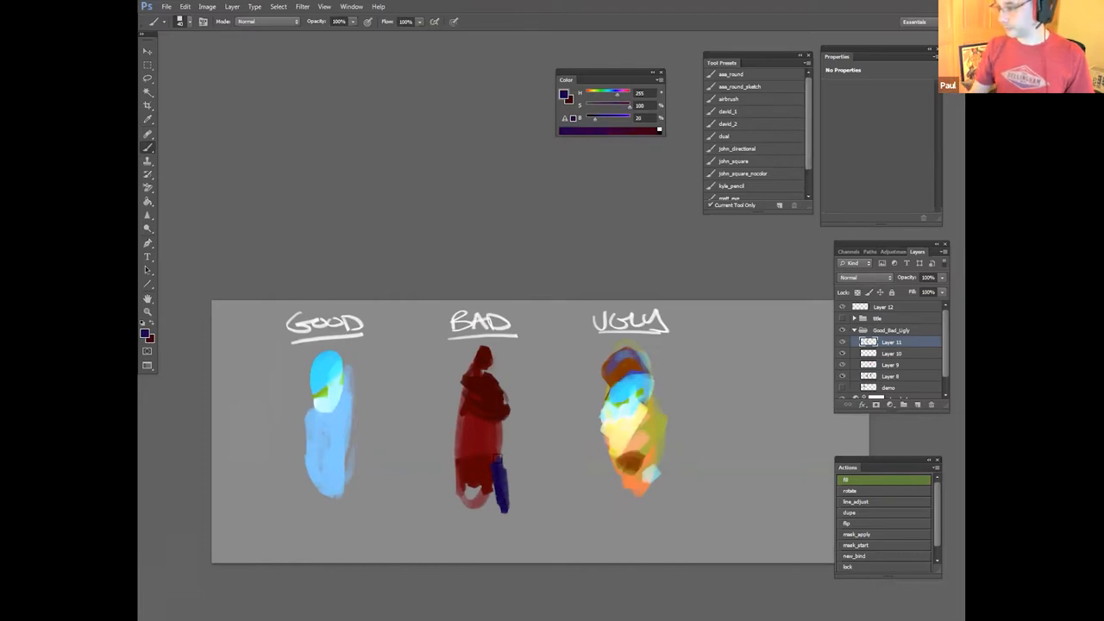
{"action": "mouse_move", "coordinate": [611, 78]}
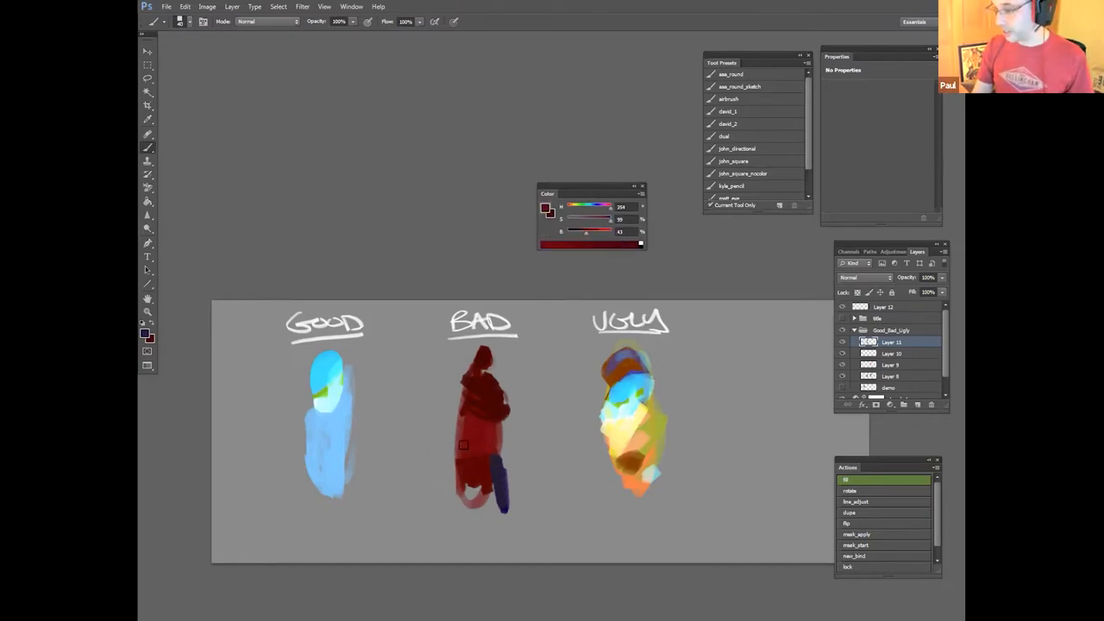
{"action": "mouse_move", "coordinate": [511, 426]}
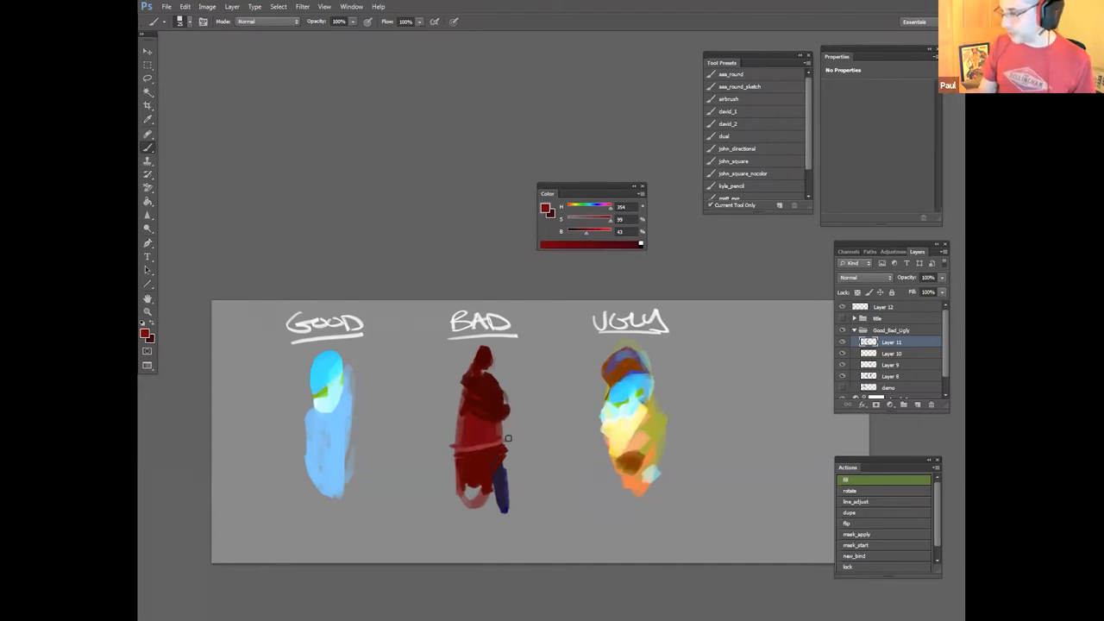
Step: Paint navy and dark red strokes on the BAD figure, then ready the Move tool
{"action": "left_click", "coordinate": [890, 331]}
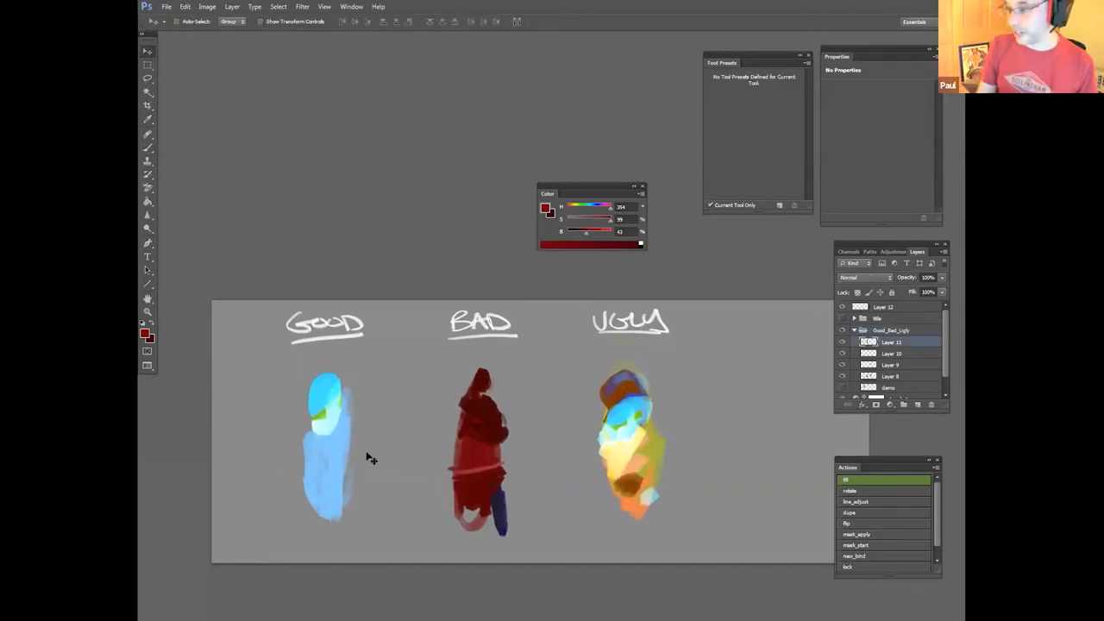
Step: Choose light blue, lengthen the GOOD figure's body and paint a yellow halo above its head
{"action": "left_click", "coordinate": [141, 331]}
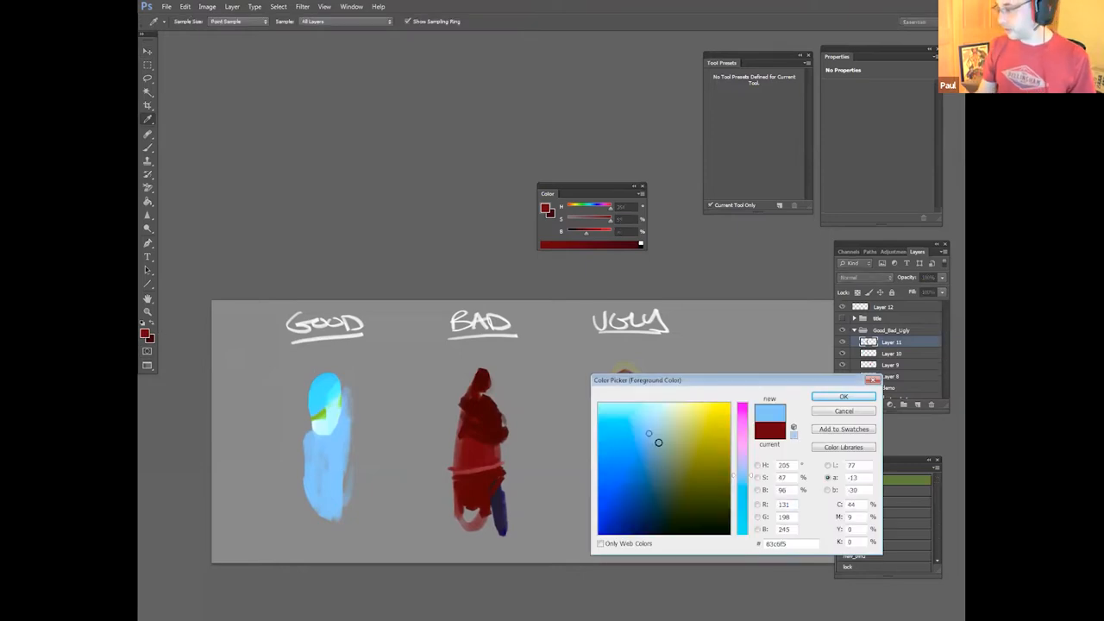
{"action": "left_click", "coordinate": [844, 395]}
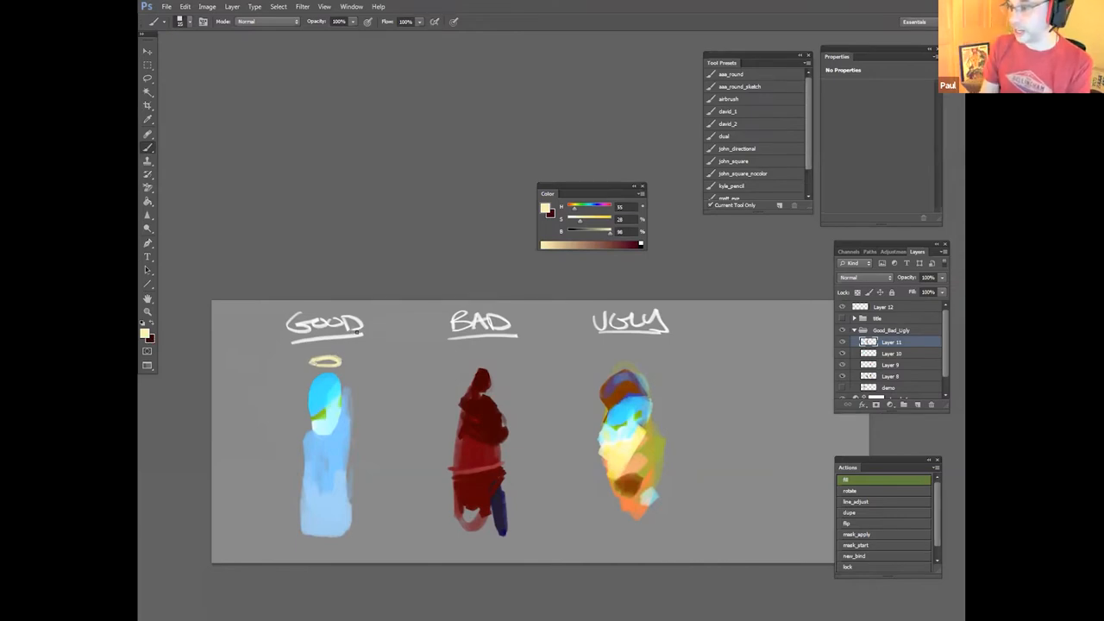
Step: Set the new layer to Hard Light and glaze the halo with pale yellow
{"action": "left_click", "coordinate": [863, 276]}
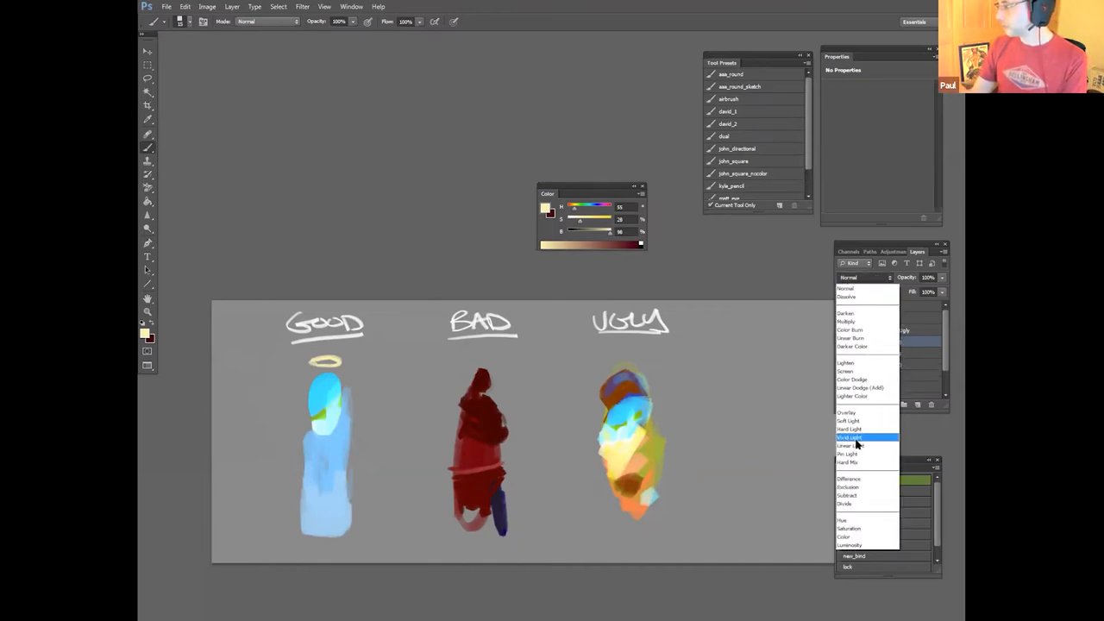
{"action": "left_click", "coordinate": [848, 428]}
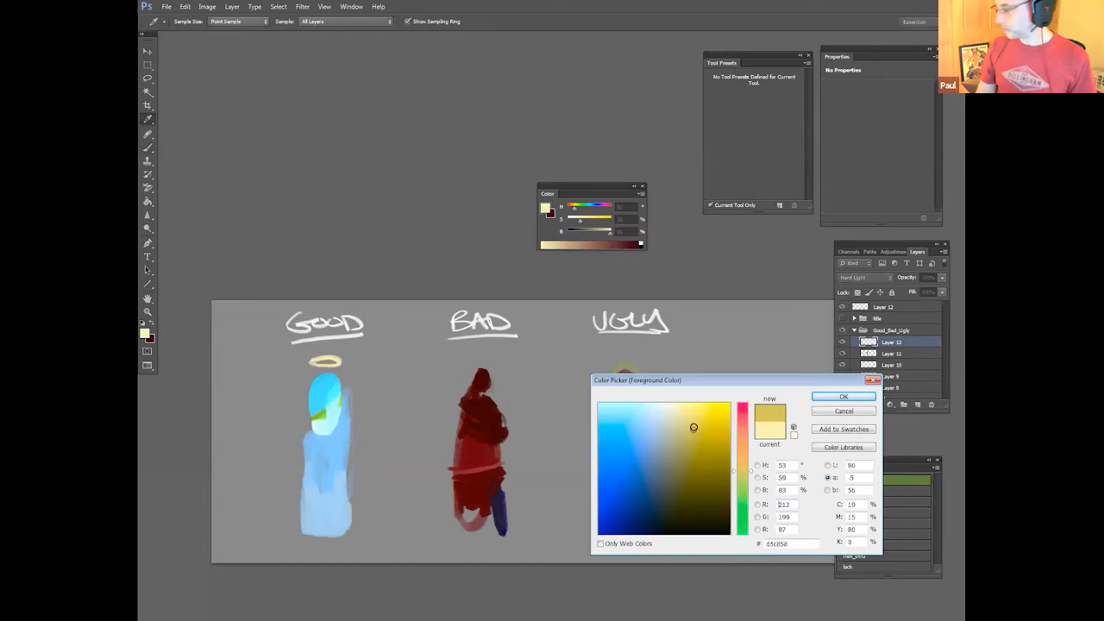
{"action": "left_click", "coordinate": [841, 395]}
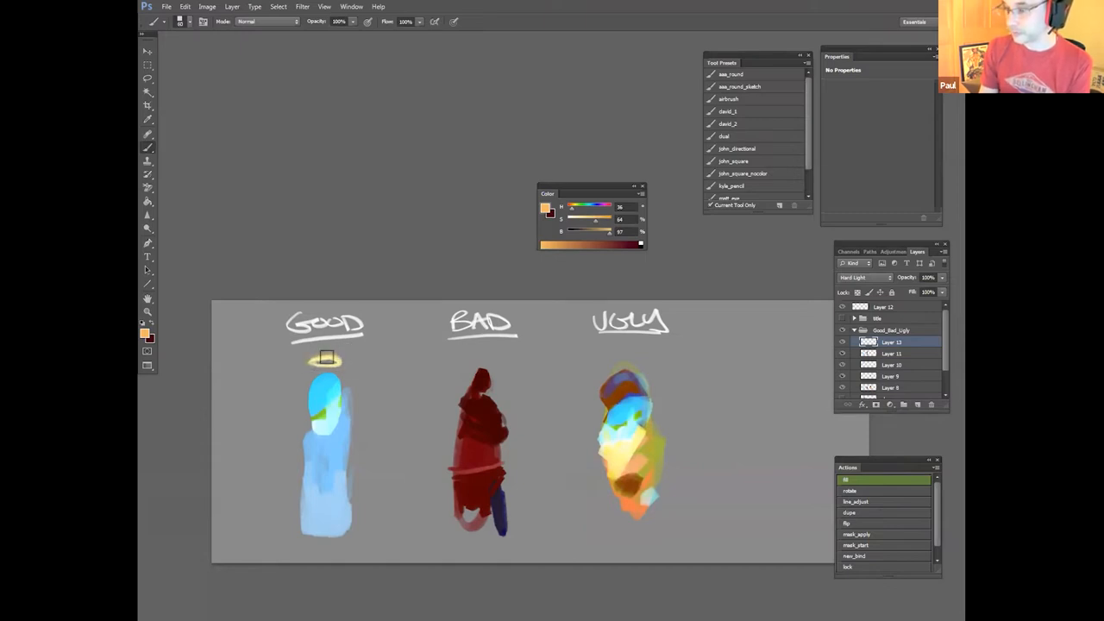
{"action": "mouse_move", "coordinate": [337, 363]}
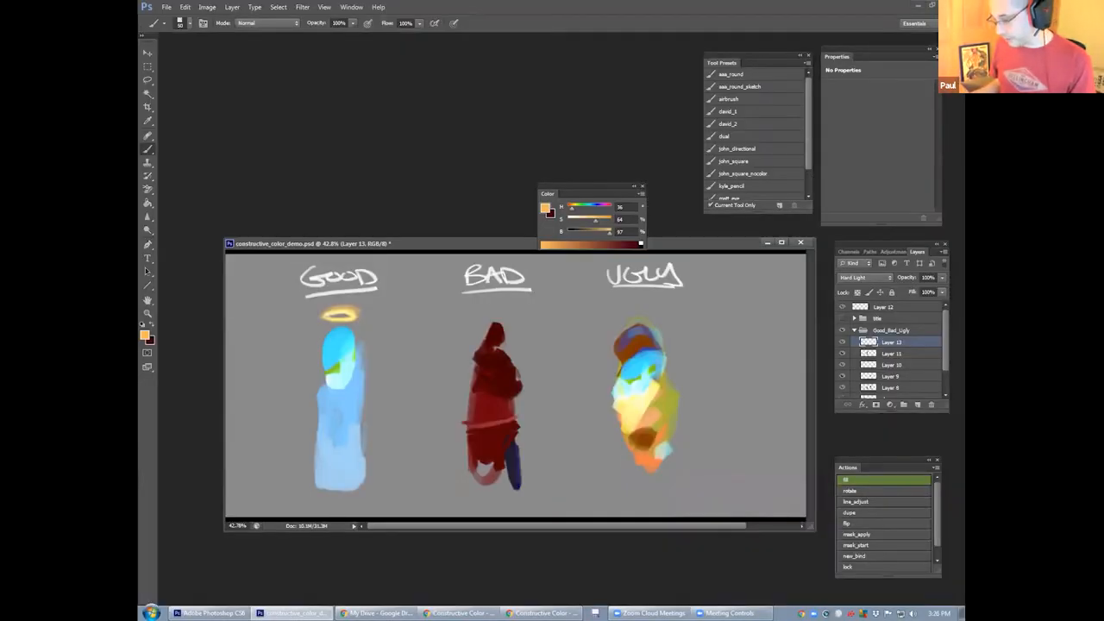
Step: Show the Compound movement slide in Google Slides, then return to Photoshop
{"action": "left_click", "coordinate": [541, 614]}
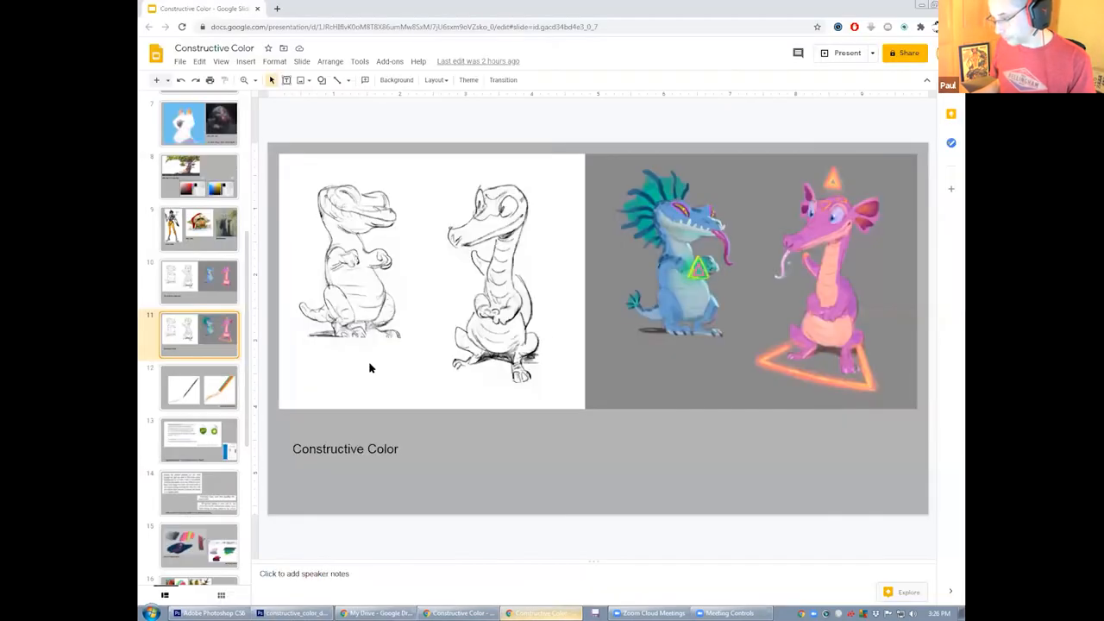
{"action": "left_click", "coordinate": [198, 387]}
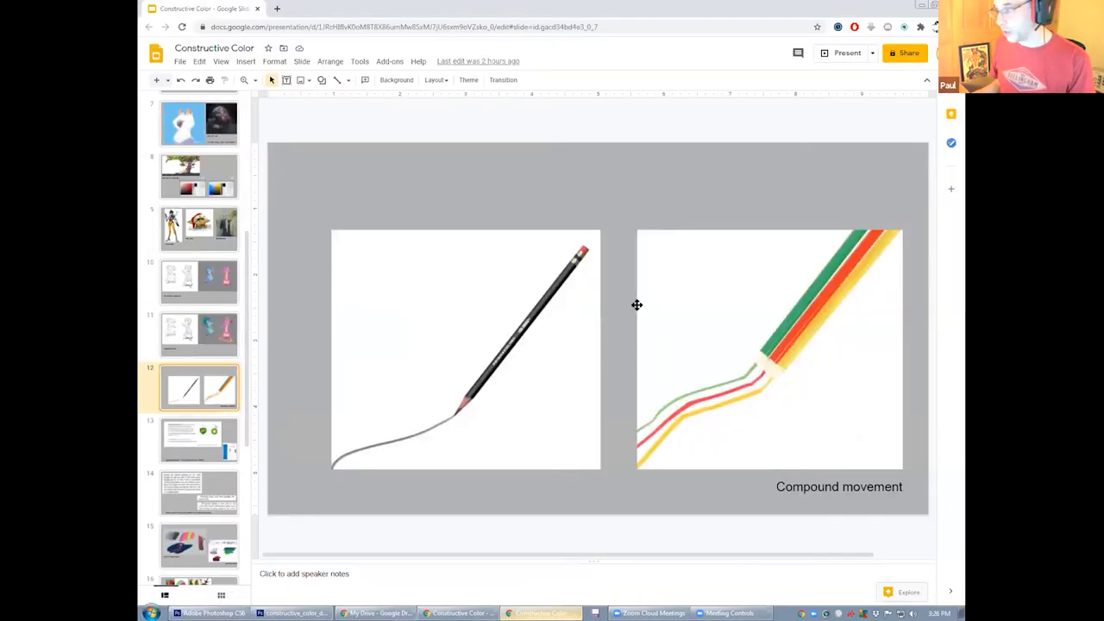
{"action": "mouse_move", "coordinate": [438, 424]}
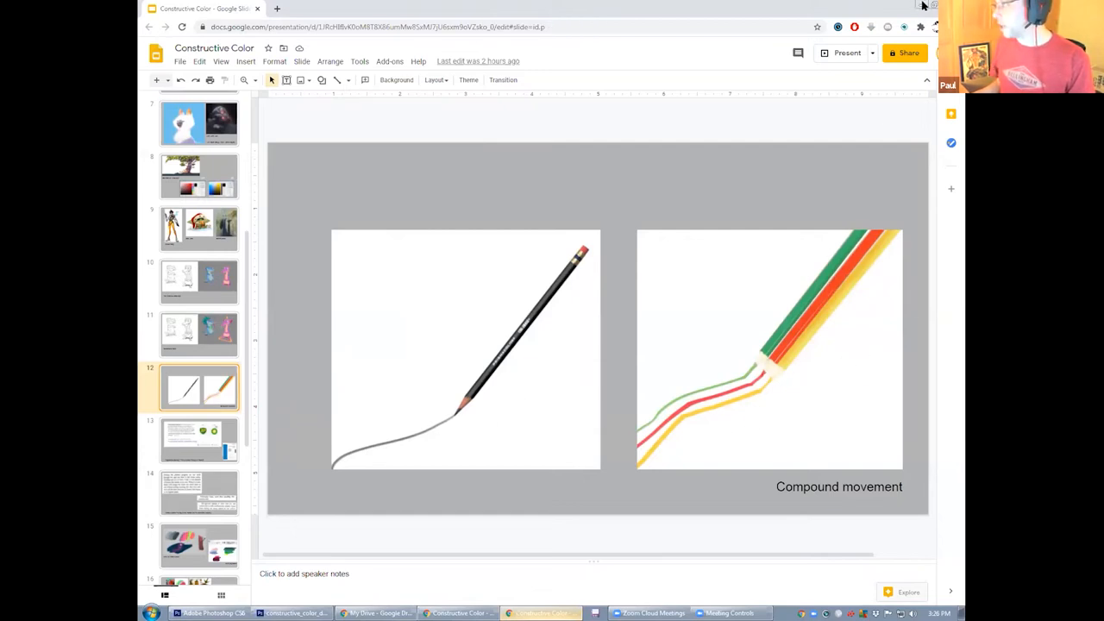
{"action": "mouse_move", "coordinate": [884, 221]}
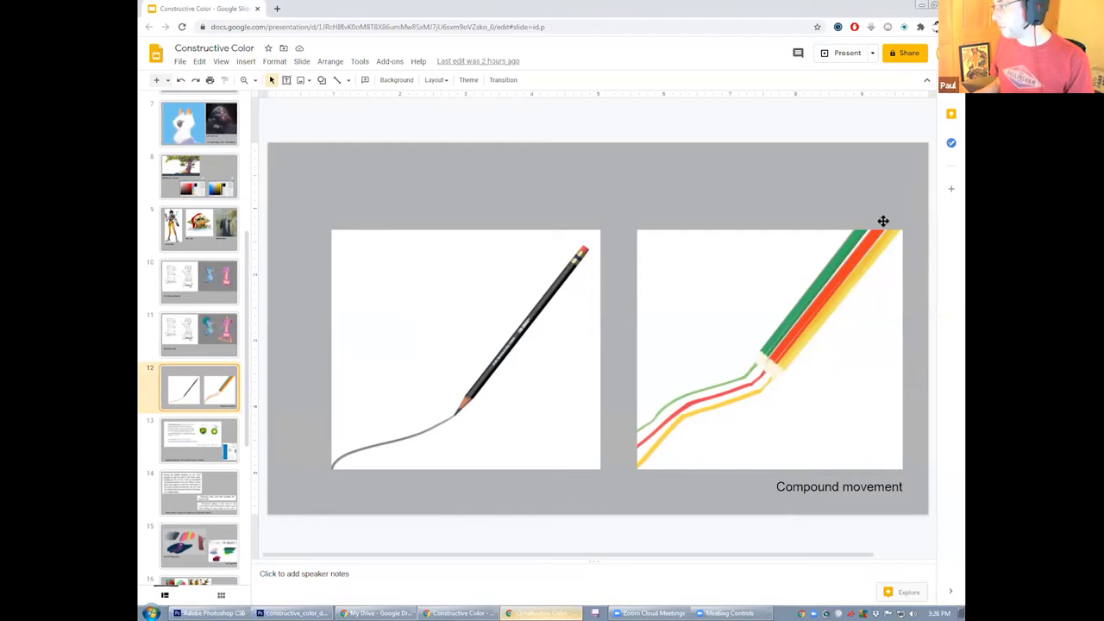
{"action": "mouse_move", "coordinate": [797, 335]}
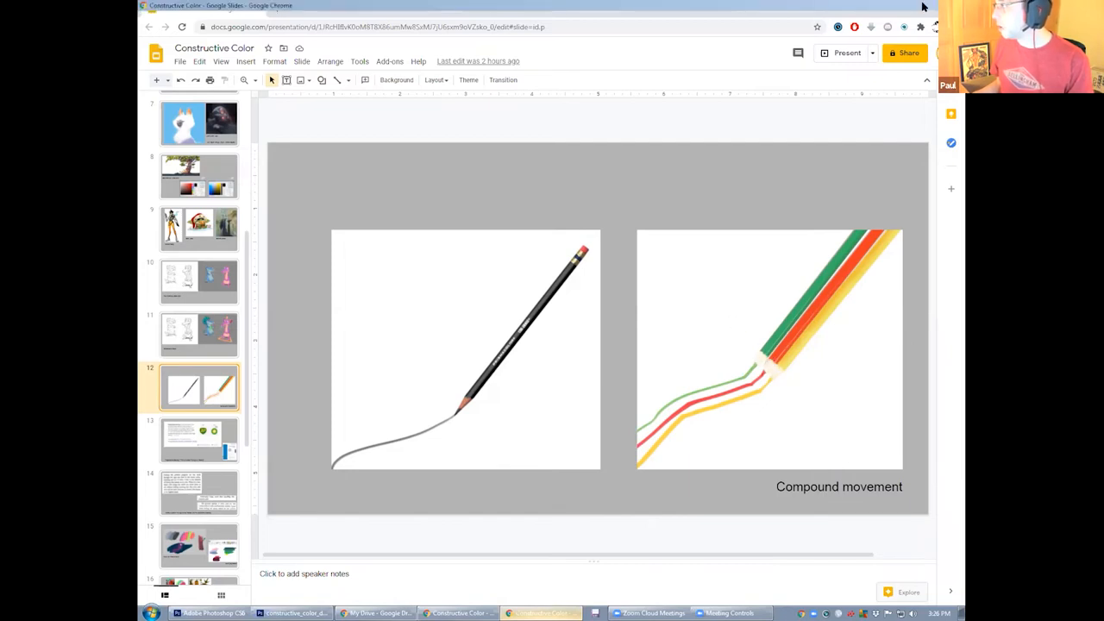
{"action": "left_click", "coordinate": [214, 613]}
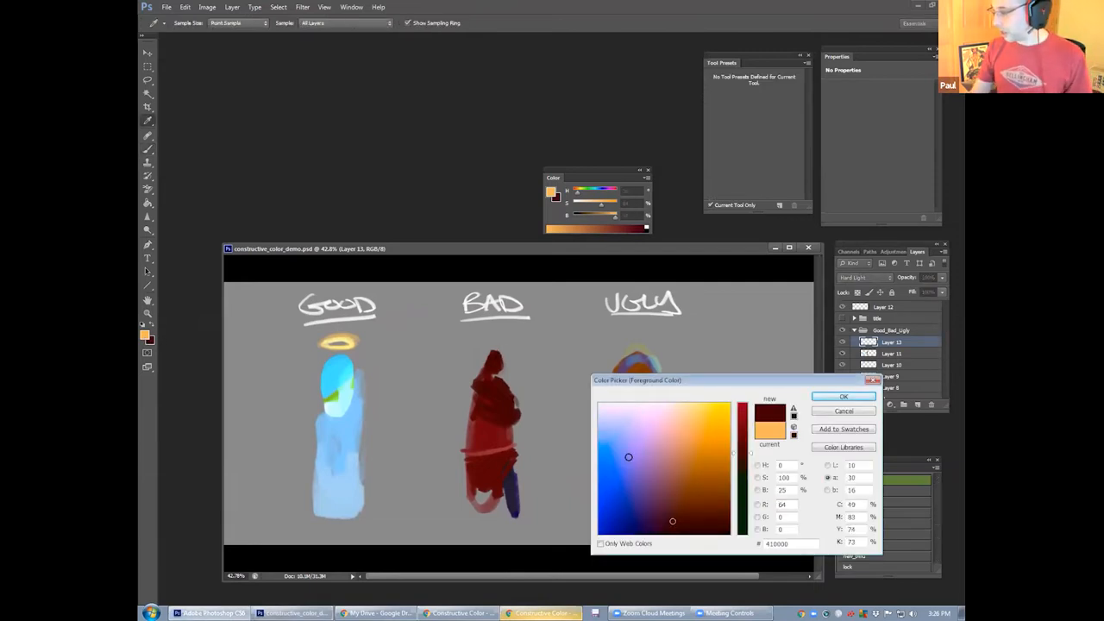
Step: Scribble blue, yellow and orange patches on UGLY and a purple touch on BAD's head
{"action": "left_click", "coordinate": [844, 395]}
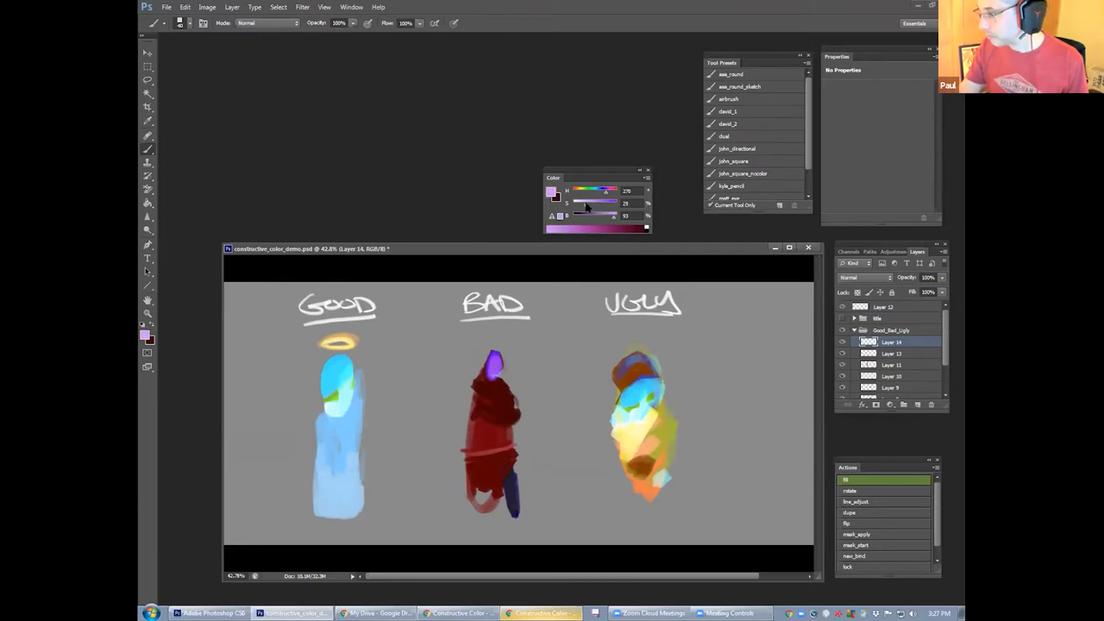
{"action": "left_click", "coordinate": [497, 364]}
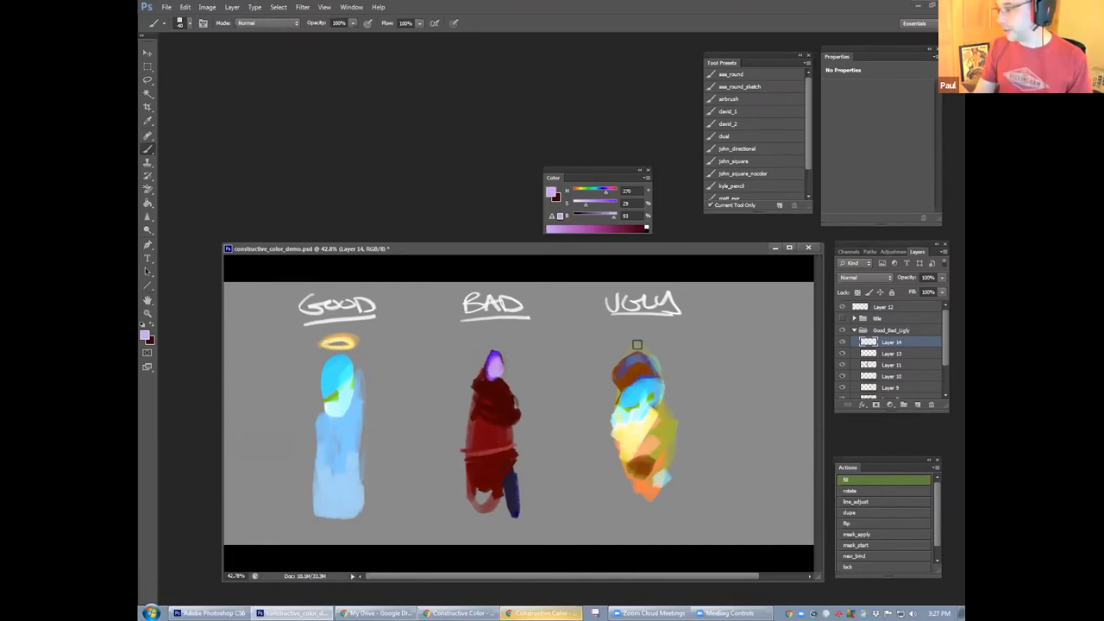
{"action": "mouse_move", "coordinate": [504, 361]}
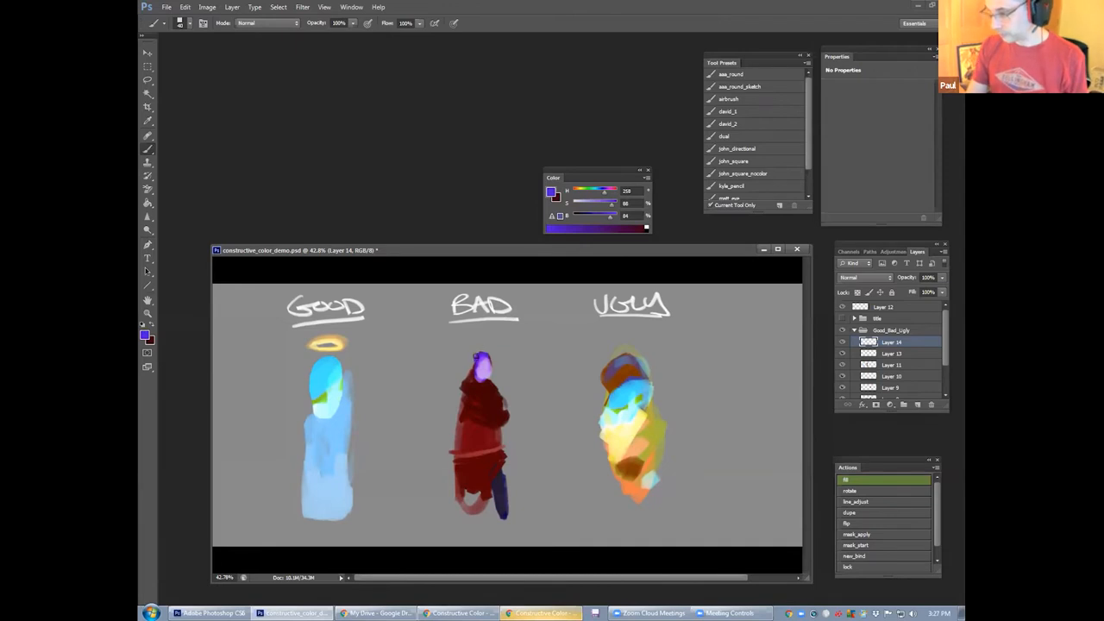
{"action": "mouse_move", "coordinate": [645, 414]}
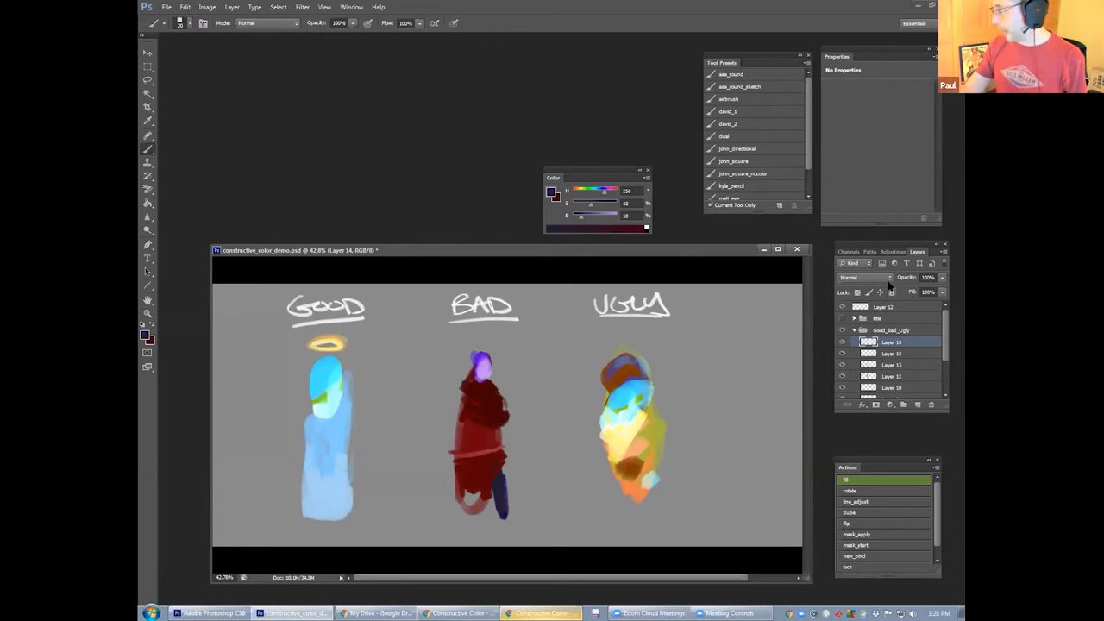
Step: Set the layer to Difference, brush orange over the UGLY figure and tune its opacity
{"action": "left_click", "coordinate": [862, 276]}
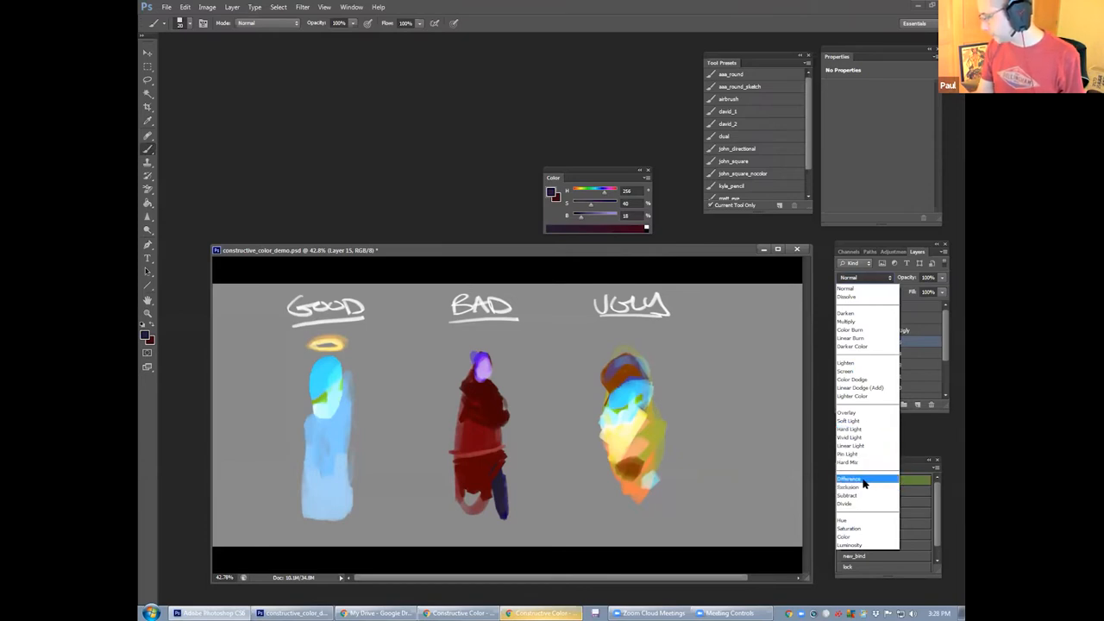
{"action": "left_click", "coordinate": [849, 480]}
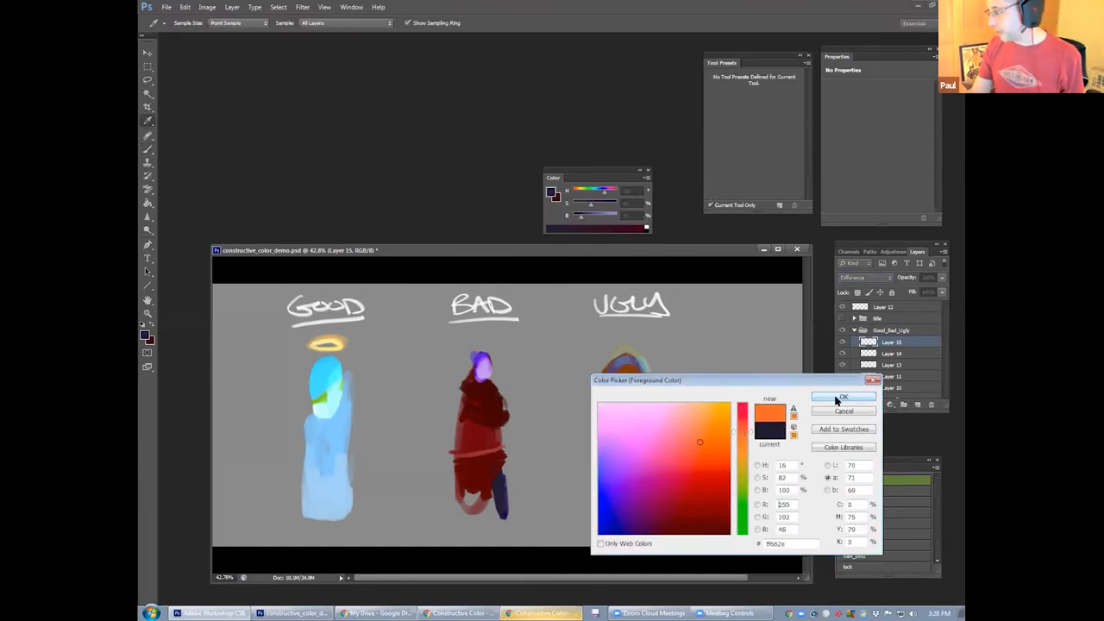
{"action": "left_click", "coordinate": [842, 397]}
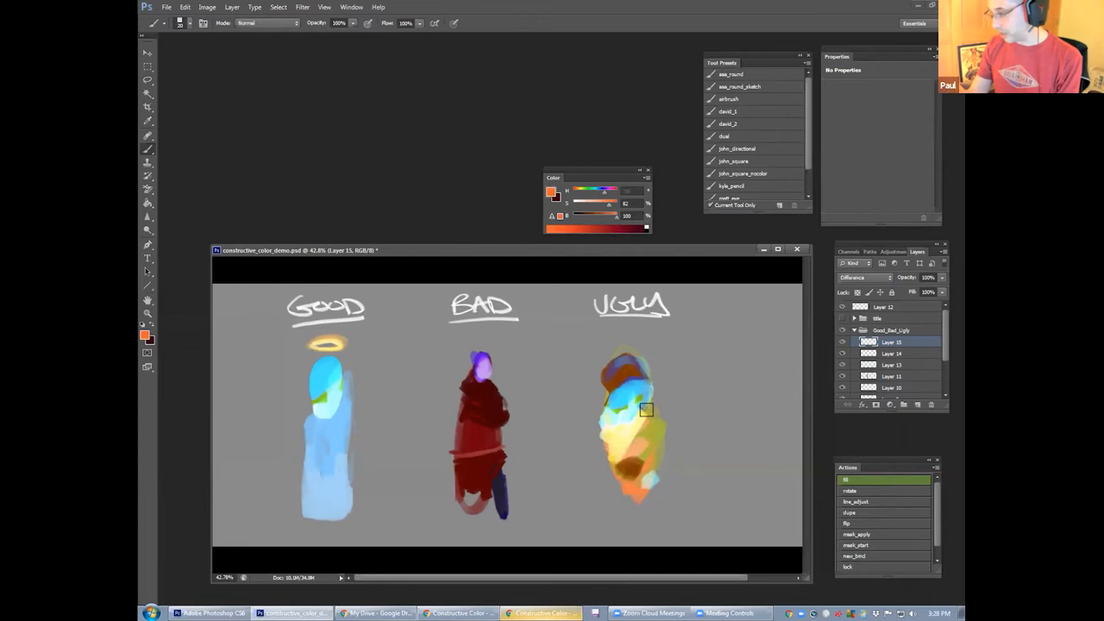
{"action": "left_click_drag", "start_coordinate": [647, 410], "coordinate": [647, 422]}
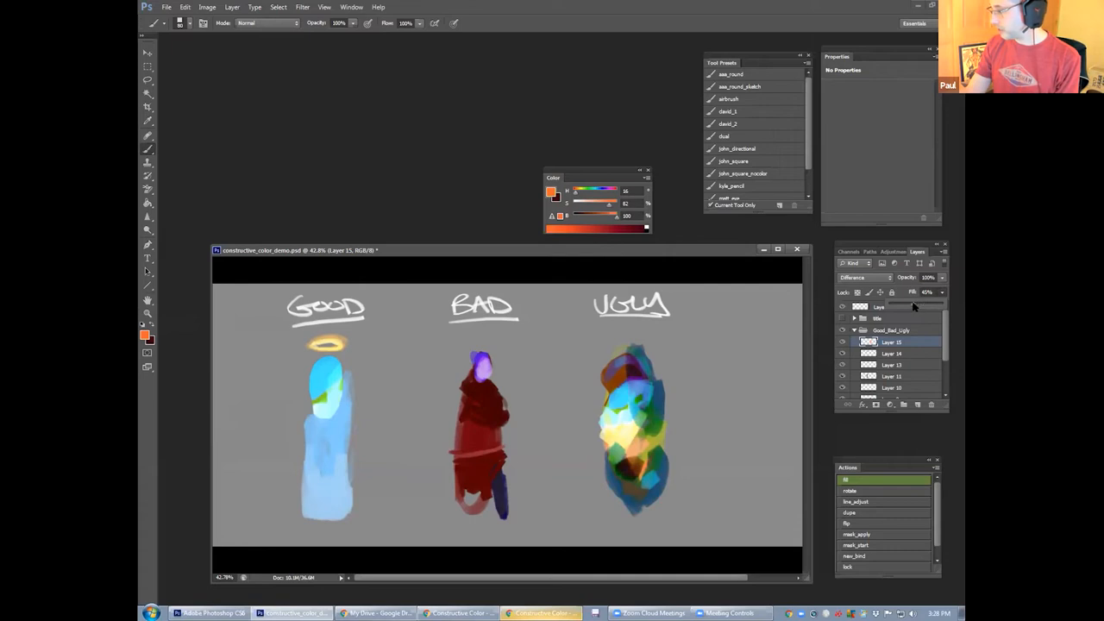
{"action": "left_click_drag", "start_coordinate": [928, 292], "coordinate": [911, 291]}
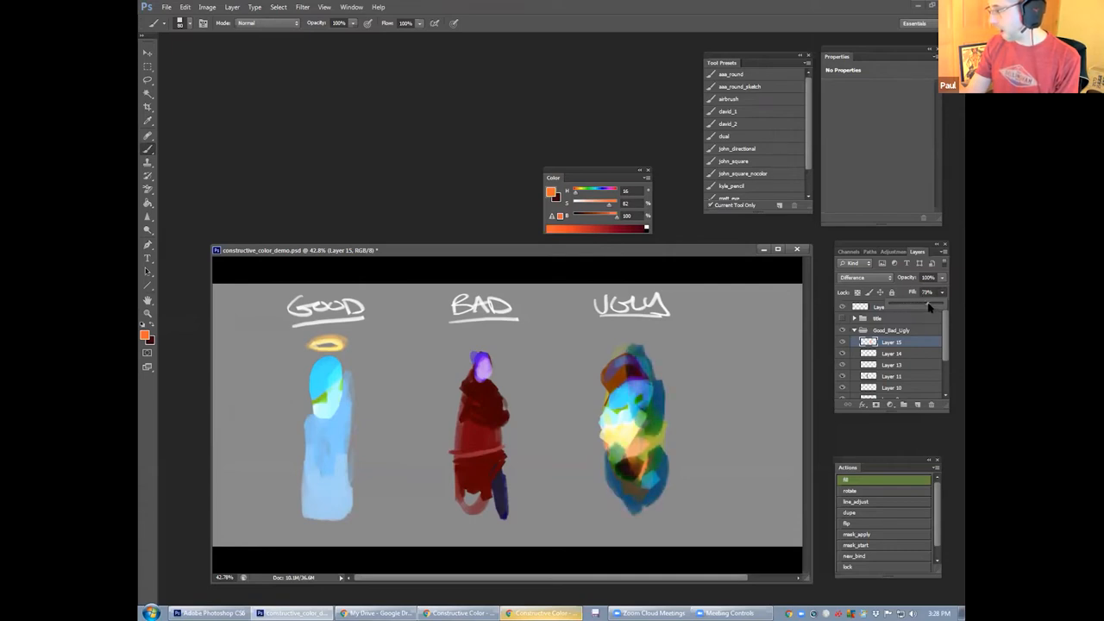
Step: Build denser red, blue, yellow and green patches across the UGLY figure
{"action": "left_click", "coordinate": [866, 276]}
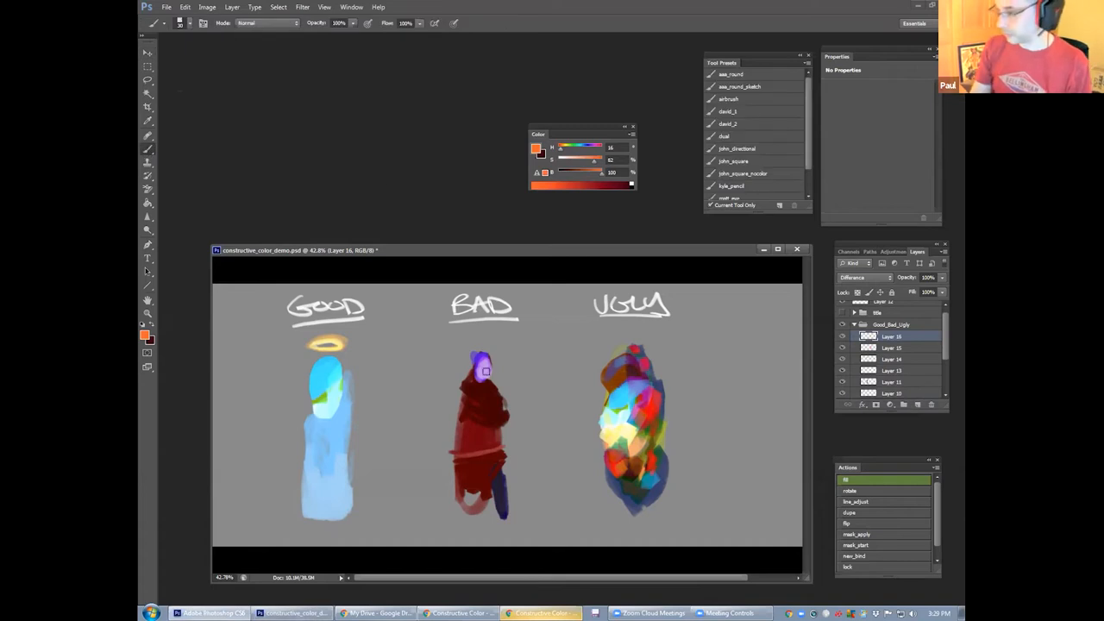
Step: Add a fresh layer and brush a dark purple horn onto the BAD figure's head
{"action": "left_click", "coordinate": [144, 335]}
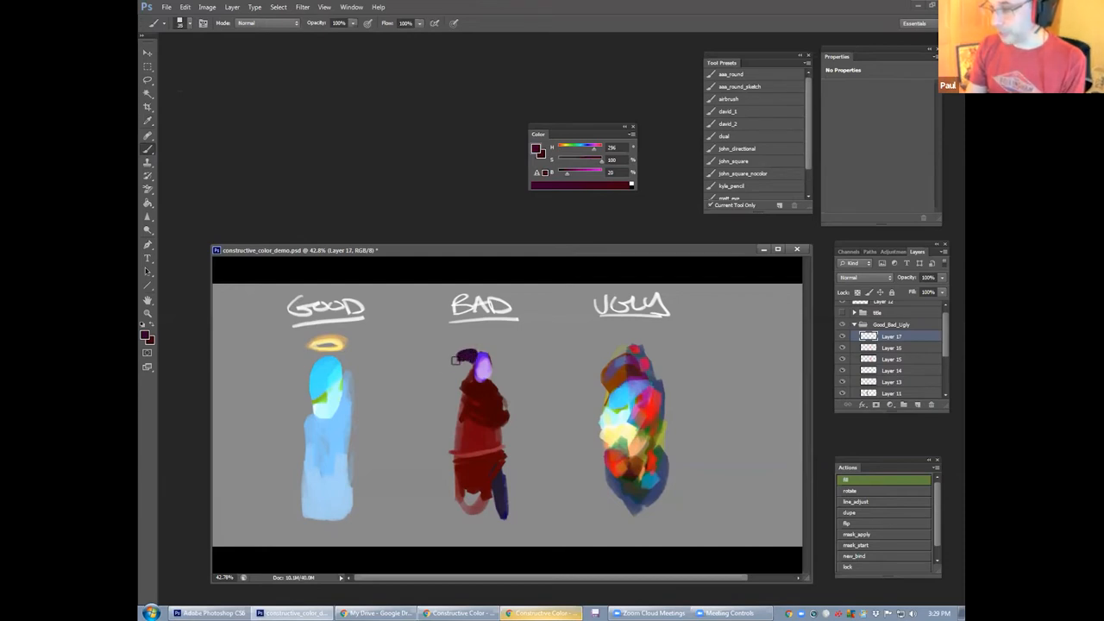
{"action": "left_click_drag", "start_coordinate": [457, 357], "coordinate": [497, 361]}
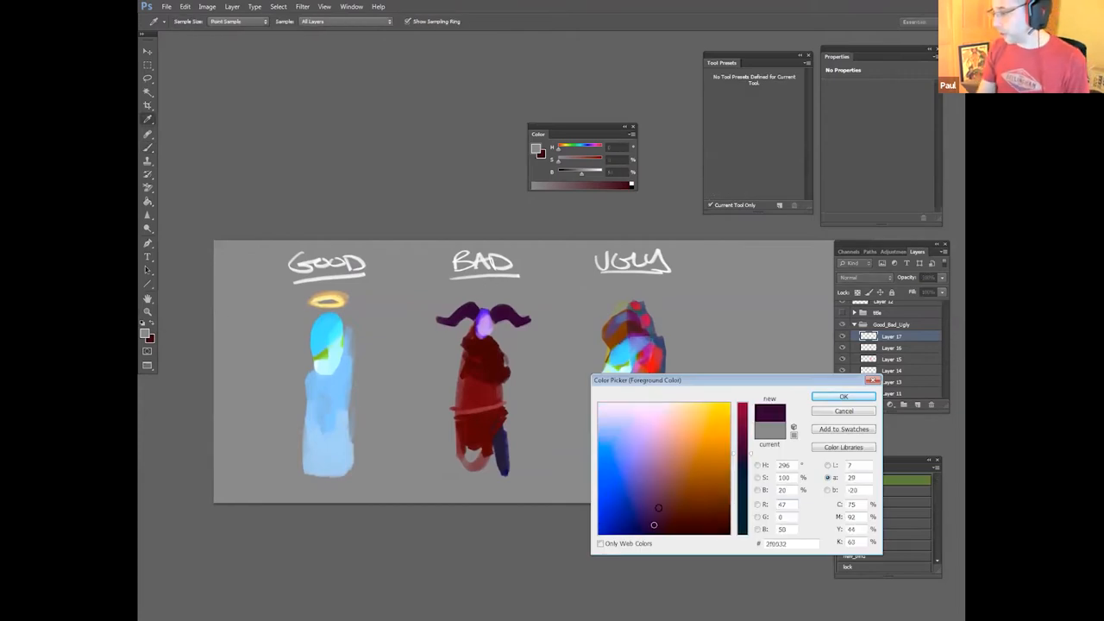
Step: Paint curved purple horns on BAD with blue-purple highlights and red body accents
{"action": "left_click", "coordinate": [642, 504]}
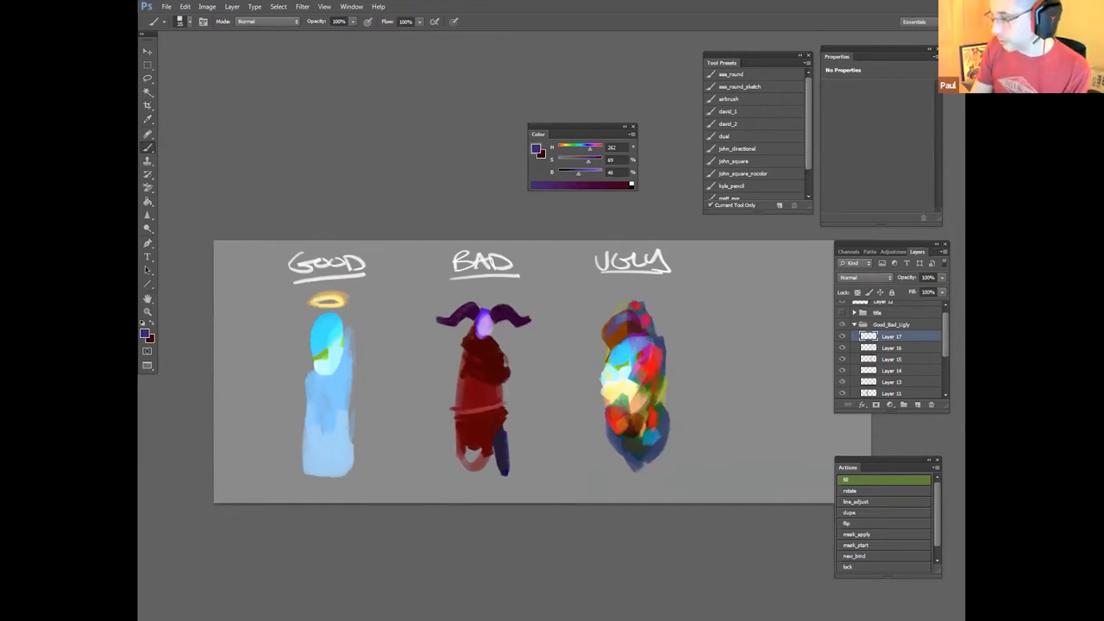
{"action": "left_click", "coordinate": [144, 335]}
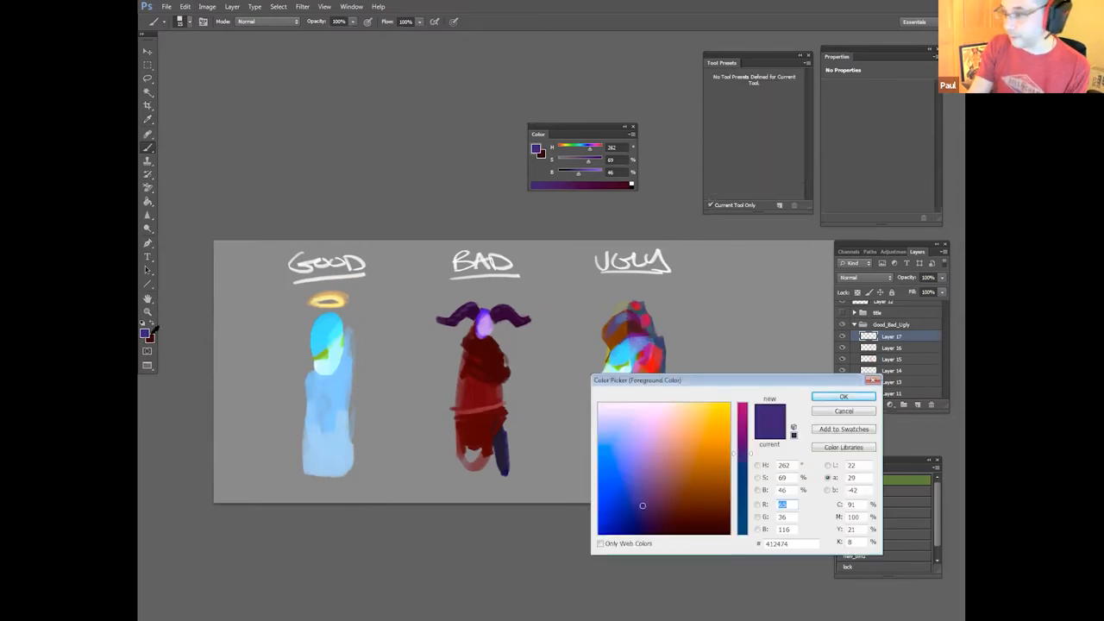
{"action": "left_click", "coordinate": [842, 397]}
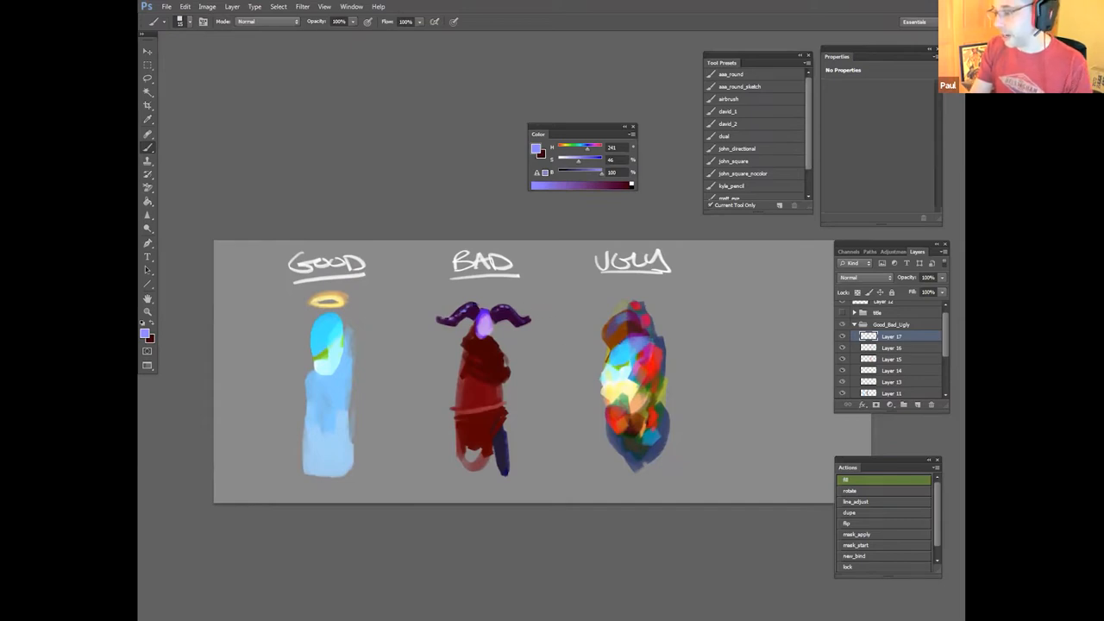
{"action": "mouse_move", "coordinate": [499, 300]}
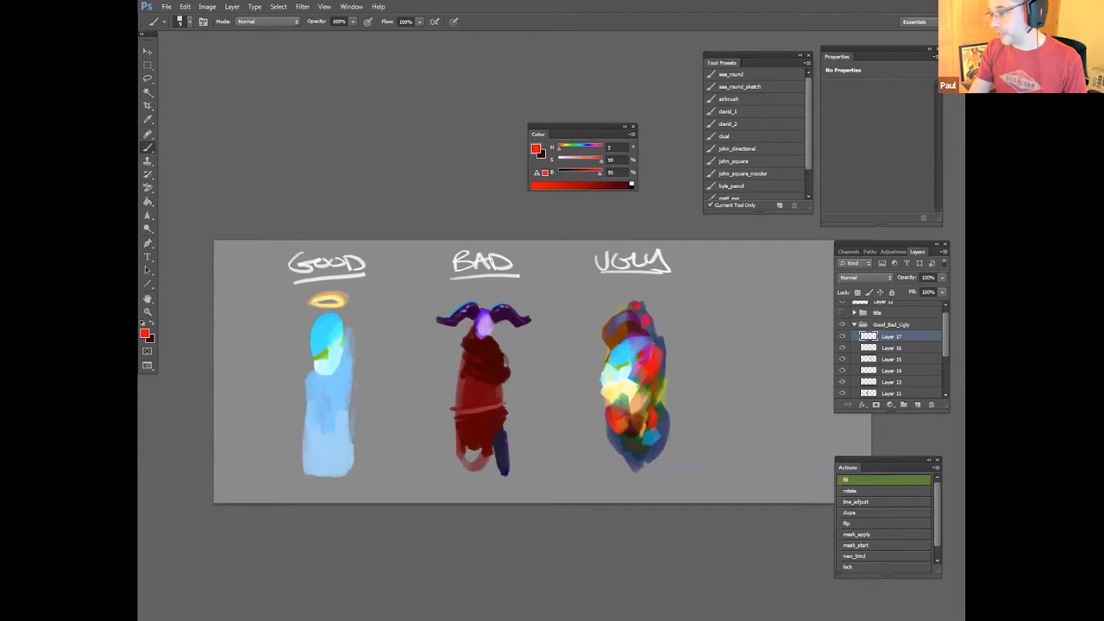
{"action": "mouse_move", "coordinate": [852, 380]}
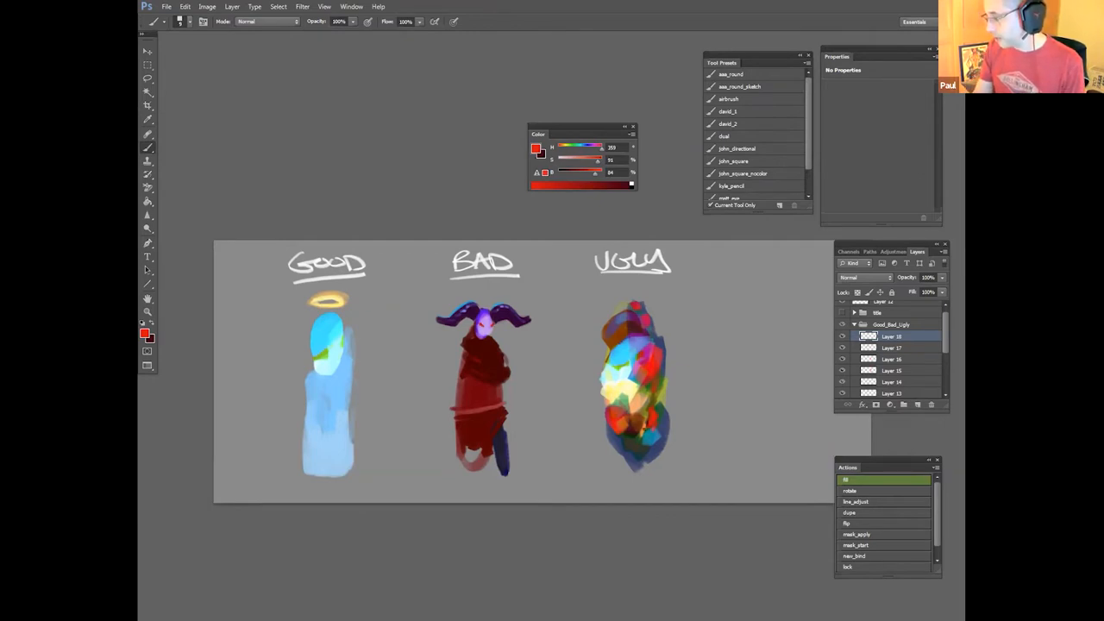
Step: Make warm orange the foreground paint colour
{"action": "left_click", "coordinate": [145, 334]}
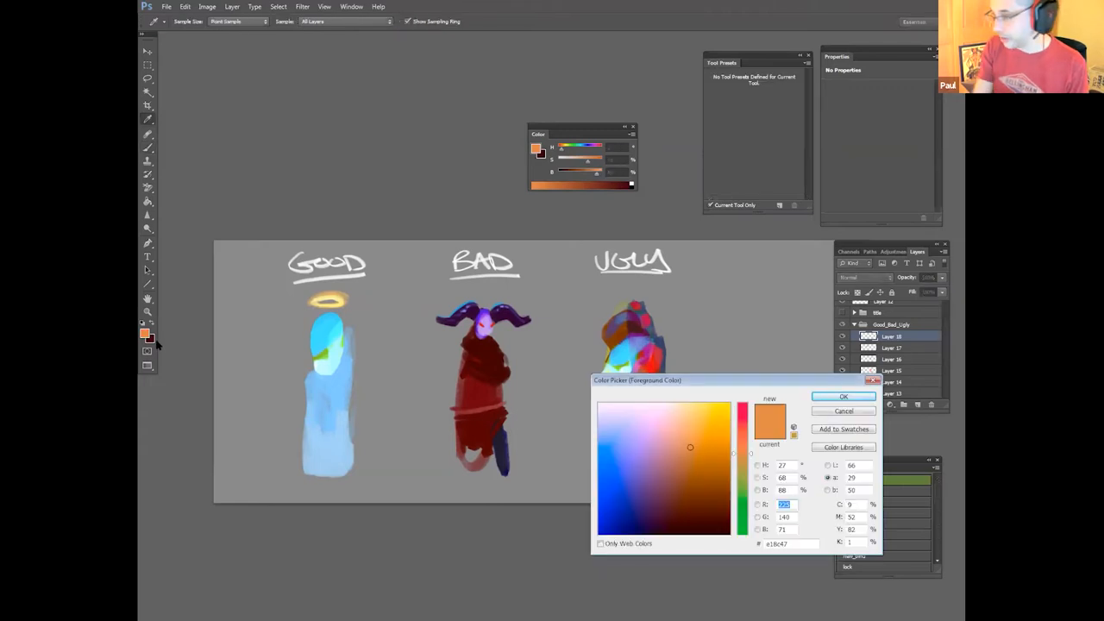
{"action": "left_click", "coordinate": [842, 395]}
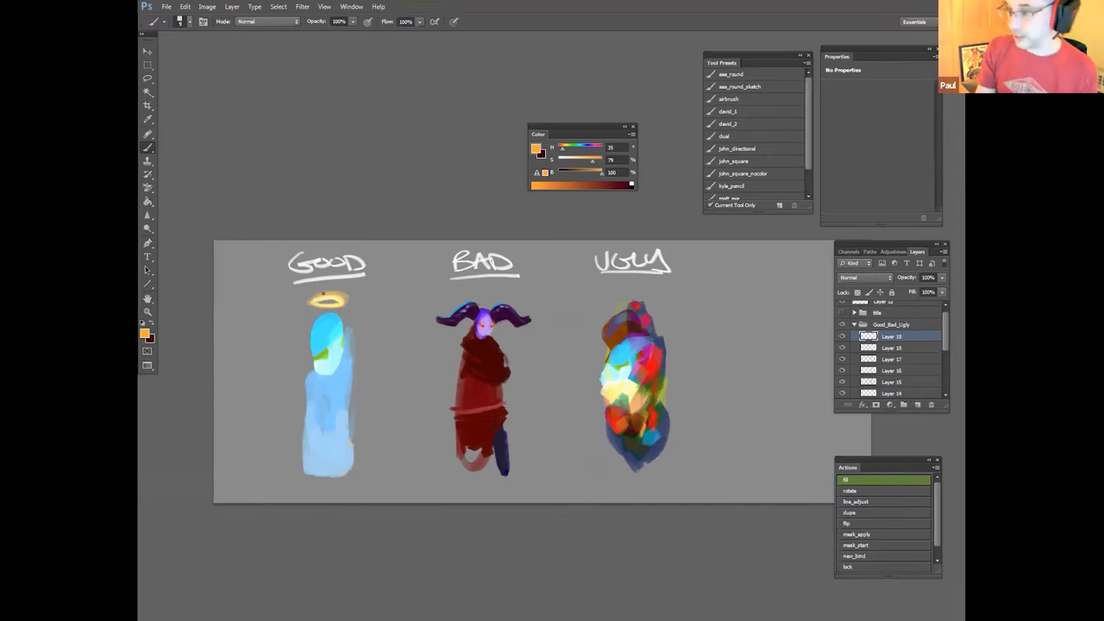
Step: Switch the fresh layer to the Lighten blending mode so the Good figure's halo glows warmer
{"action": "left_click", "coordinate": [863, 276]}
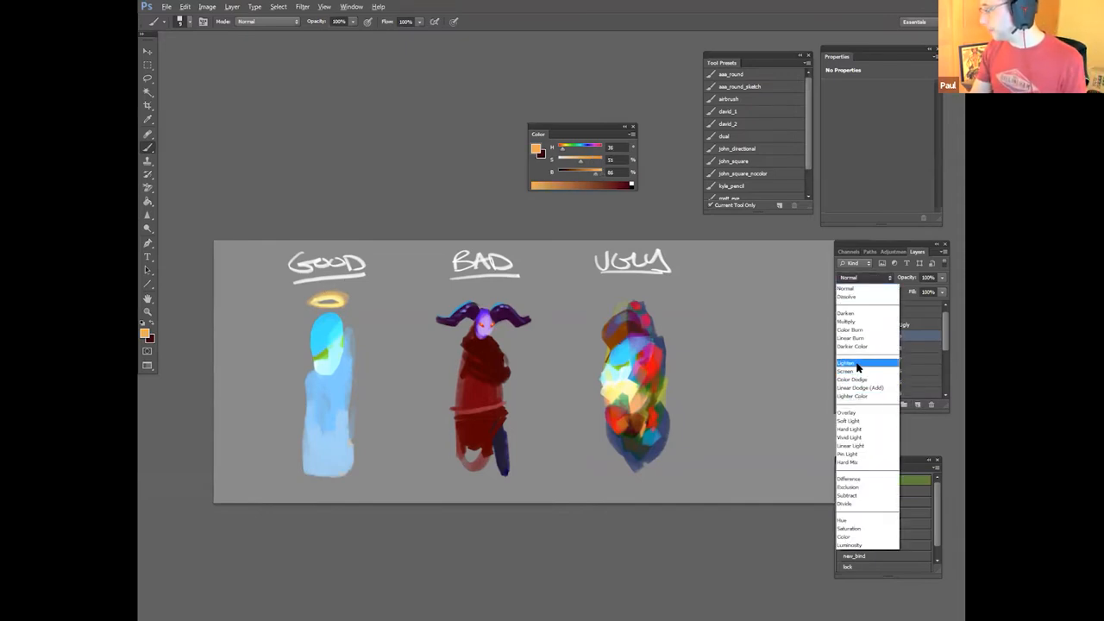
{"action": "left_click", "coordinate": [845, 362]}
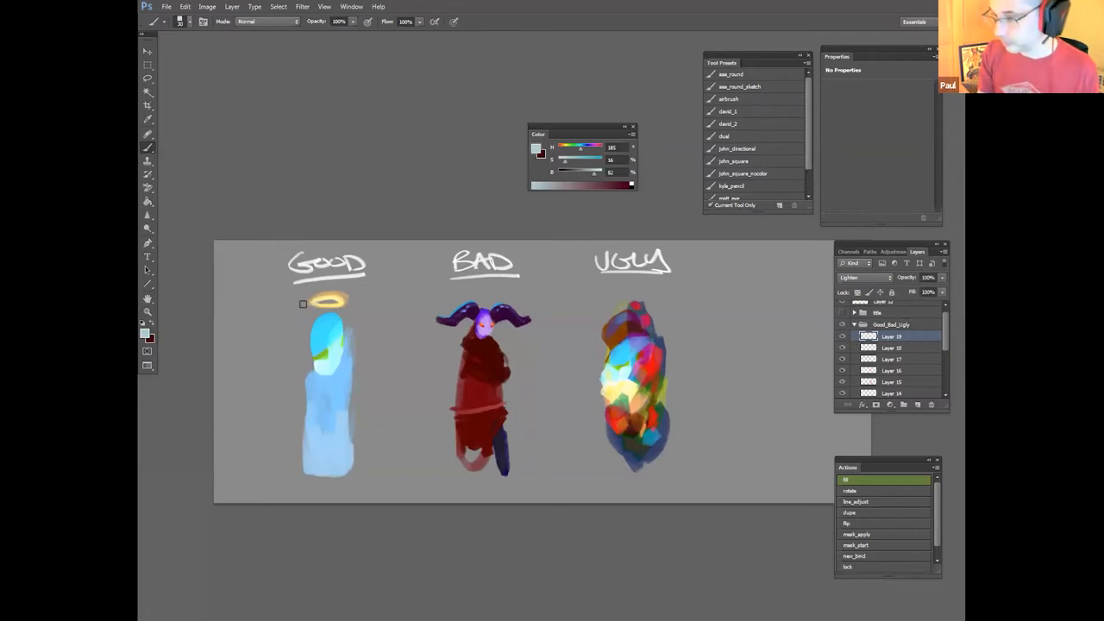
{"action": "left_click", "coordinate": [863, 276]}
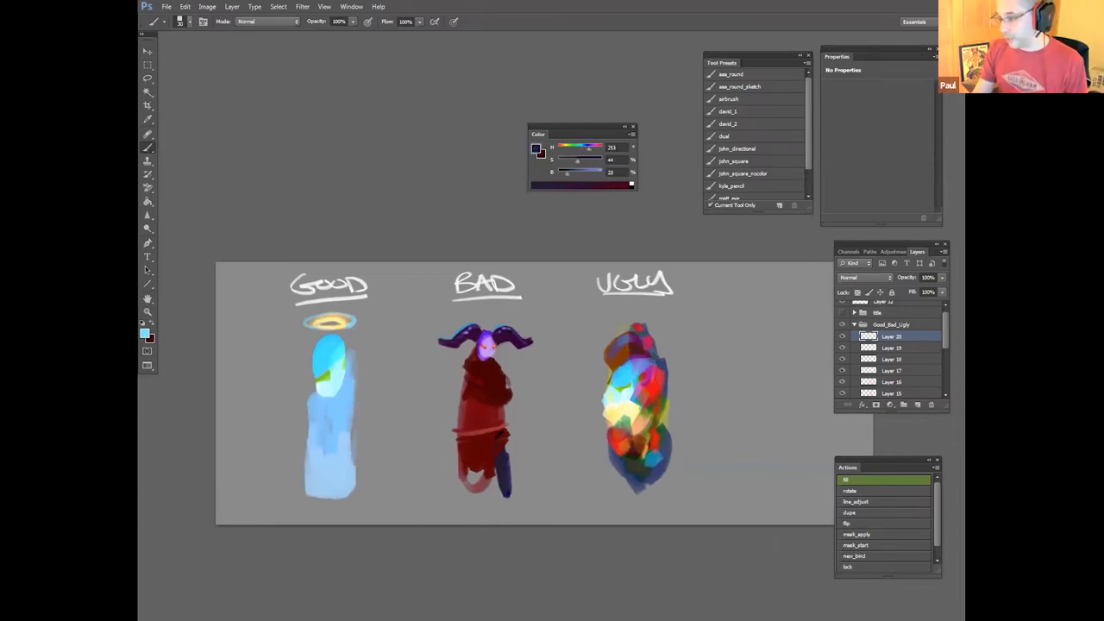
Step: Brush a purple glow over the Bad figure and choose a dark purple foreground colour
{"action": "left_click_drag", "start_coordinate": [497, 457], "coordinate": [483, 497]}
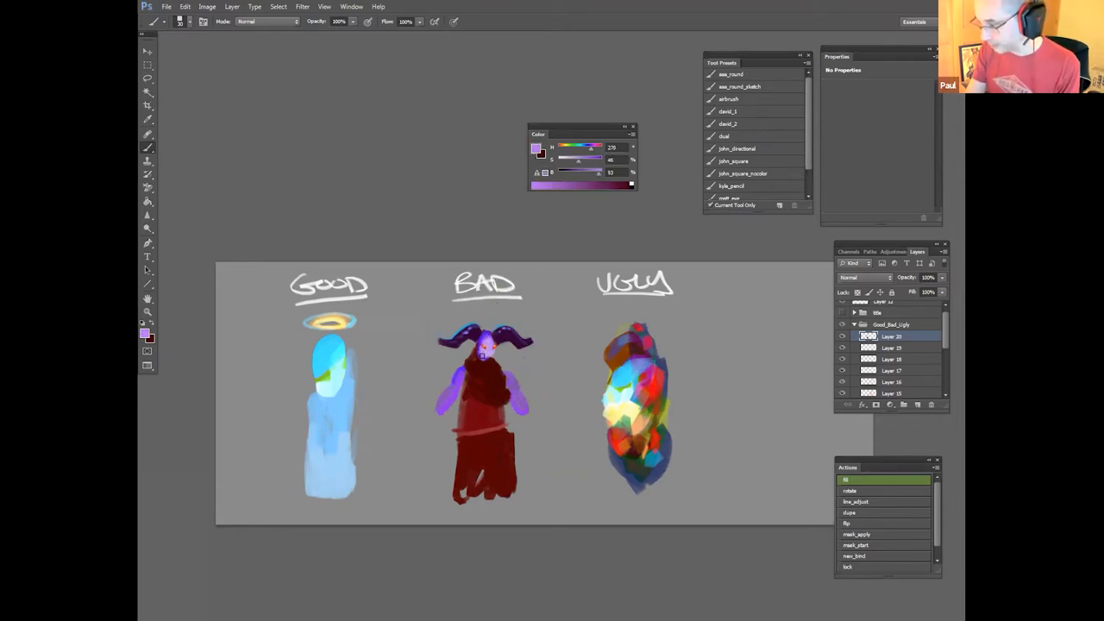
{"action": "left_click", "coordinate": [483, 354]}
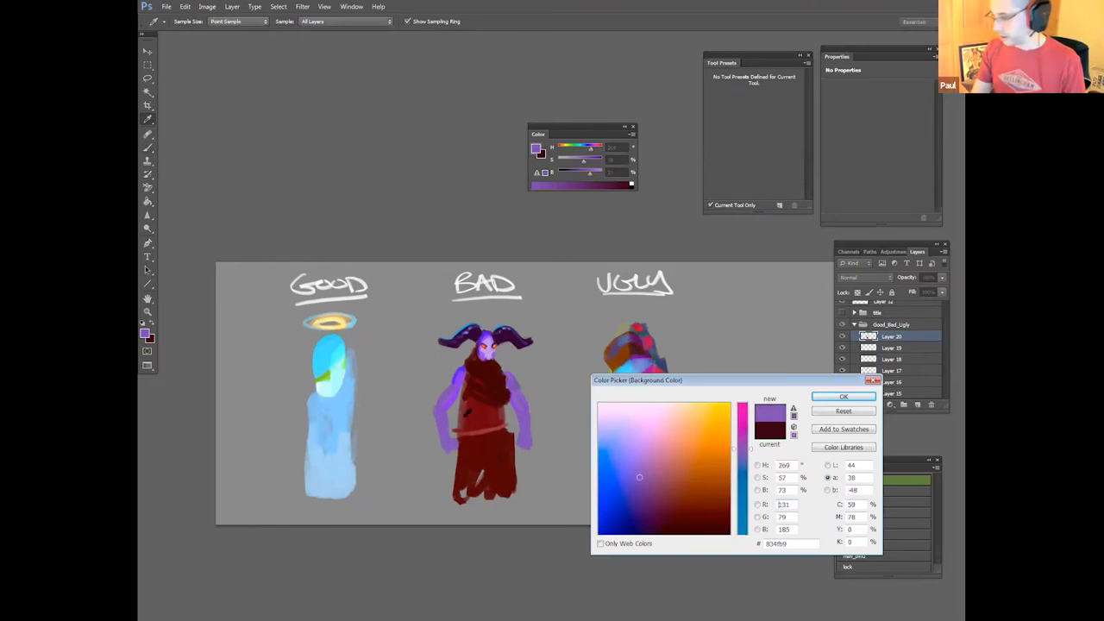
Step: Confirm a lighter pink-violet paint colour for the Bad figure's hands and feet
{"action": "left_click", "coordinate": [656, 450]}
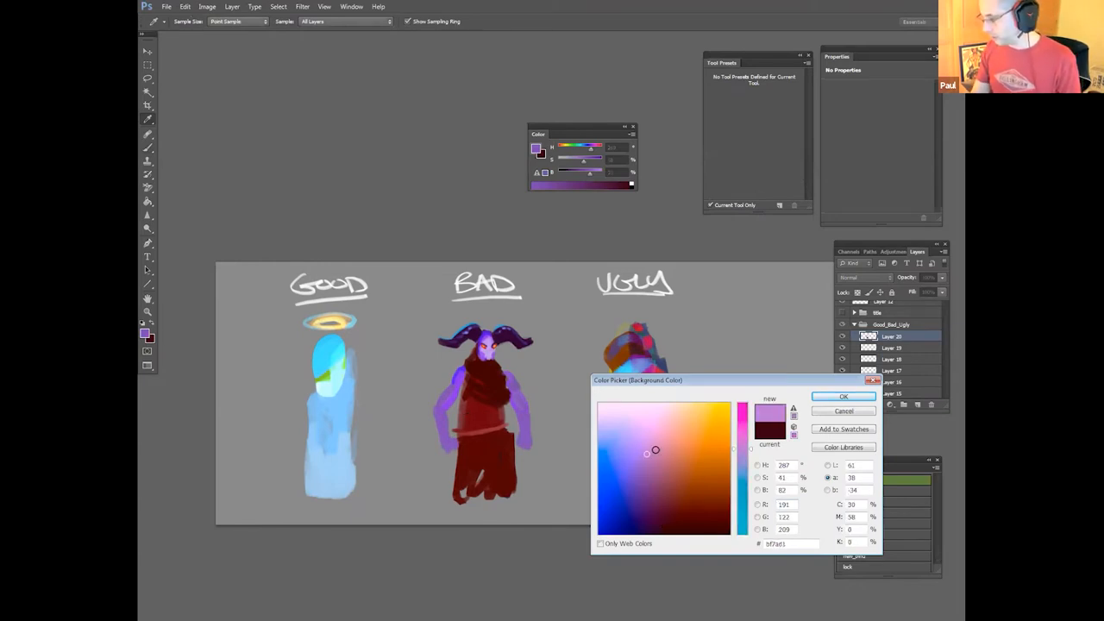
{"action": "left_click", "coordinate": [844, 395]}
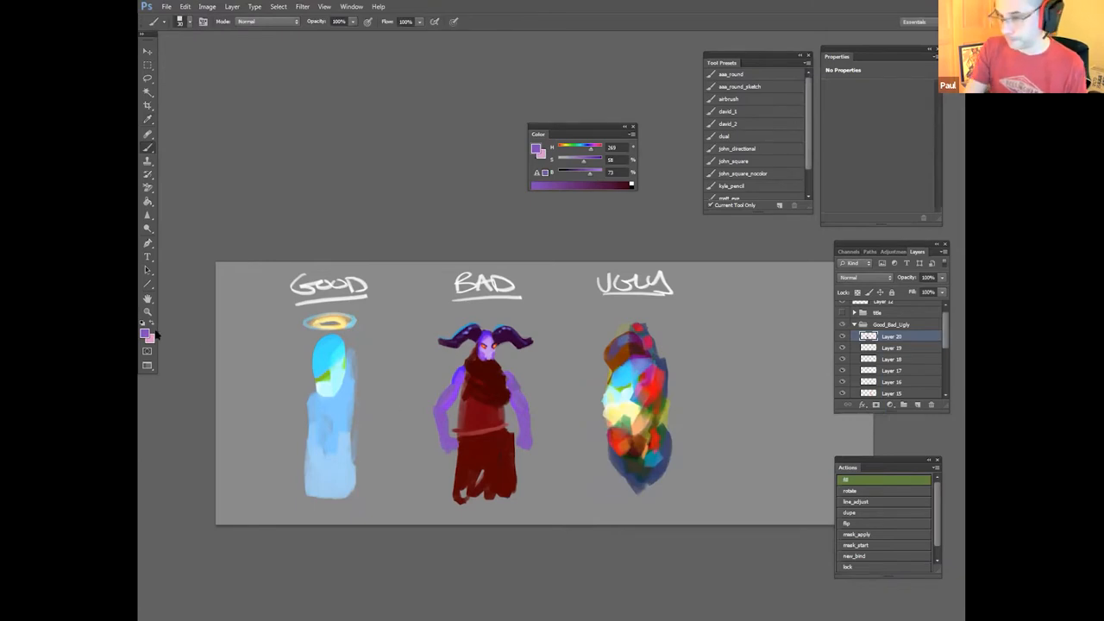
{"action": "left_click", "coordinate": [447, 431]}
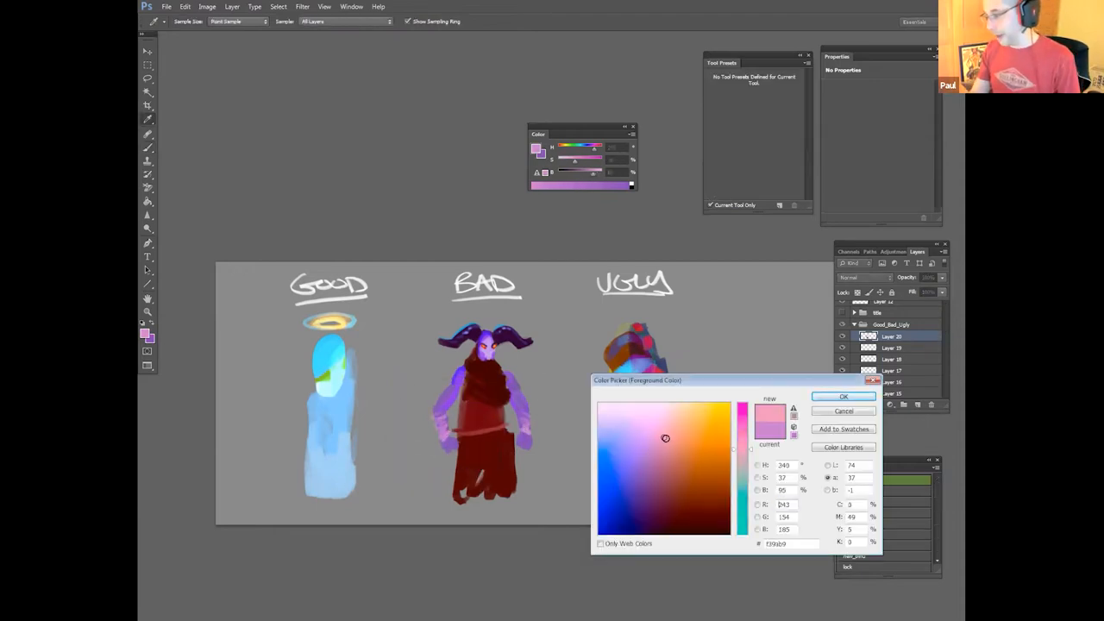
{"action": "left_click", "coordinate": [841, 396]}
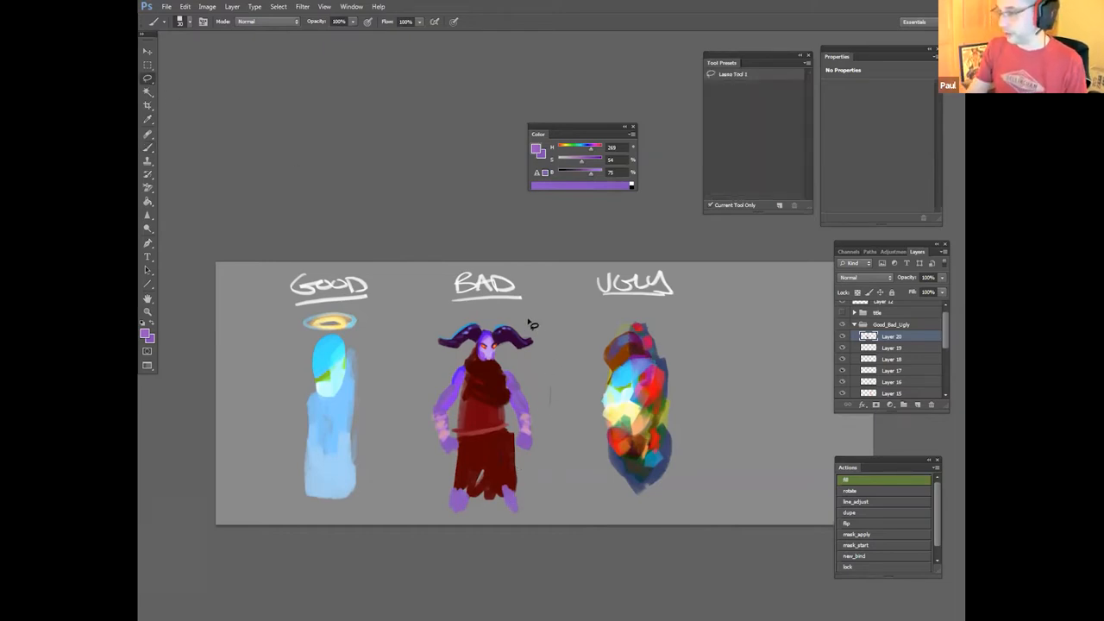
Step: Apply an Edit menu command, hatch brighter highlights on the Bad robe and sample a deep purple
{"action": "left_click", "coordinate": [184, 7]}
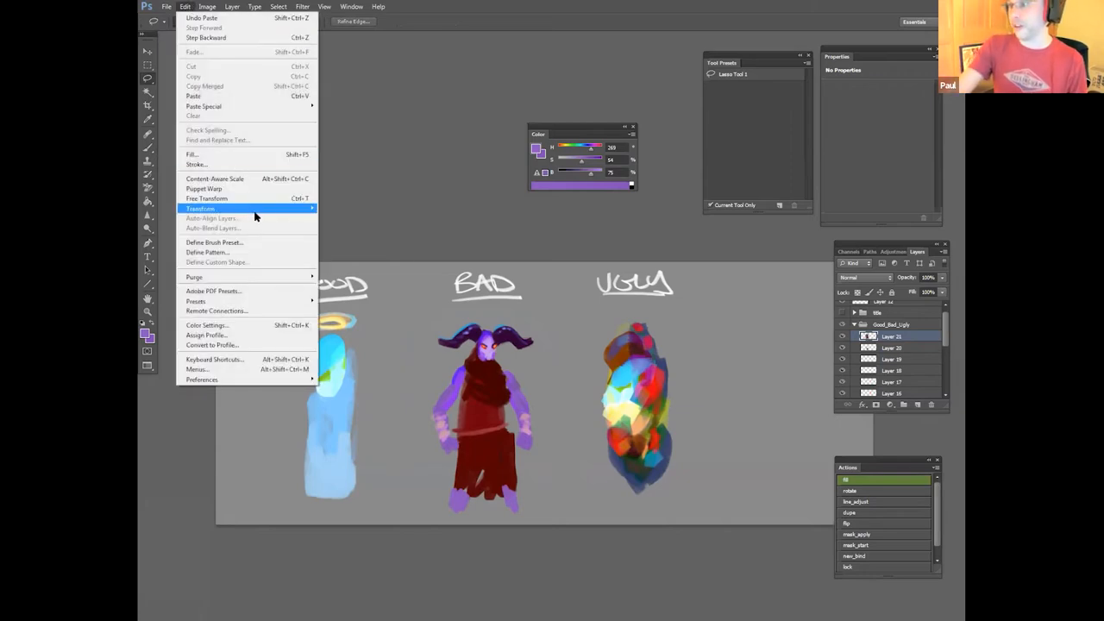
{"action": "left_click", "coordinate": [200, 207]}
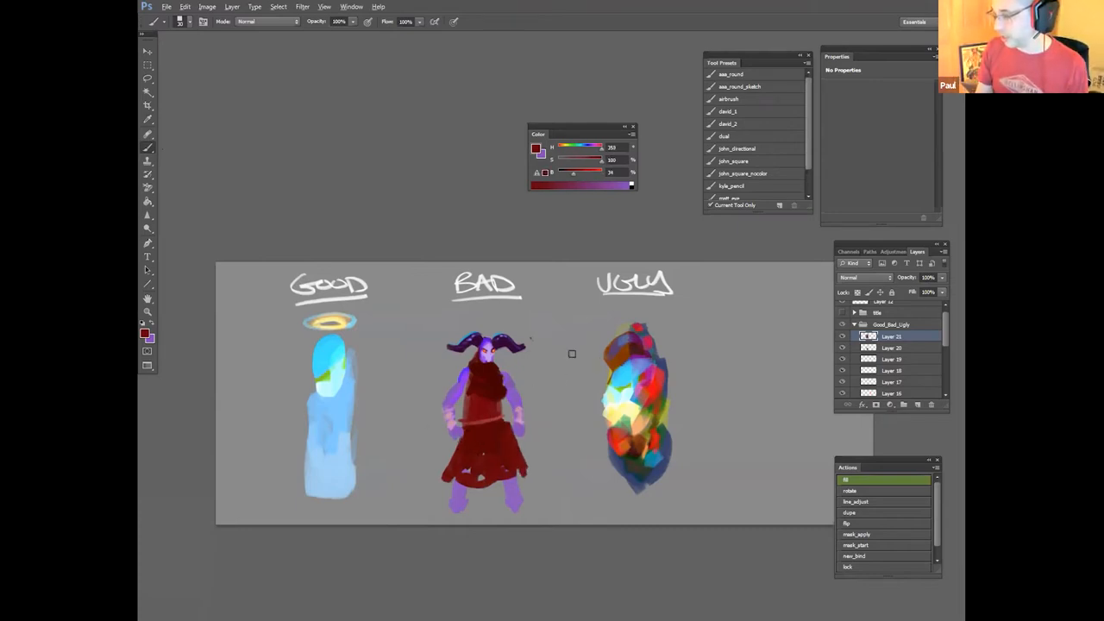
{"action": "left_click", "coordinate": [483, 466]}
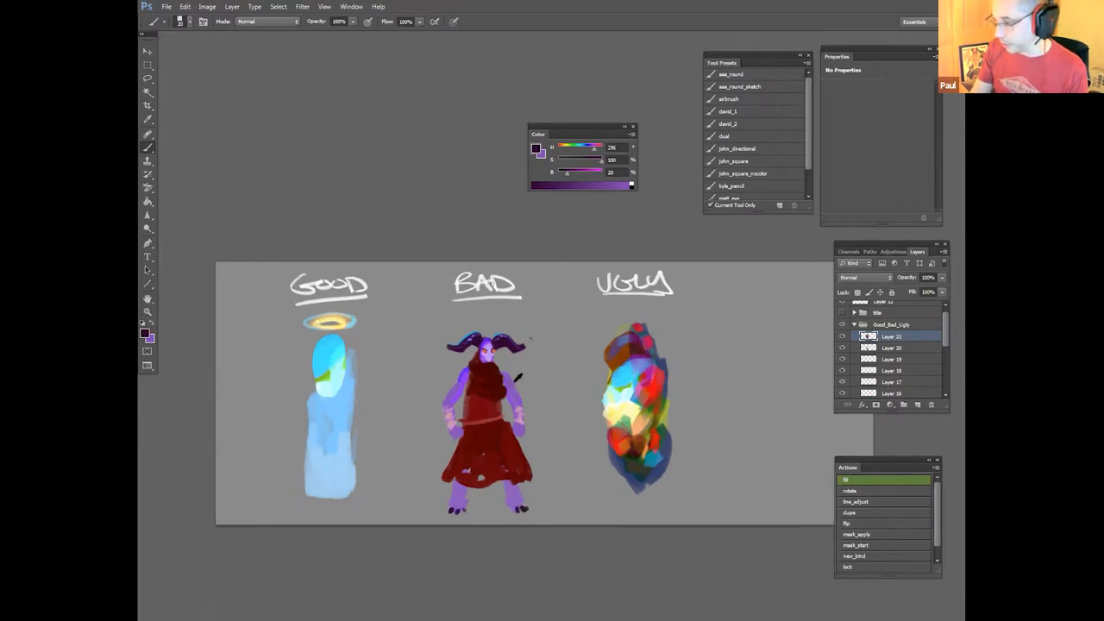
{"action": "left_click", "coordinate": [542, 155]}
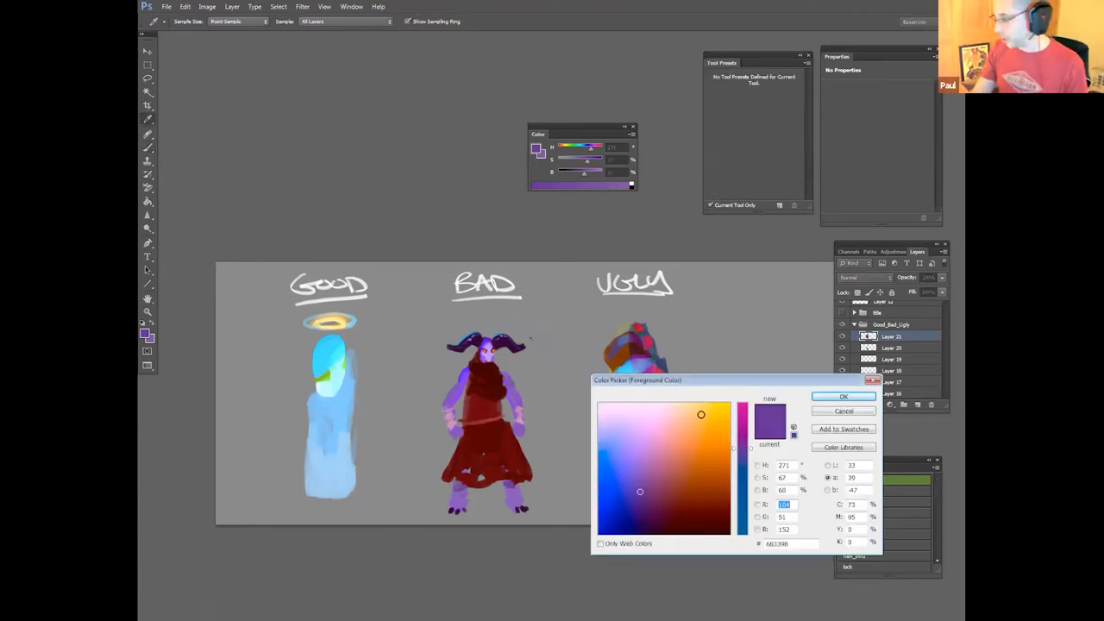
Step: Confirm the sampled deep purple as the paint colour for the Bad figure
{"action": "left_click", "coordinate": [844, 395]}
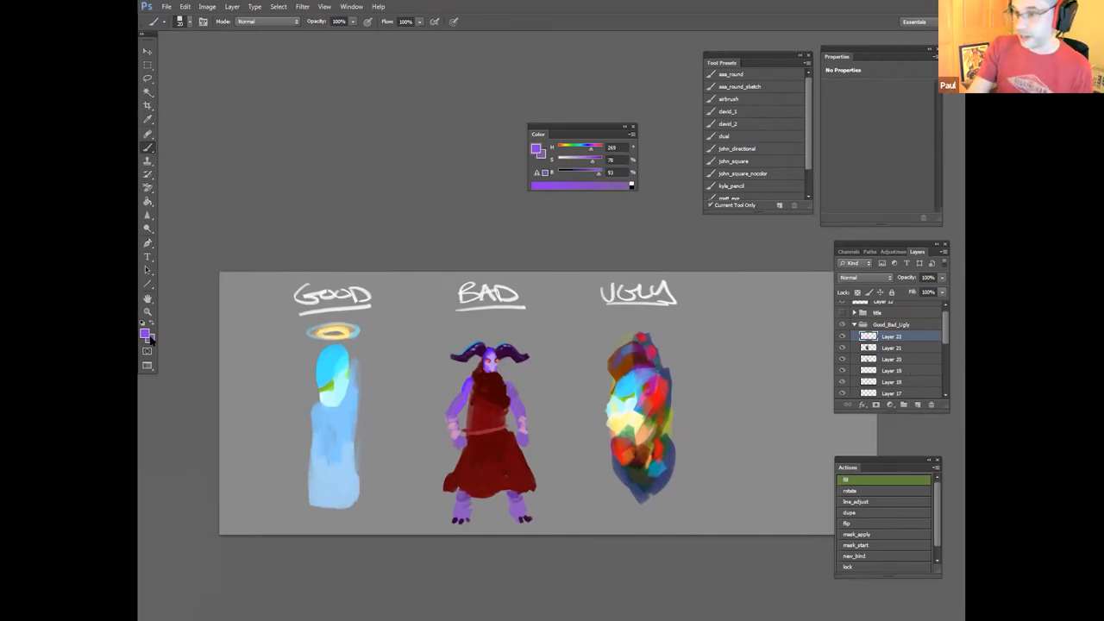
Step: Change the layer blend mode and brush bright pink and white strokes over the Ugly figure
{"action": "left_click", "coordinate": [144, 333]}
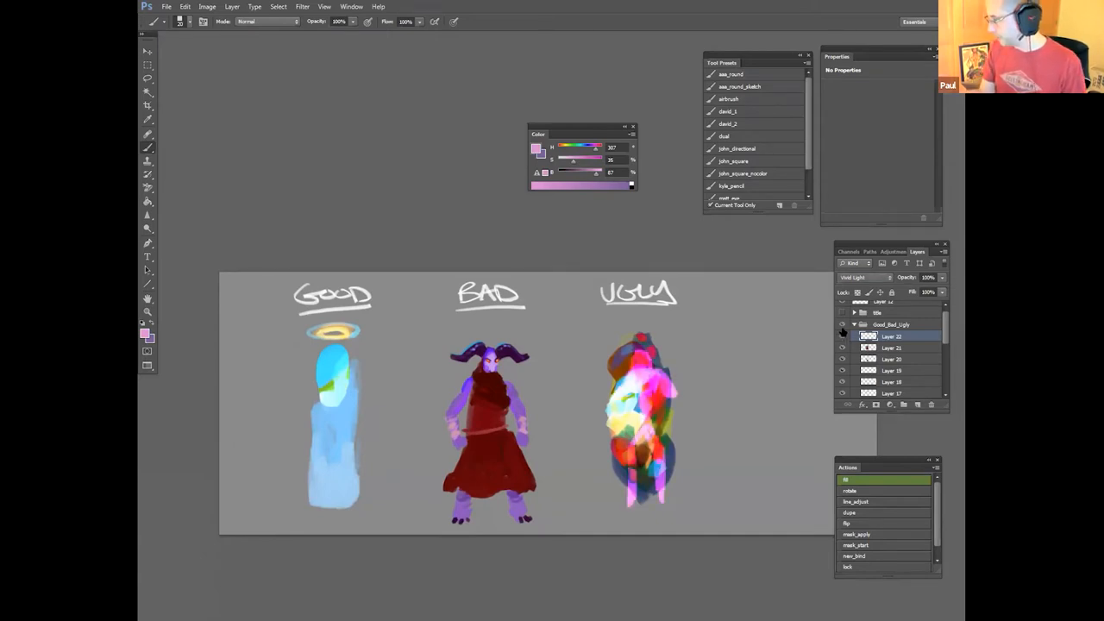
{"action": "left_click", "coordinate": [862, 276]}
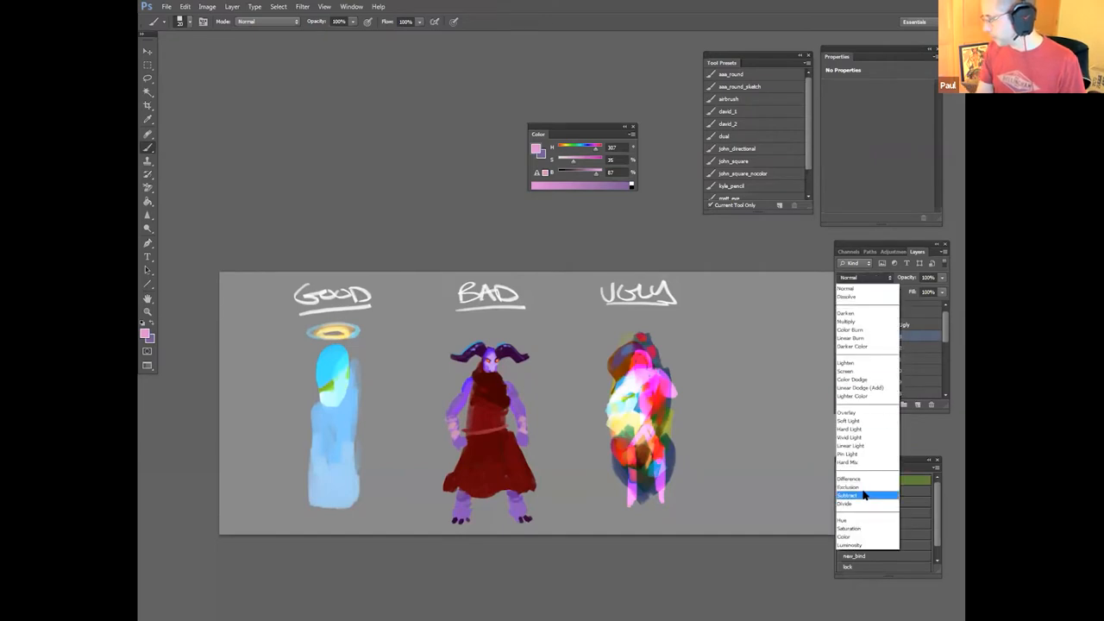
{"action": "left_click", "coordinate": [849, 487]}
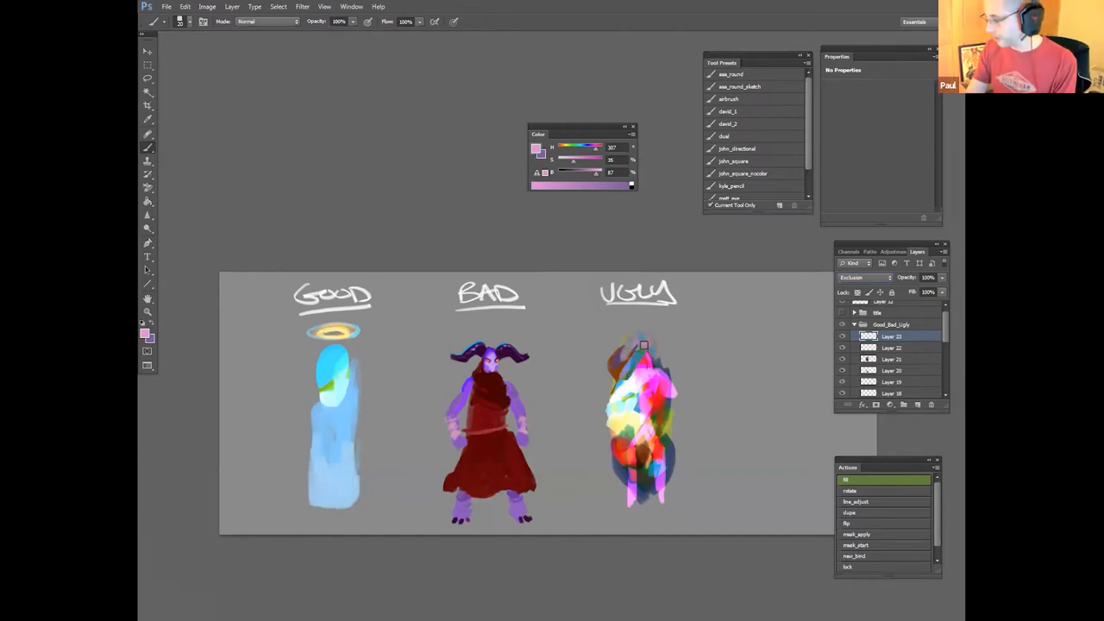
{"action": "left_click_drag", "start_coordinate": [642, 349], "coordinate": [628, 387]}
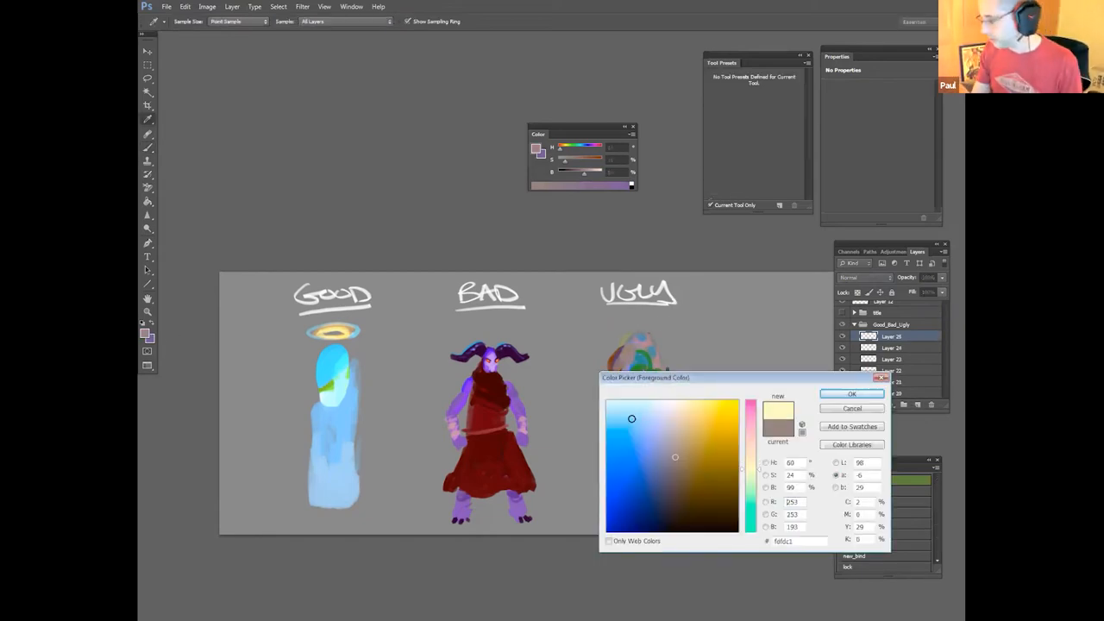
{"action": "left_click", "coordinate": [853, 394]}
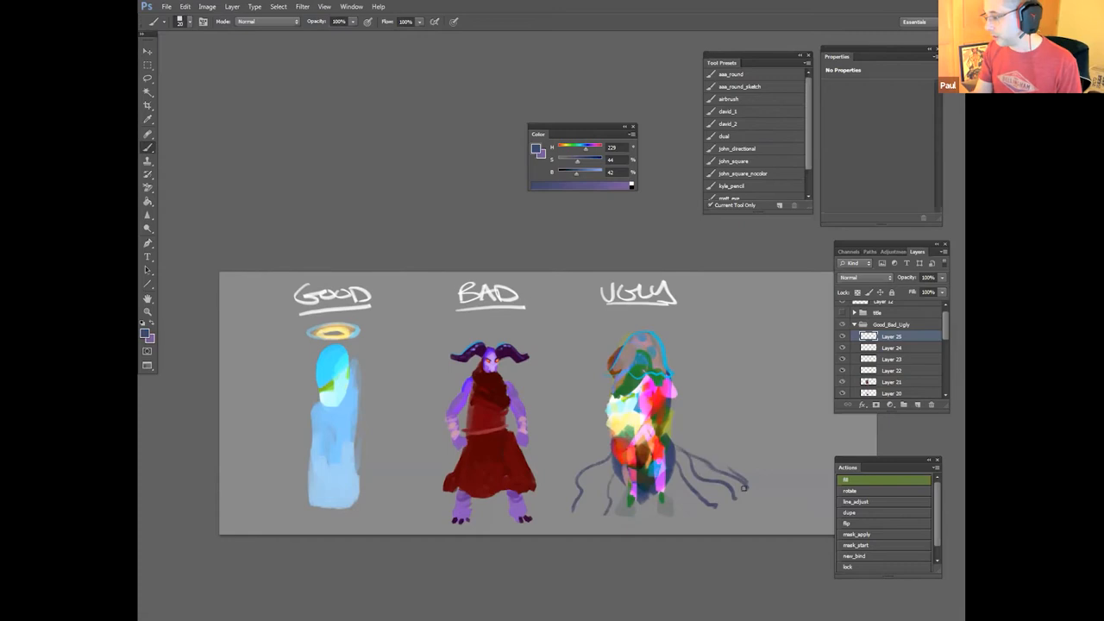
Step: Draw branching dark purple root-like tendrils spreading from the Ugly figure's base
{"action": "left_click_drag", "start_coordinate": [742, 486], "coordinate": [589, 509]}
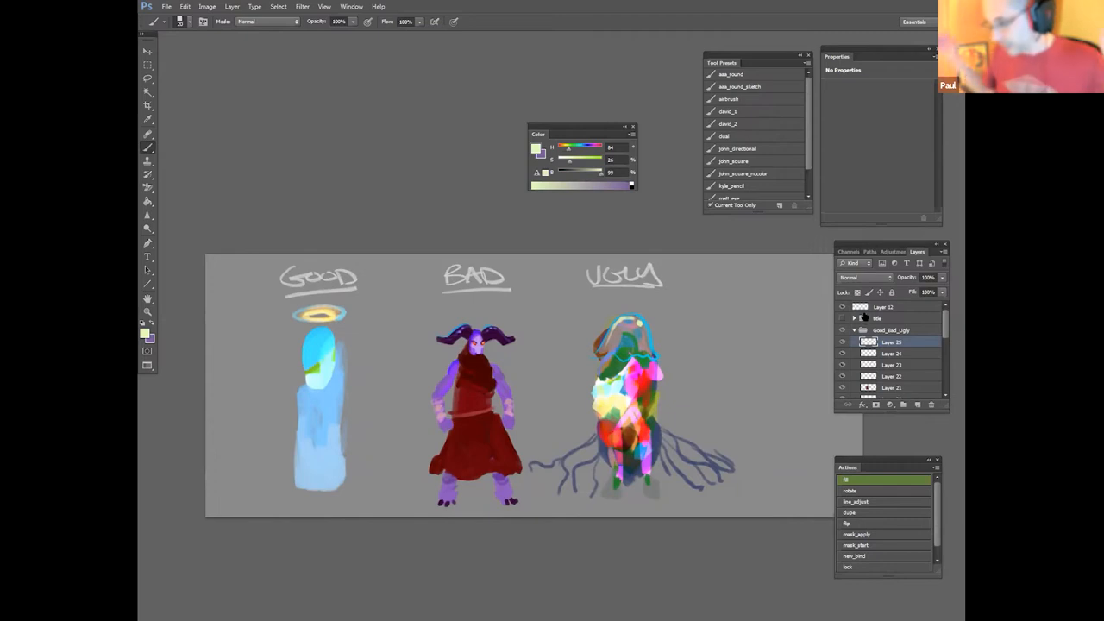
{"action": "mouse_move", "coordinate": [856, 318]}
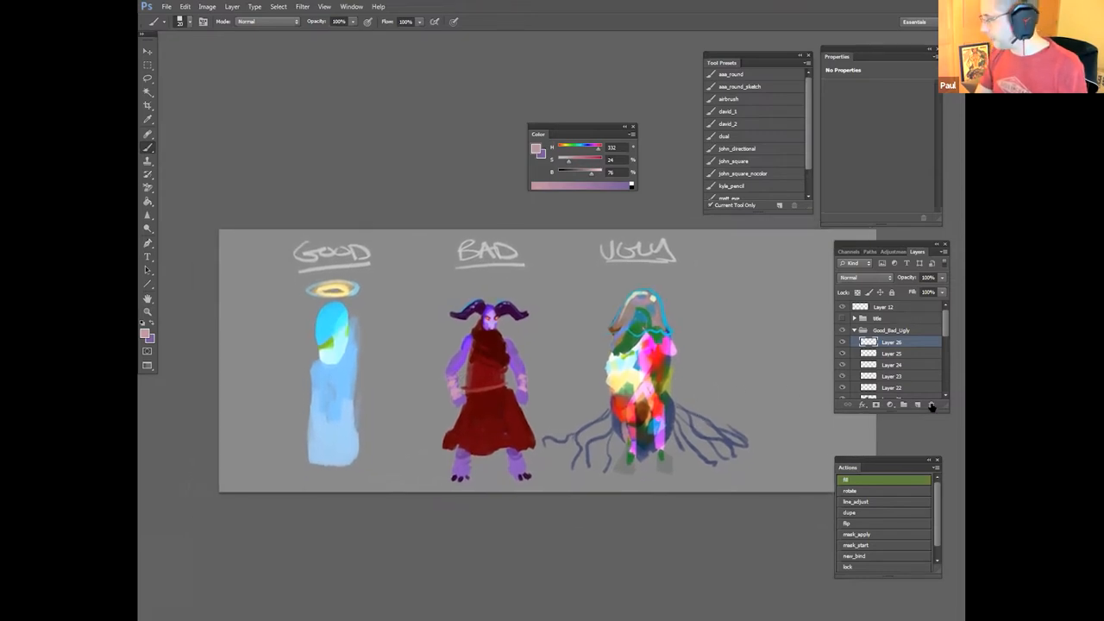
Step: Apply a soft lighting blend, add a new layer and paint a pale pink glow over the Ugly head
{"action": "left_click", "coordinate": [862, 276]}
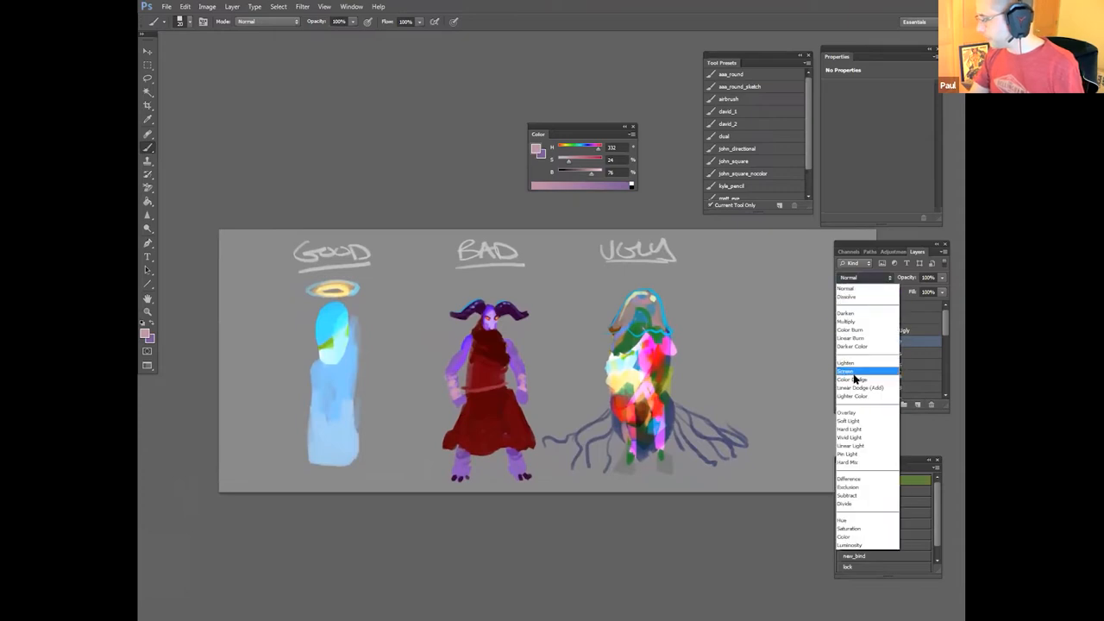
{"action": "left_click", "coordinate": [849, 421]}
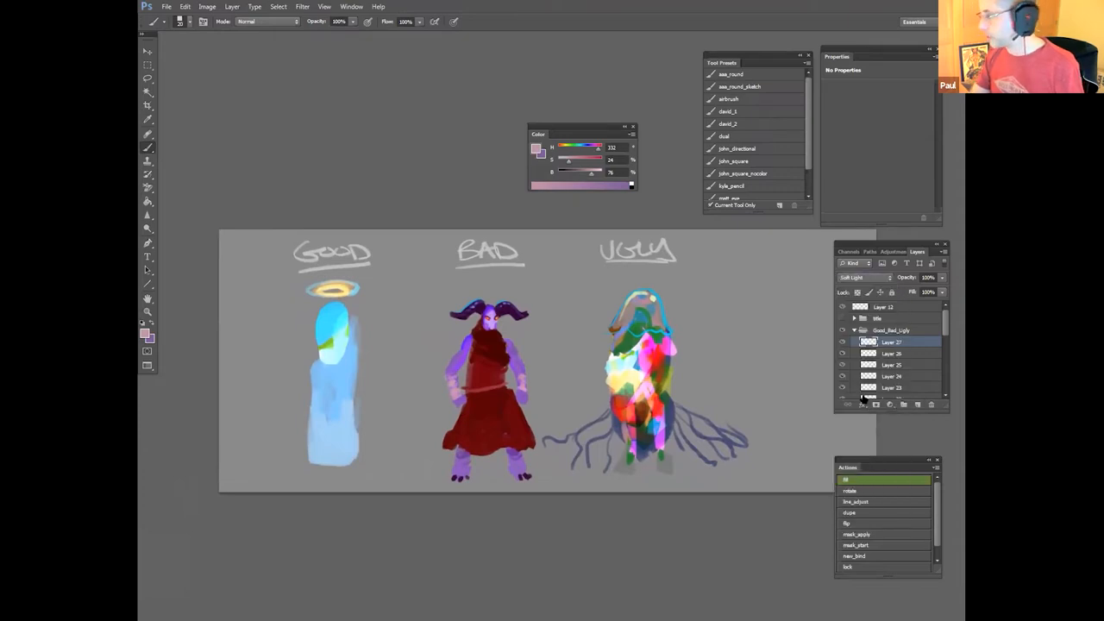
{"action": "left_click", "coordinate": [728, 98]}
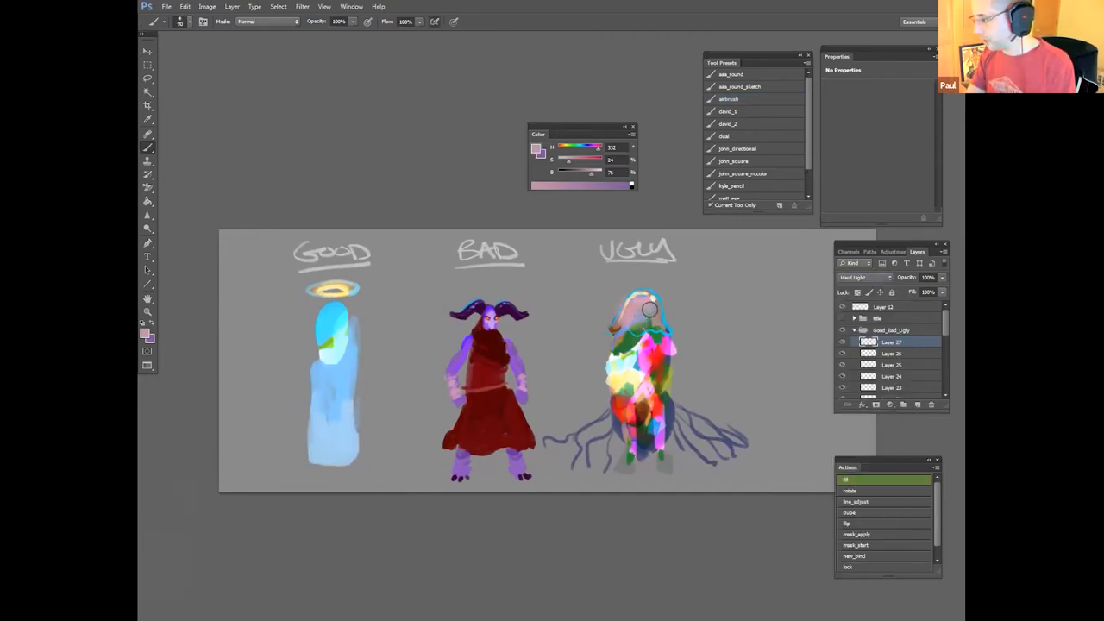
{"action": "left_click_drag", "start_coordinate": [648, 307], "coordinate": [665, 319]}
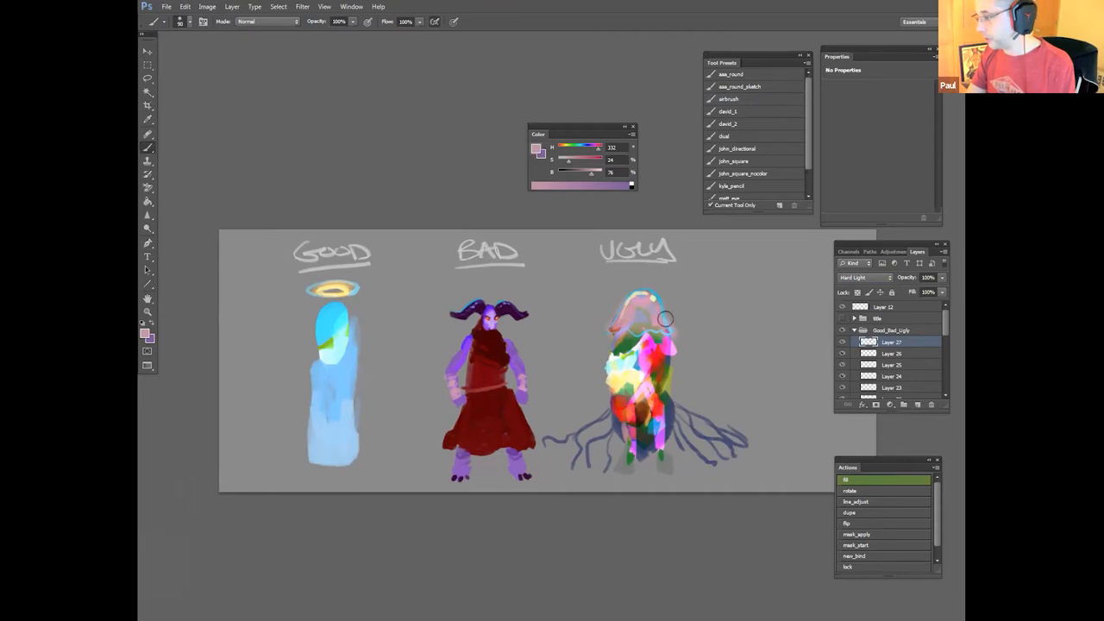
{"action": "left_click_drag", "start_coordinate": [666, 319], "coordinate": [669, 347]}
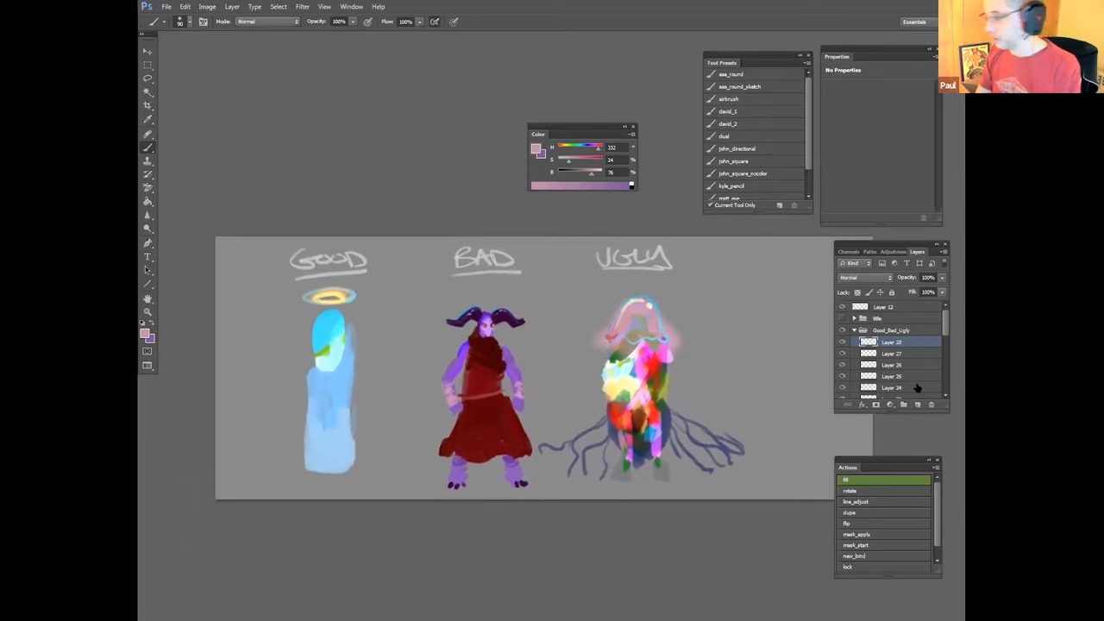
{"action": "left_click", "coordinate": [742, 172]}
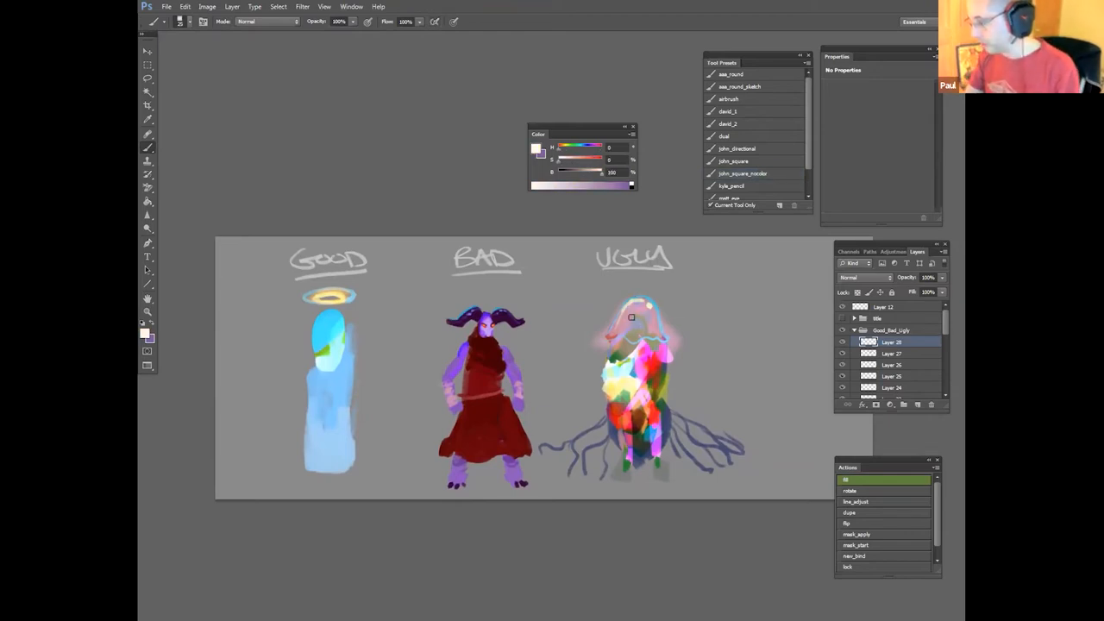
Step: Paint a small dark top hat on the Ugly figure's head
{"action": "left_click", "coordinate": [639, 290]}
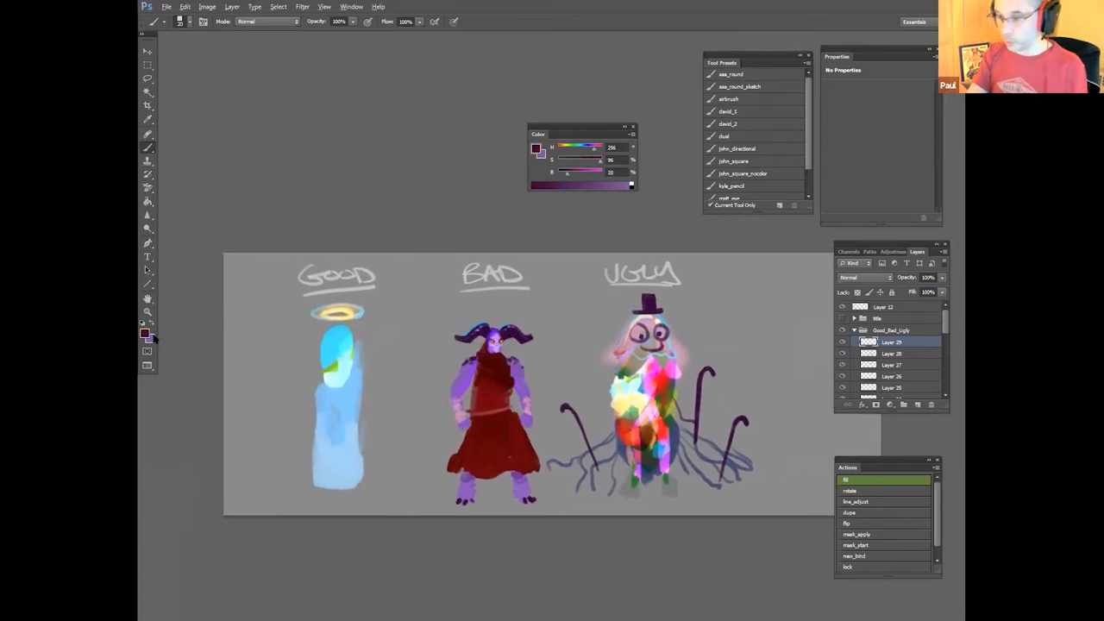
Step: Choose and confirm a deep dark red foreground paint colour in the Color Picker
{"action": "left_click", "coordinate": [143, 325]}
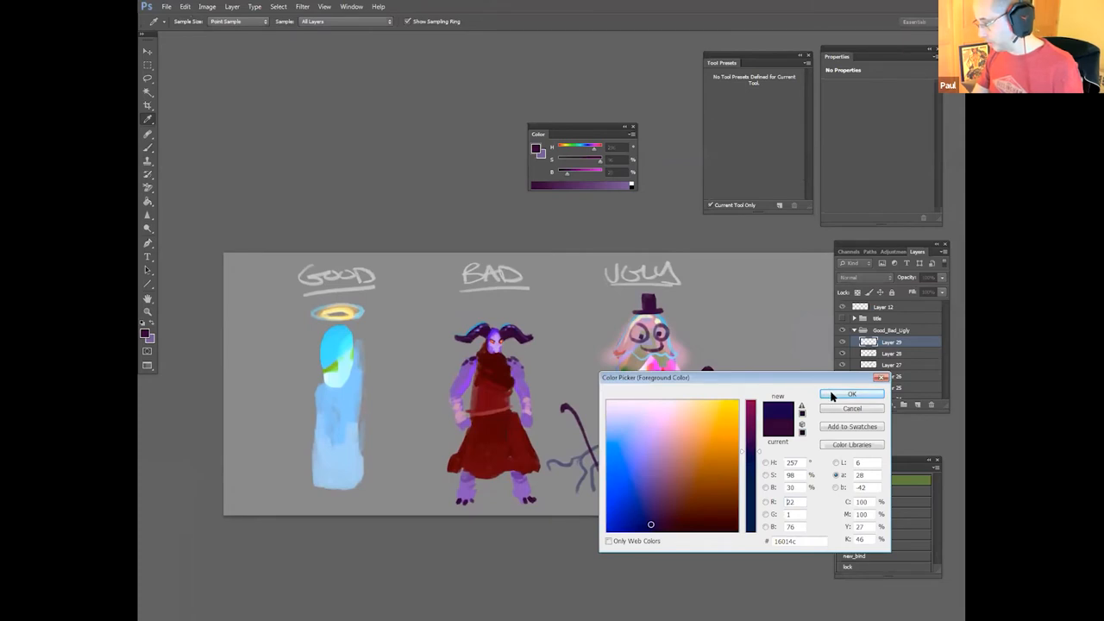
{"action": "left_click", "coordinate": [852, 393]}
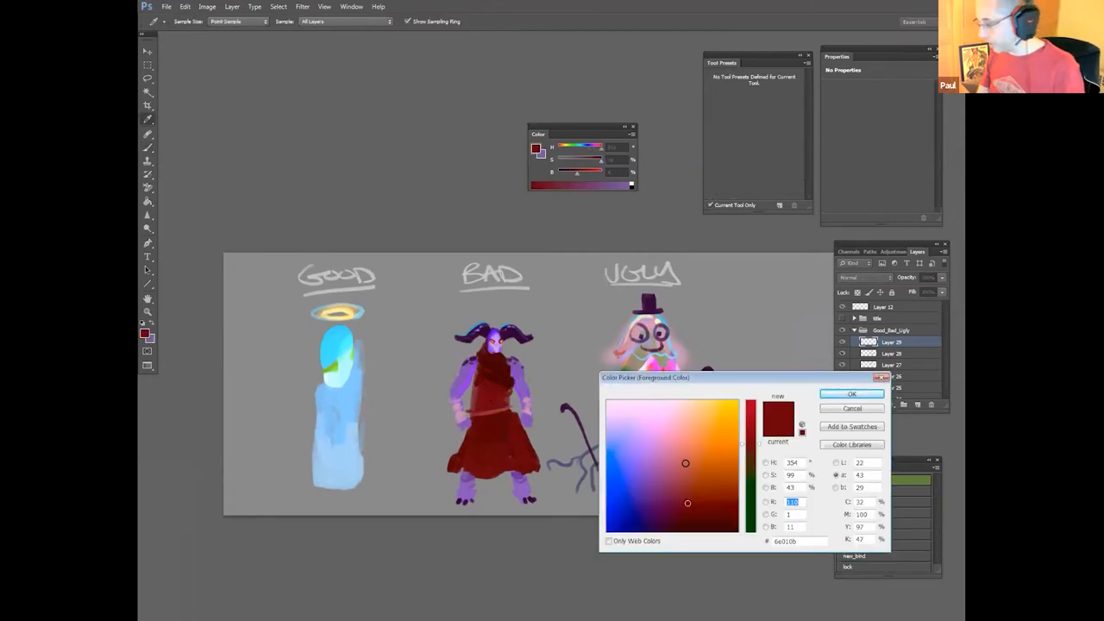
{"action": "left_click", "coordinate": [673, 493]}
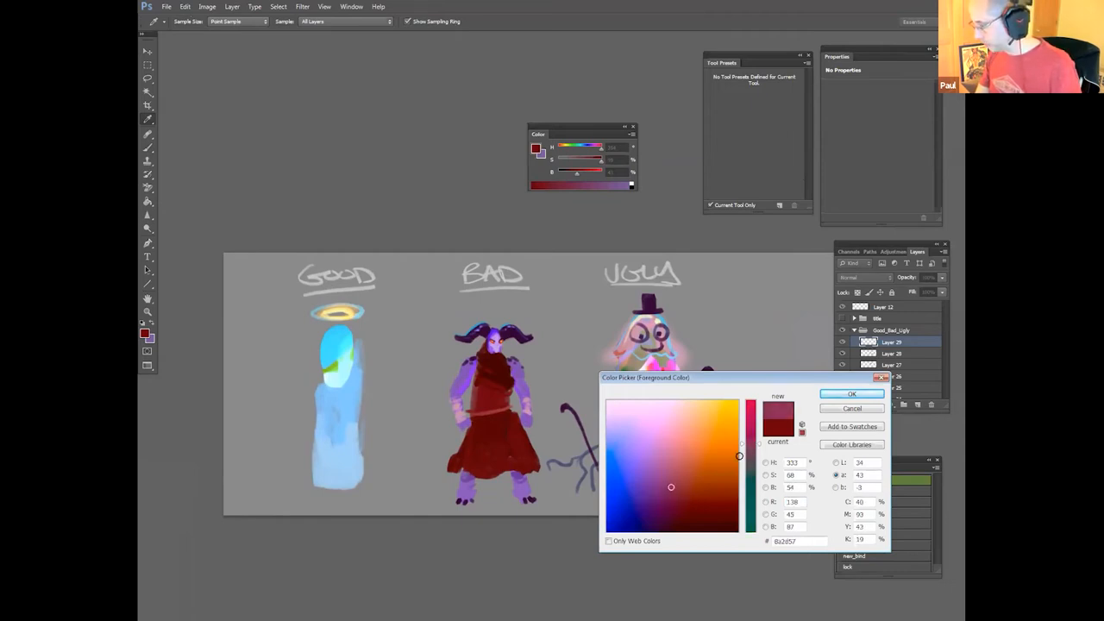
{"action": "left_click", "coordinate": [666, 466]}
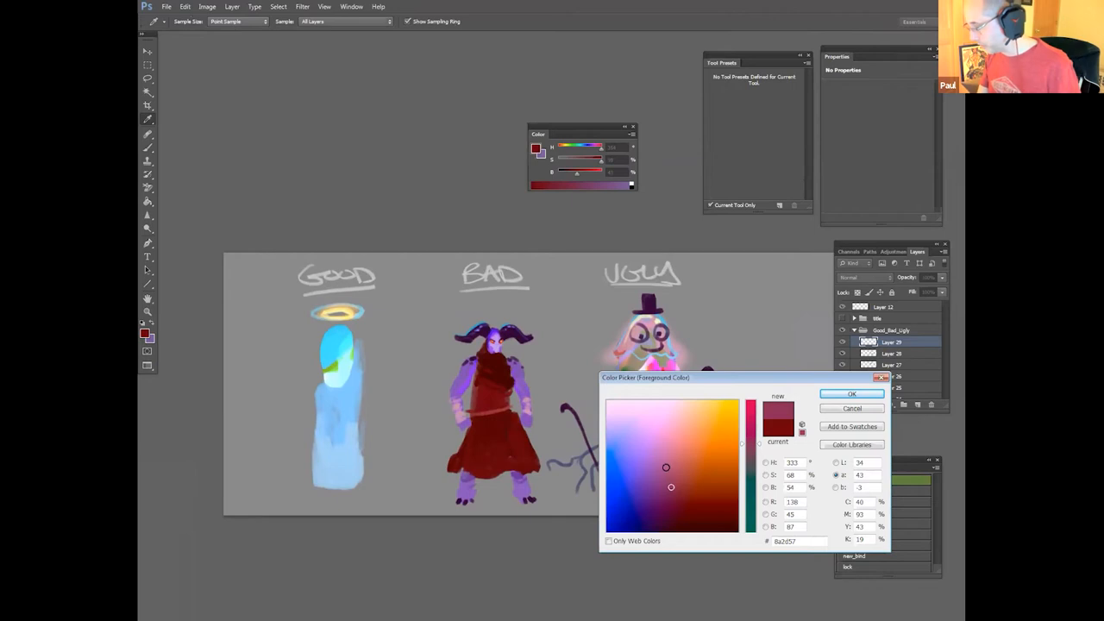
{"action": "left_click", "coordinate": [852, 393]}
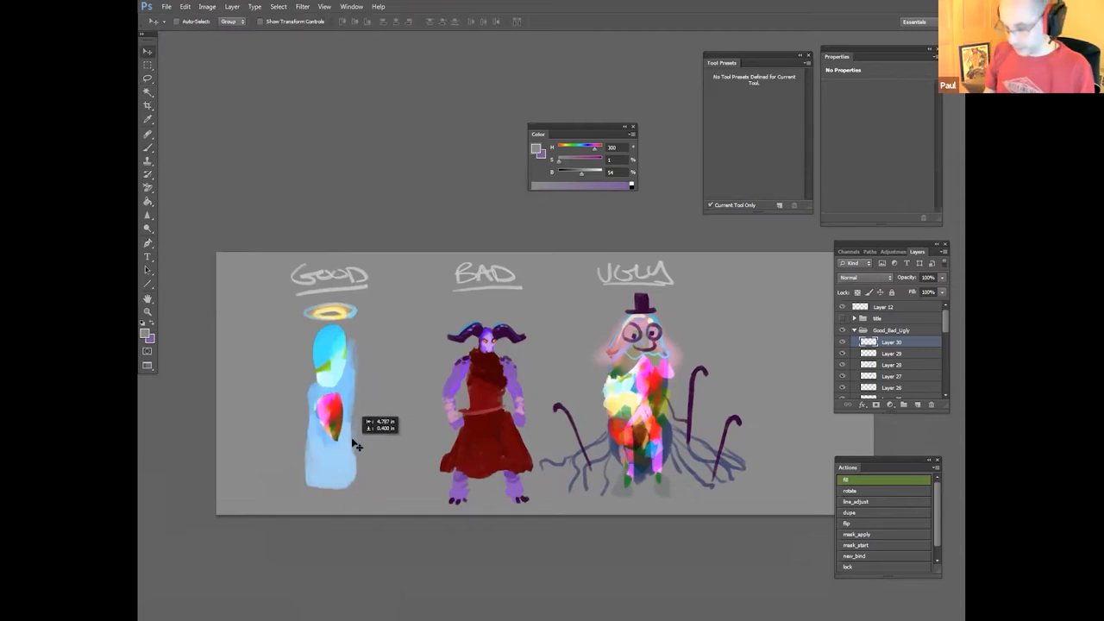
Step: Drag the multicoloured patch layer off the Good figure so its body reads plain blue
{"action": "left_click_drag", "start_coordinate": [319, 406], "coordinate": [332, 440]}
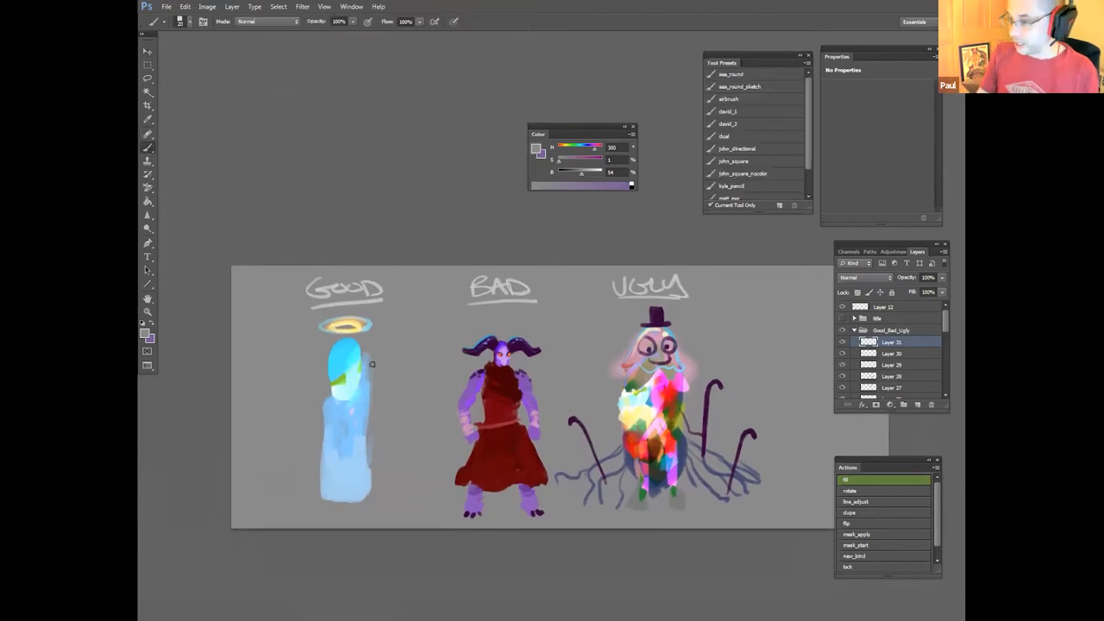
{"action": "mouse_move", "coordinate": [391, 376]}
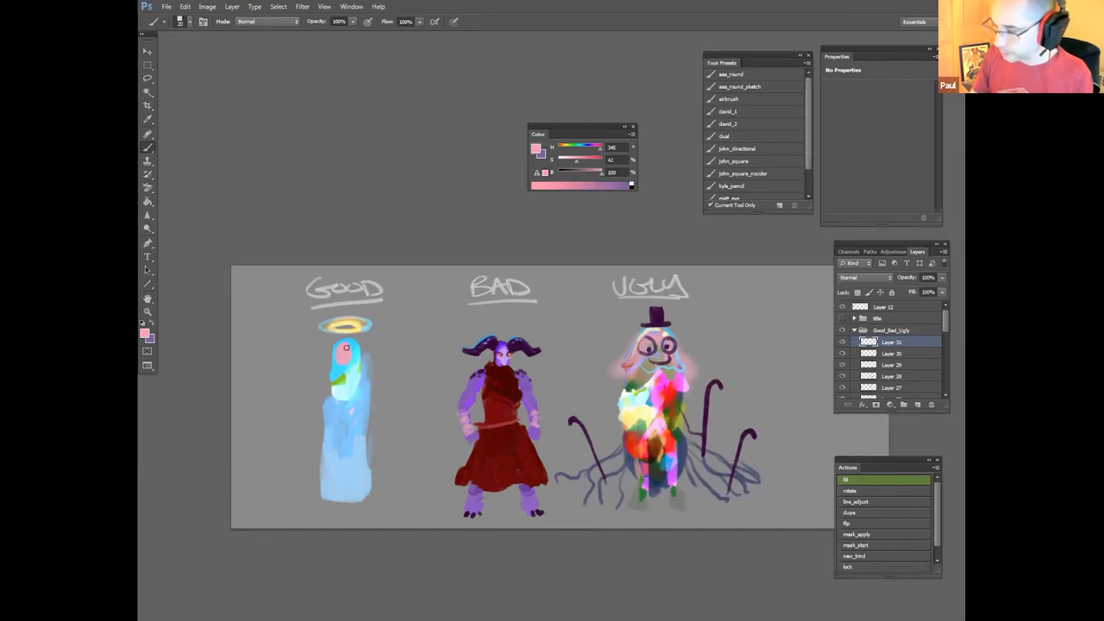
Step: Paint pale blue wings spreading from both sides of the Good angel
{"action": "left_click", "coordinate": [345, 344]}
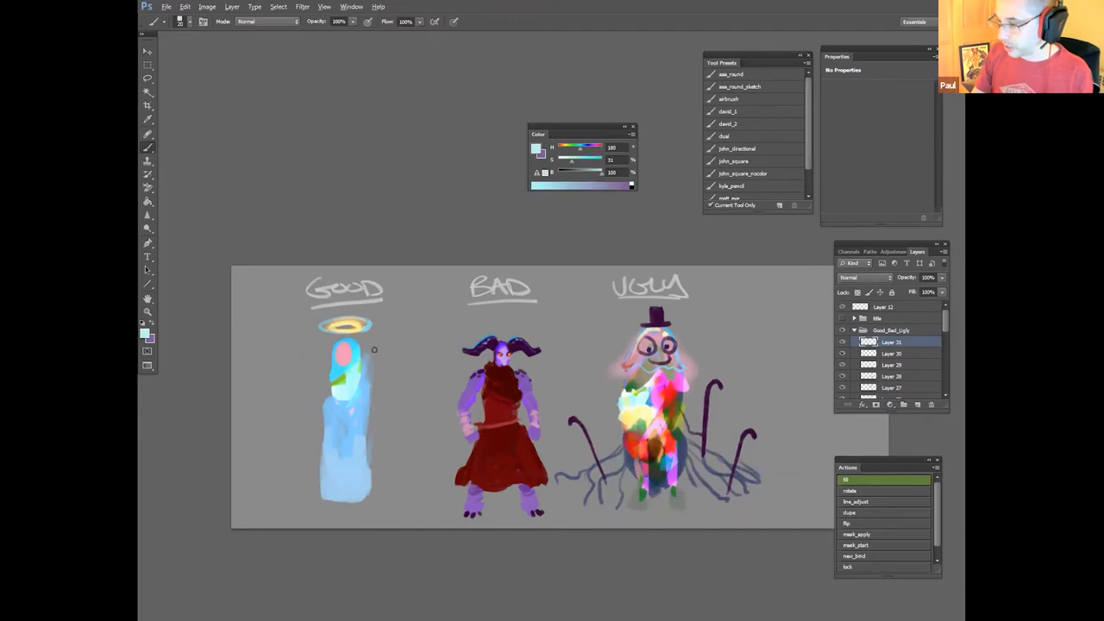
{"action": "left_click_drag", "start_coordinate": [376, 349], "coordinate": [410, 394]}
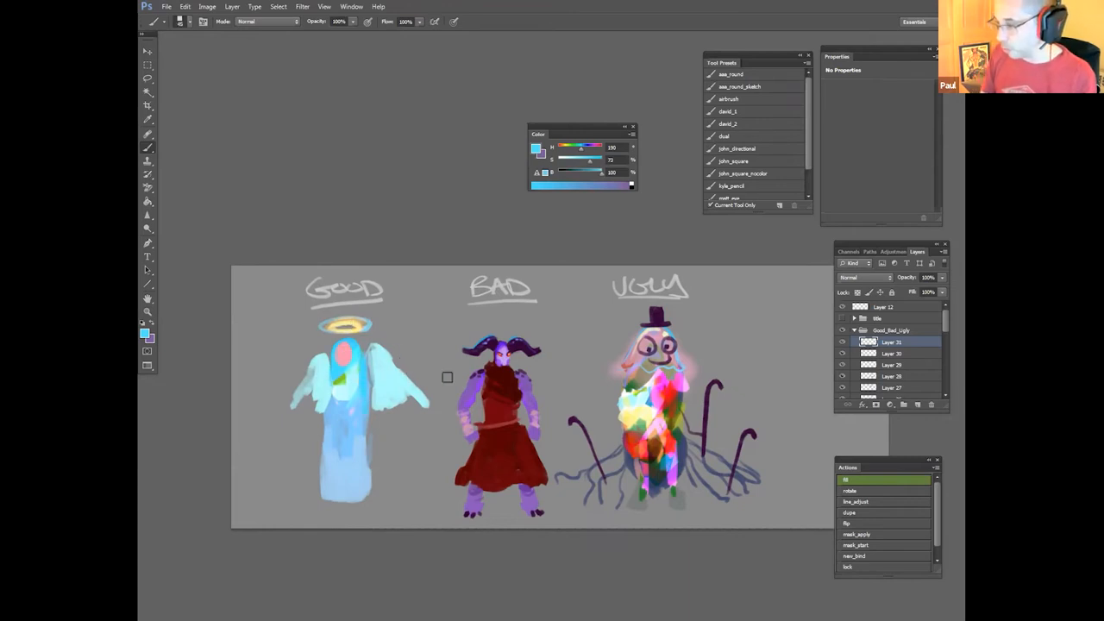
{"action": "left_click", "coordinate": [866, 276]}
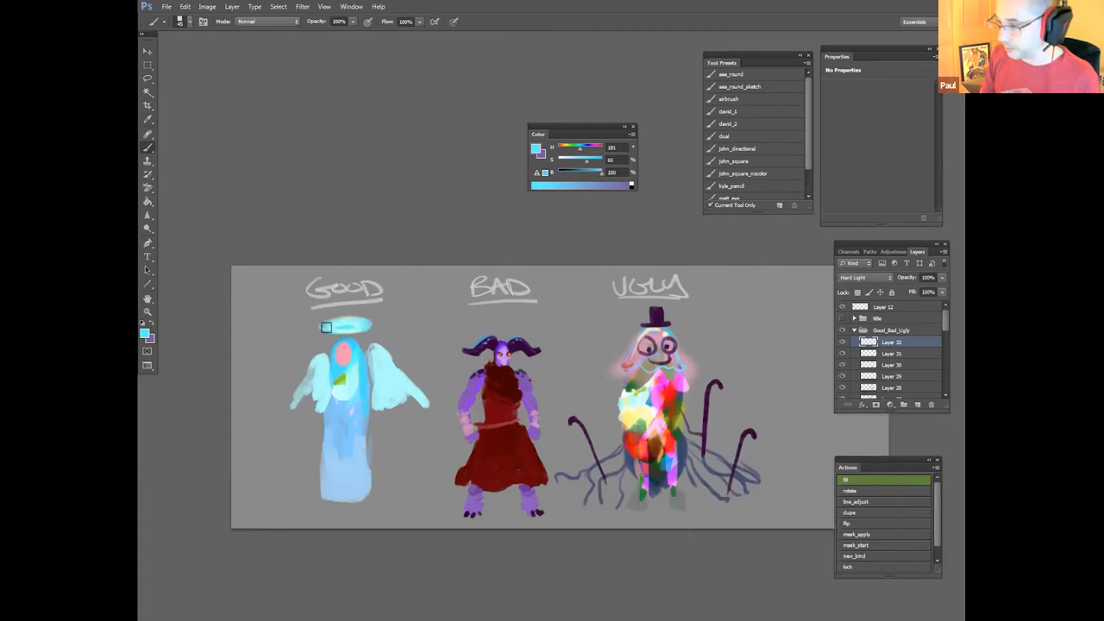
Step: Paint a green diagonal sash across the Good angel's robe and reopen the colour chooser
{"action": "left_click", "coordinate": [349, 326]}
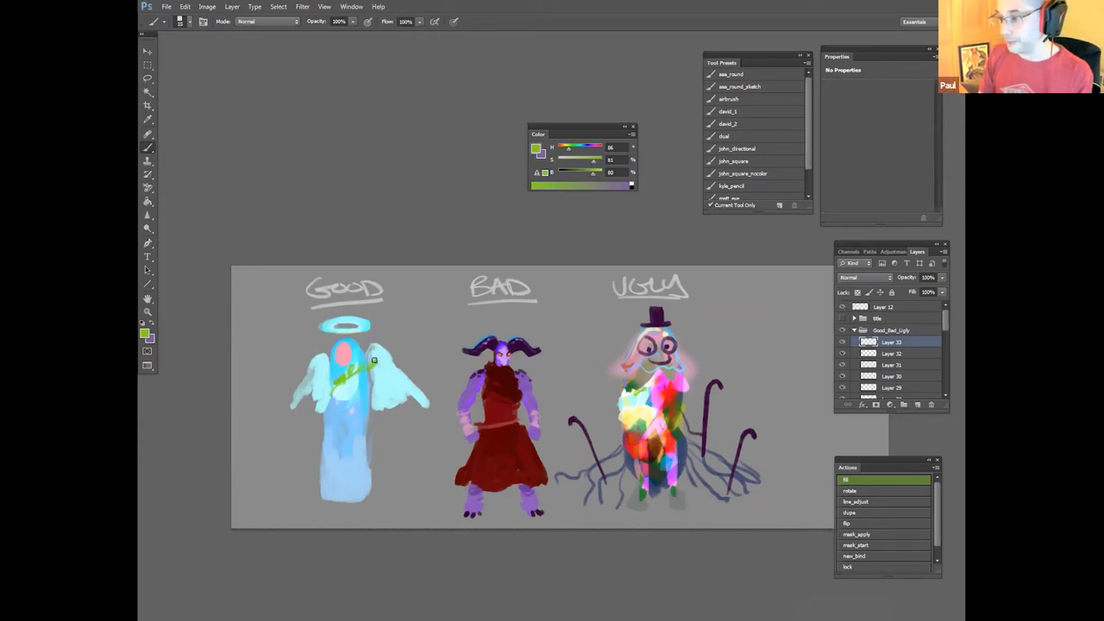
{"action": "left_click", "coordinate": [359, 376]}
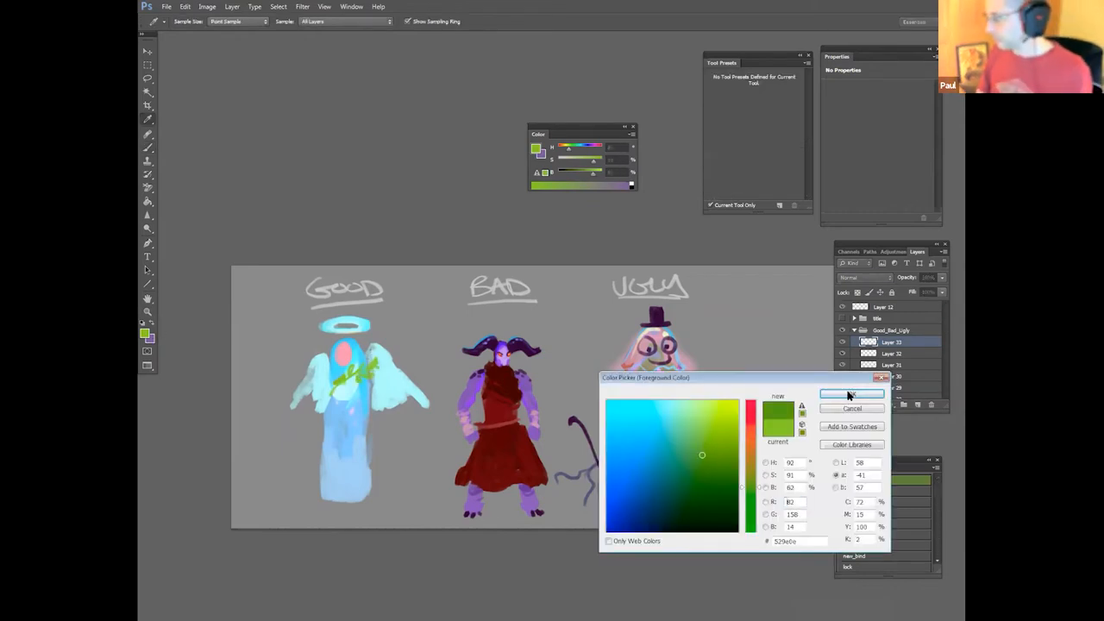
Step: Confirm the green for the leafy vine, then pick a salmon pink with the hue shifted toward red
{"action": "left_click", "coordinate": [852, 393]}
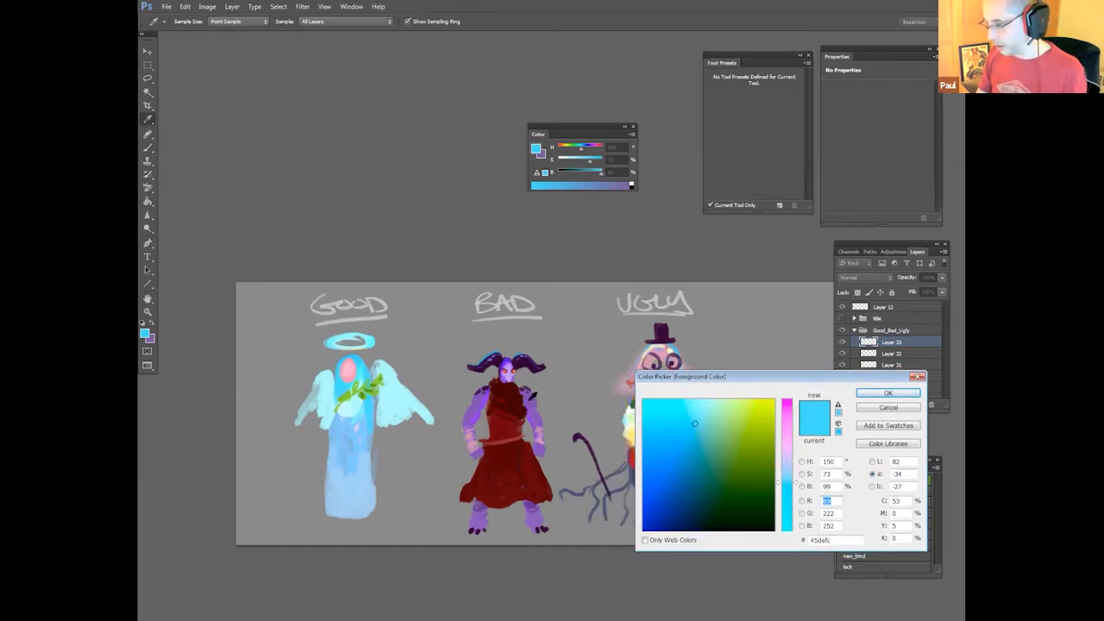
{"action": "mouse_move", "coordinate": [790, 455]}
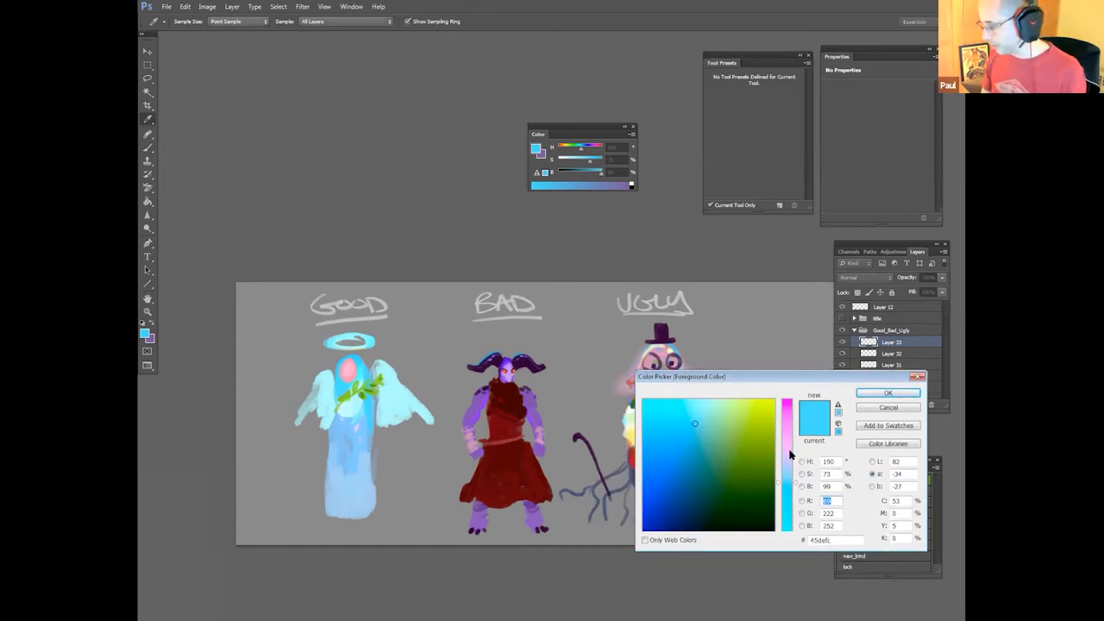
{"action": "left_click", "coordinate": [699, 443]}
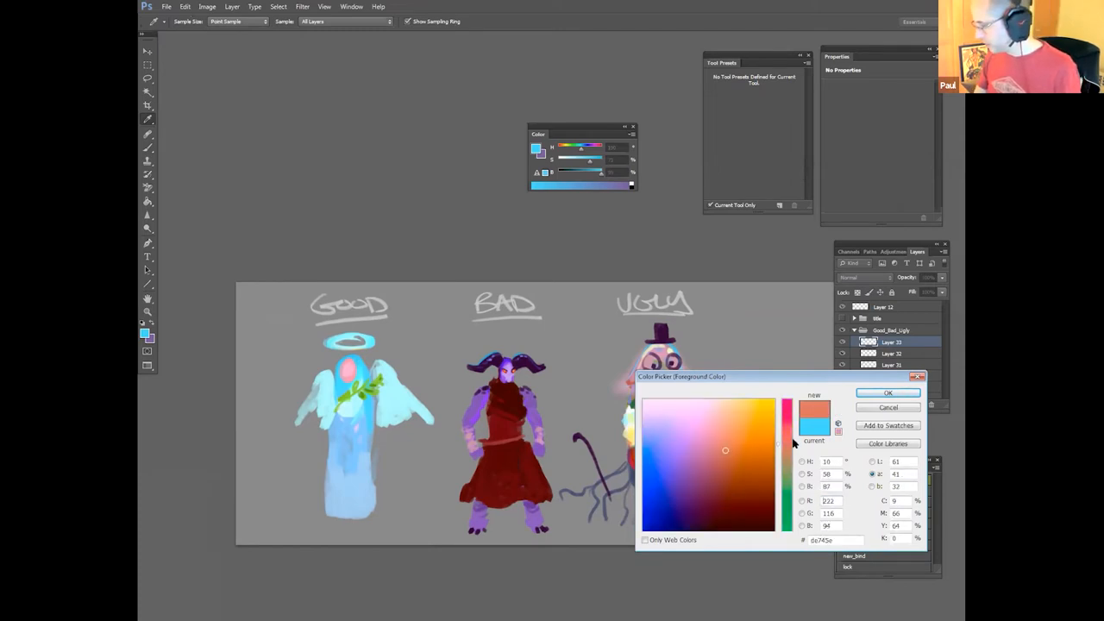
{"action": "left_click", "coordinate": [887, 393]}
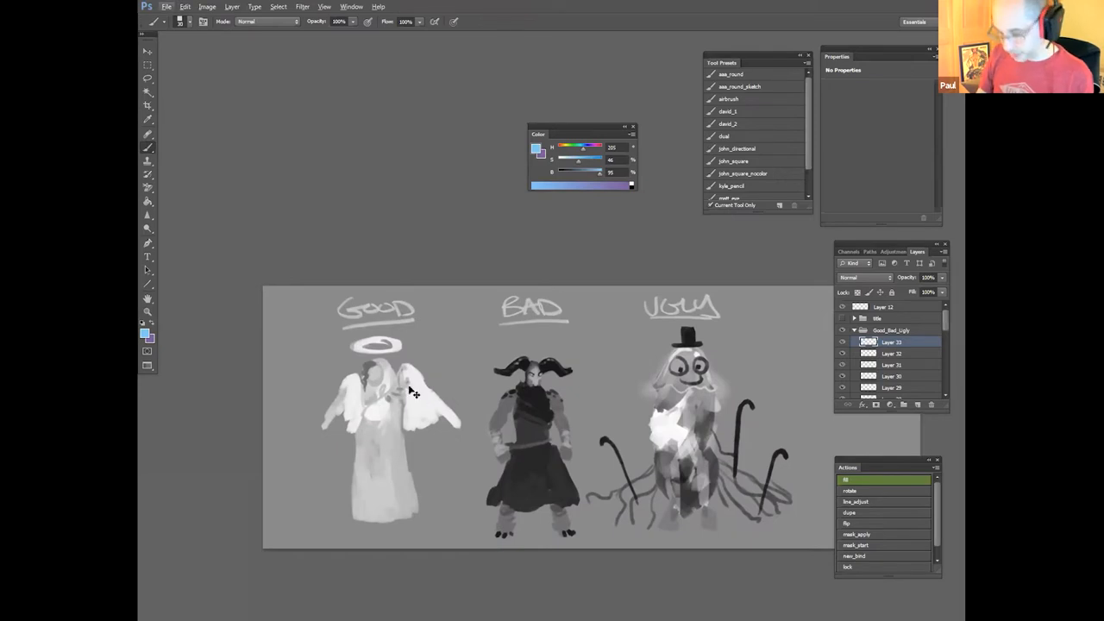
{"action": "left_click", "coordinate": [142, 328]}
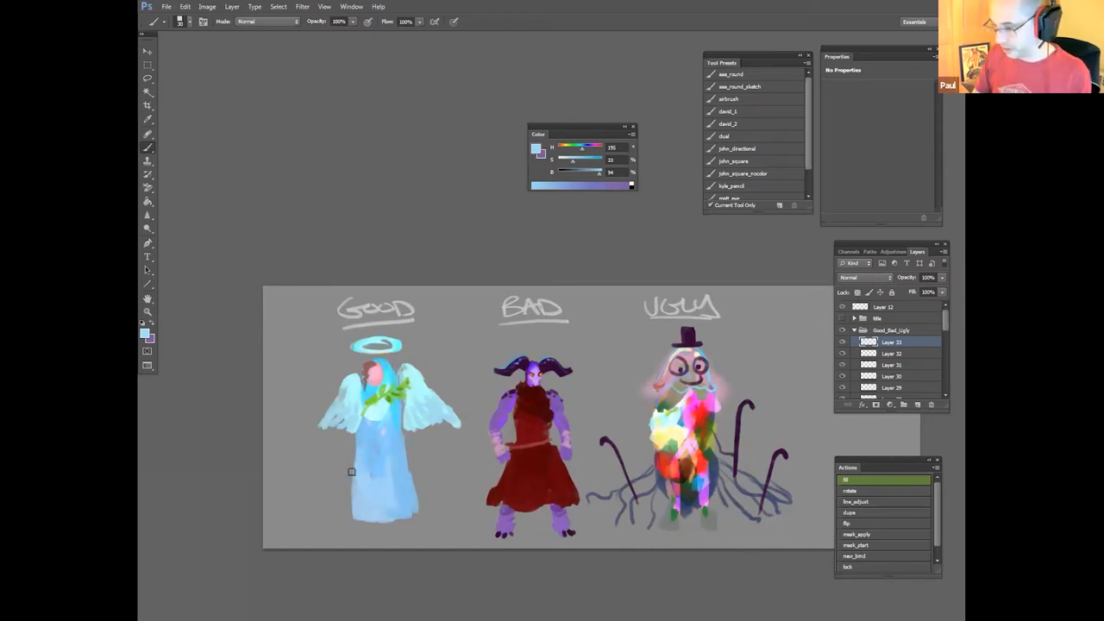
{"action": "left_click", "coordinate": [410, 498]}
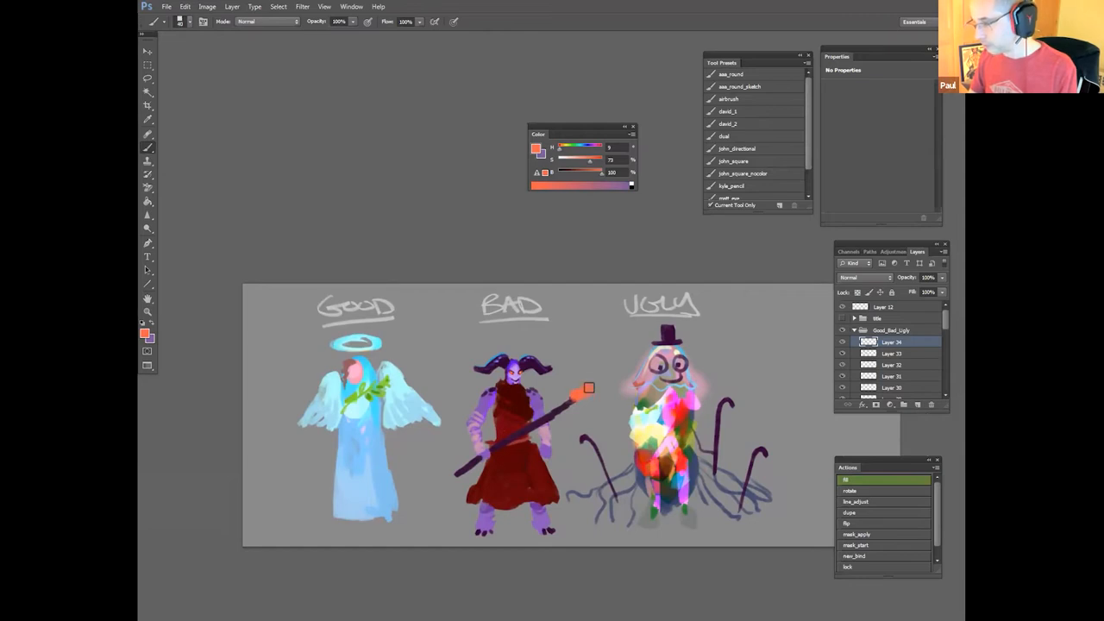
Step: Paint an orange flame flaring from the tip of the Bad character's staff
{"action": "left_click_drag", "start_coordinate": [590, 388], "coordinate": [583, 345]}
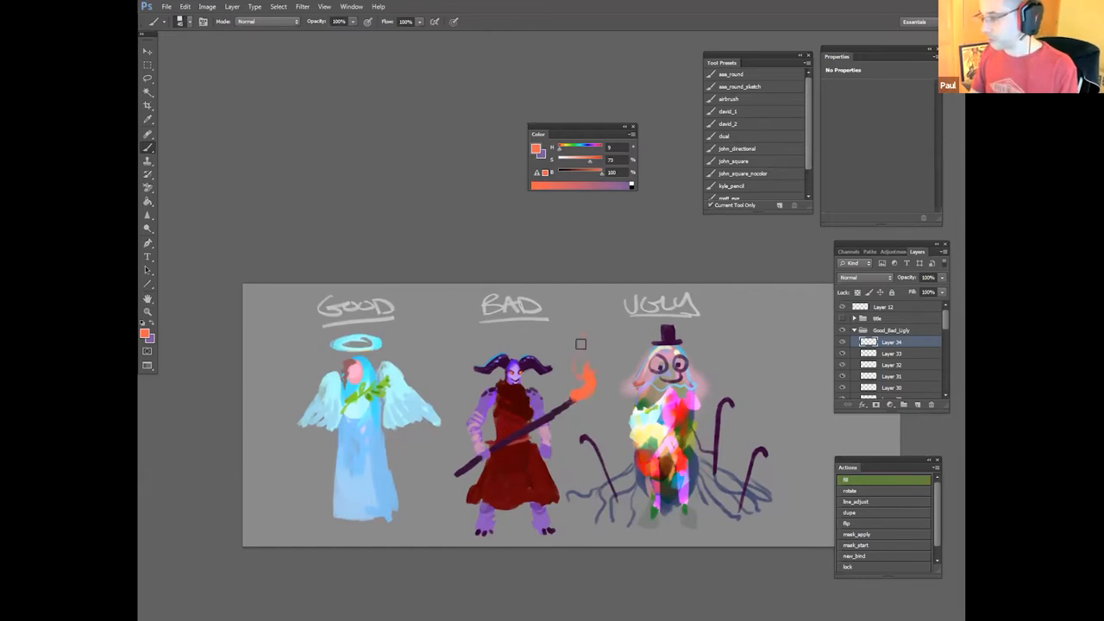
Step: Set the background colour swatch to a muted mauve in the Color Picker
{"action": "left_click", "coordinate": [152, 342]}
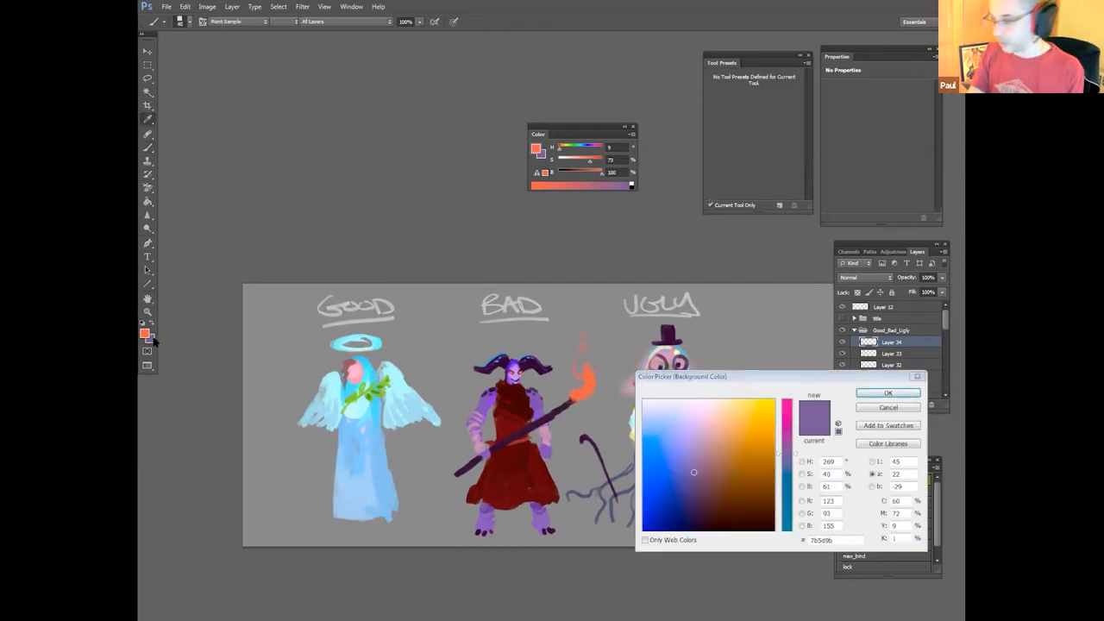
{"action": "left_click", "coordinate": [713, 449]}
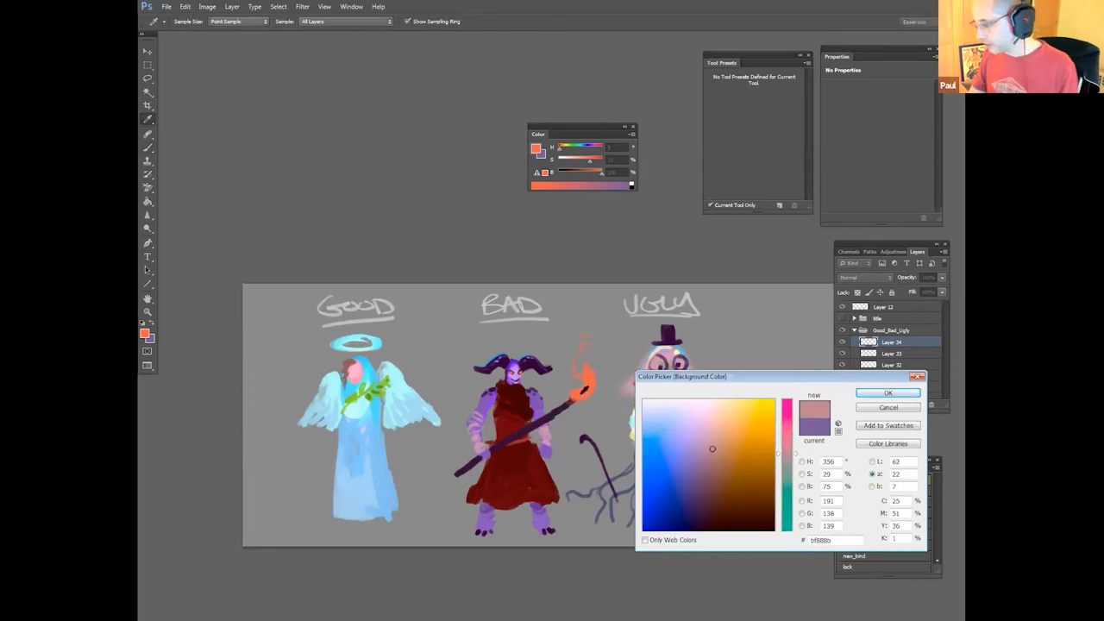
{"action": "left_click", "coordinate": [886, 393]}
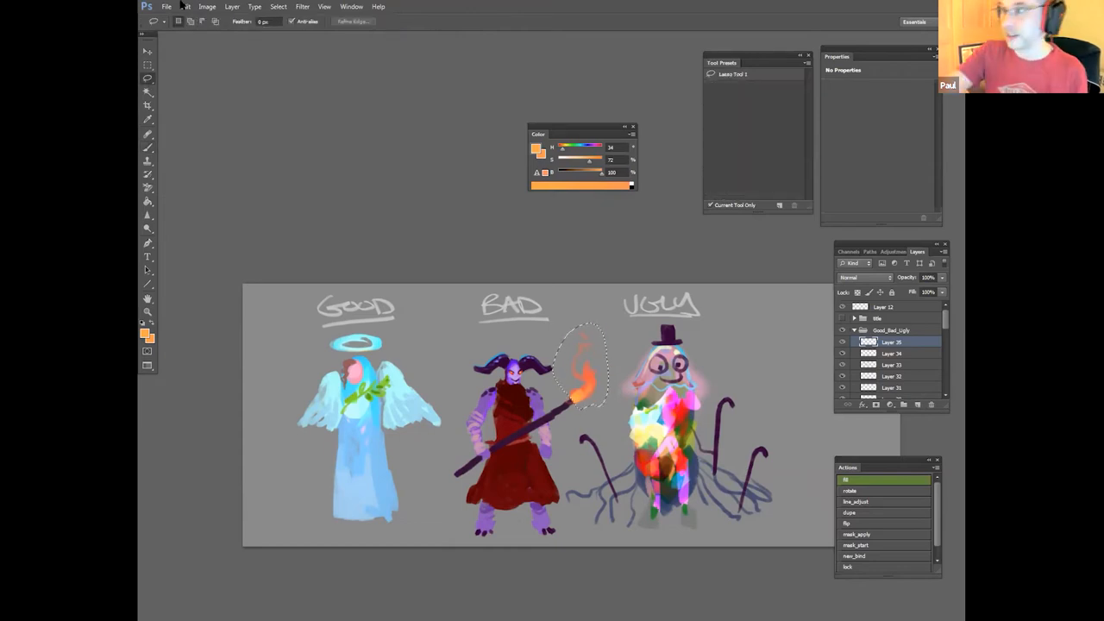
Step: Fill the freehand selection above the Bad character's flame via Edit > Fill
{"action": "left_click", "coordinate": [184, 7]}
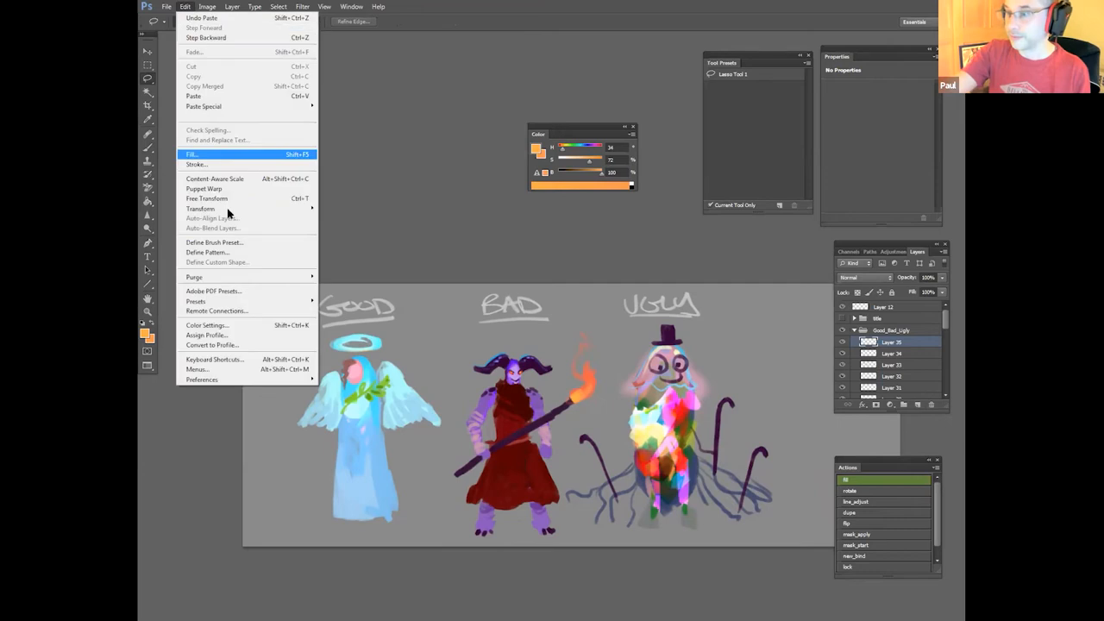
{"action": "left_click", "coordinate": [207, 198]}
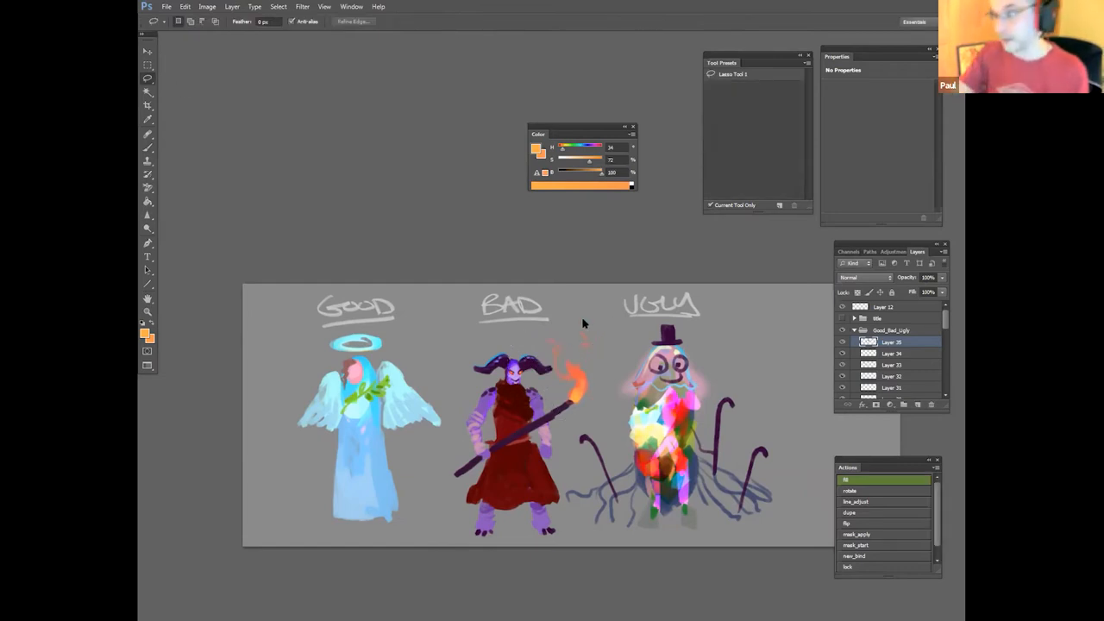
{"action": "left_click", "coordinate": [864, 276]}
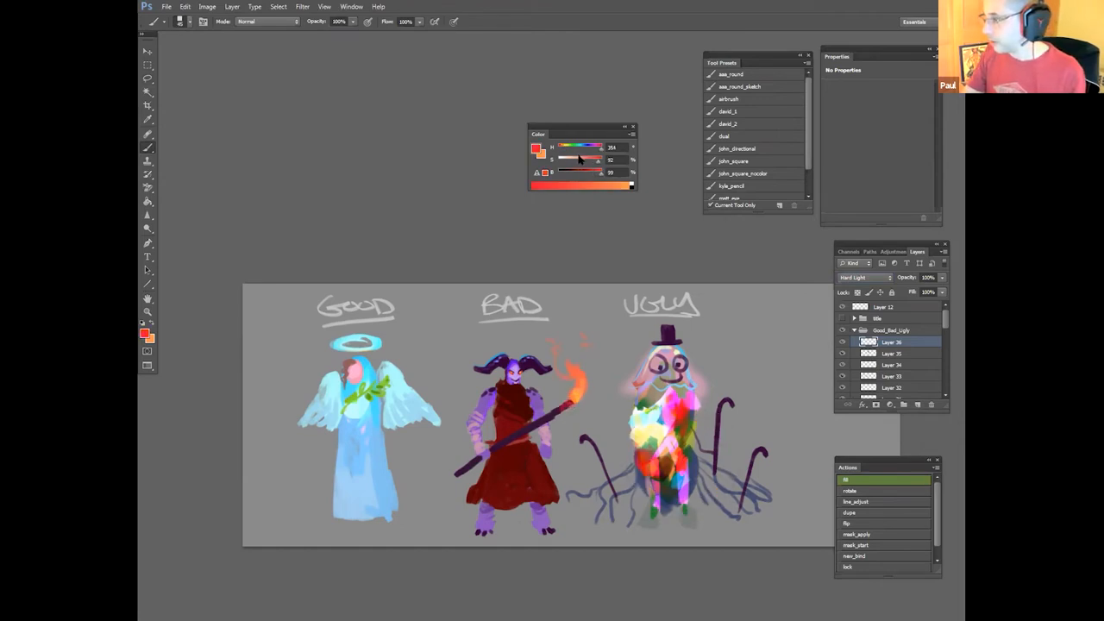
Step: Set the foreground paint colour to red-orange for brightening the flame
{"action": "left_click", "coordinate": [143, 335]}
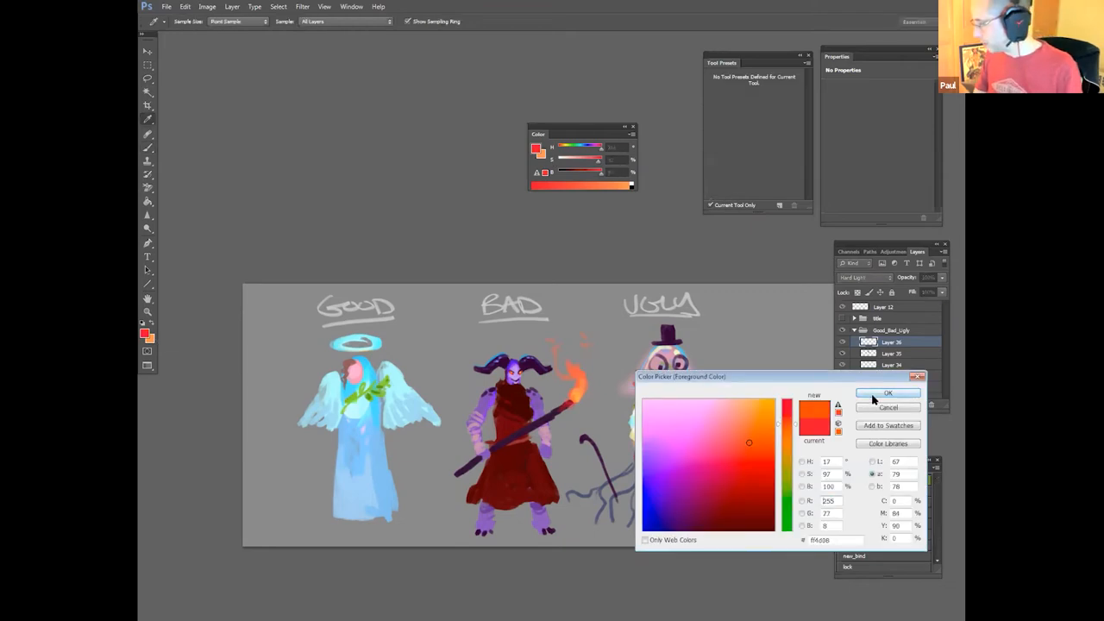
{"action": "left_click", "coordinate": [886, 393]}
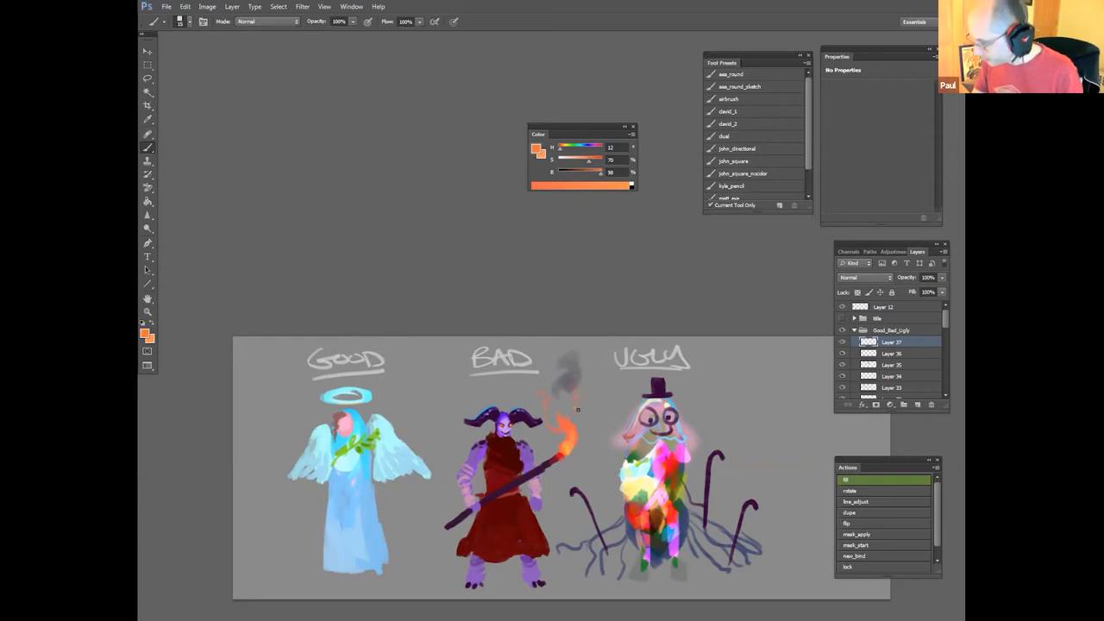
{"action": "mouse_move", "coordinate": [571, 399]}
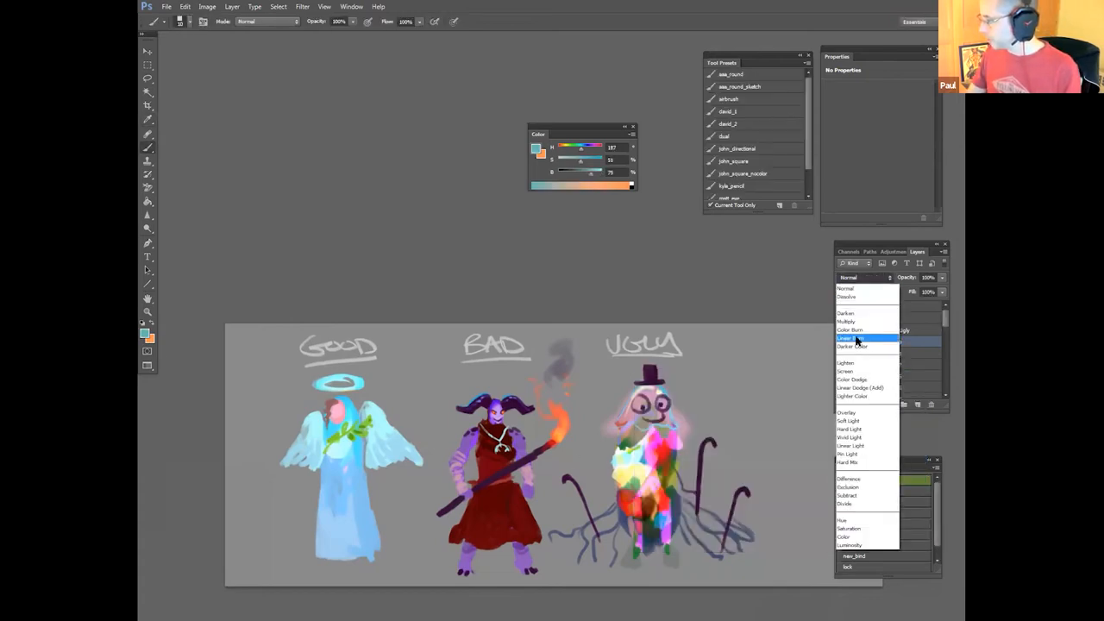
Step: Set the painted layer's blend mode to a darkening mode such as Linear Burn
{"action": "left_click", "coordinate": [847, 321]}
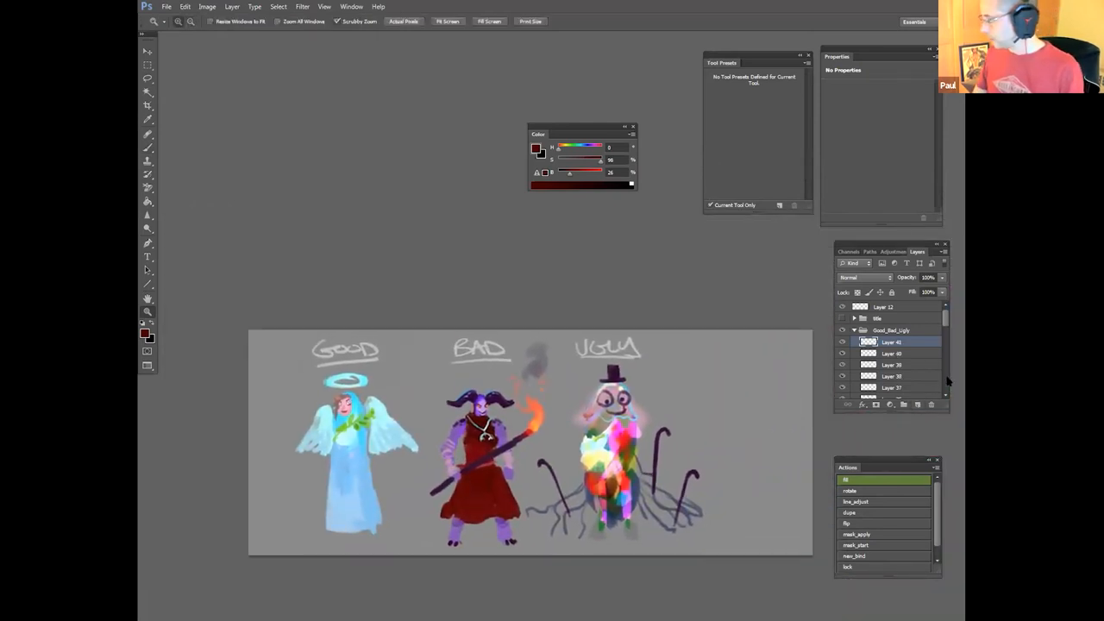
Step: Choose a dark red paint colour for the Ugly character's body
{"action": "left_click", "coordinate": [863, 276]}
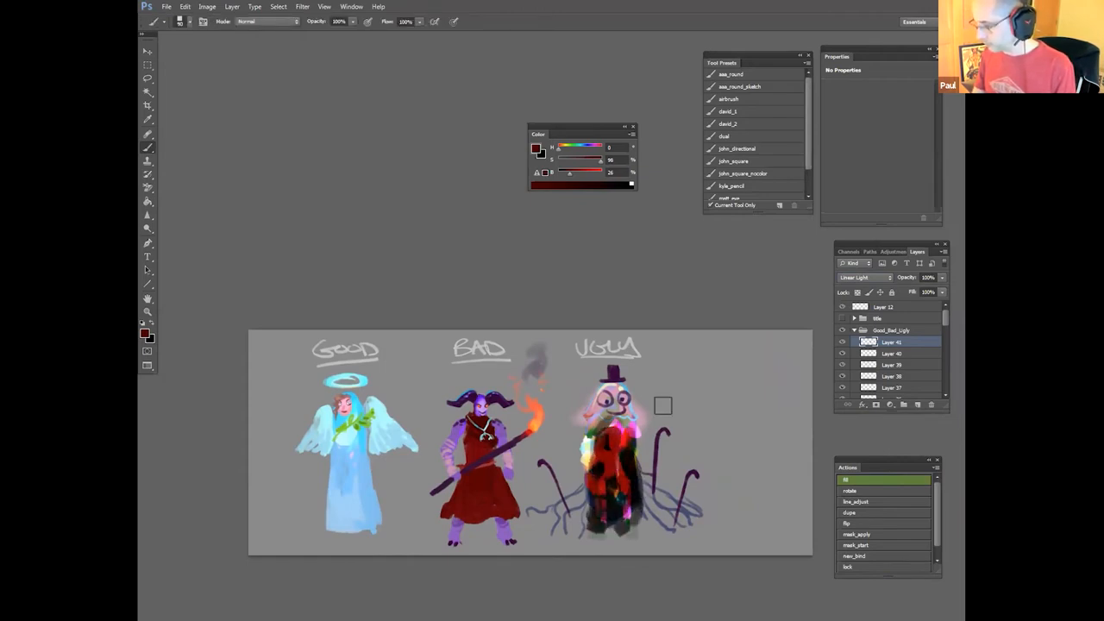
{"action": "left_click", "coordinate": [863, 276]}
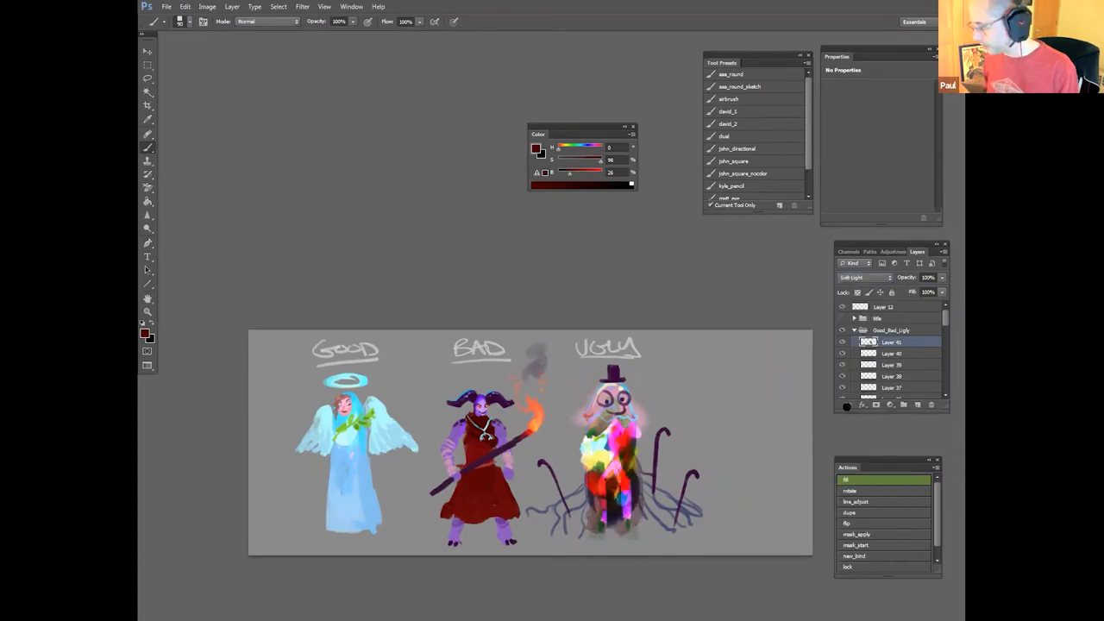
{"action": "left_click", "coordinate": [862, 276]}
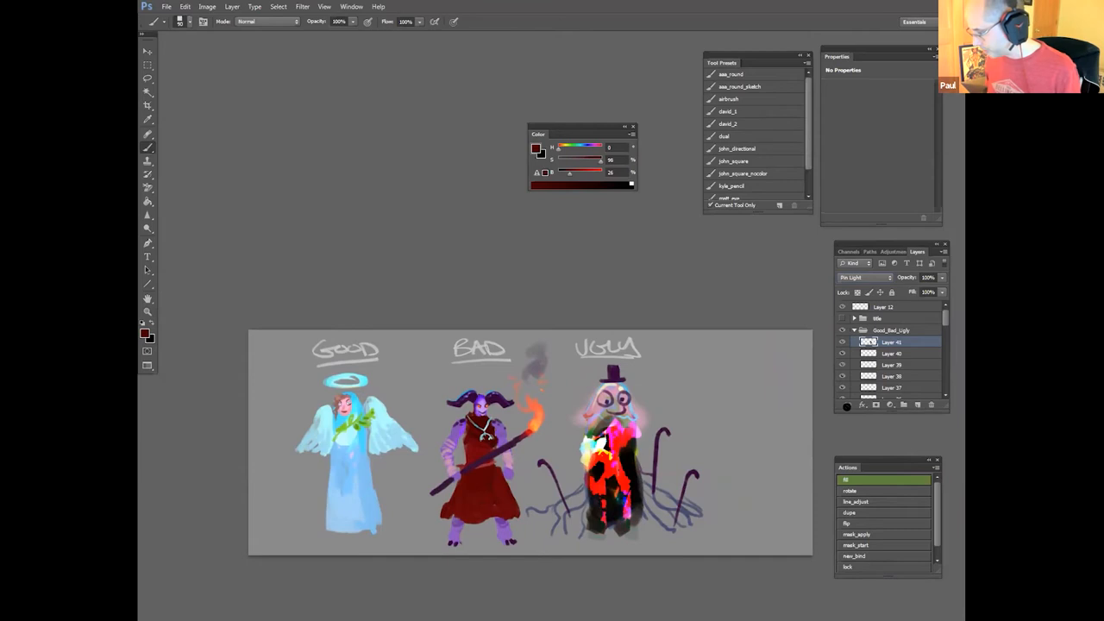
{"action": "left_click", "coordinate": [844, 341]}
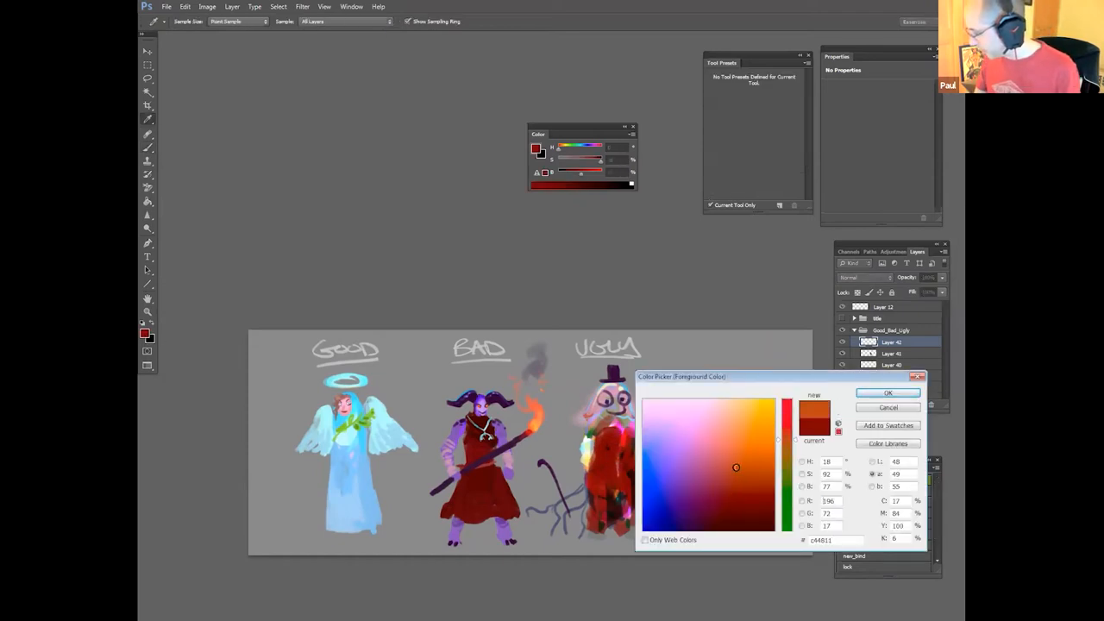
{"action": "left_click", "coordinate": [887, 394]}
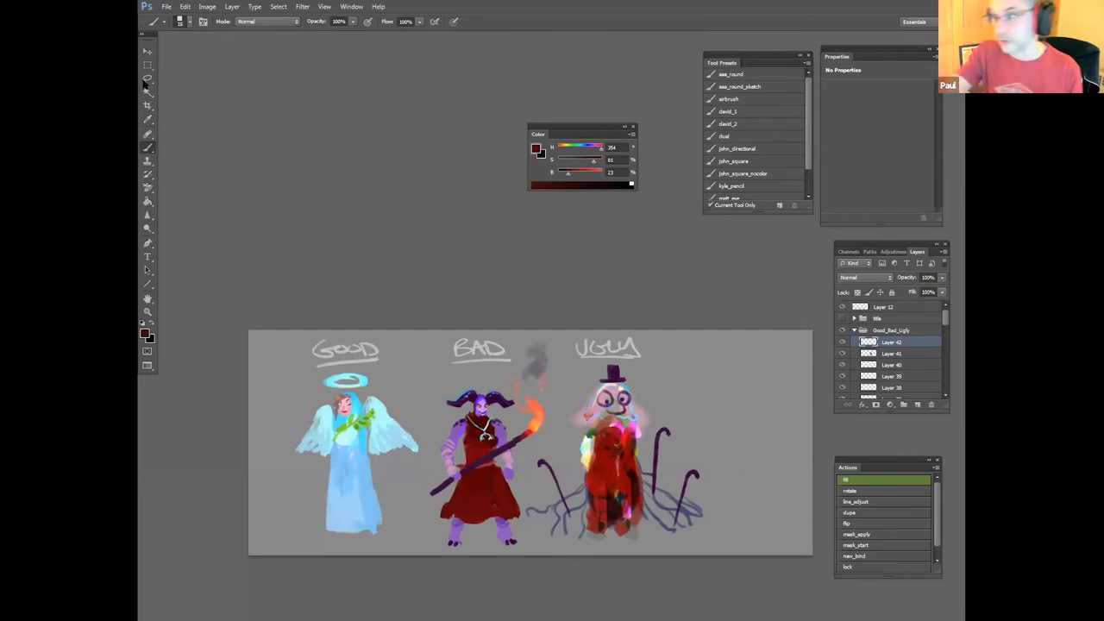
Step: Lasso and duplicate the red rounded forms, then switch the paint colour to blue-violet
{"action": "left_click", "coordinate": [149, 79]}
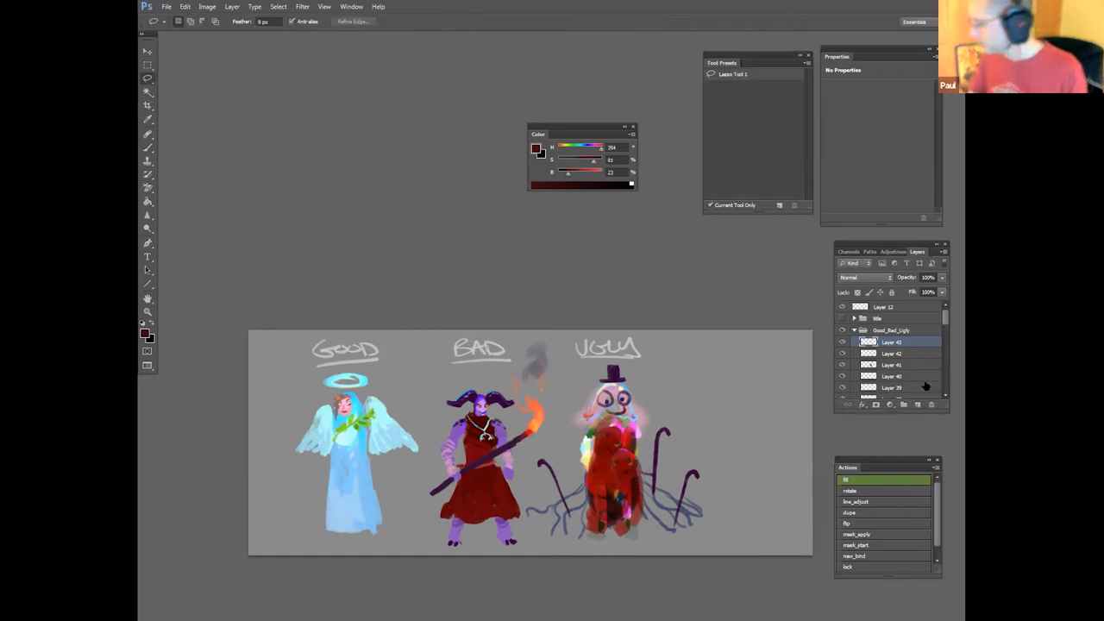
{"action": "left_click", "coordinate": [185, 7]}
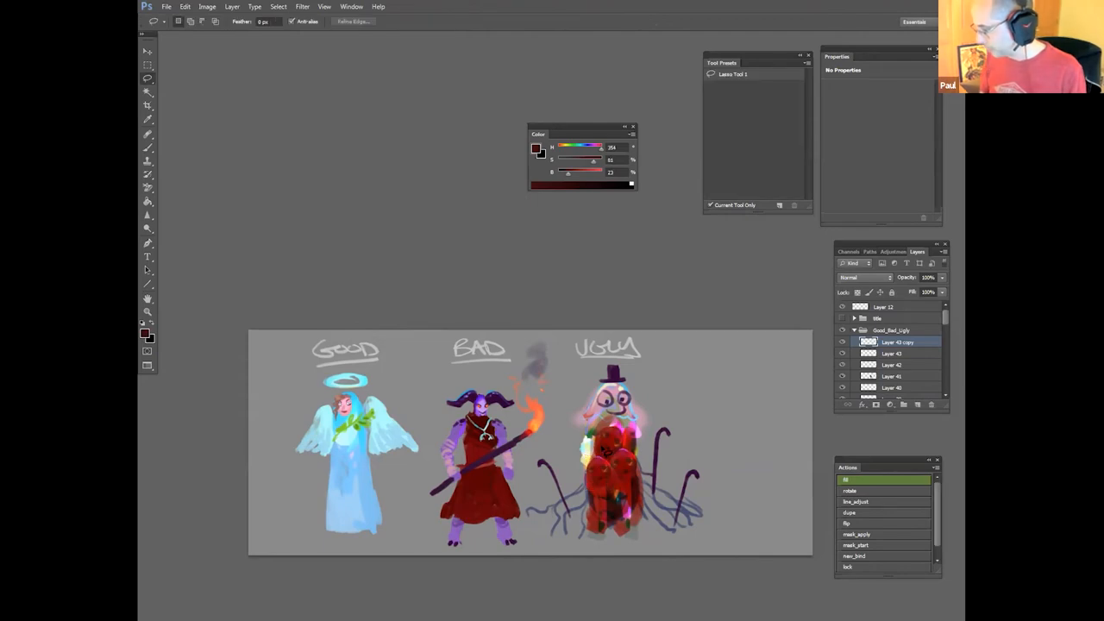
{"action": "left_click", "coordinate": [866, 276]}
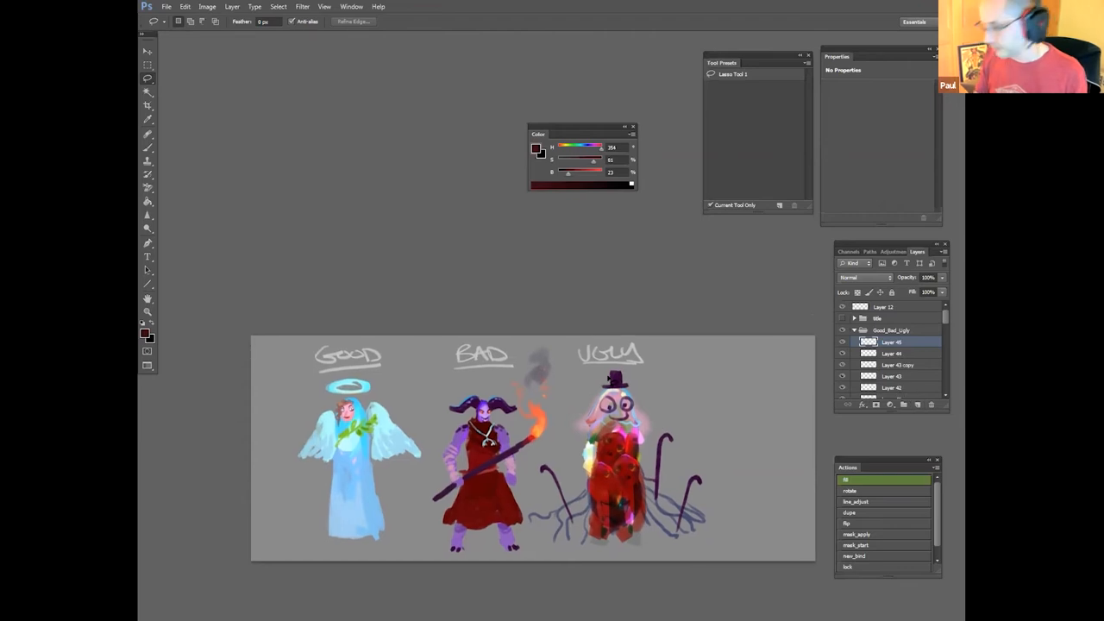
{"action": "left_click", "coordinate": [863, 276]}
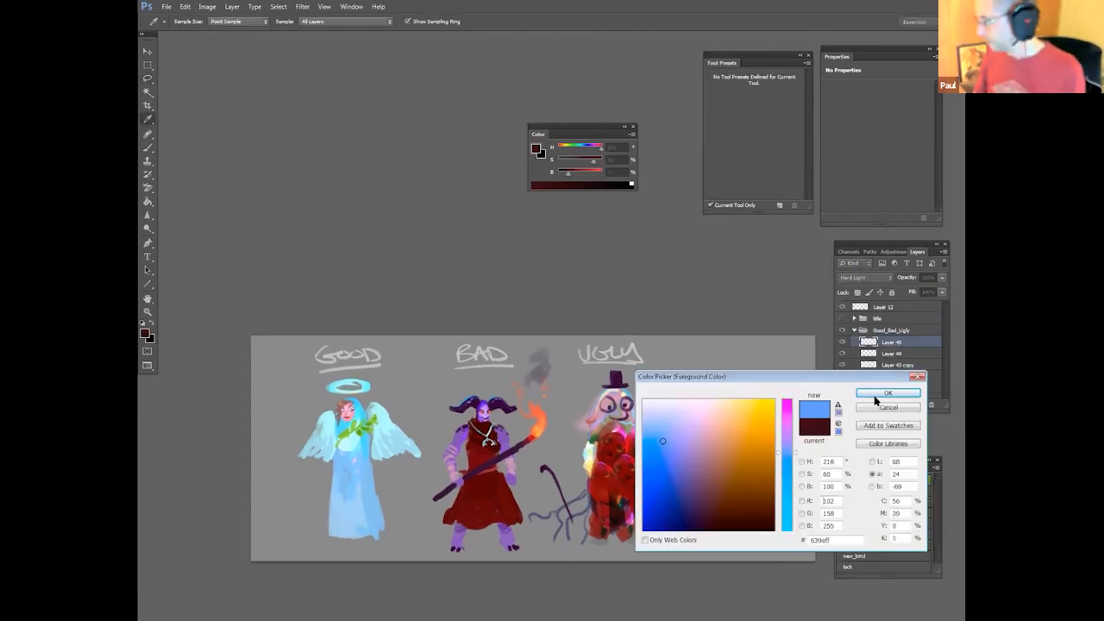
{"action": "left_click", "coordinate": [887, 393]}
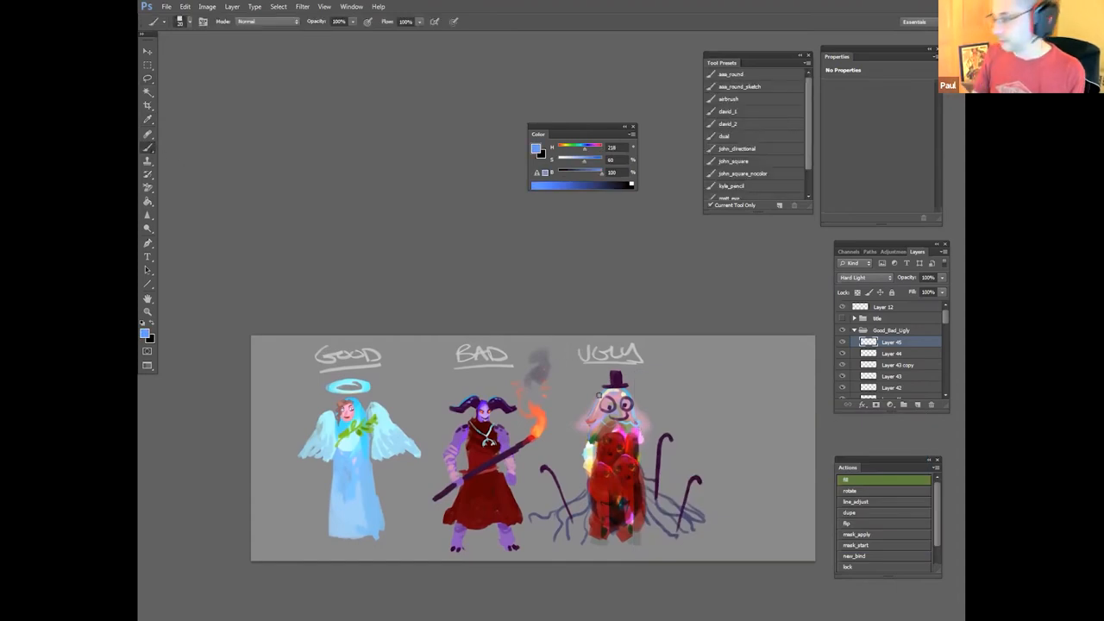
Step: Brush a pale blue-violet glowing head onto the Ugly figure above its dark red forms
{"action": "left_click_drag", "start_coordinate": [604, 406], "coordinate": [625, 410]}
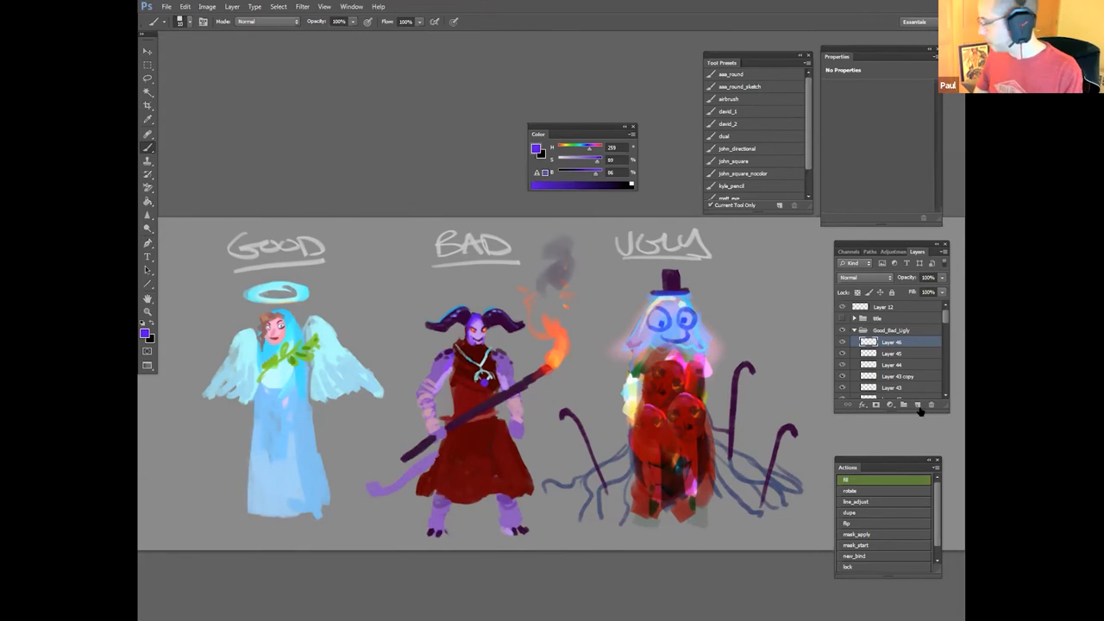
Step: Switch the layer's blend mode and choose blue, then a lighter blue, for the glow highlights
{"action": "left_click", "coordinate": [863, 276]}
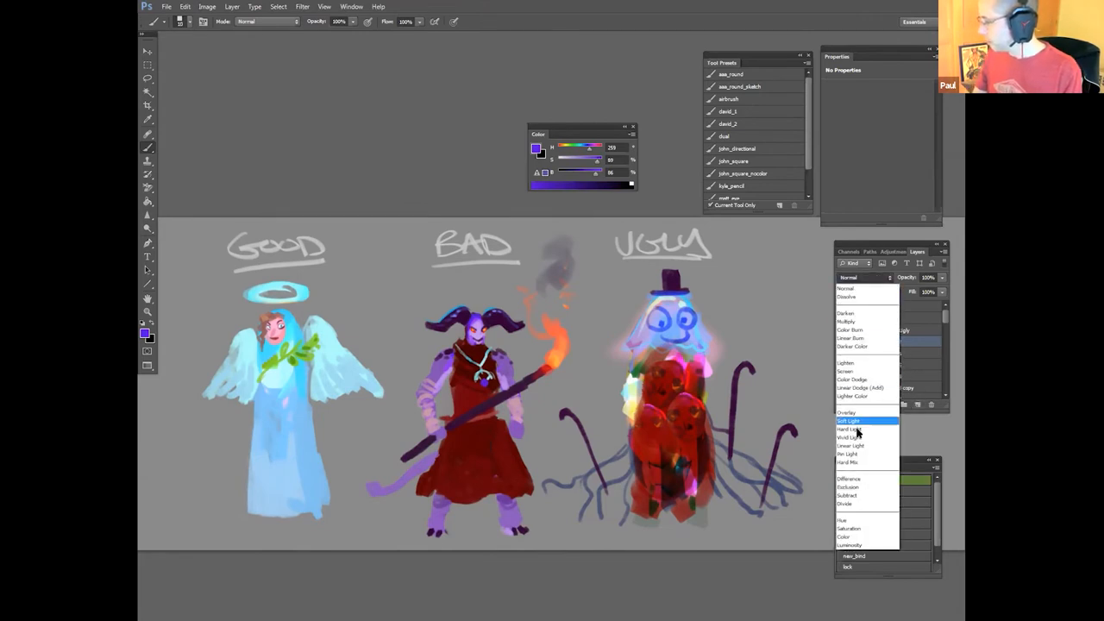
{"action": "left_click", "coordinate": [849, 428]}
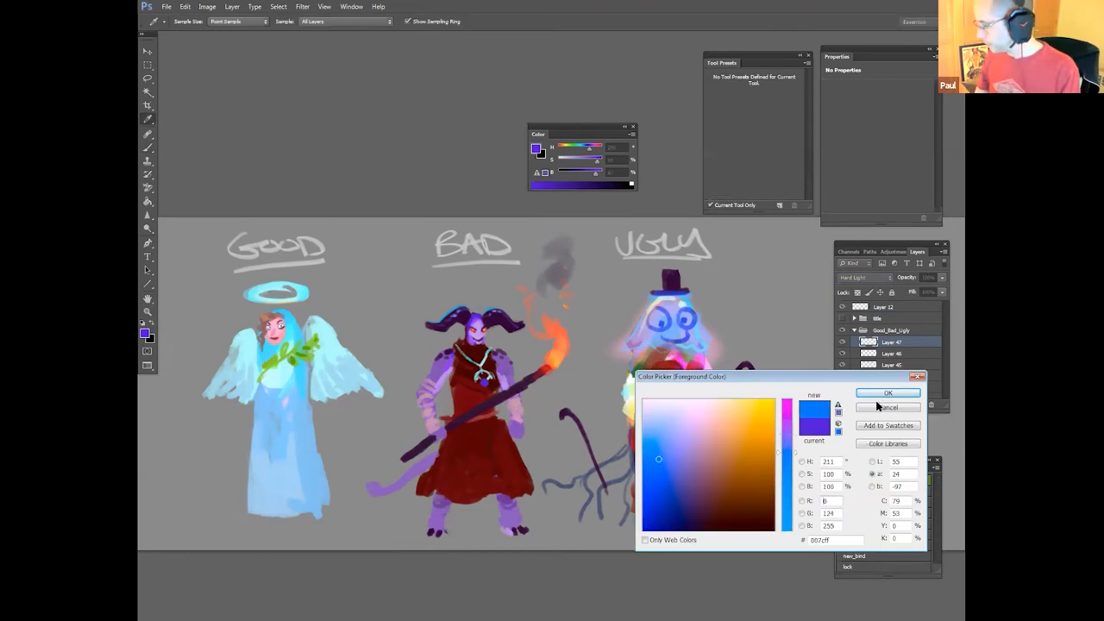
{"action": "left_click", "coordinate": [887, 393]}
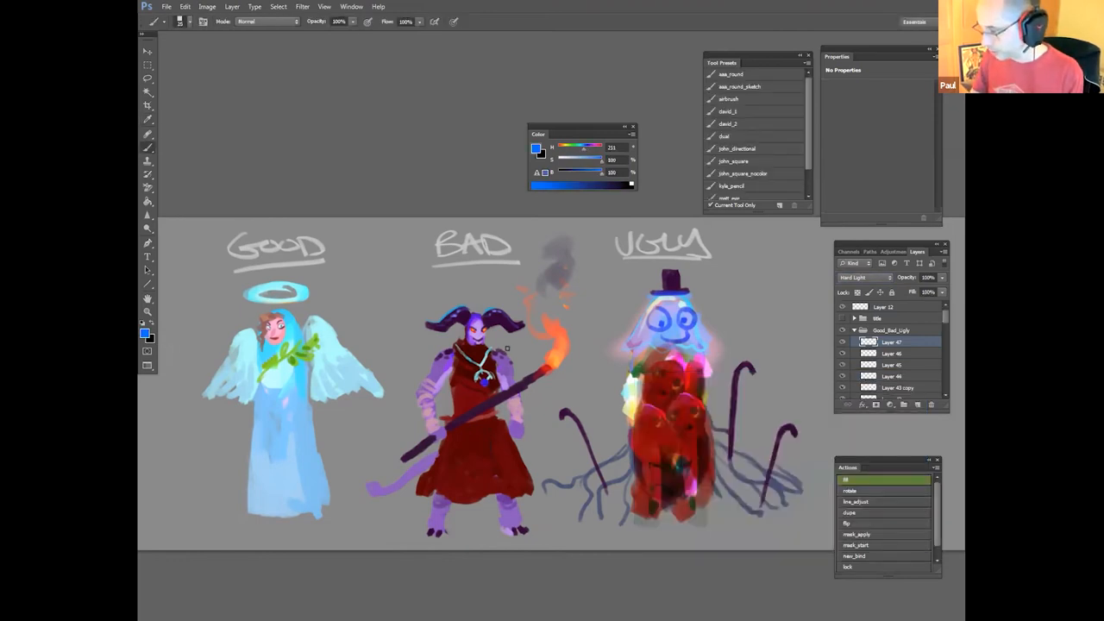
{"action": "left_click", "coordinate": [536, 148]}
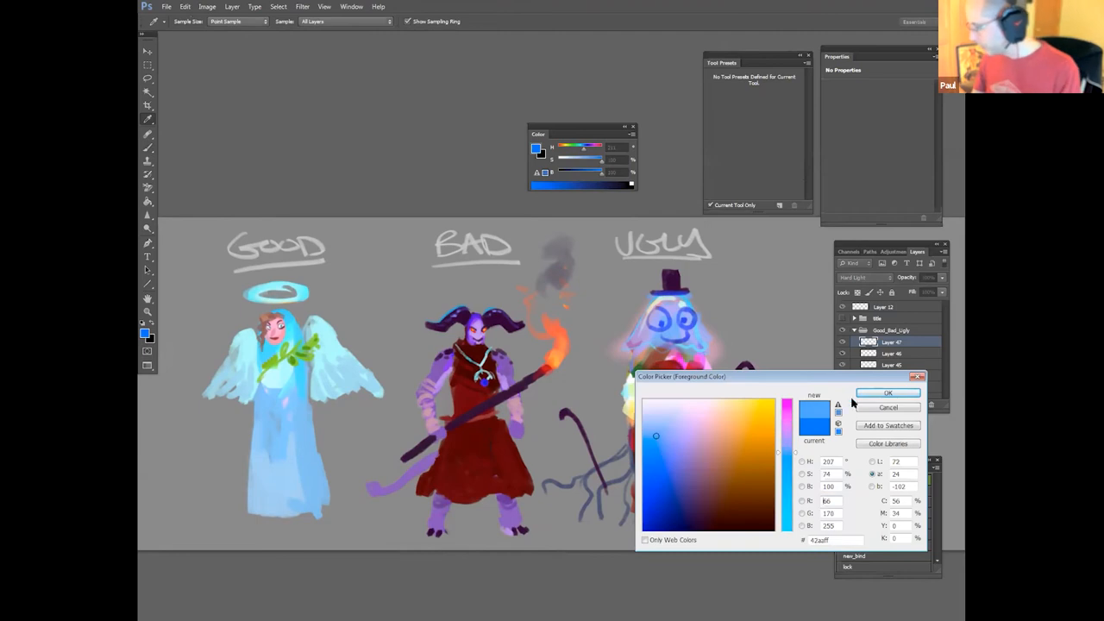
{"action": "left_click", "coordinate": [887, 393]}
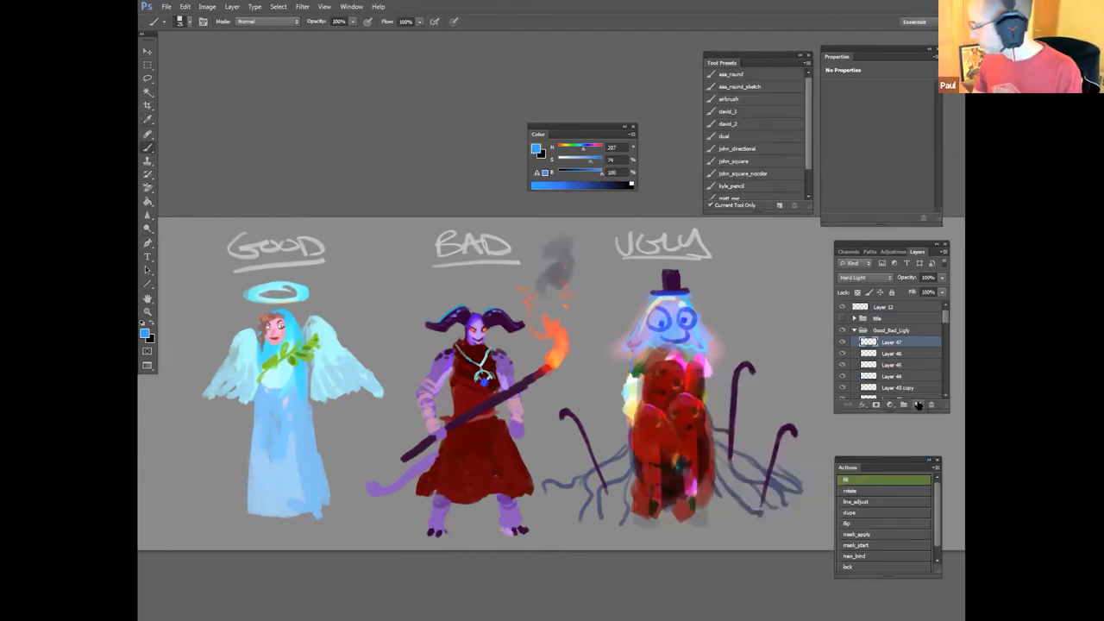
Step: Pick a brighter cyan and brush glowing highlights onto the angel and ghost
{"action": "left_click", "coordinate": [862, 277]}
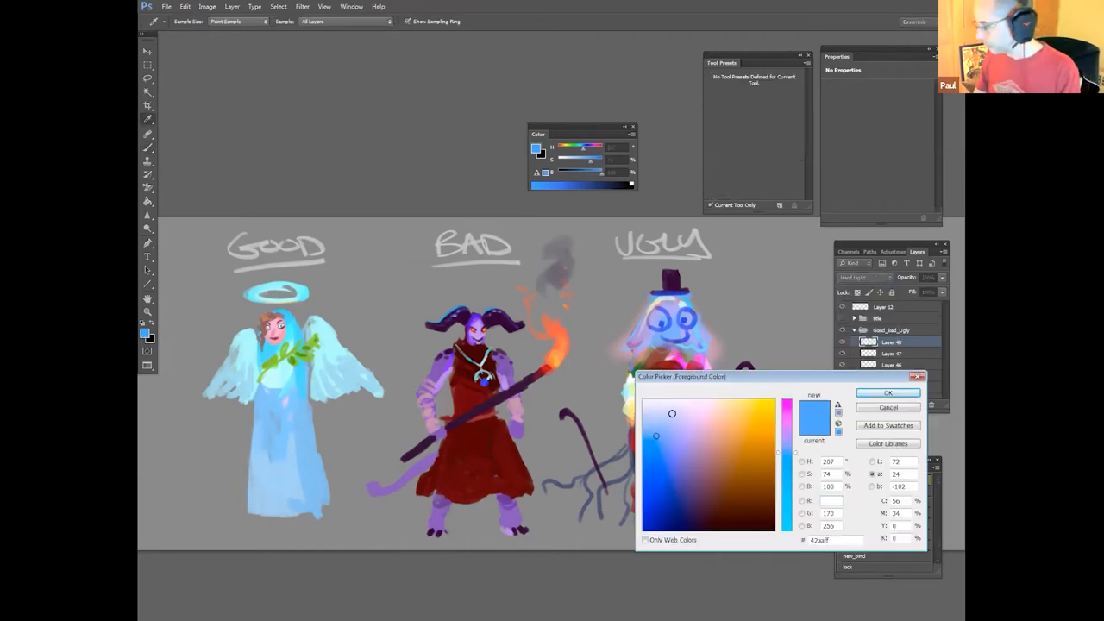
{"action": "left_click", "coordinate": [886, 394]}
{"action": "type", "text": "0"}
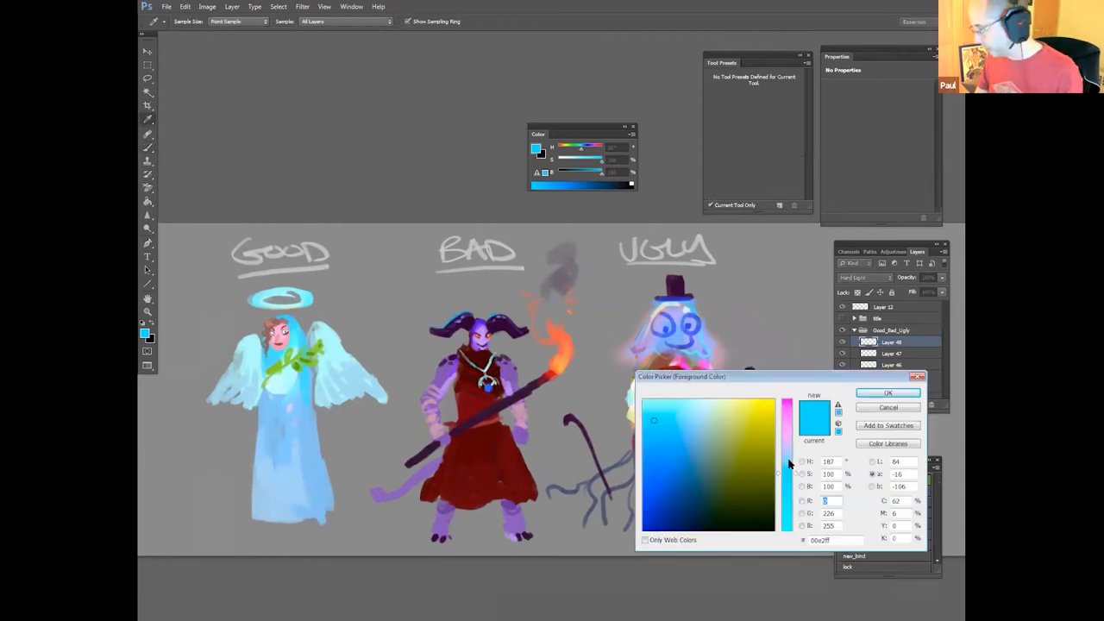
{"action": "left_click", "coordinate": [733, 456]}
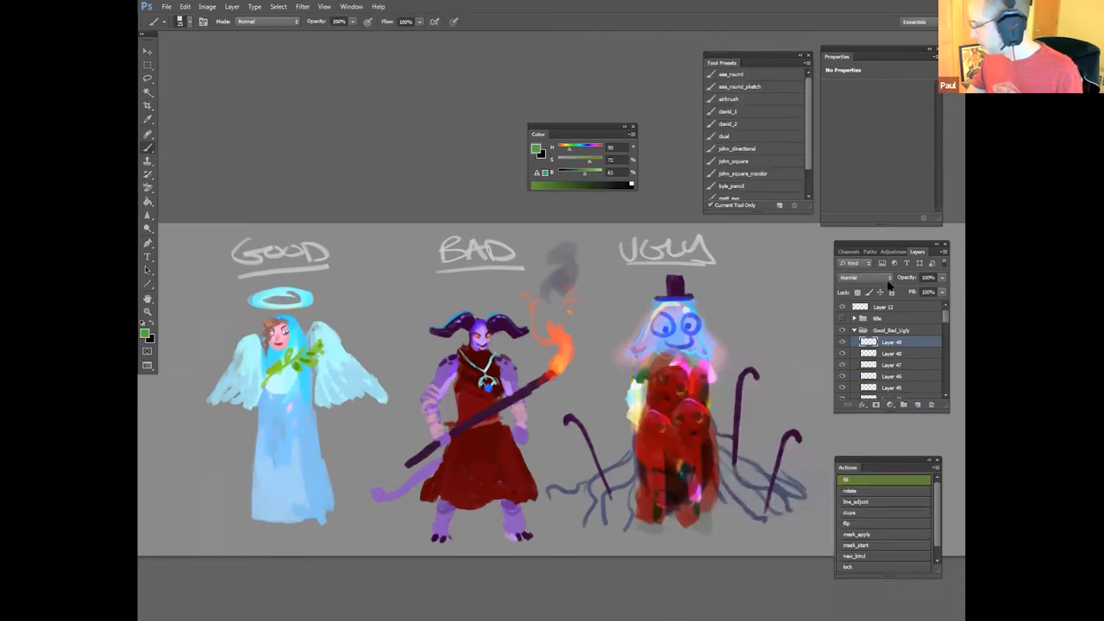
{"action": "left_click", "coordinate": [863, 277]}
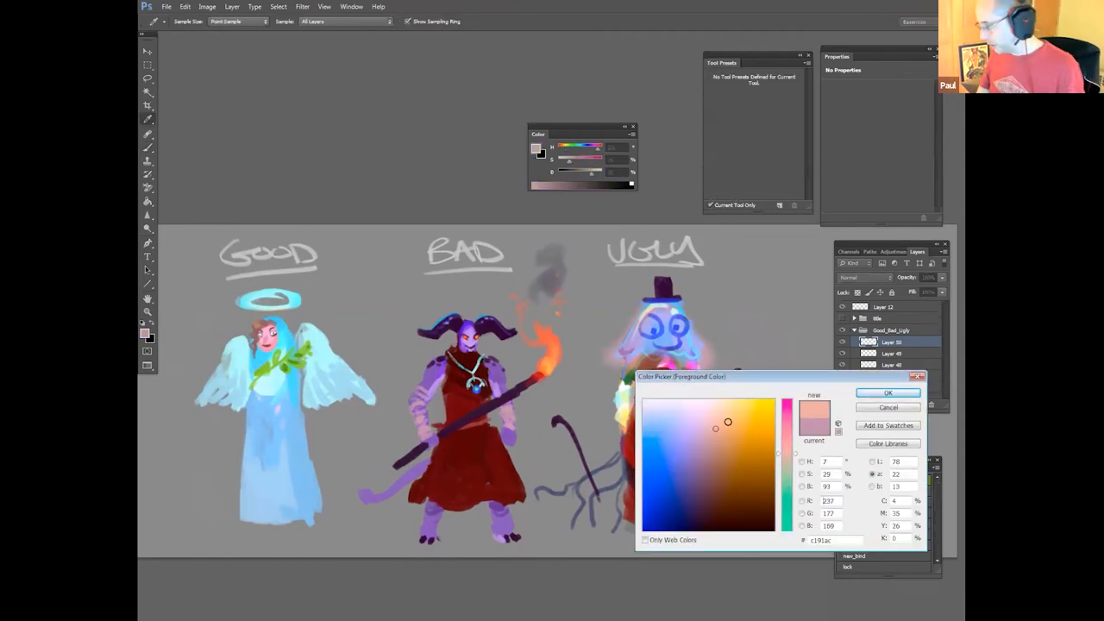
Step: Tint the angel's hair pink and brush a lighter purple over the Bad character's skin
{"action": "left_click", "coordinate": [887, 394]}
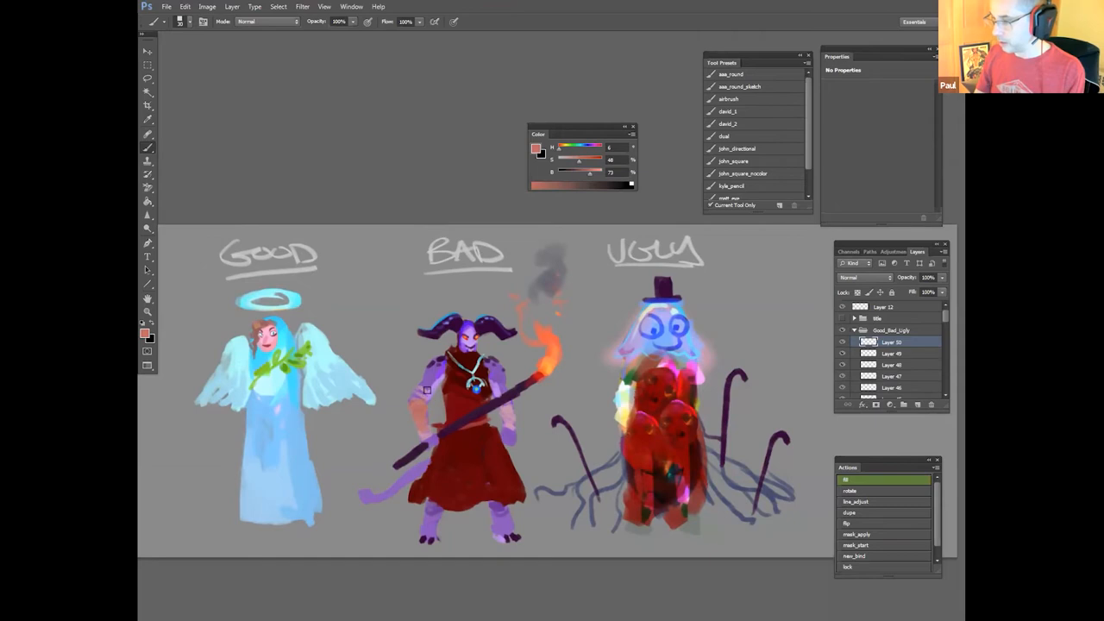
{"action": "mouse_move", "coordinate": [507, 409]}
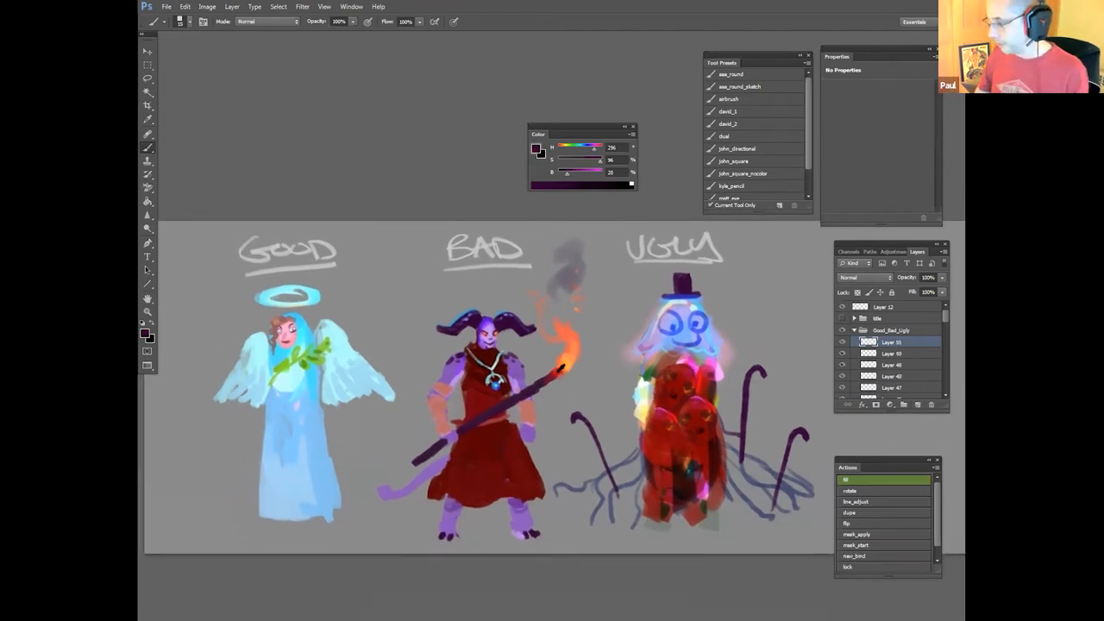
{"action": "left_click", "coordinate": [867, 276]}
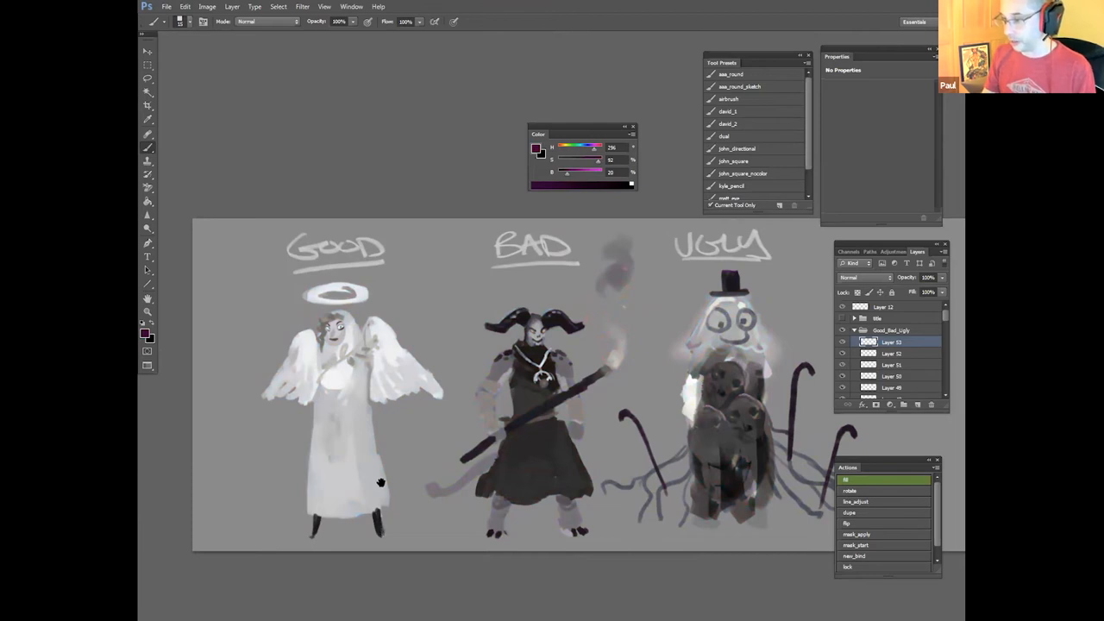
Step: Pan across the greyscale preview to compare the characters' values up close
{"action": "left_click_drag", "start_coordinate": [379, 483], "coordinate": [473, 392]}
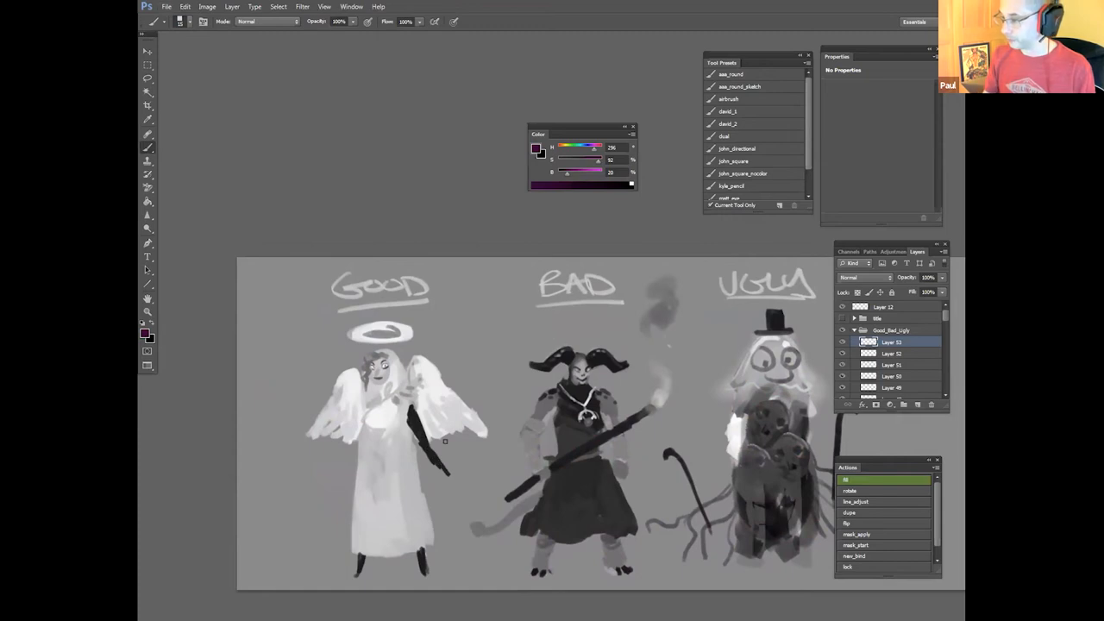
{"action": "left_click_drag", "start_coordinate": [412, 412], "coordinate": [449, 475]}
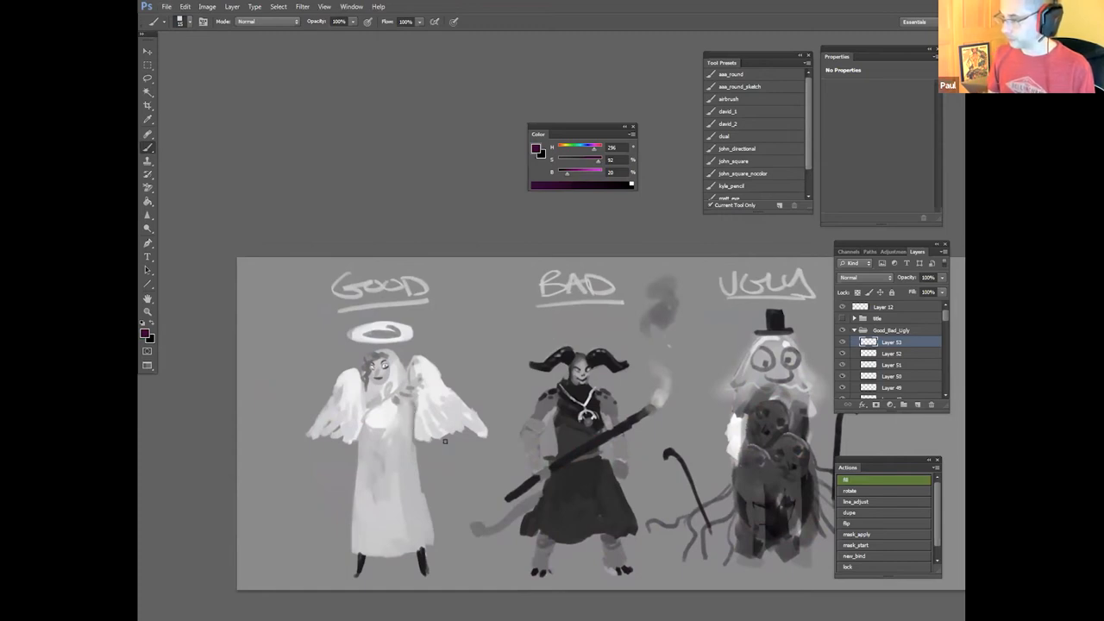
{"action": "mouse_move", "coordinate": [455, 434]}
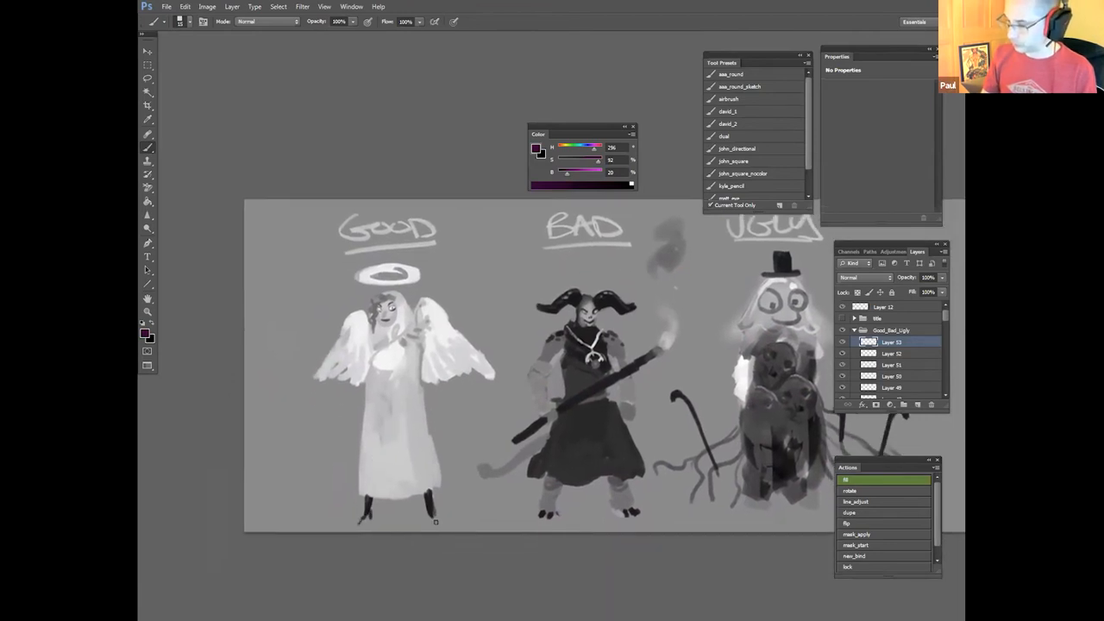
{"action": "mouse_move", "coordinate": [442, 500]}
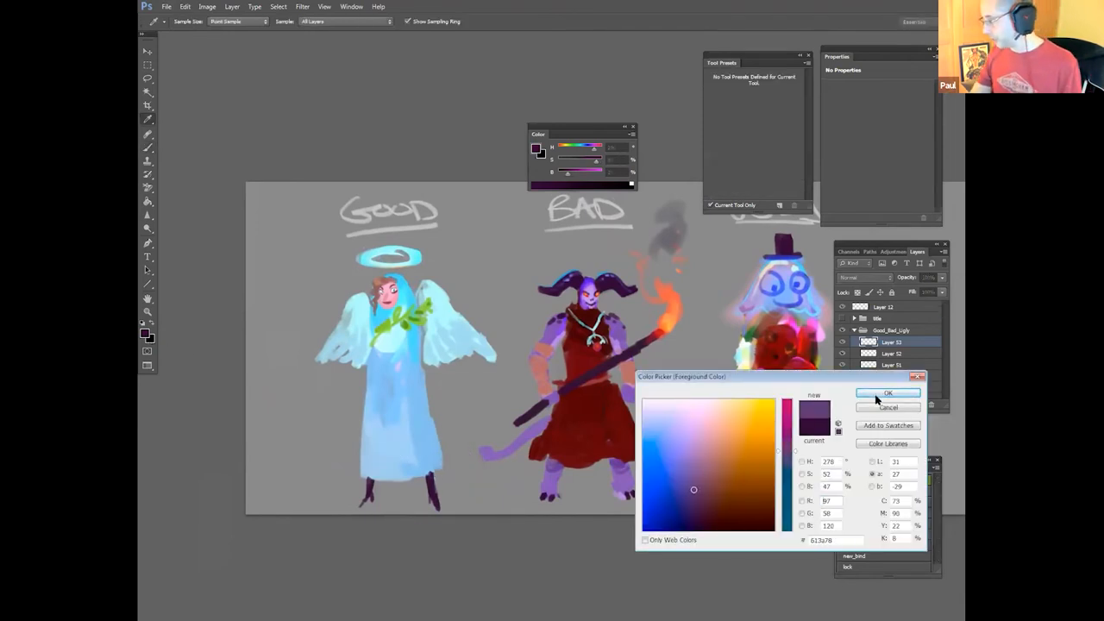
Step: Return to full colour, choose a dark purple then orange, and change the layer's blend mode
{"action": "left_click", "coordinate": [886, 393]}
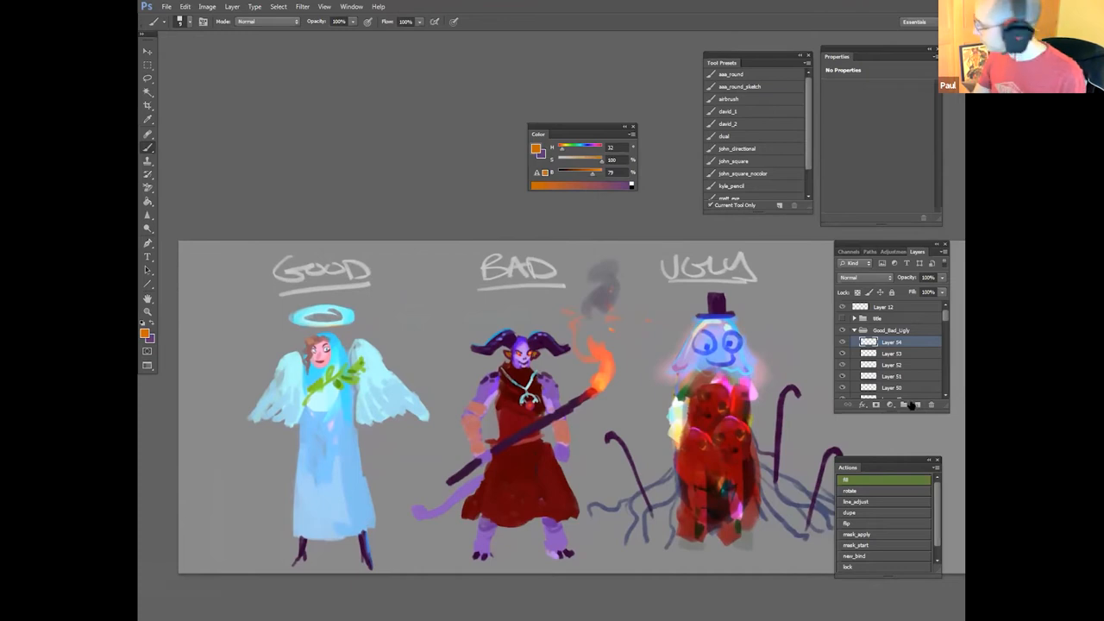
{"action": "left_click", "coordinate": [863, 276]}
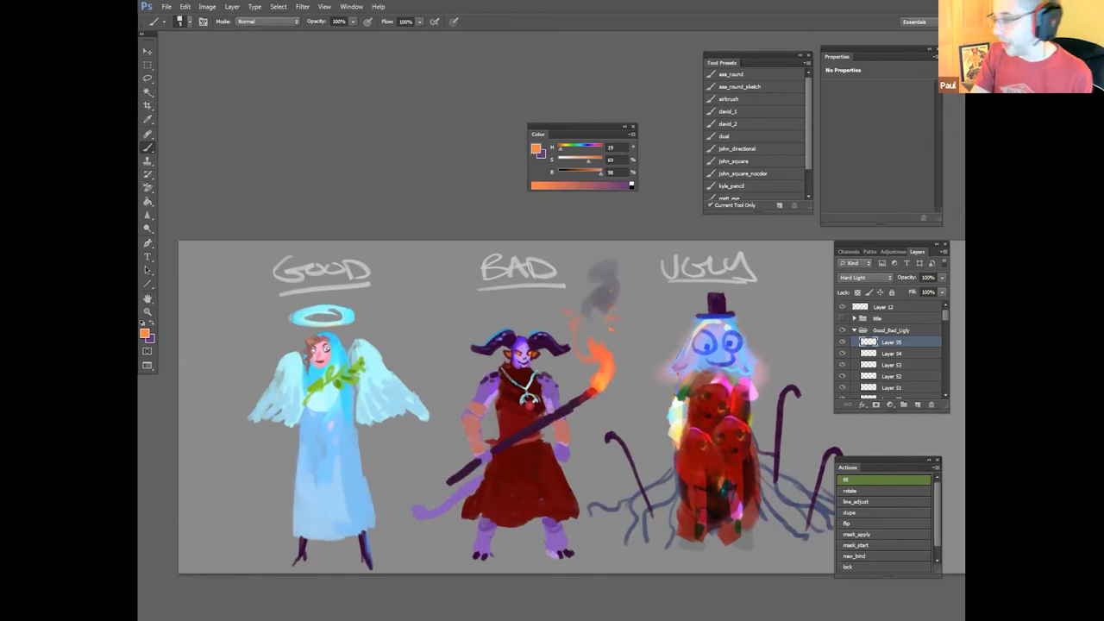
Step: Run another greyscale value check, then set a fresh layer to a new blend mode in colour
{"action": "left_click", "coordinate": [862, 276]}
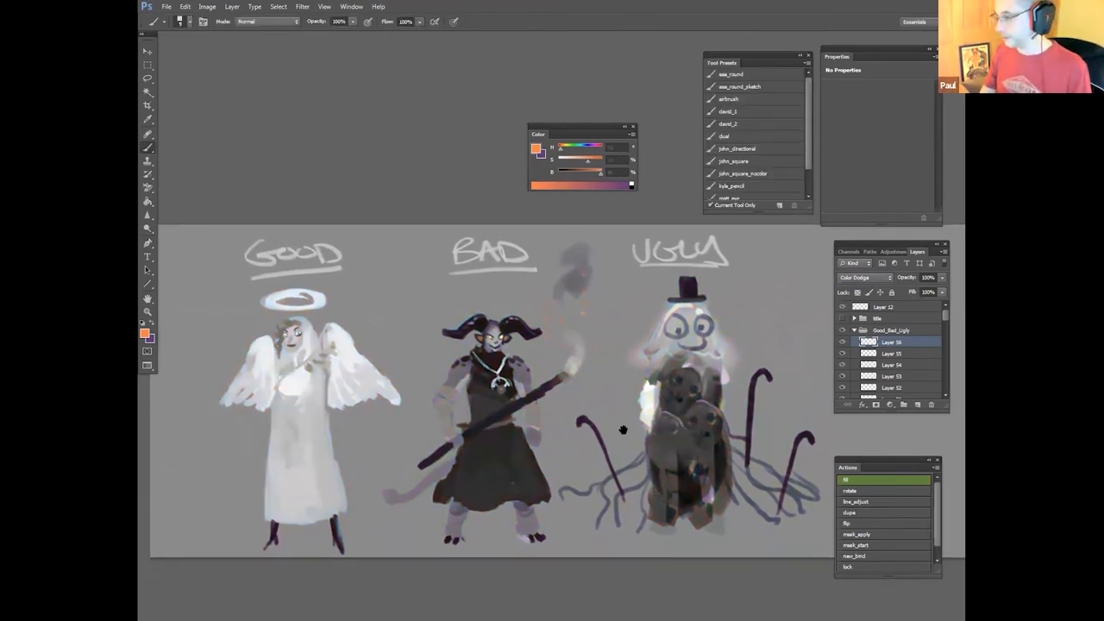
{"action": "left_click", "coordinate": [863, 276]}
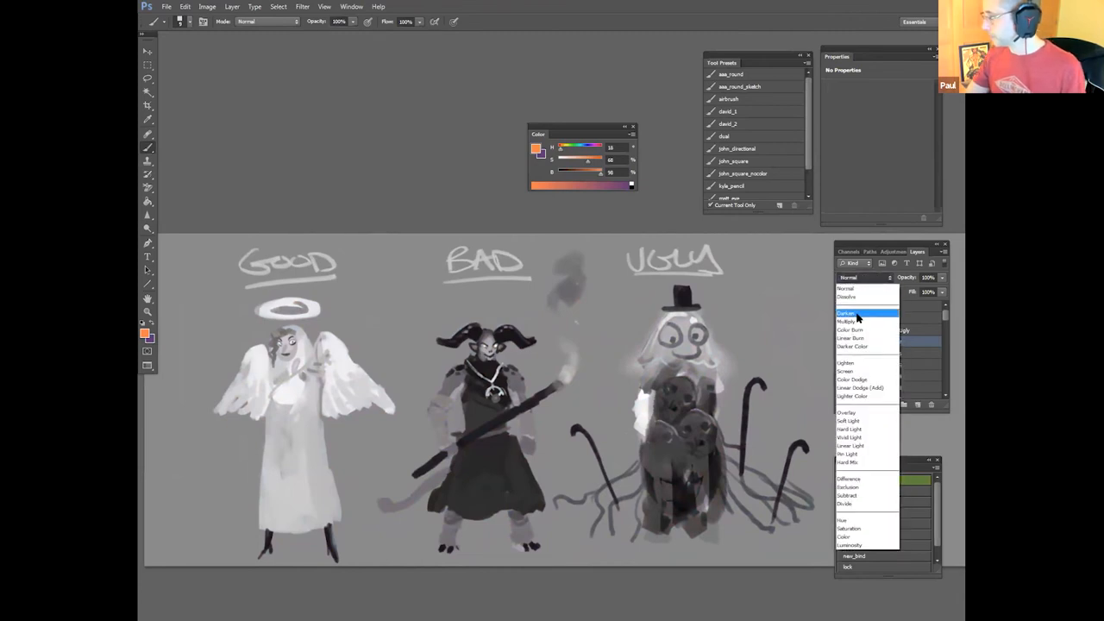
{"action": "left_click", "coordinate": [847, 314]}
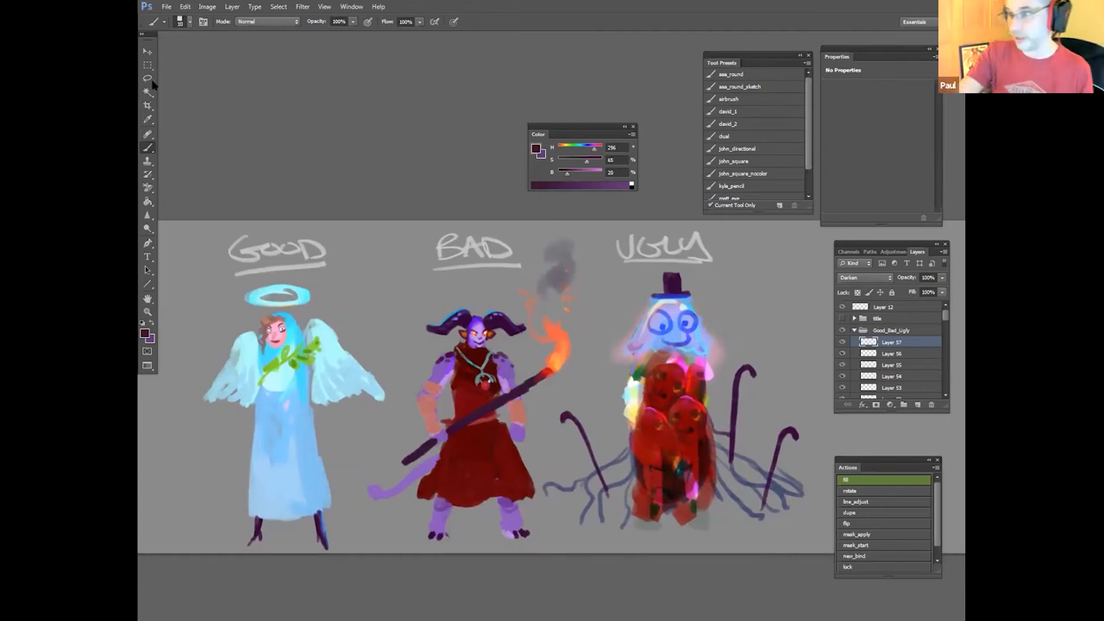
Step: Pick a pale lavender for the sword, lasso the blade area and set its layer to Hard Light
{"action": "left_click", "coordinate": [148, 79]}
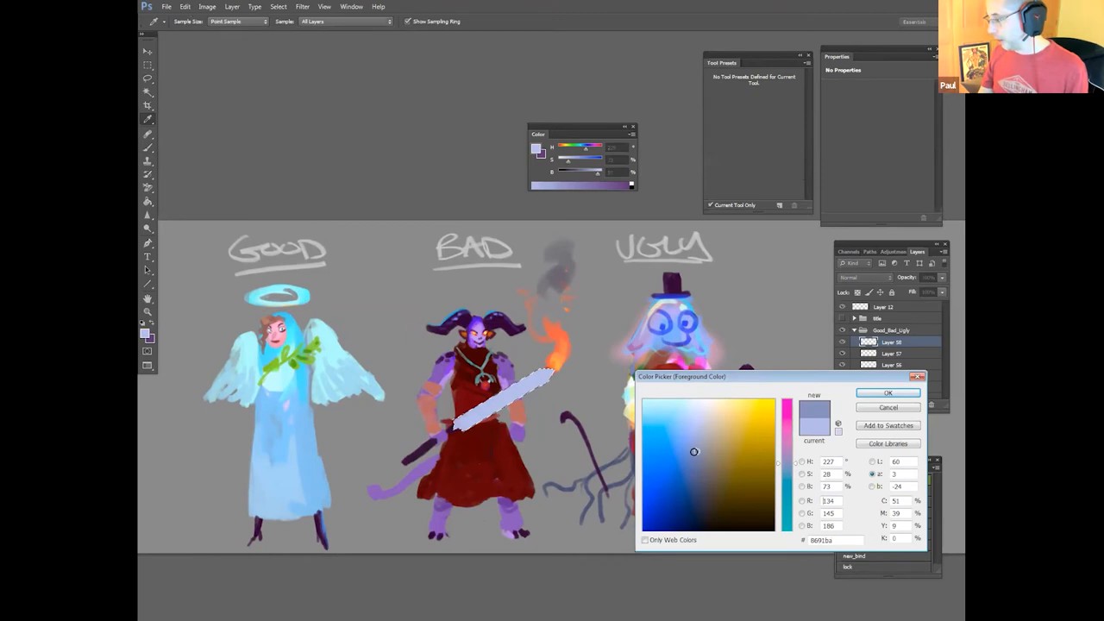
{"action": "left_click", "coordinate": [887, 393]}
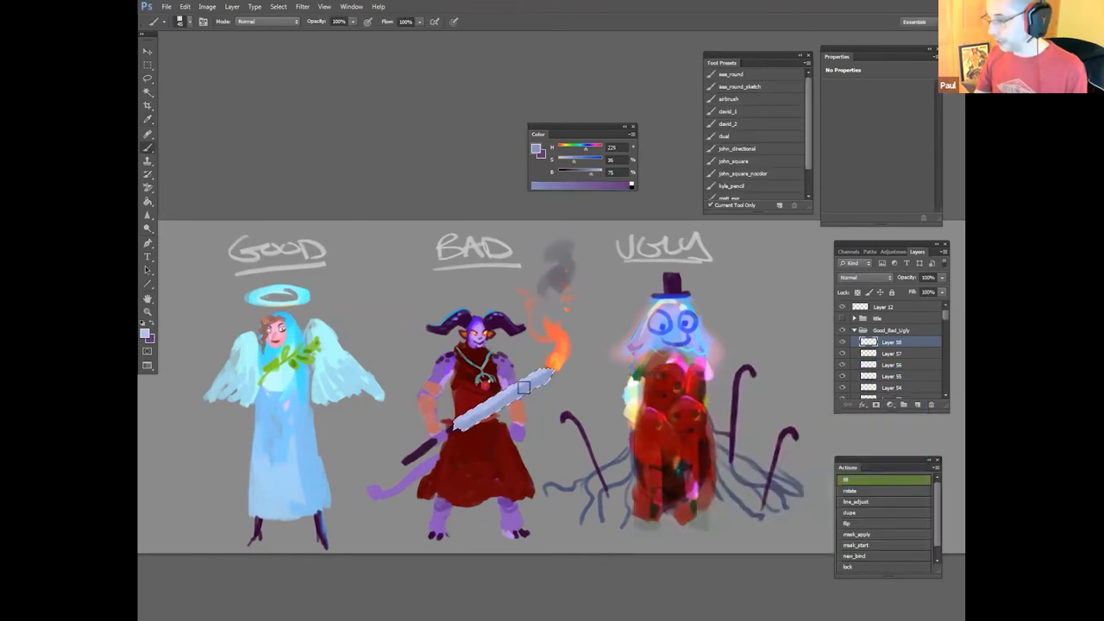
{"action": "left_click", "coordinate": [148, 79]}
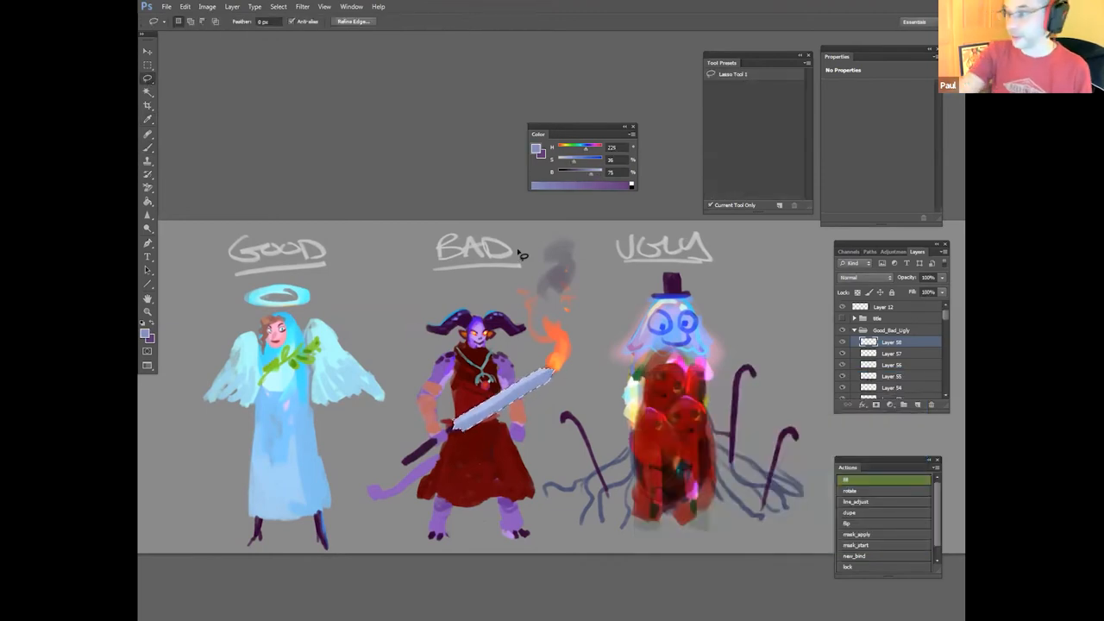
{"action": "left_click", "coordinate": [888, 276]}
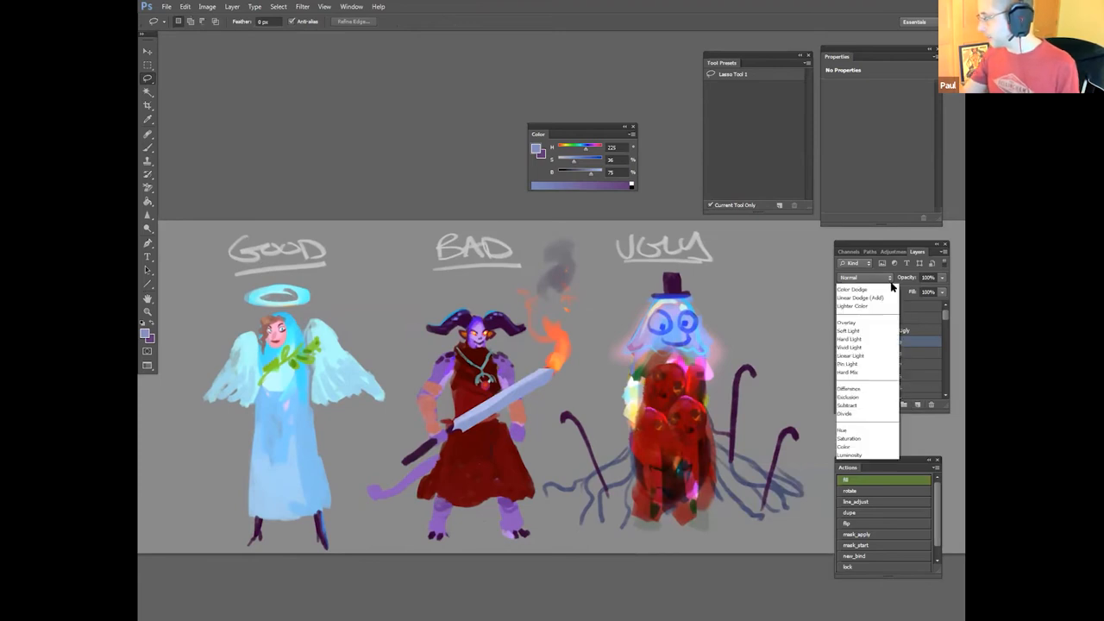
{"action": "left_click", "coordinate": [849, 338]}
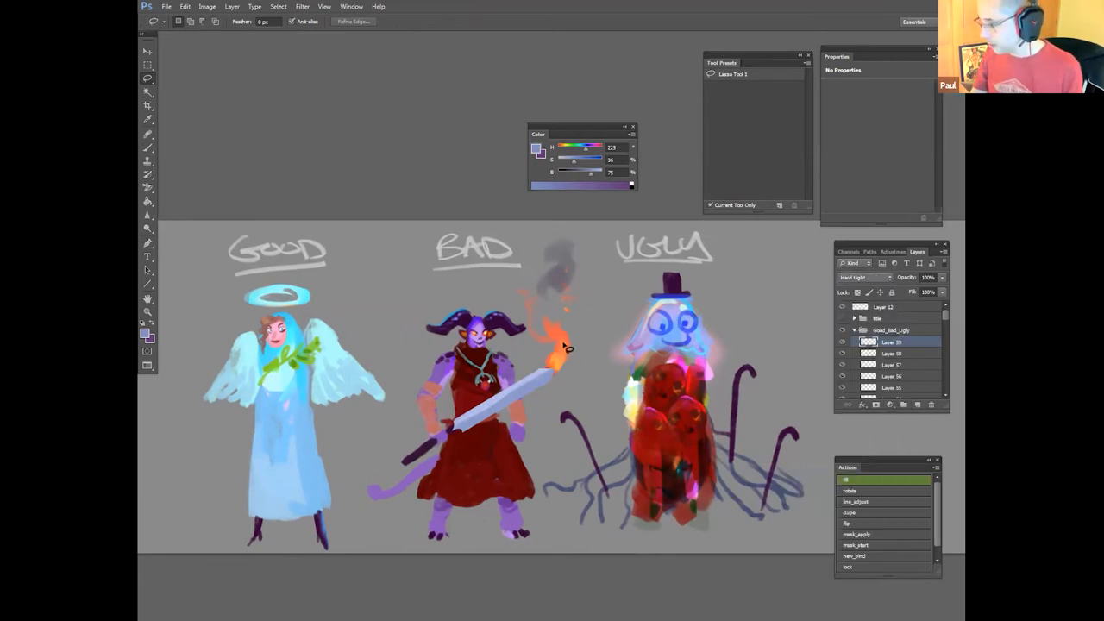
{"action": "left_click", "coordinate": [148, 121]}
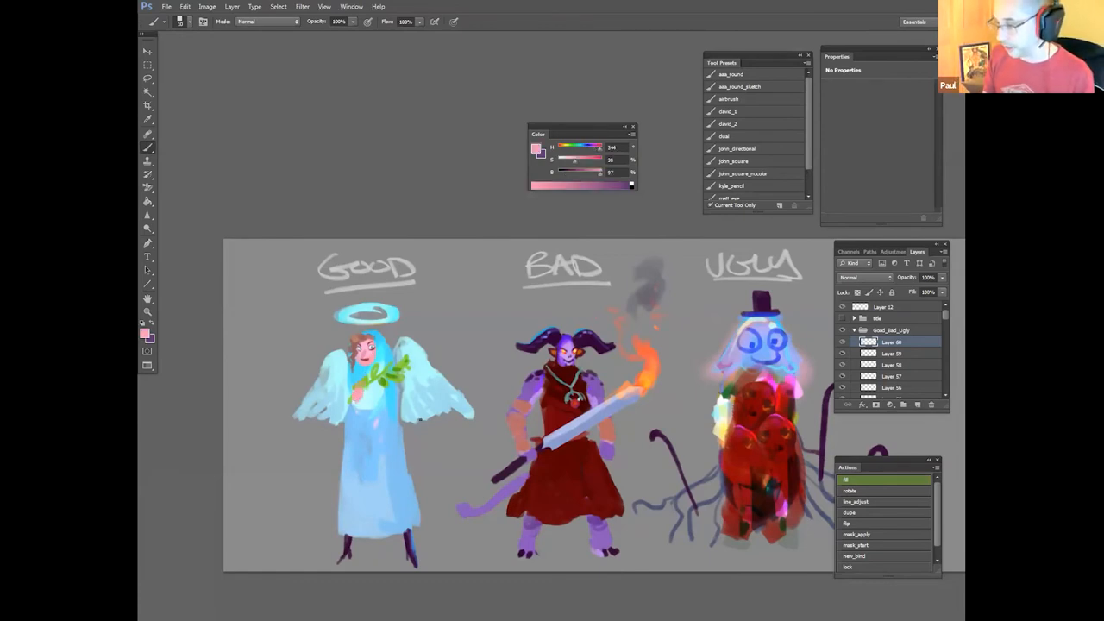
Step: Refine the pale sword with a lasso selection and start choosing a green from the menu bar
{"action": "left_click", "coordinate": [397, 457]}
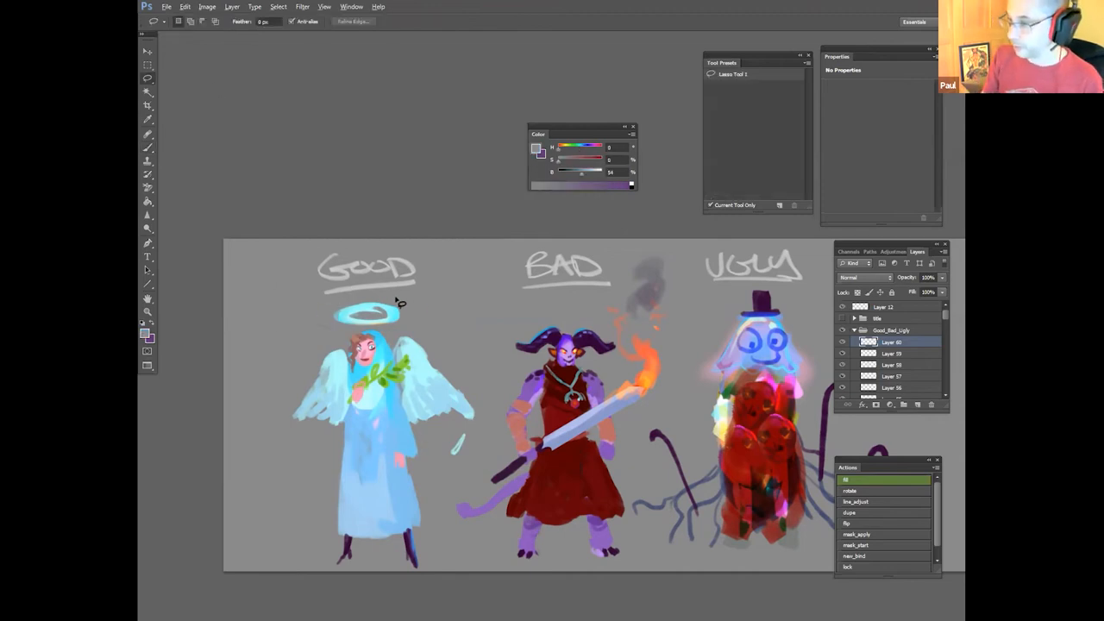
{"action": "left_click", "coordinate": [184, 7]}
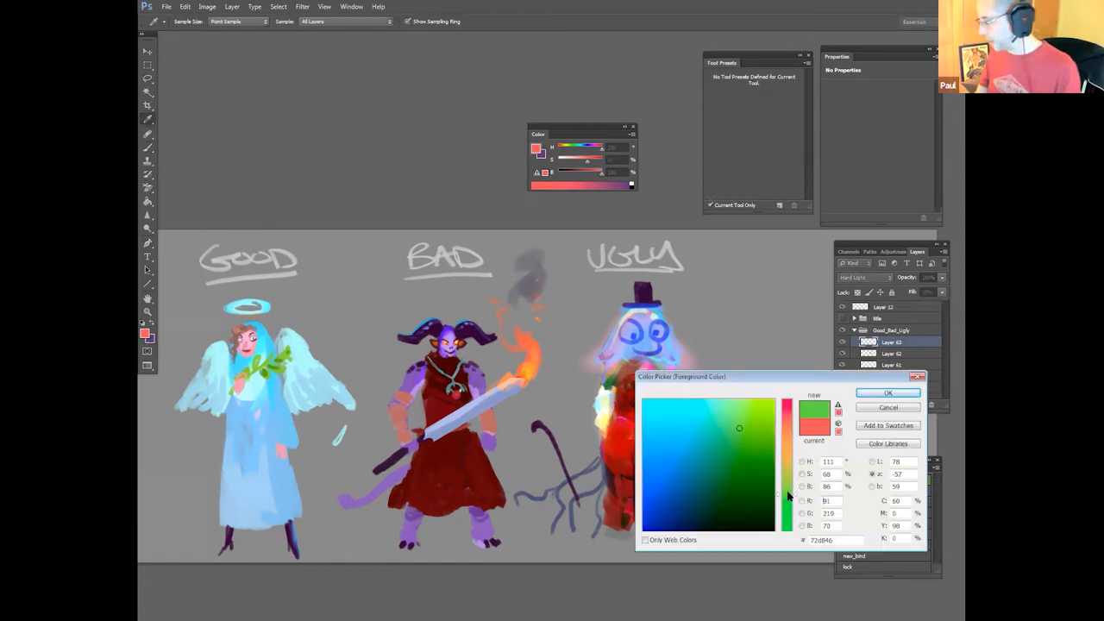
Step: Add green accents and peach strokes to the Ugly character's tentacles, then start a new layer
{"action": "left_click", "coordinate": [887, 393]}
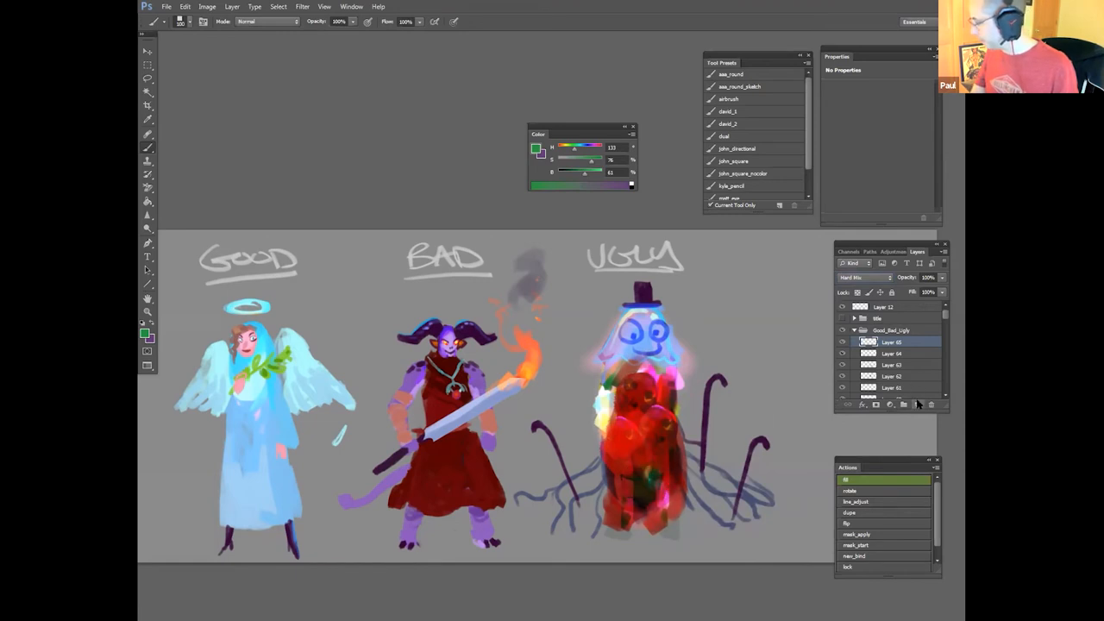
{"action": "left_click", "coordinate": [862, 276]}
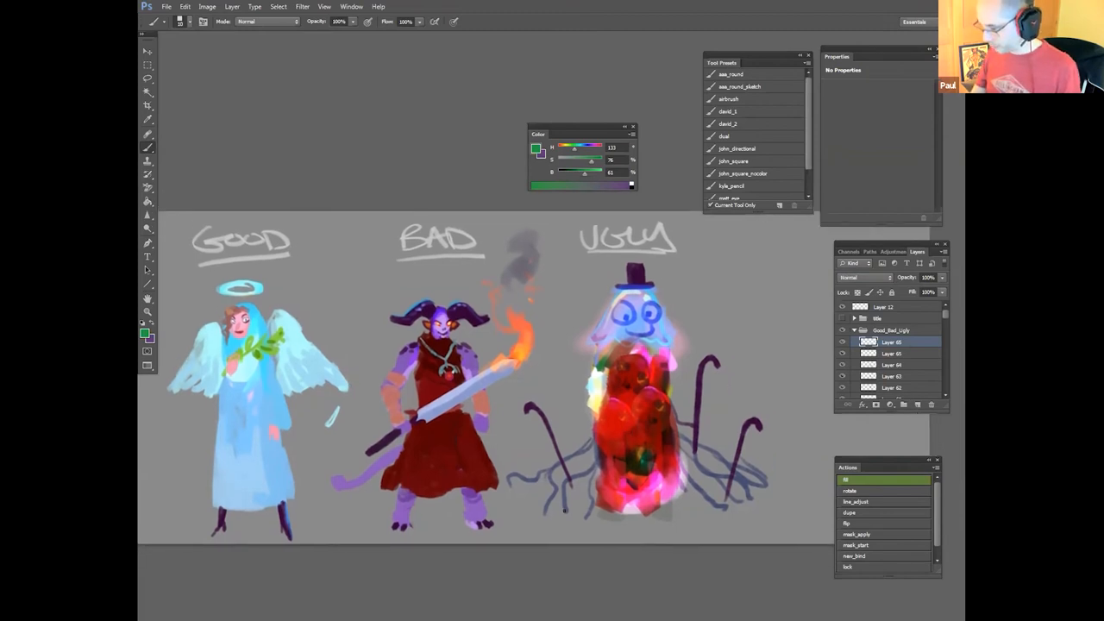
{"action": "left_click", "coordinate": [147, 335]}
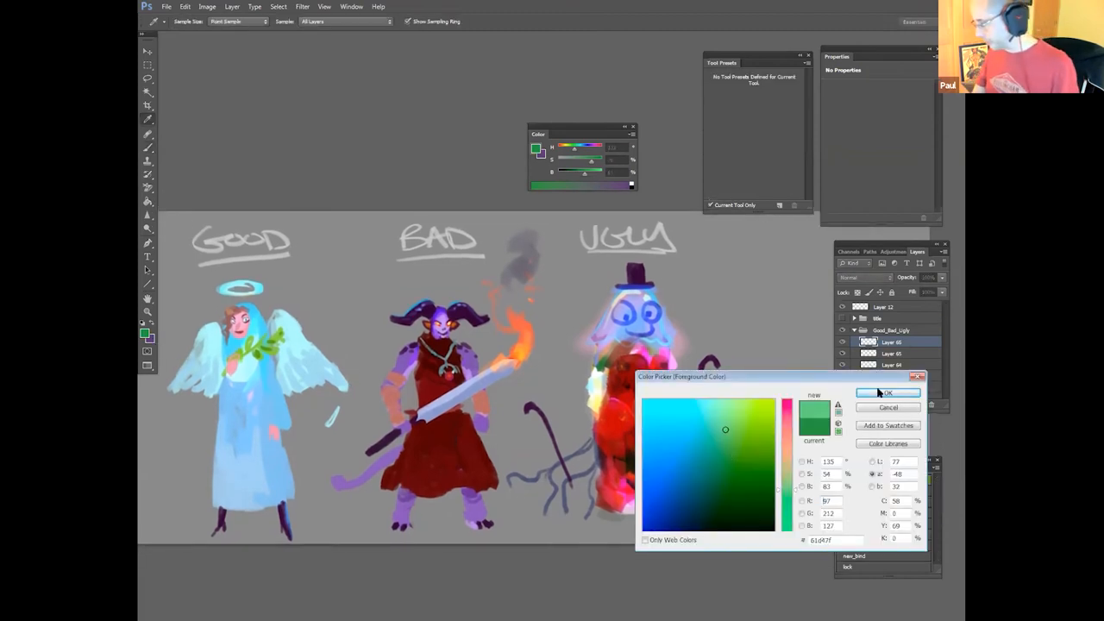
{"action": "left_click", "coordinate": [886, 394]}
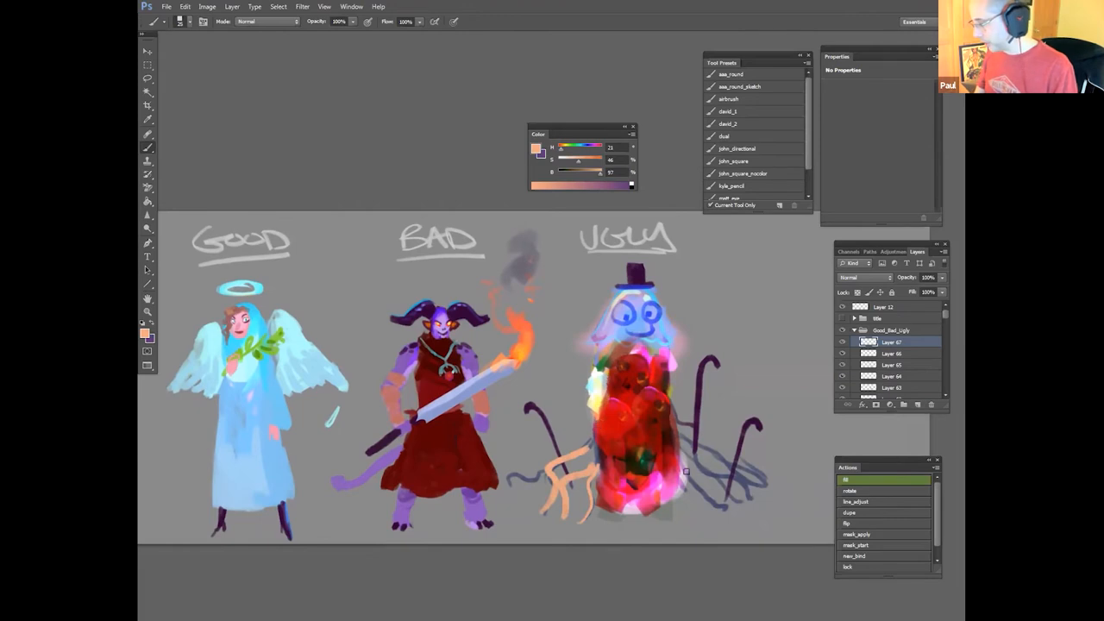
{"action": "left_click_drag", "start_coordinate": [708, 483], "coordinate": [756, 487]}
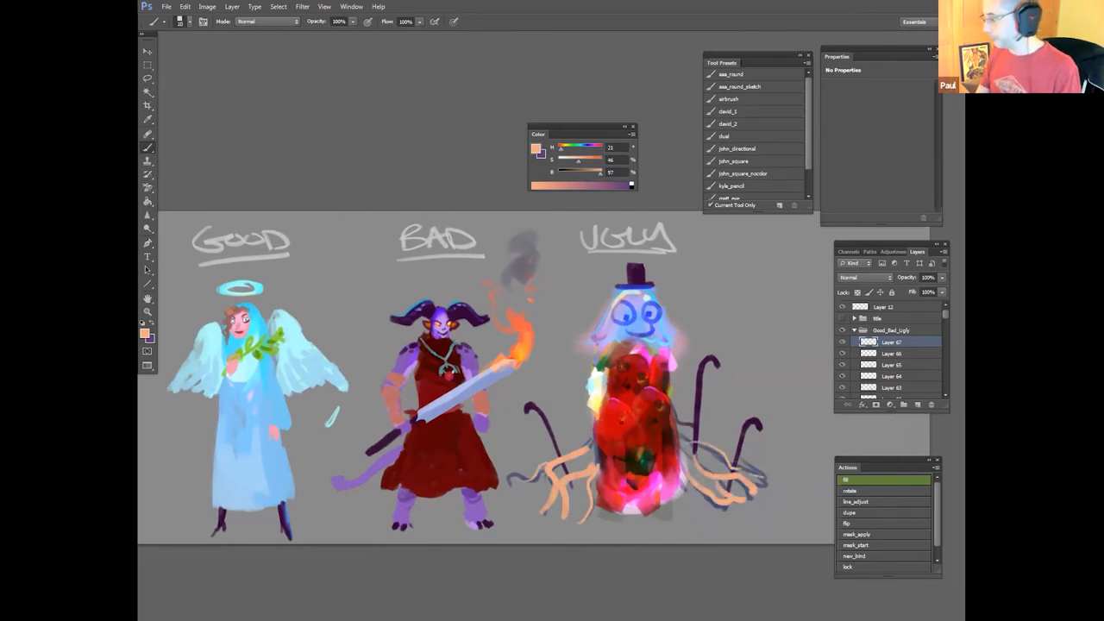
{"action": "left_click", "coordinate": [862, 276]}
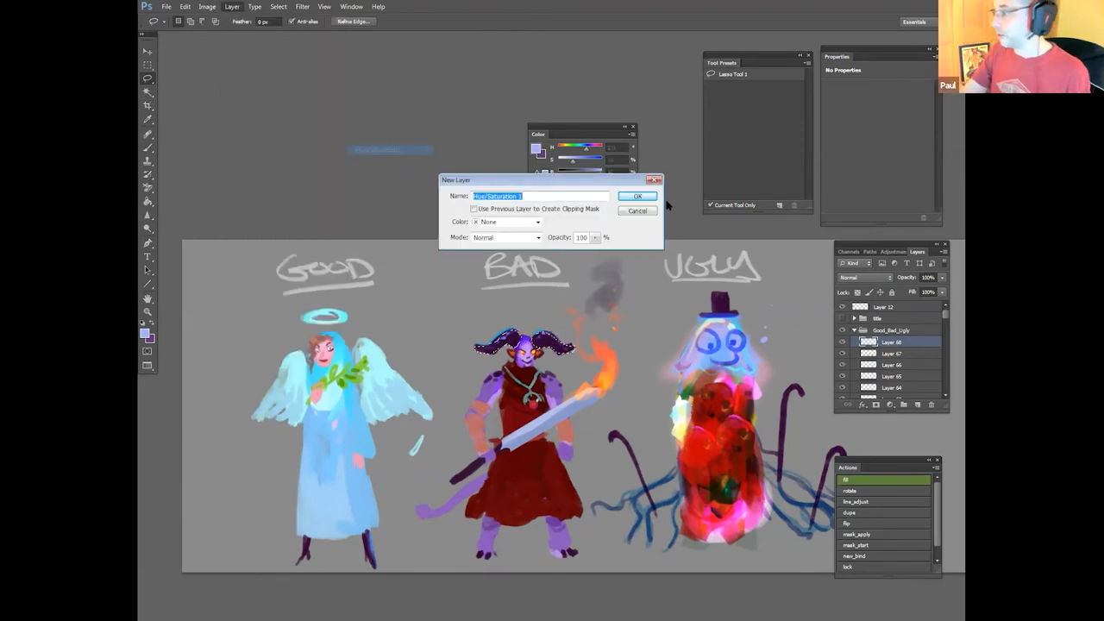
Step: Add two Hue/Saturation adjustment layers over the painting and confirm a purple paint colour
{"action": "left_click", "coordinate": [639, 197]}
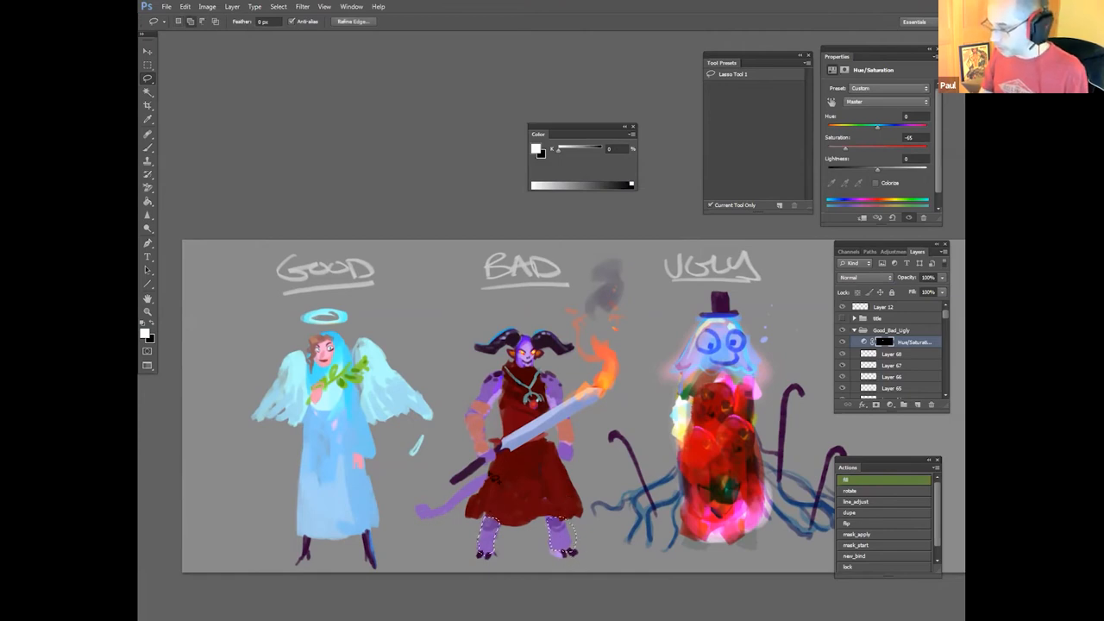
{"action": "left_click", "coordinate": [232, 6]}
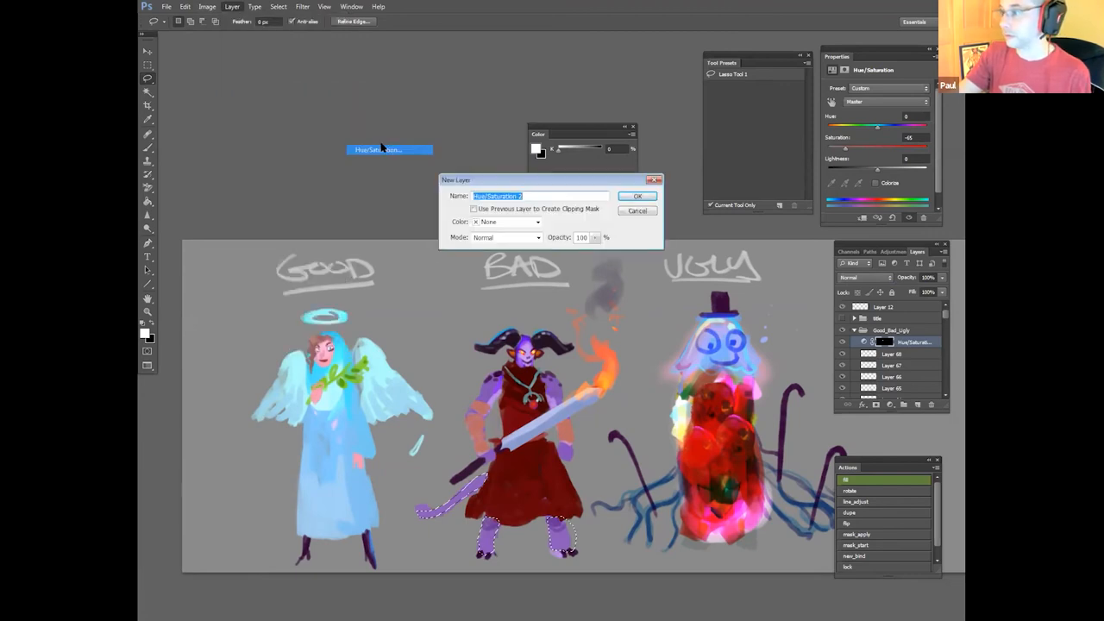
{"action": "left_click", "coordinate": [638, 197]}
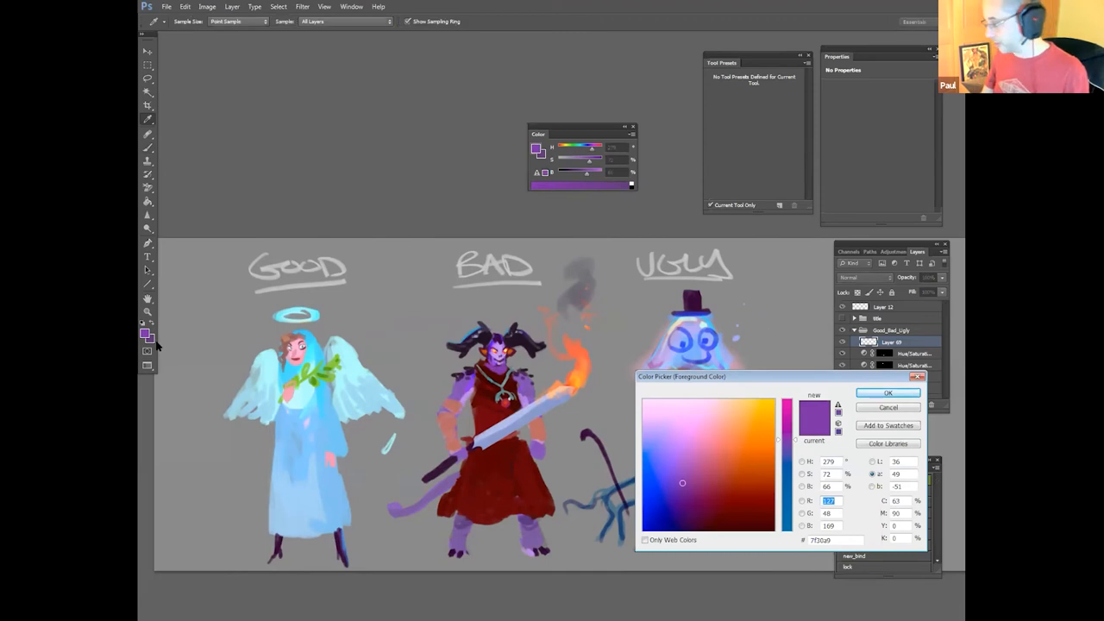
{"action": "left_click", "coordinate": [887, 394]}
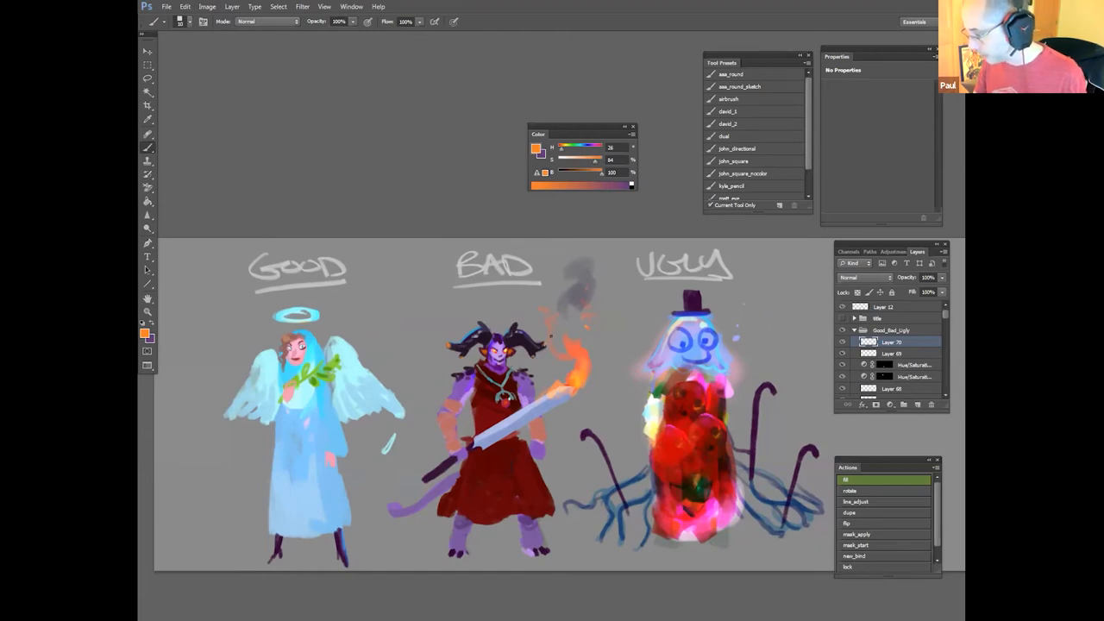
Step: Give the new paint layer a different blend mode and pick a dusty red brush colour
{"action": "left_click", "coordinate": [863, 276]}
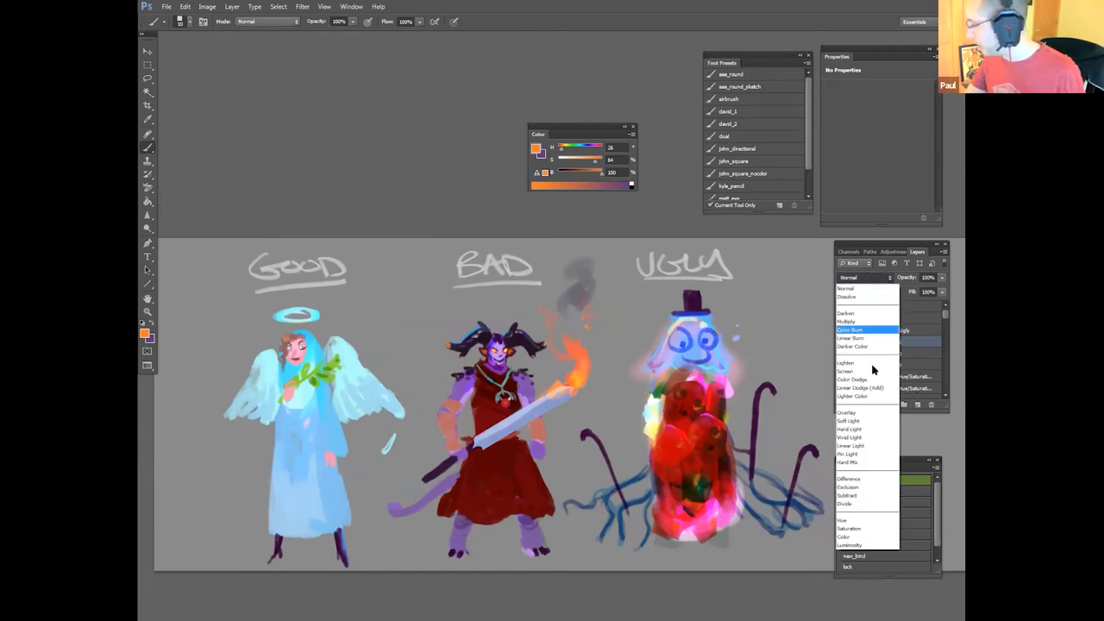
{"action": "left_click", "coordinate": [849, 428]}
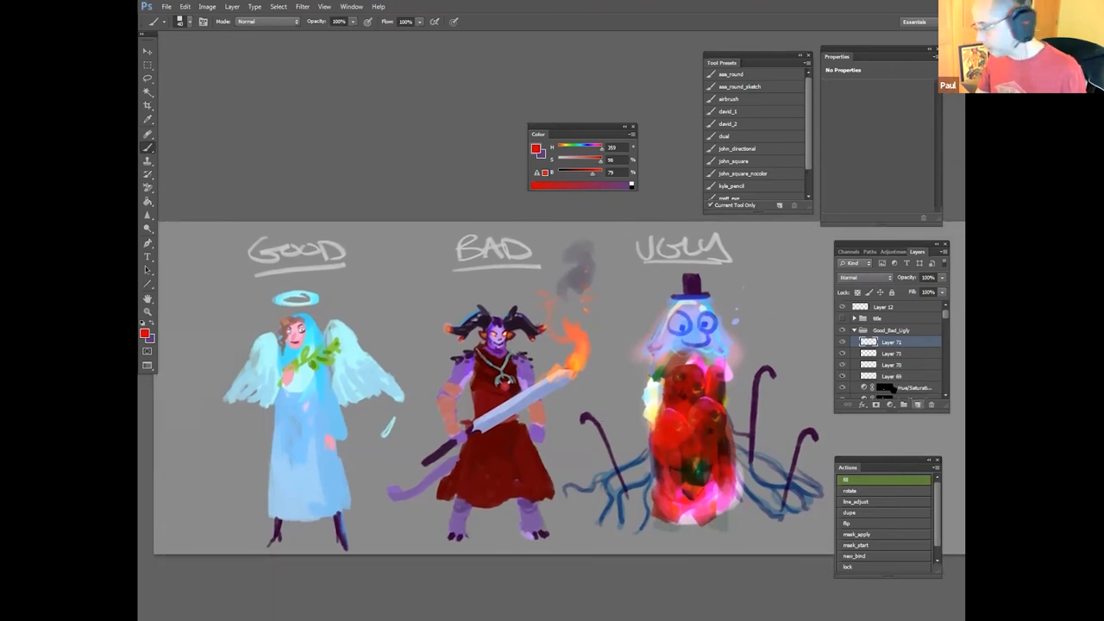
{"action": "left_click", "coordinate": [141, 335]}
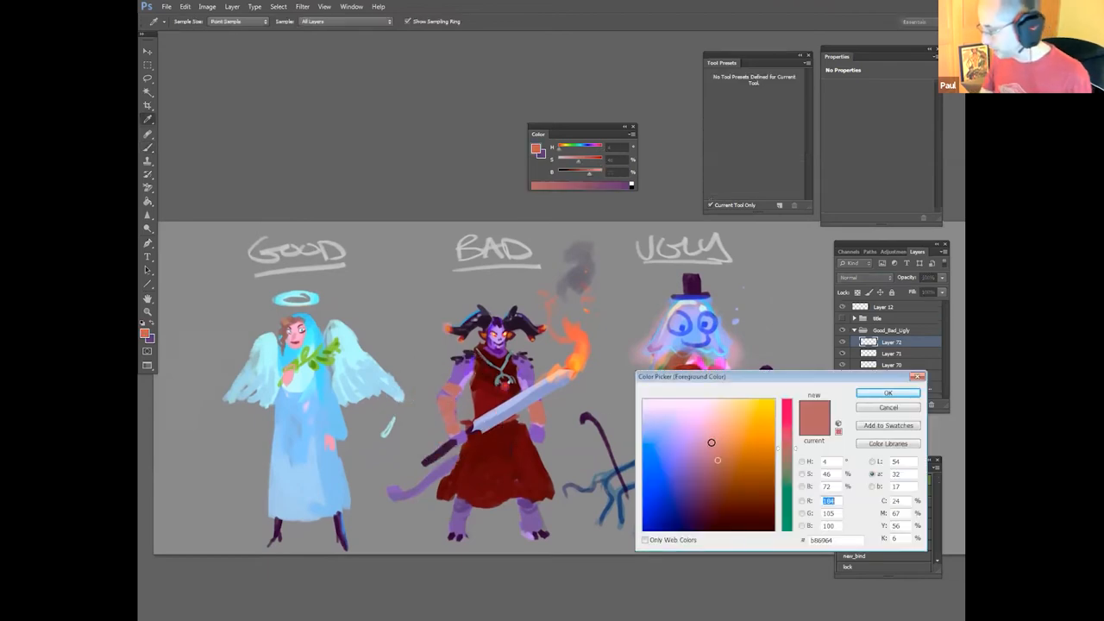
{"action": "left_click", "coordinate": [887, 393]}
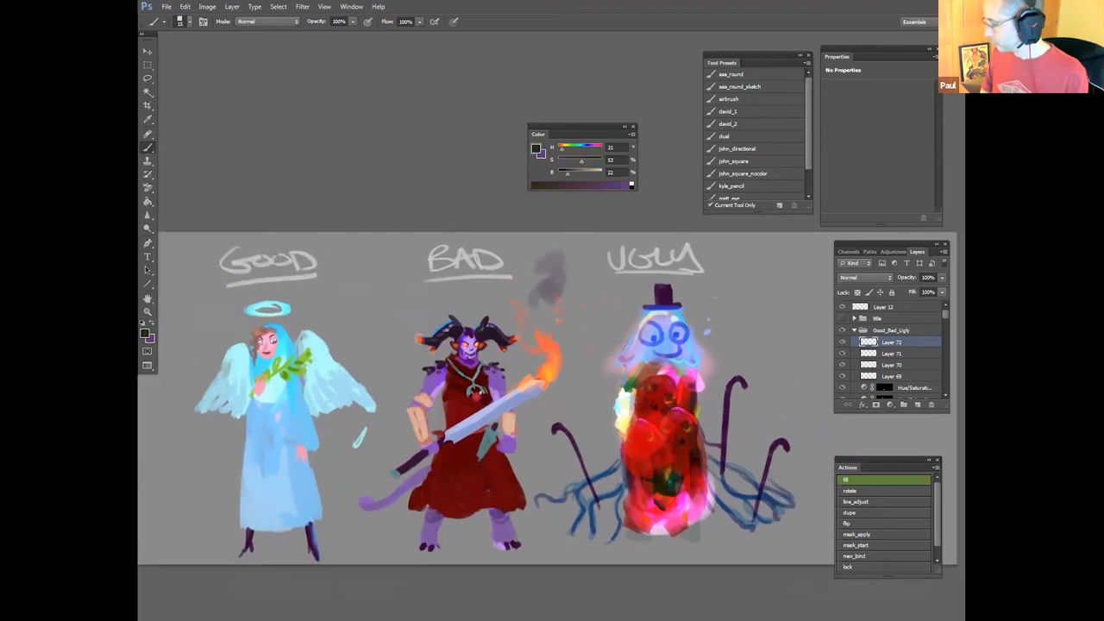
Step: Open the layer blend mode list while reworking the Bad character's legs
{"action": "left_click", "coordinate": [866, 276]}
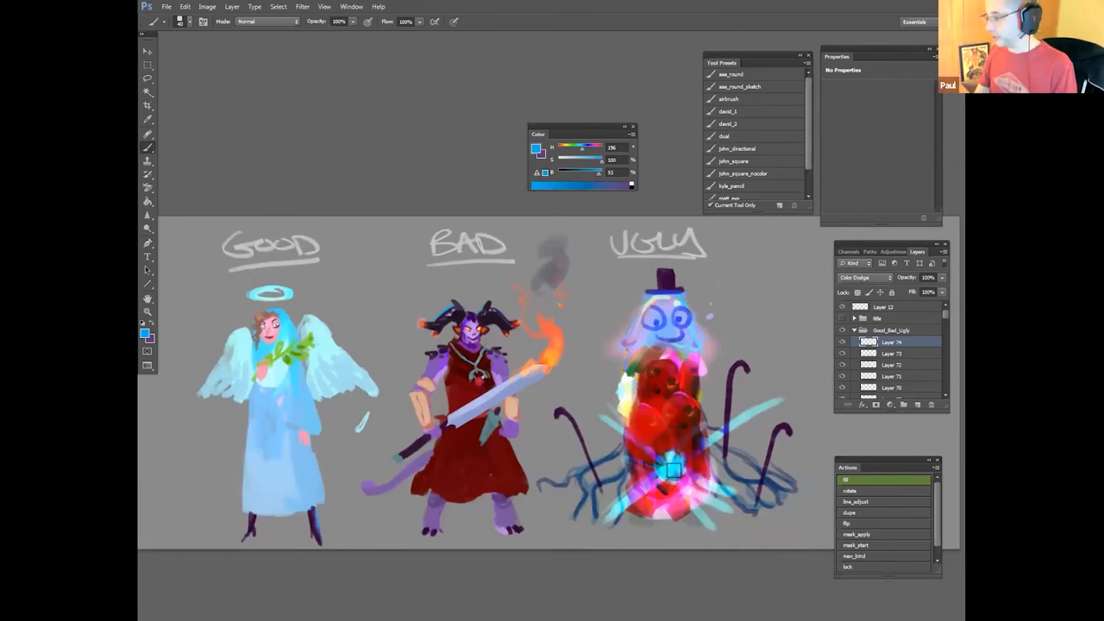
Step: Set the sketch layer to Lighten blend mode and reach for the adjustment layer choices
{"action": "left_click_drag", "start_coordinate": [673, 469], "coordinate": [681, 535]}
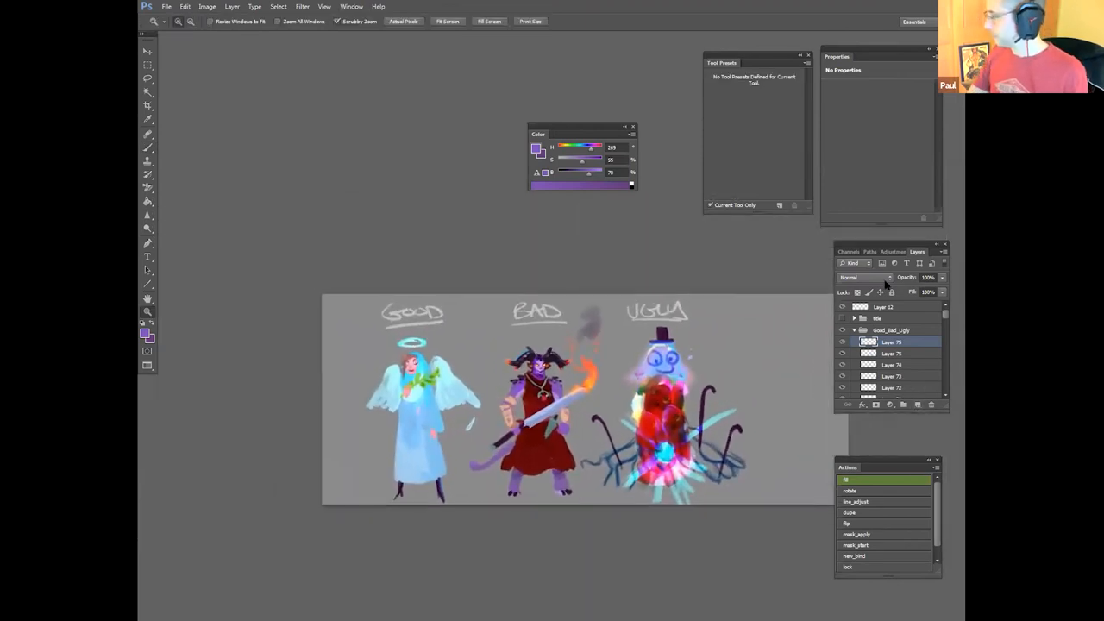
{"action": "left_click", "coordinate": [864, 276]}
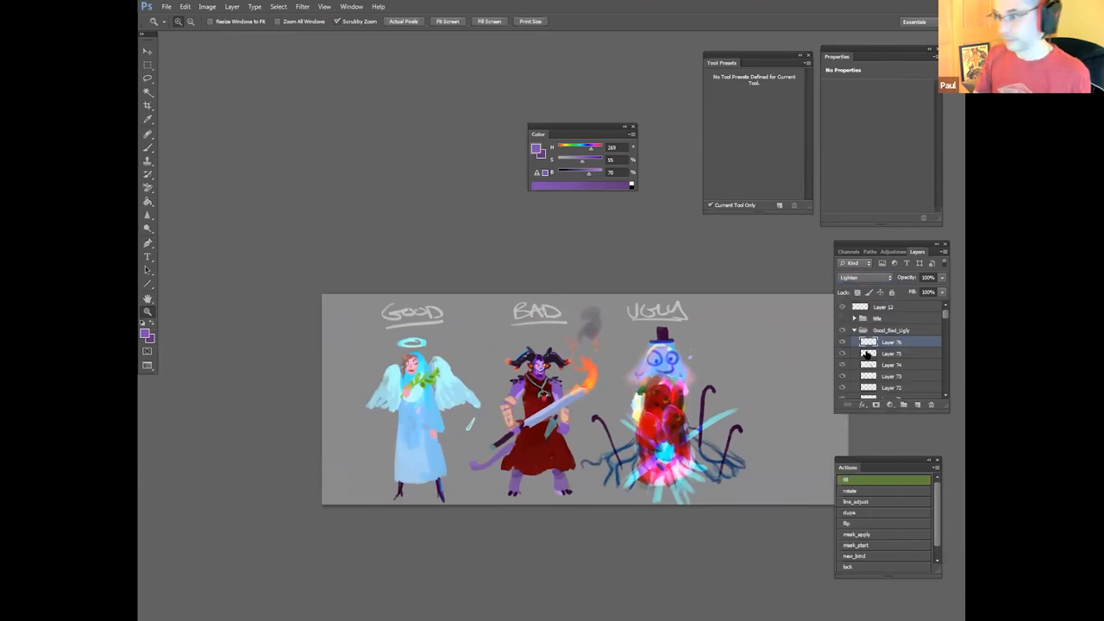
{"action": "left_click", "coordinate": [728, 98]}
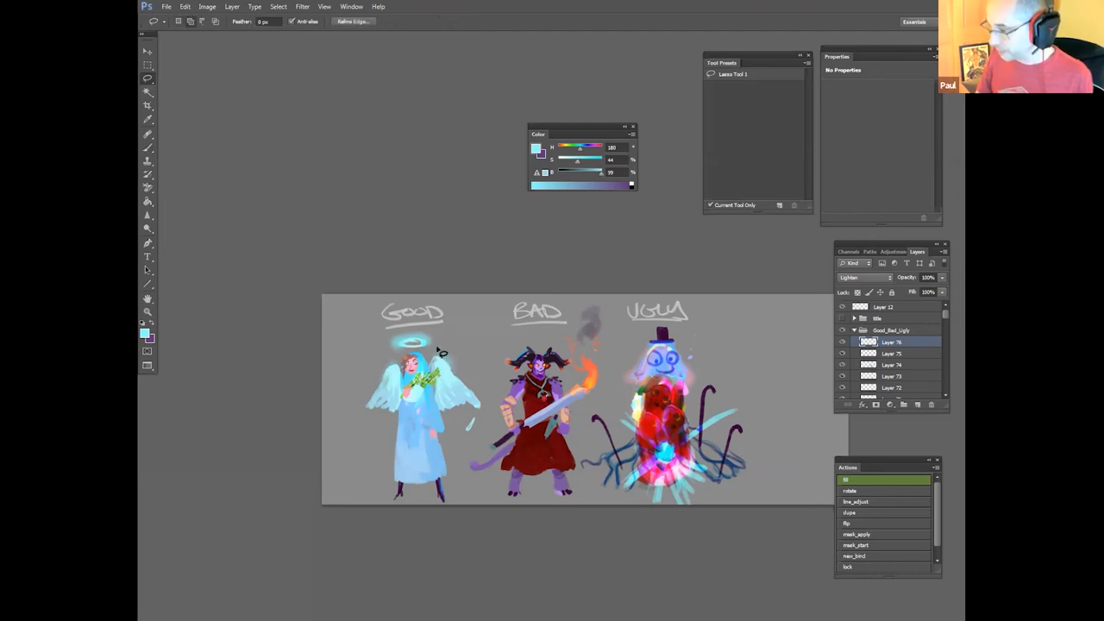
{"action": "left_click", "coordinate": [231, 6]}
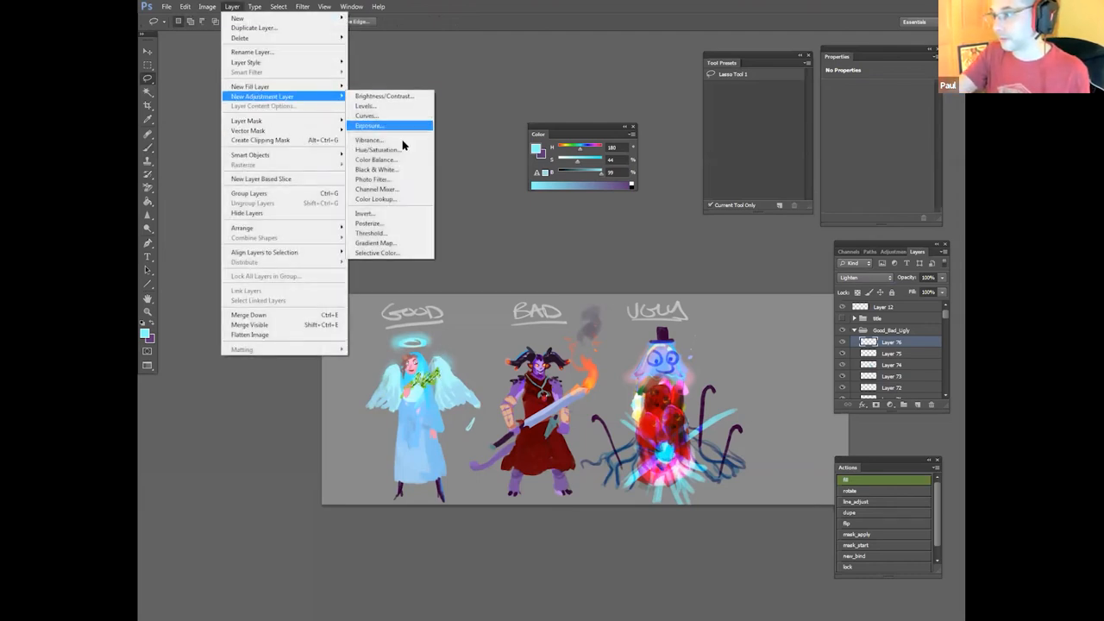
Step: Add a new colour adjustment layer above the sketch layers
{"action": "left_click", "coordinate": [369, 125]}
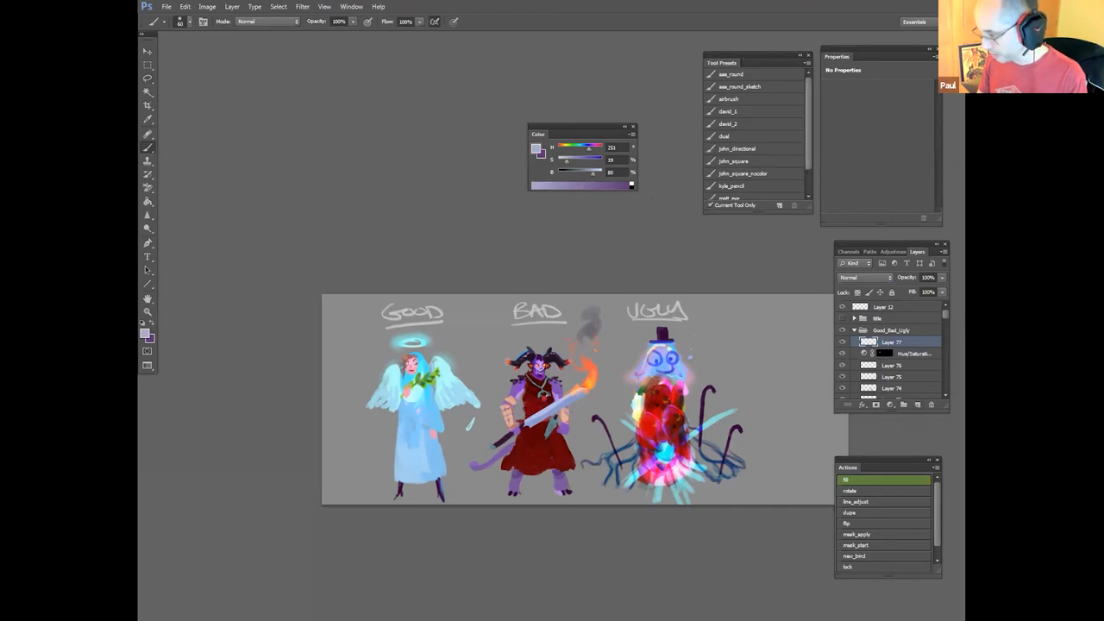
Step: Bring up the Color Picker to choose a warm orange paint colour
{"action": "left_click", "coordinate": [742, 172]}
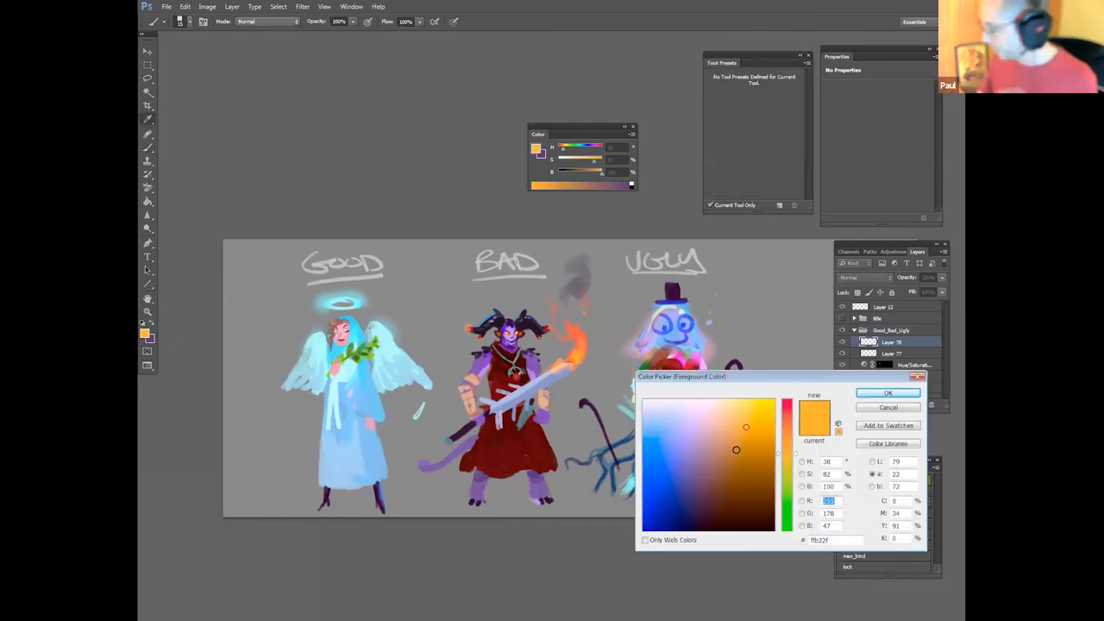
{"action": "left_click", "coordinate": [887, 394]}
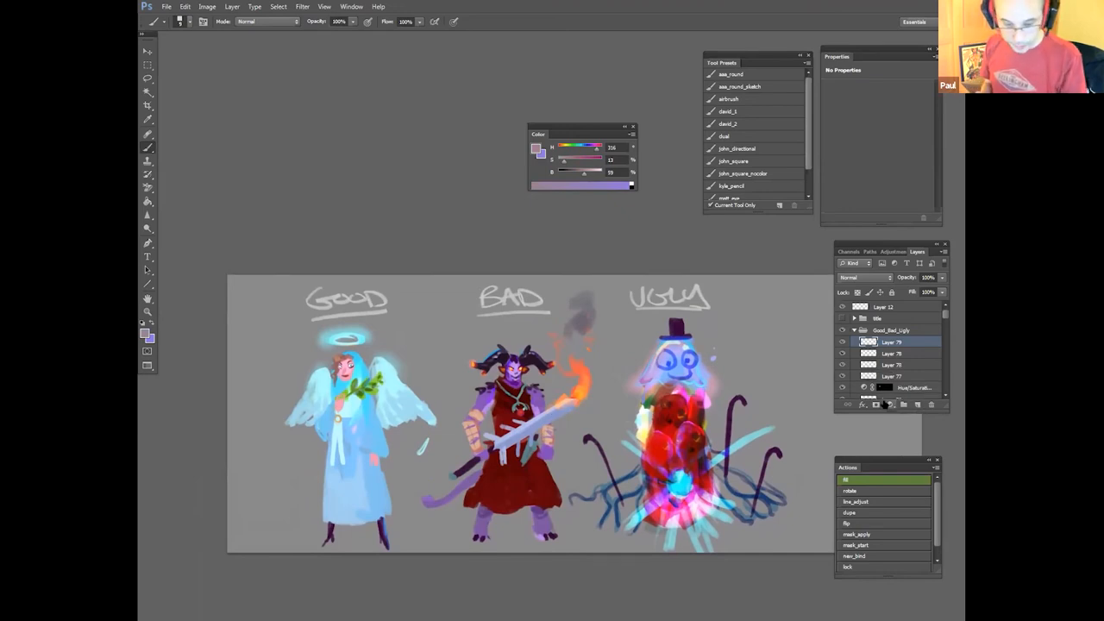
{"action": "mouse_move", "coordinate": [887, 404]}
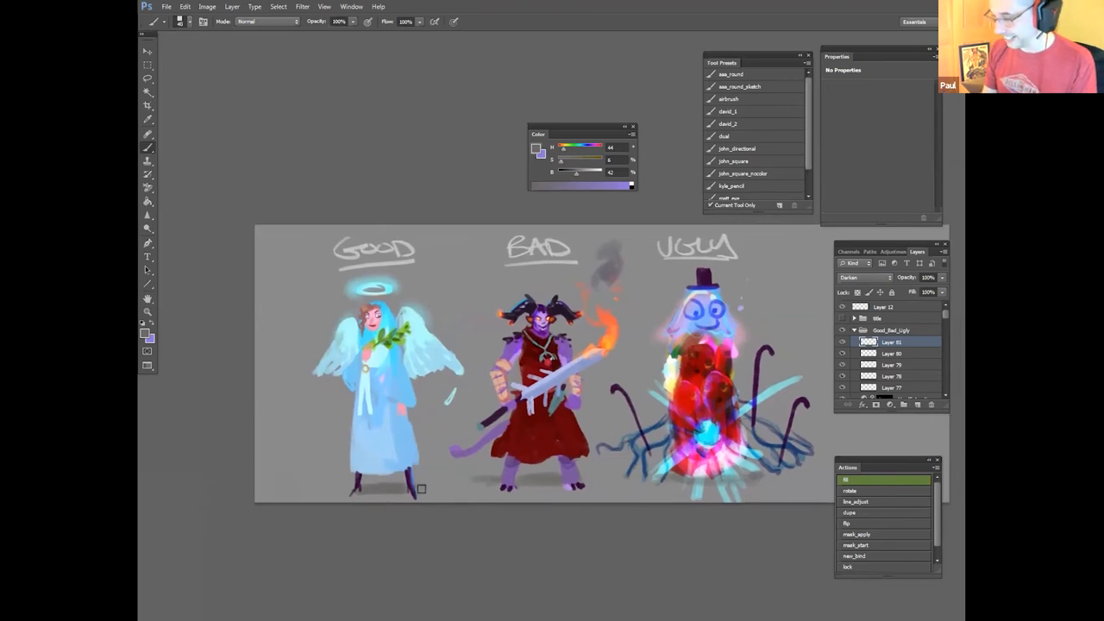
{"action": "mouse_move", "coordinate": [424, 490]}
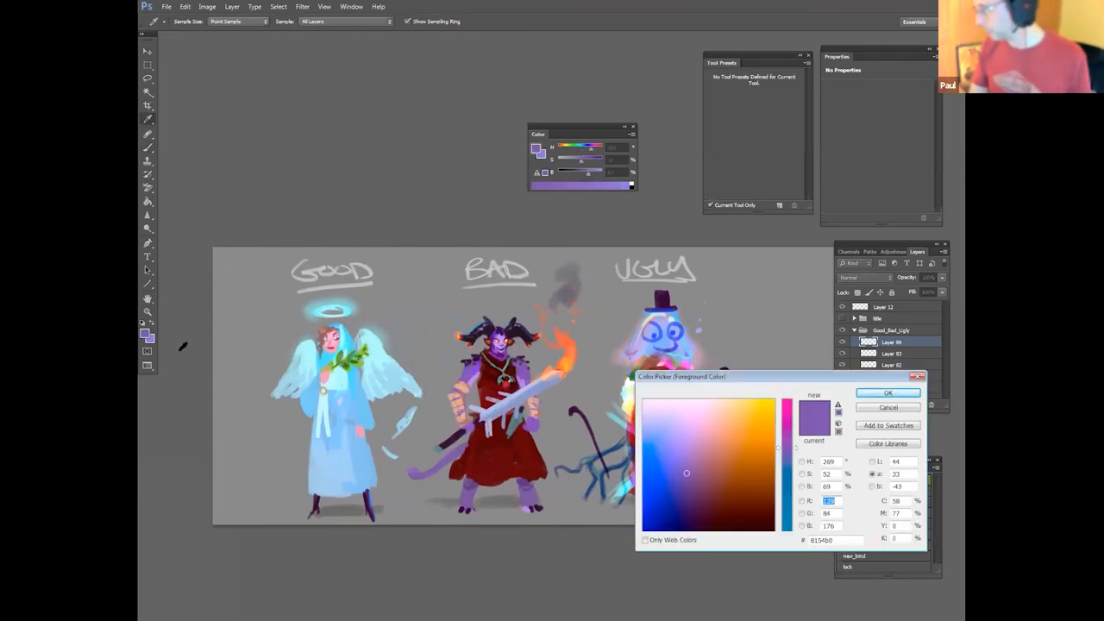
{"action": "left_click", "coordinate": [886, 393]}
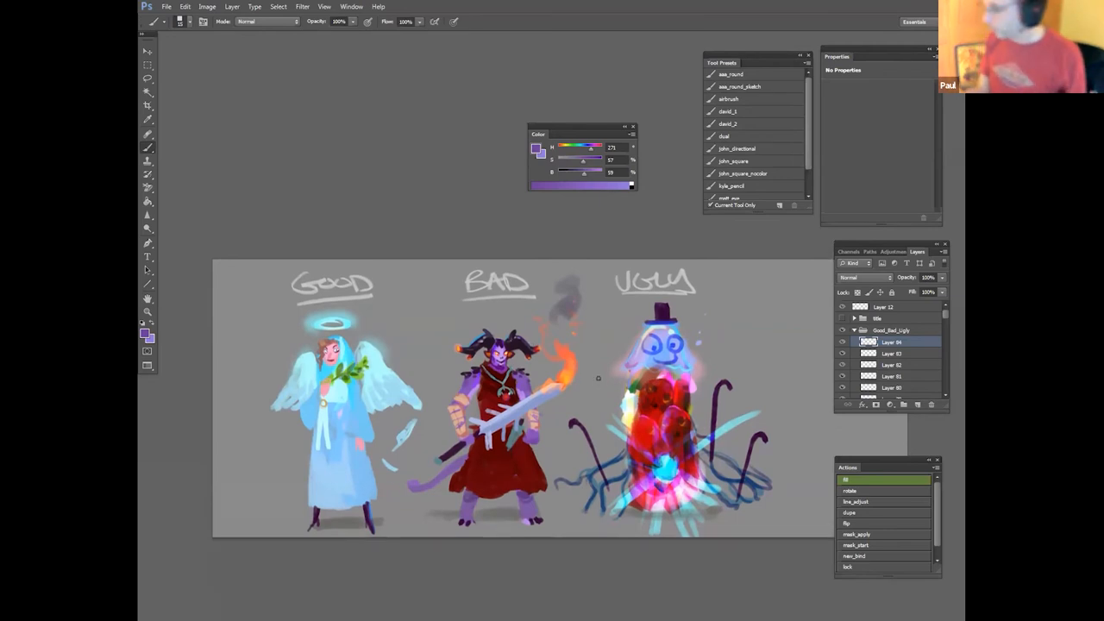
Step: Lay a rough darker red stroke over the Bad character's robe
{"action": "left_click", "coordinate": [866, 276]}
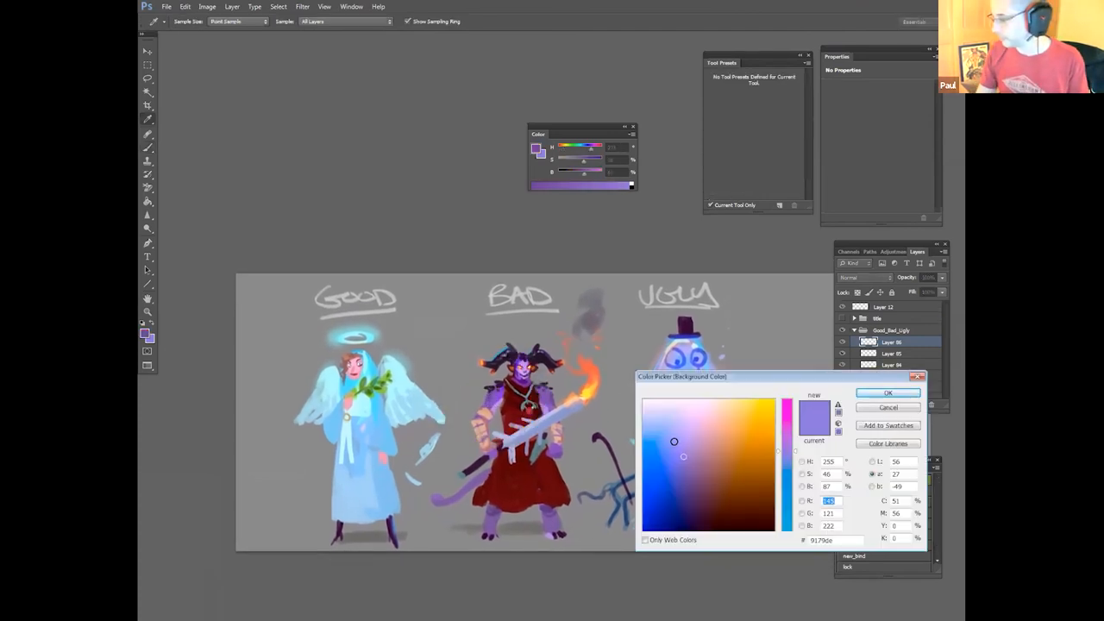
Step: Try lighter, pinker and cooler lavenders and confirm a pale lavender paint colour
{"action": "left_click", "coordinate": [887, 393]}
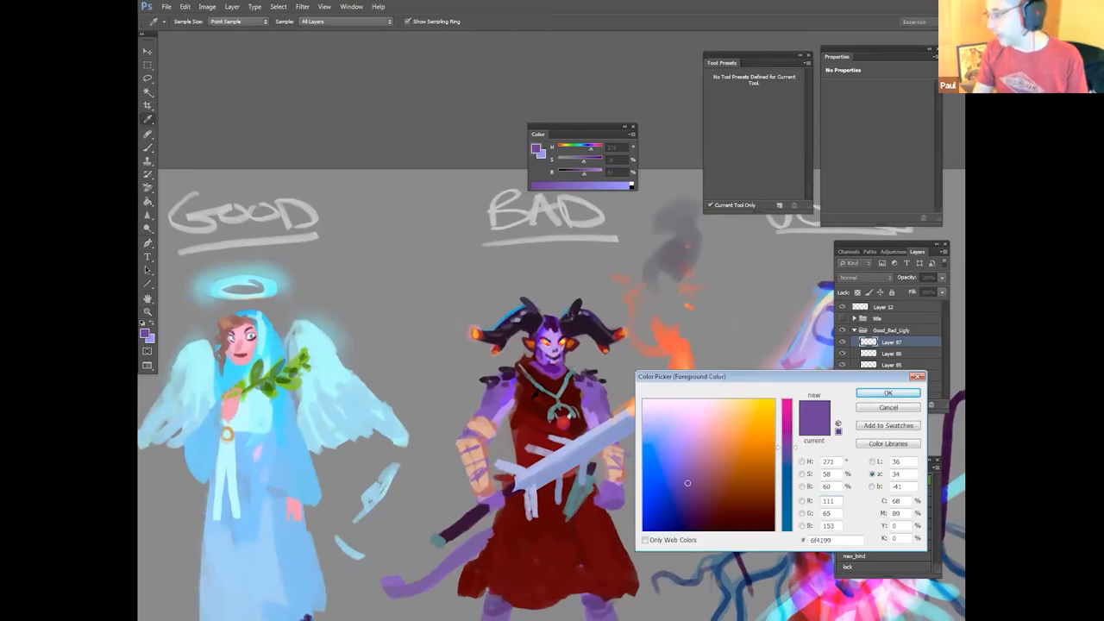
{"action": "left_click", "coordinate": [887, 393]}
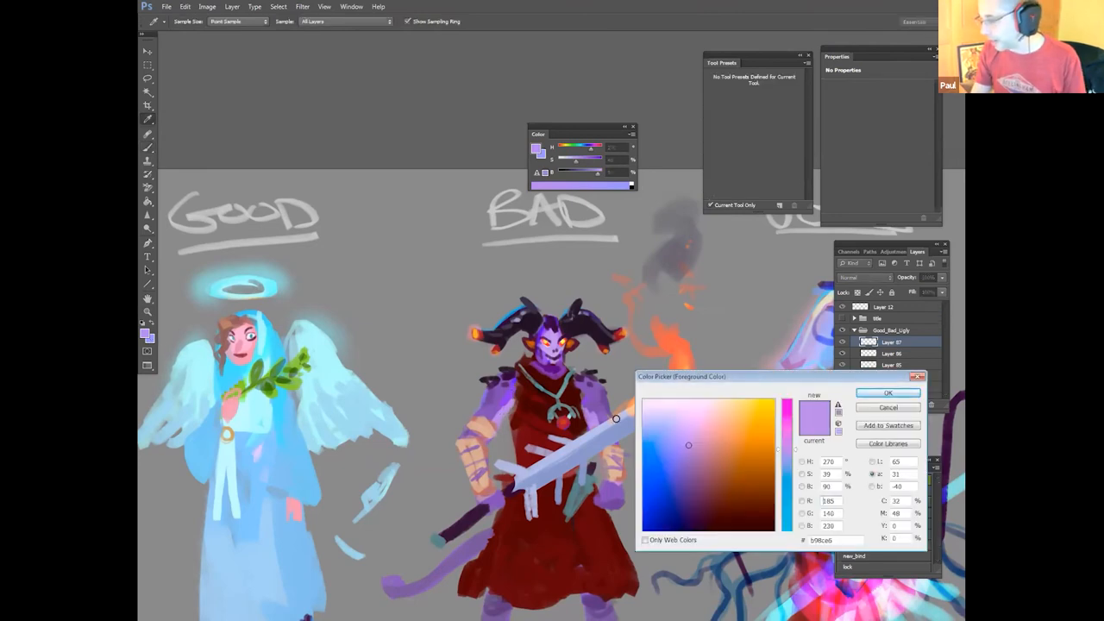
{"action": "left_click", "coordinate": [714, 442]}
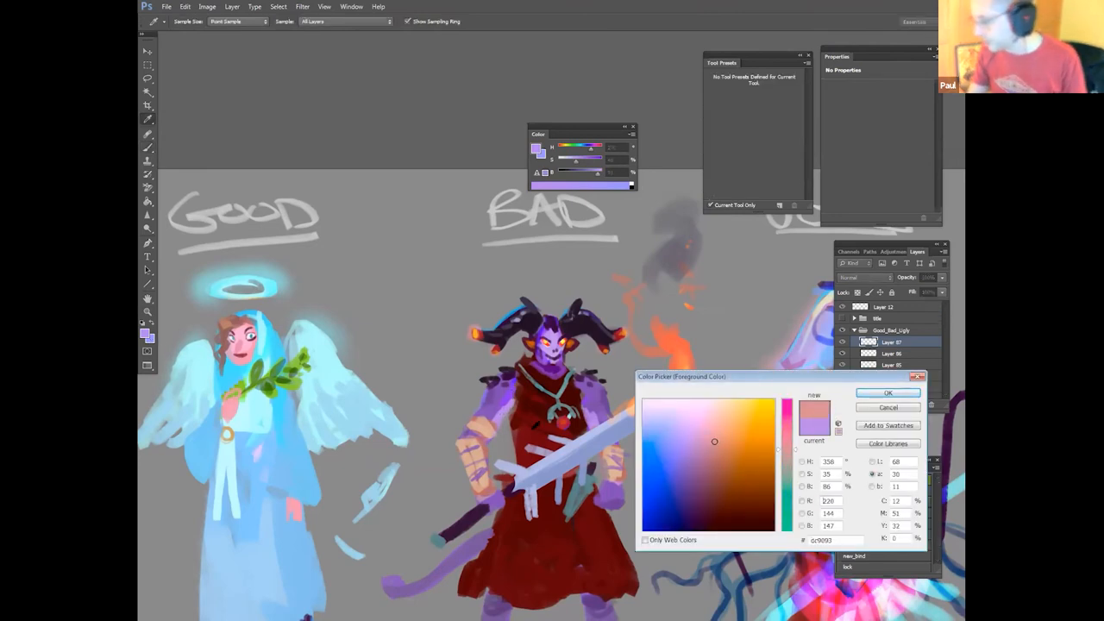
{"action": "left_click", "coordinate": [697, 442]}
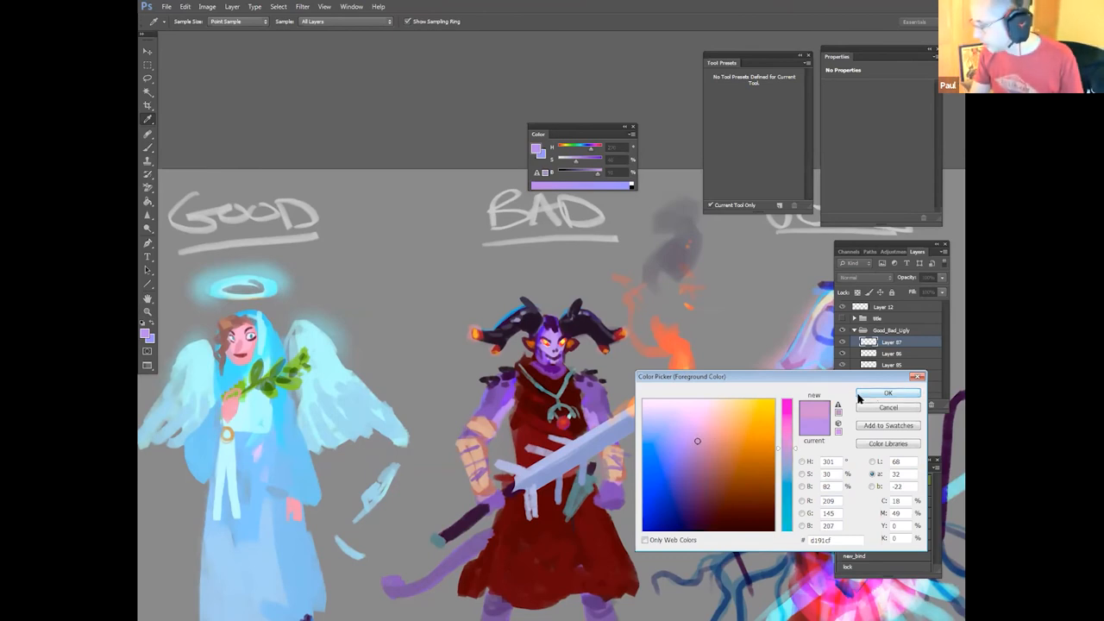
{"action": "left_click", "coordinate": [887, 393]}
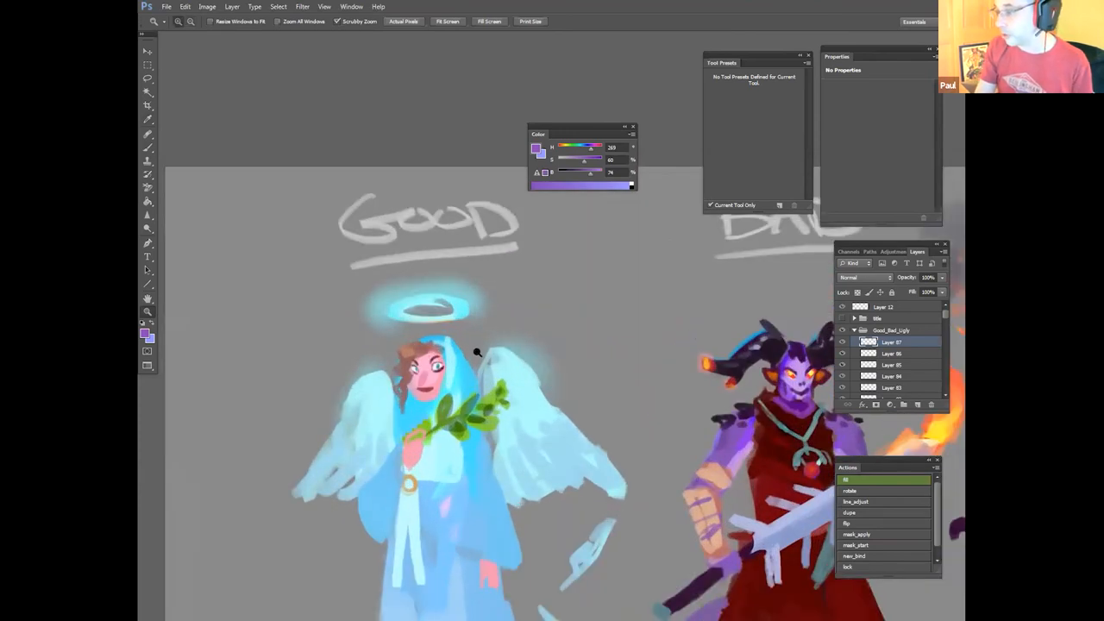
{"action": "mouse_move", "coordinate": [319, 459]}
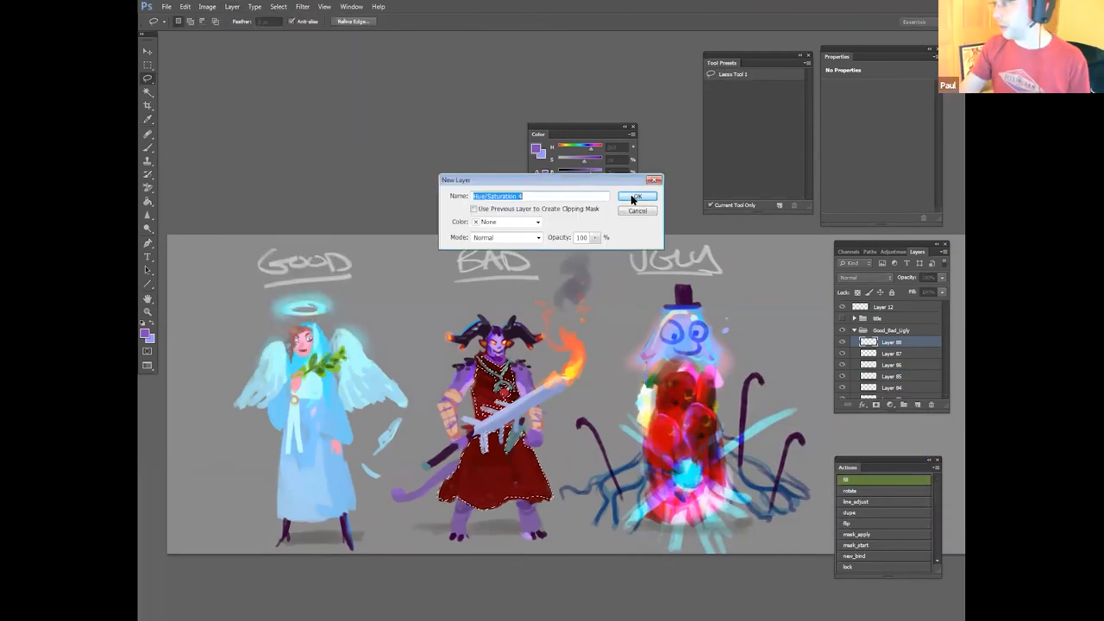
Step: Confirm the New Layer dialog to add the fresh paint layer
{"action": "left_click", "coordinate": [639, 197]}
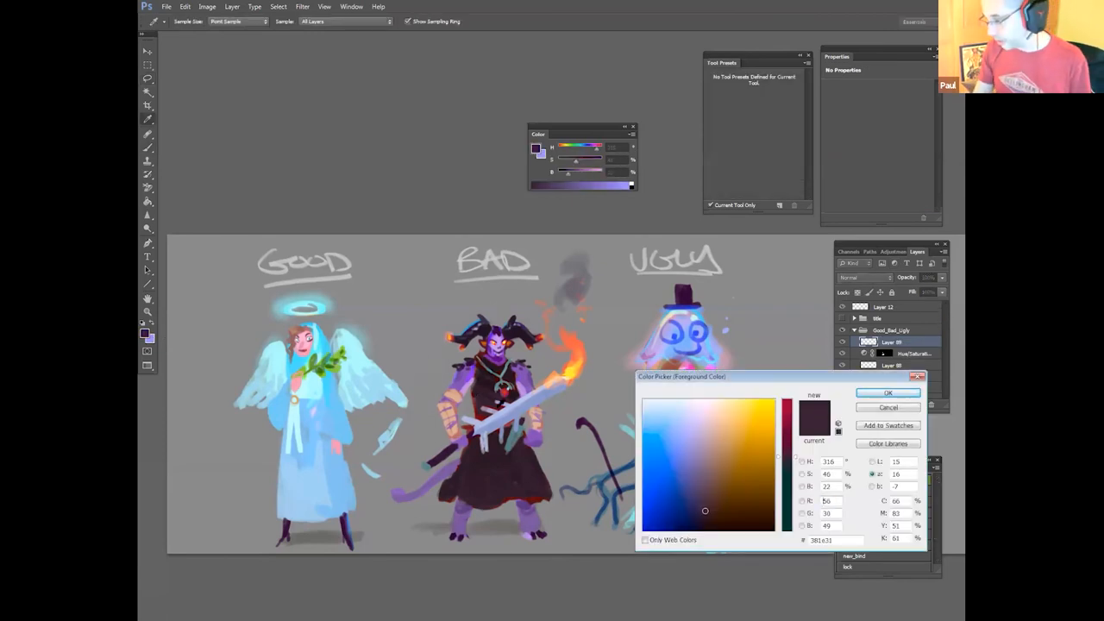
Step: Confirm a deep red as the paint colour for the Bad robe's lower edge
{"action": "left_click", "coordinate": [886, 393]}
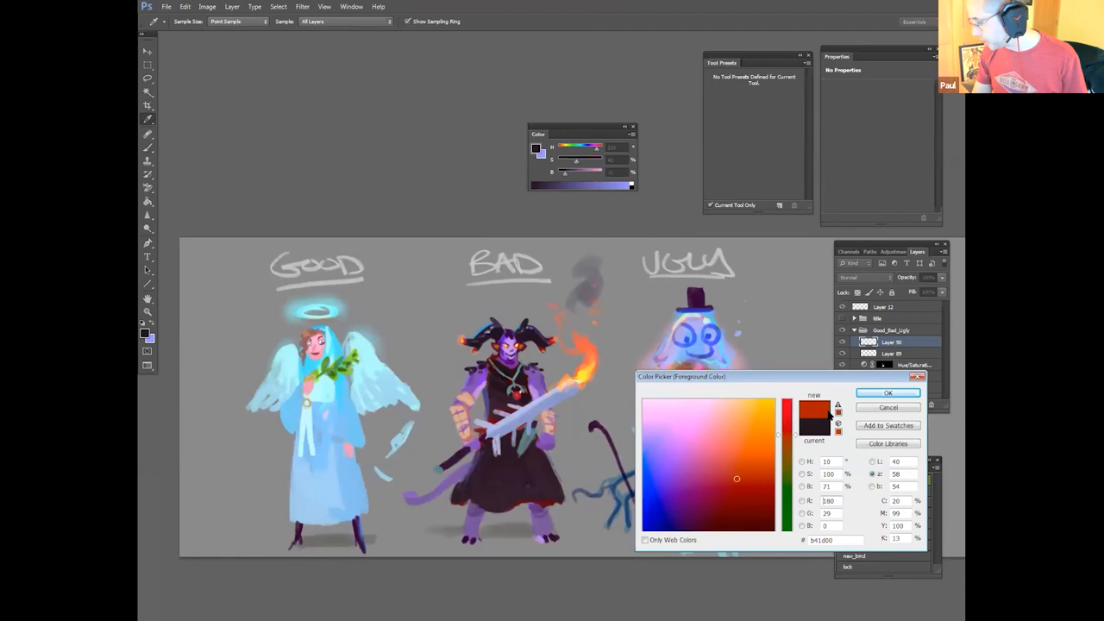
{"action": "left_click", "coordinate": [886, 394]}
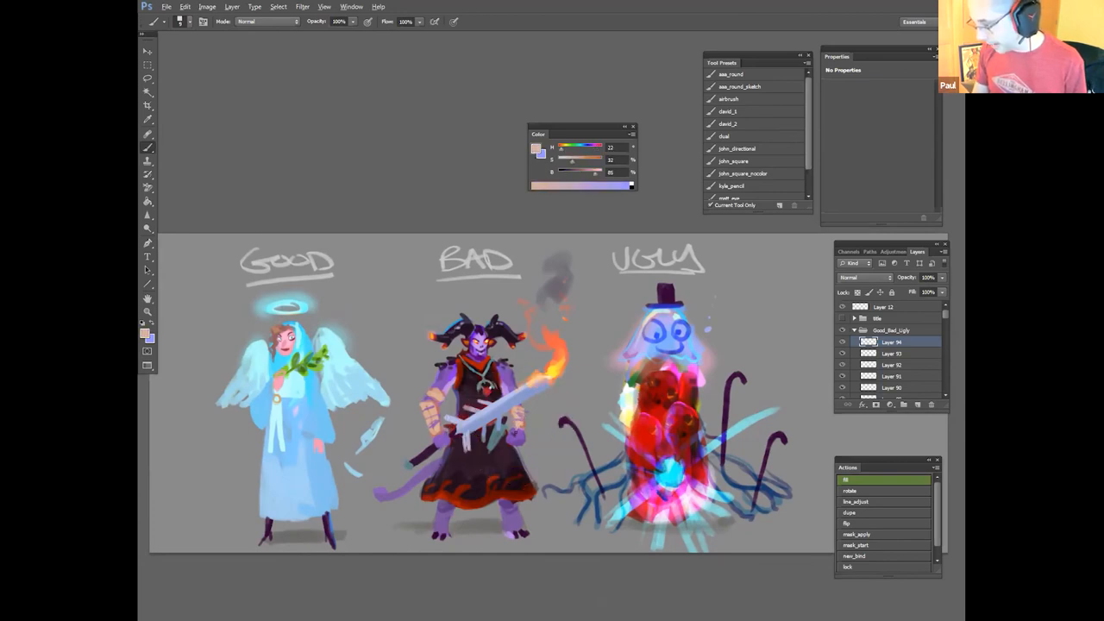
Step: Pick and confirm a light sky blue as the next paint colour
{"action": "left_click", "coordinate": [583, 154]}
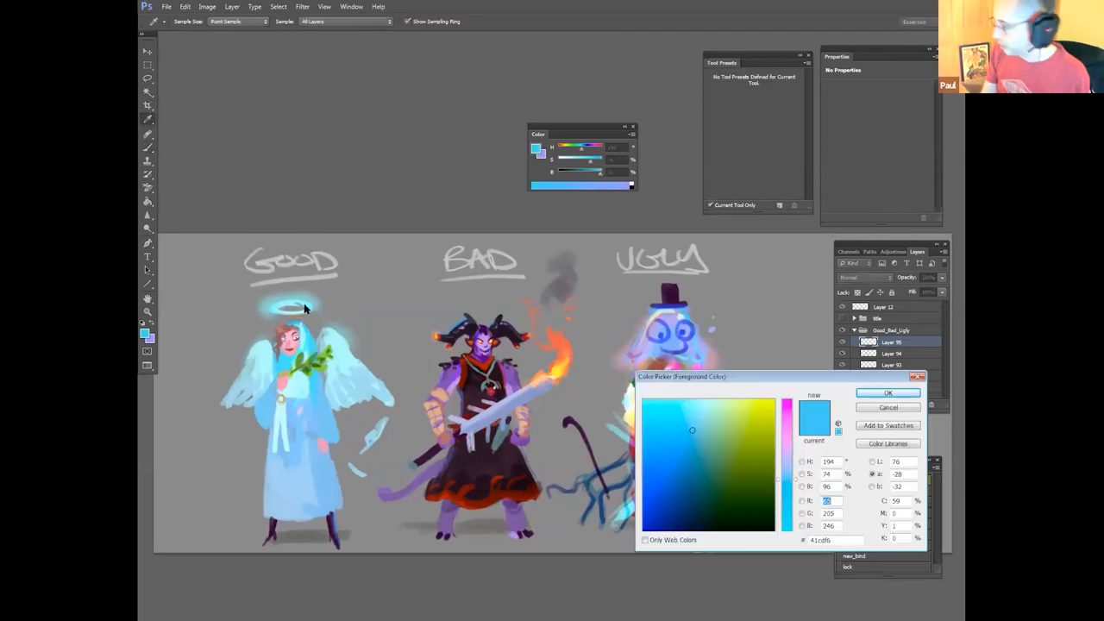
{"action": "left_click", "coordinate": [887, 394]}
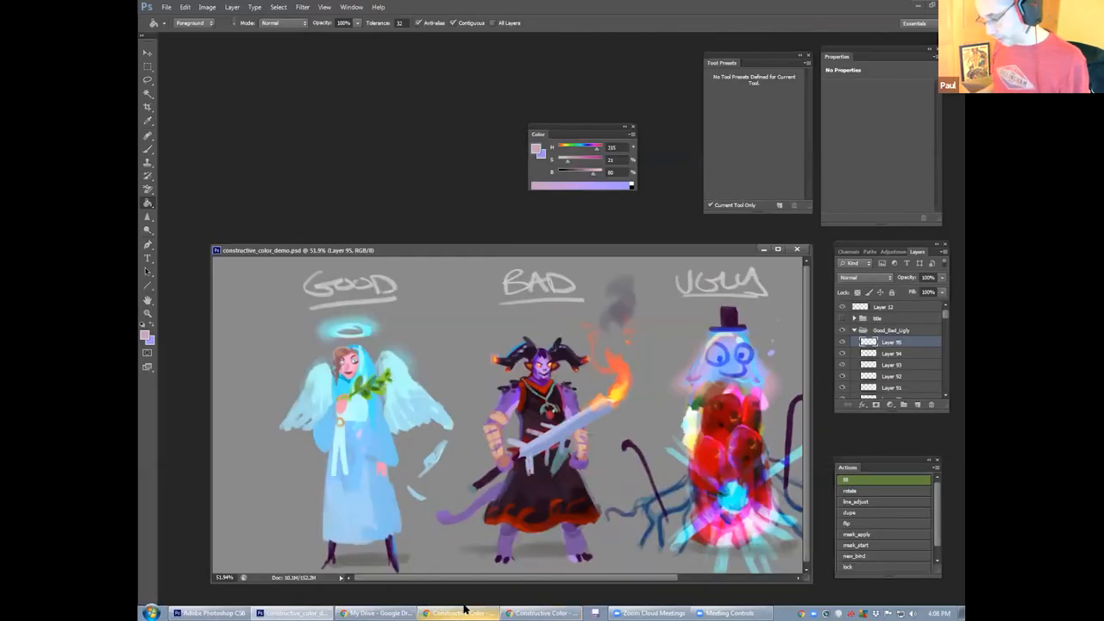
{"action": "mouse_move", "coordinate": [459, 612]}
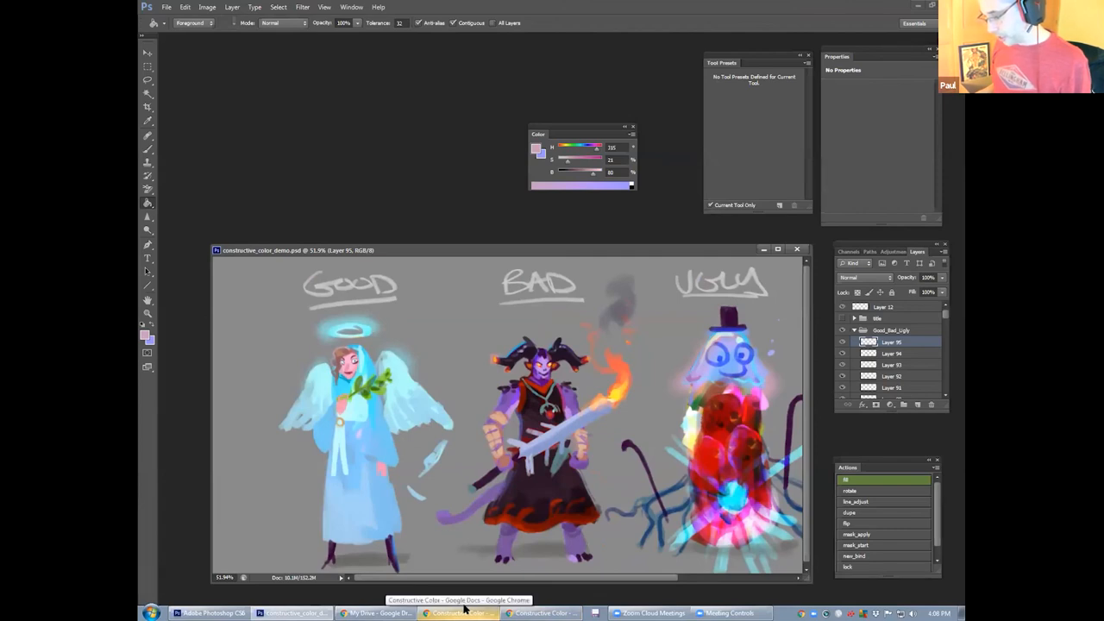
Step: Return to the Constructive Color deck and show the Propositional Density slide with old and new BP logos
{"action": "left_click", "coordinate": [459, 613]}
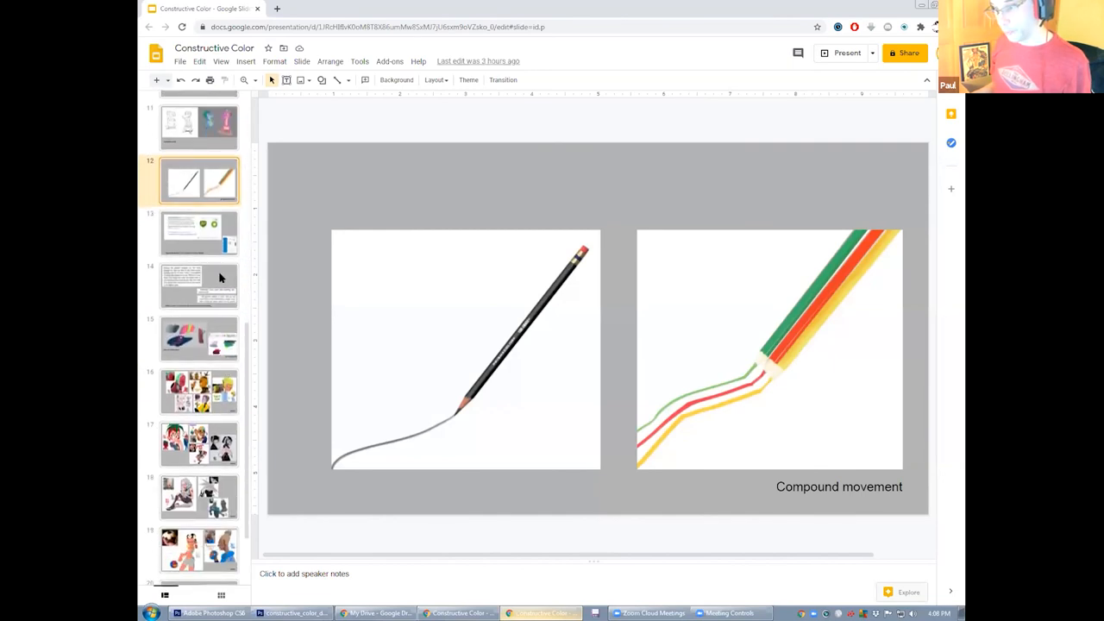
{"action": "left_click", "coordinate": [198, 233]}
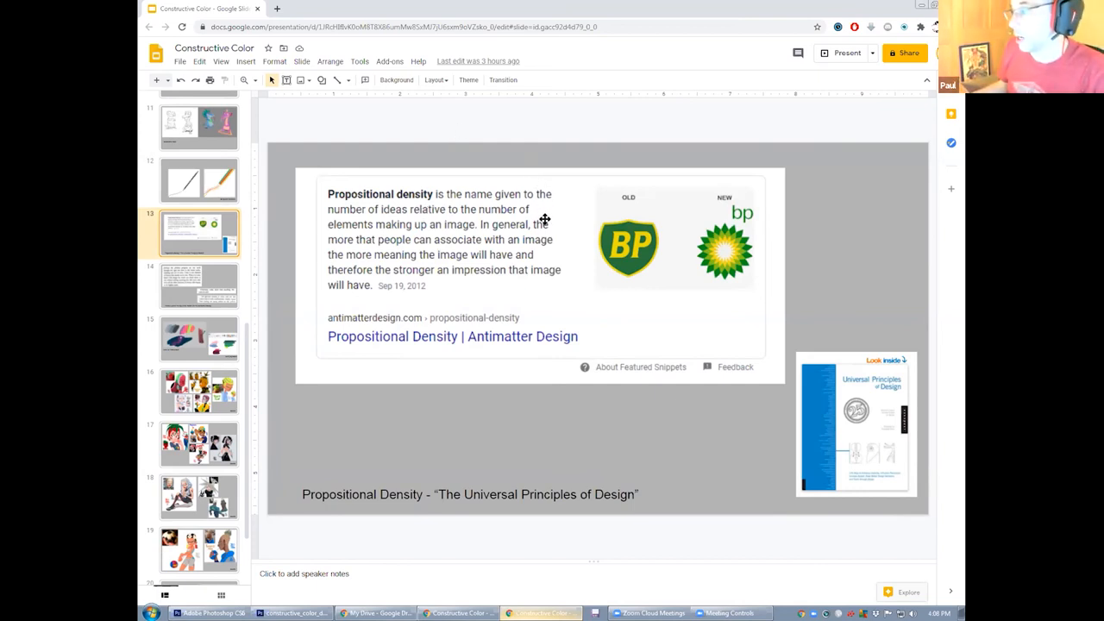
{"action": "mouse_move", "coordinate": [543, 254]}
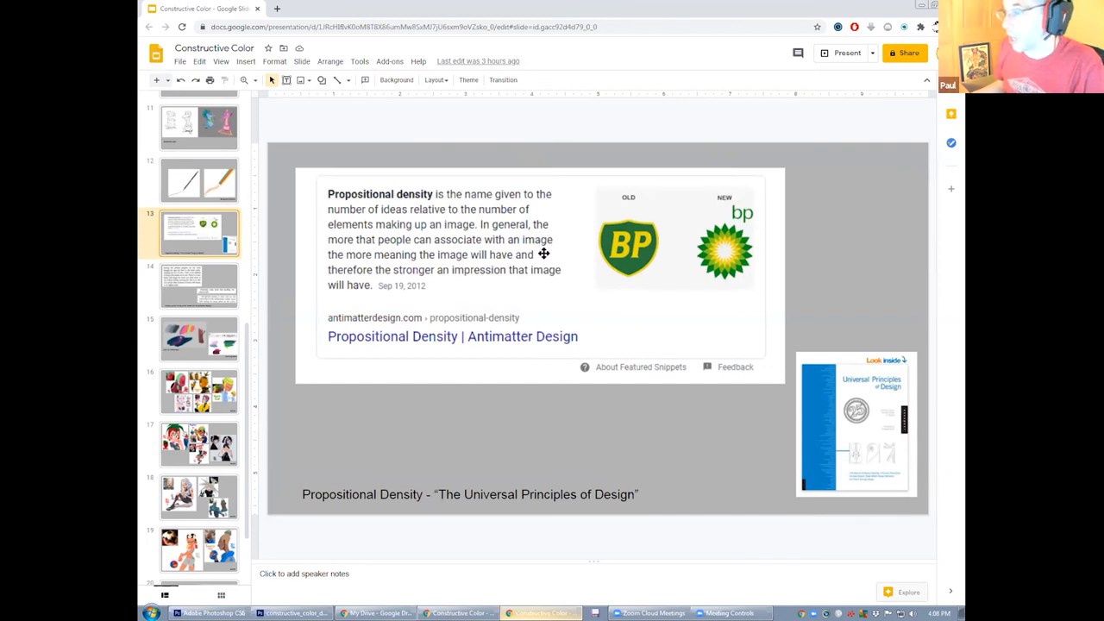
{"action": "mouse_move", "coordinate": [545, 264]}
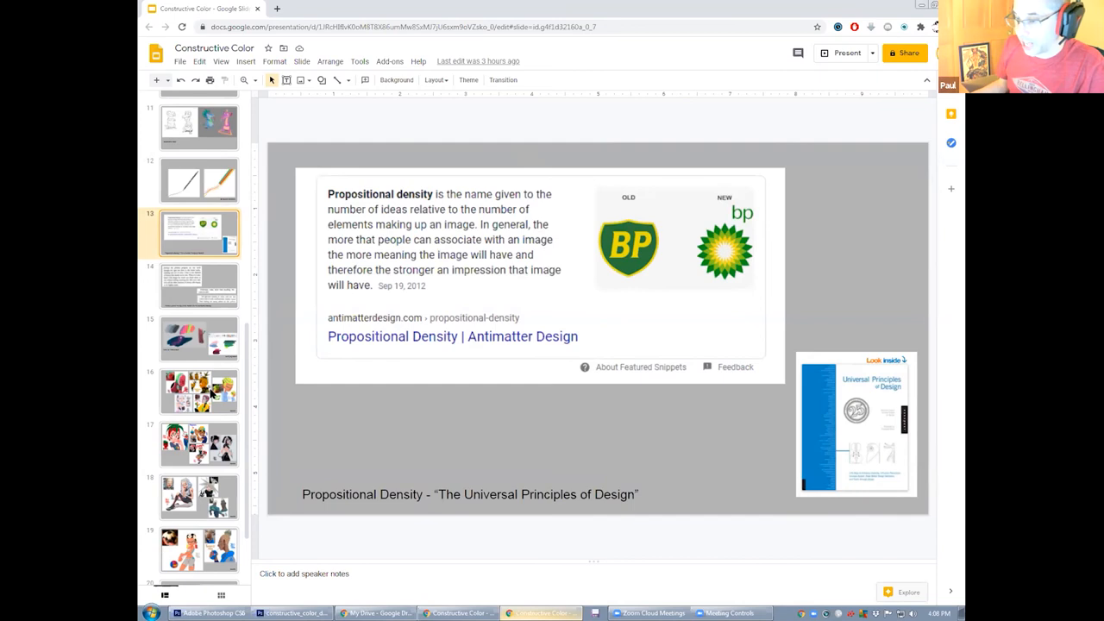
Step: Advance to the second Zeoarts slide with the strawberry-haired girl and Reggaeton piece
{"action": "left_click", "coordinate": [199, 393]}
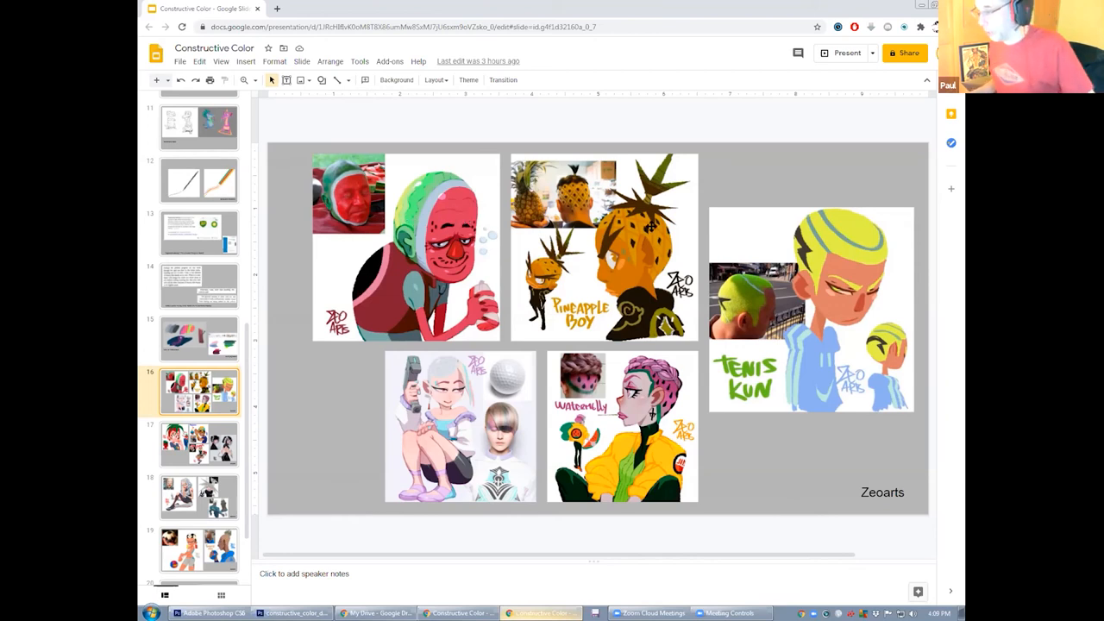
{"action": "mouse_move", "coordinate": [521, 386]}
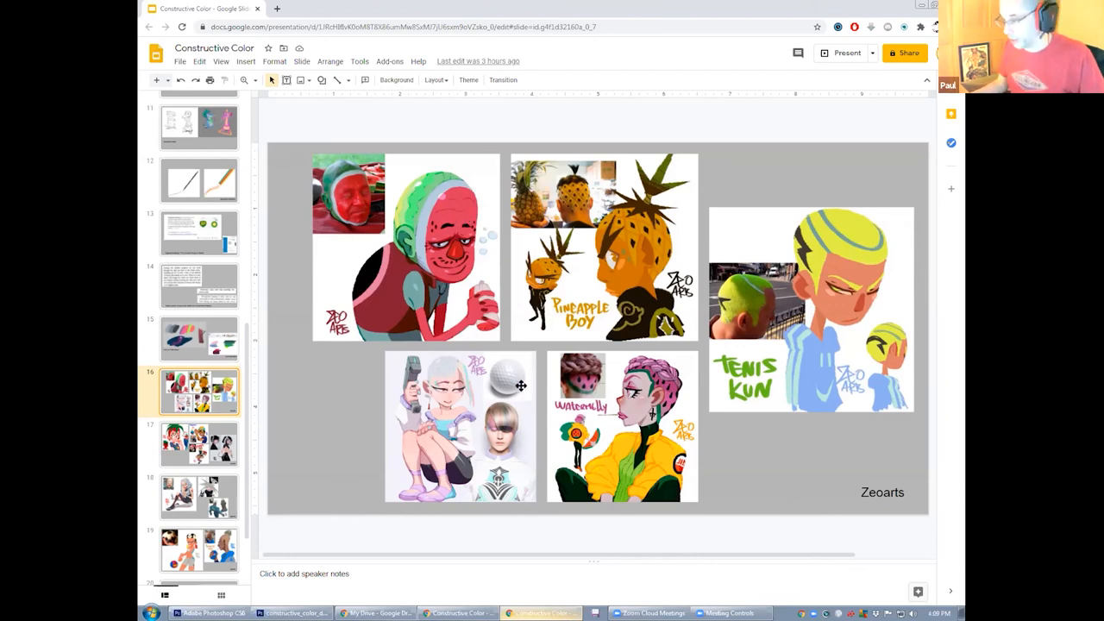
{"action": "mouse_move", "coordinate": [849, 262]}
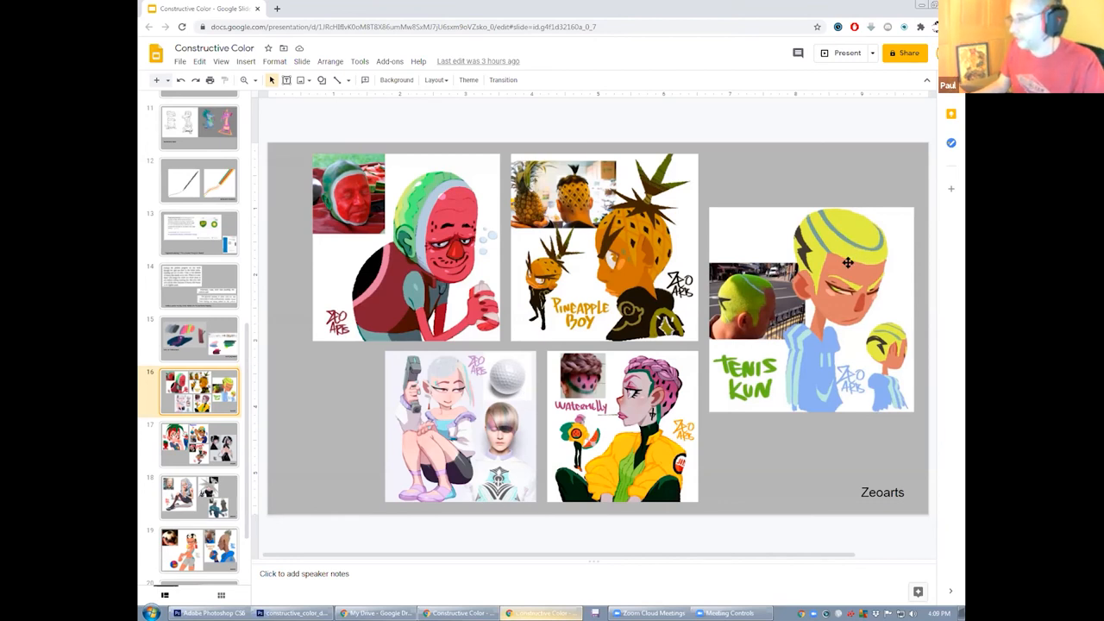
{"action": "left_click", "coordinate": [199, 443]}
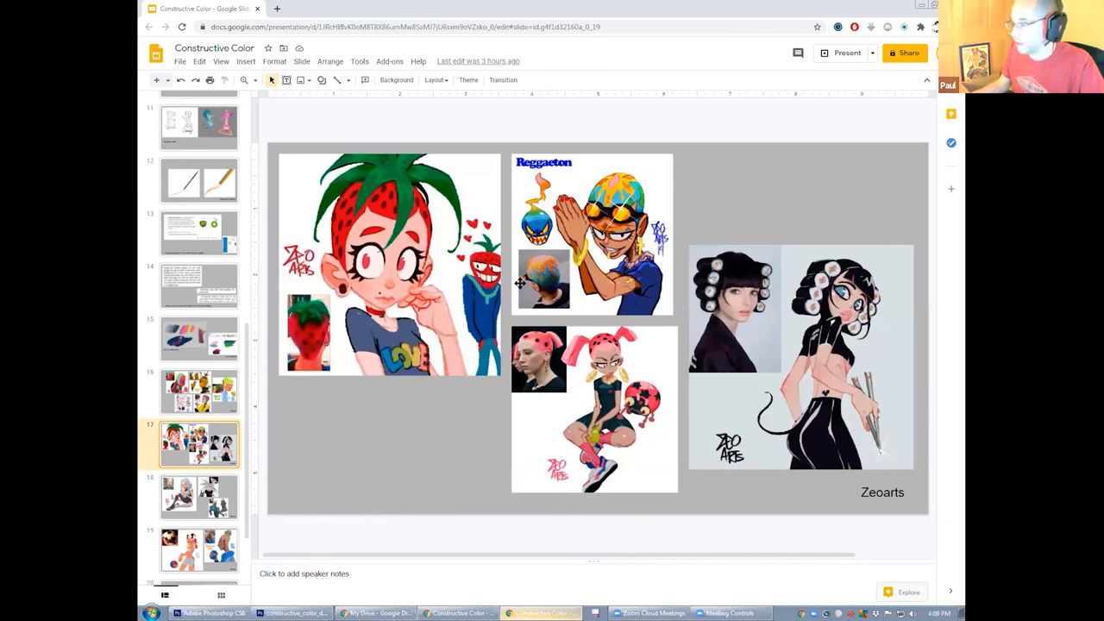
{"action": "mouse_move", "coordinate": [193, 548]}
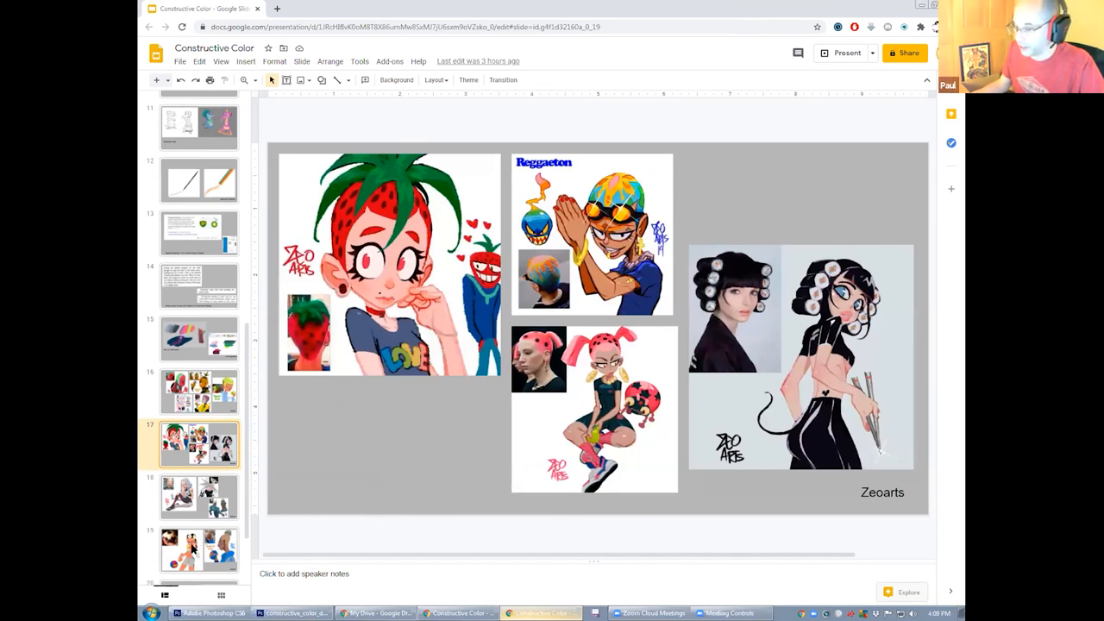
{"action": "scroll", "scroll_direction": "down", "scroll_amount": 3}
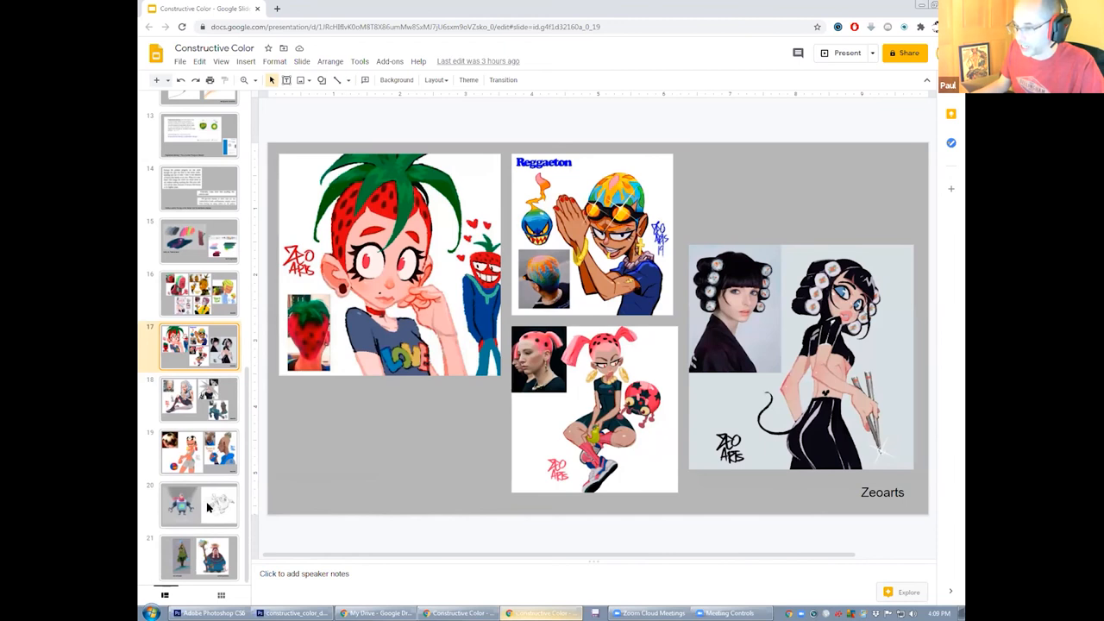
Step: Show the slide pairing the colored robot render with its loose pencil sketch
{"action": "left_click", "coordinate": [199, 504]}
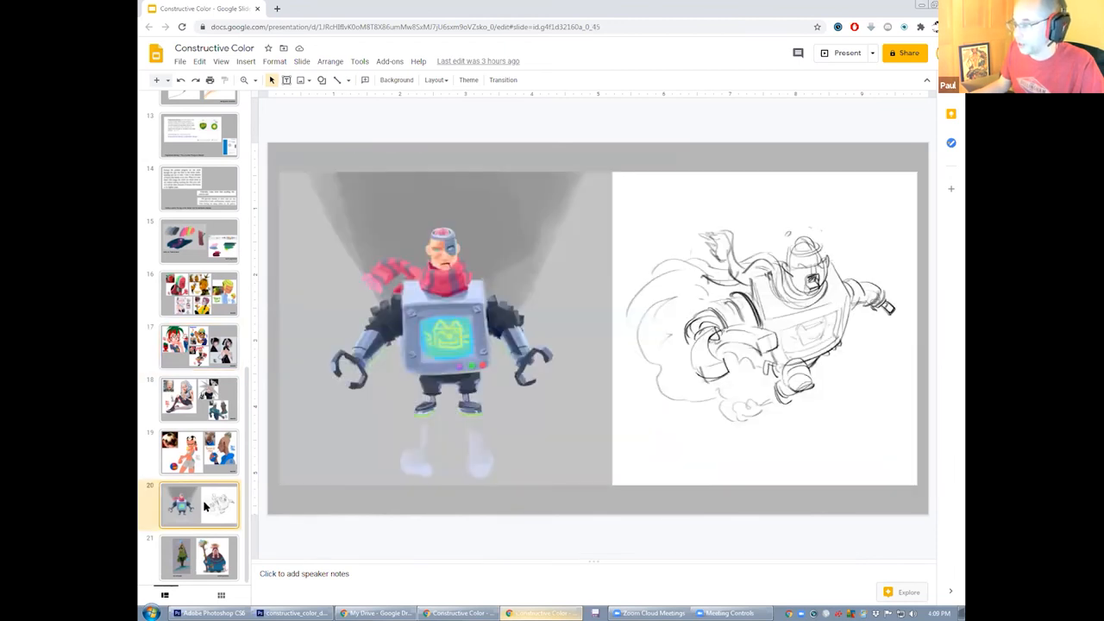
{"action": "mouse_move", "coordinate": [516, 241]}
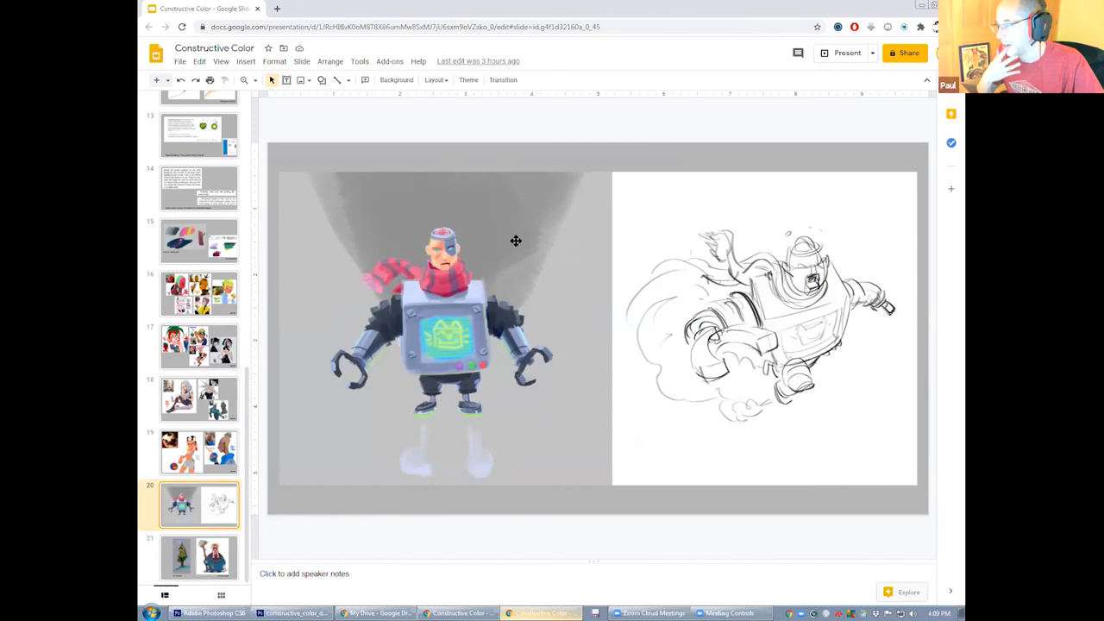
{"action": "mouse_move", "coordinate": [828, 241]}
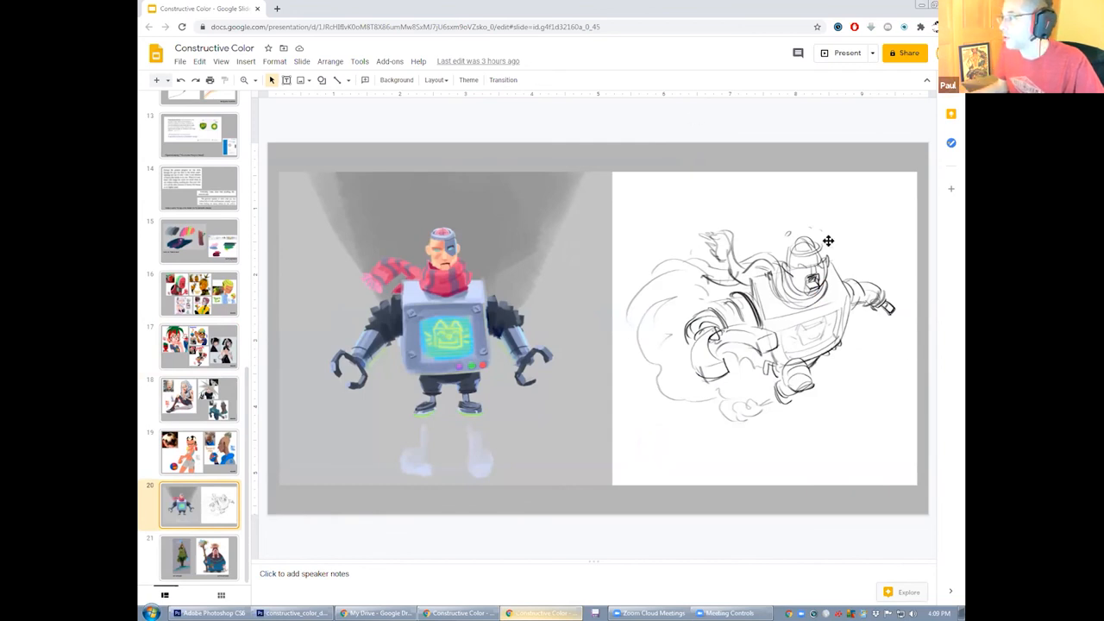
{"action": "mouse_move", "coordinate": [853, 328]}
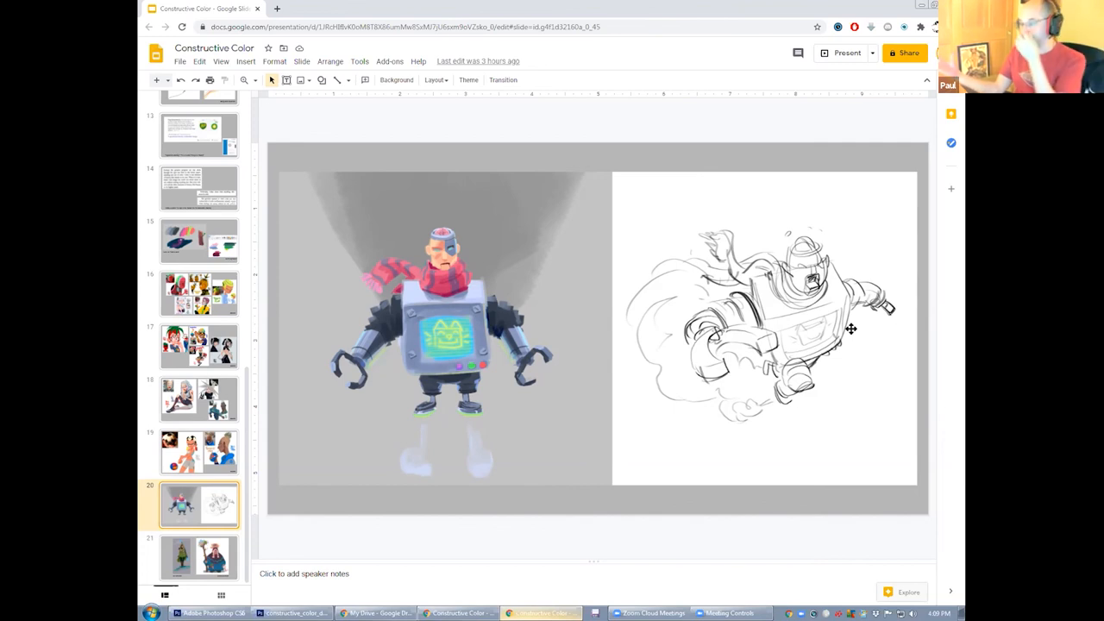
{"action": "mouse_move", "coordinate": [409, 114]}
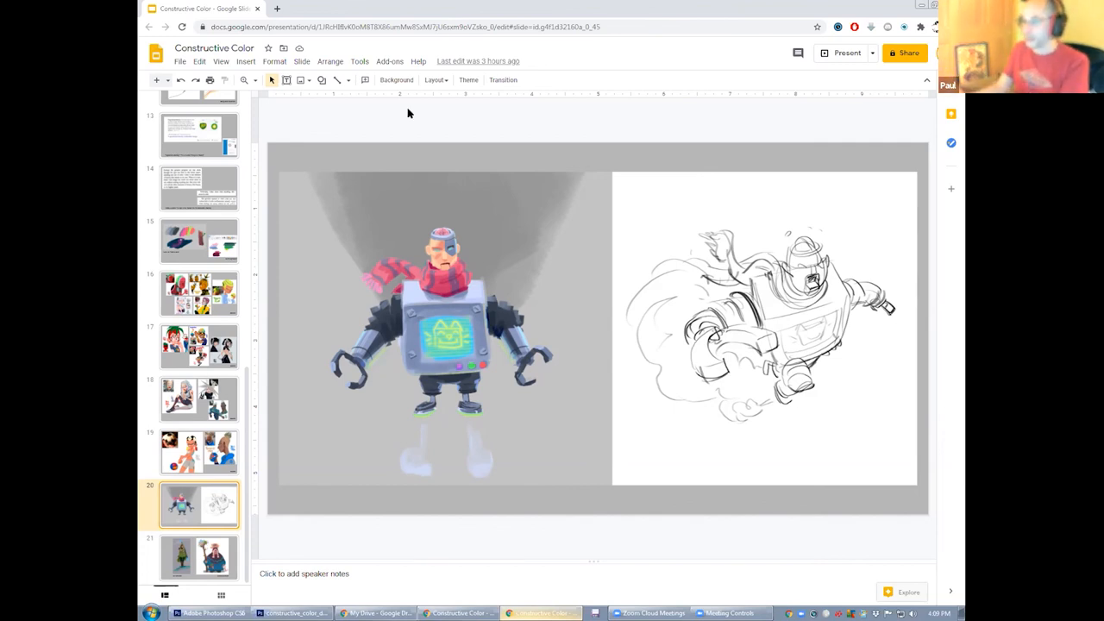
{"action": "mouse_move", "coordinate": [448, 235]}
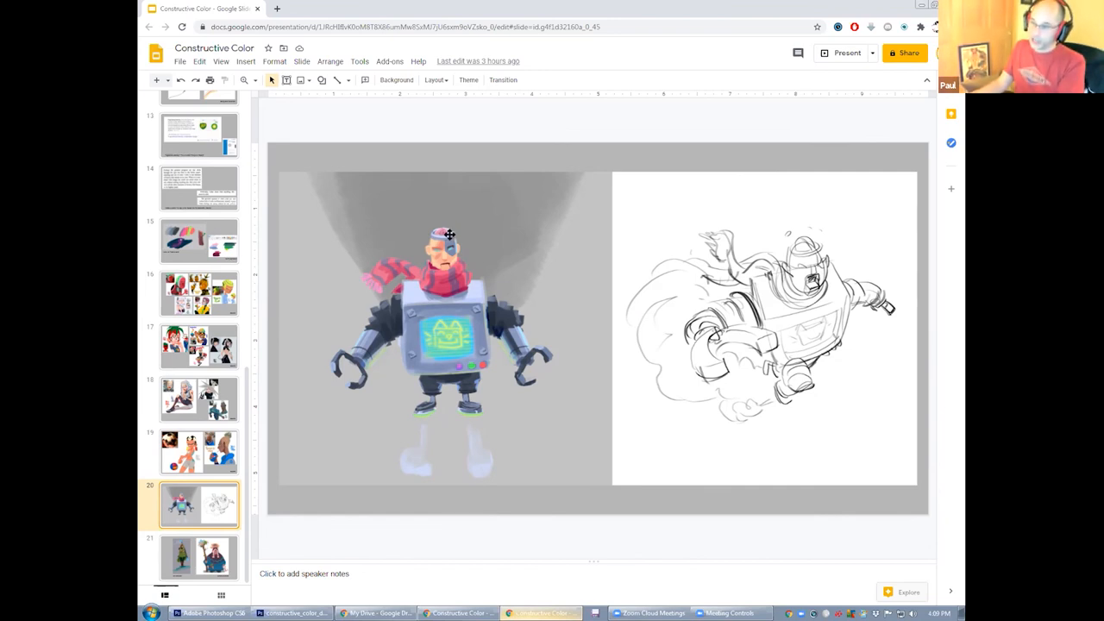
{"action": "mouse_move", "coordinate": [445, 233]}
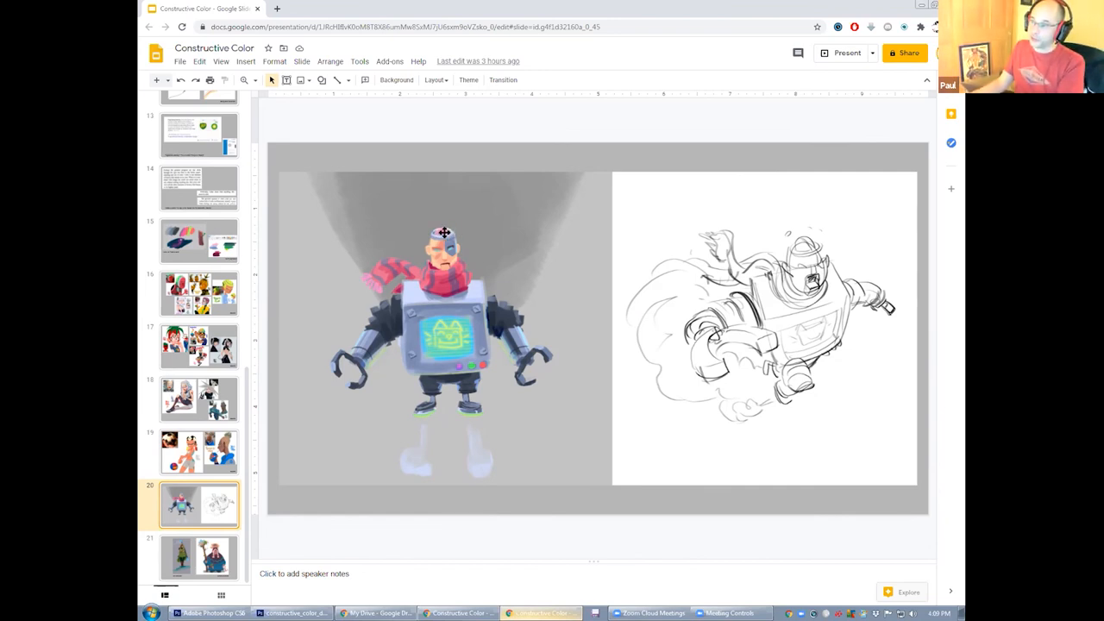
{"action": "mouse_move", "coordinate": [452, 267]}
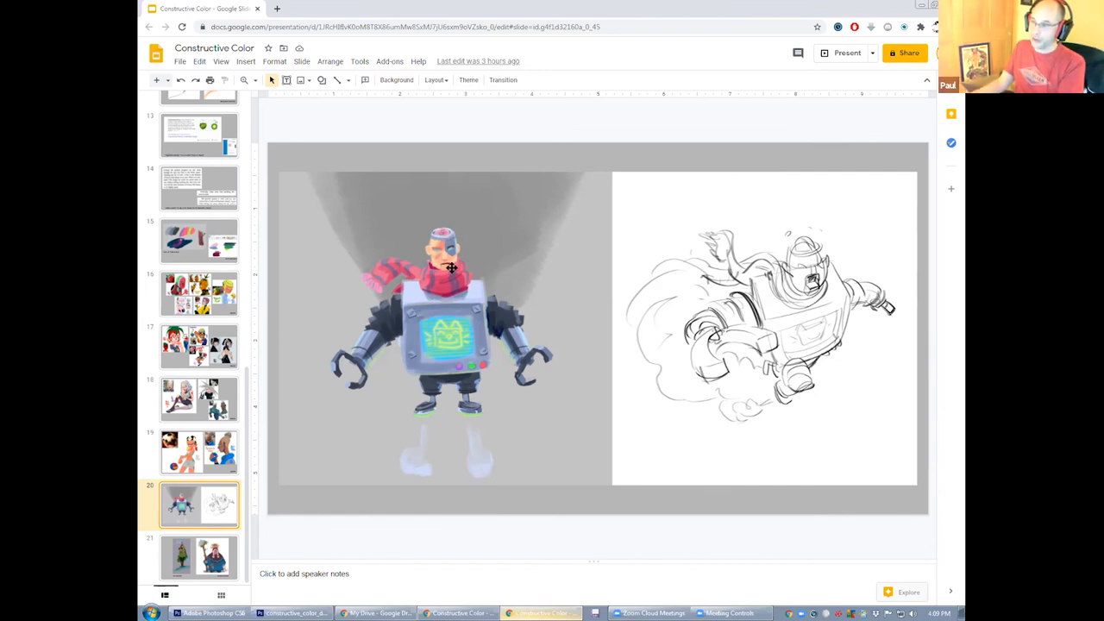
{"action": "mouse_move", "coordinate": [439, 342]}
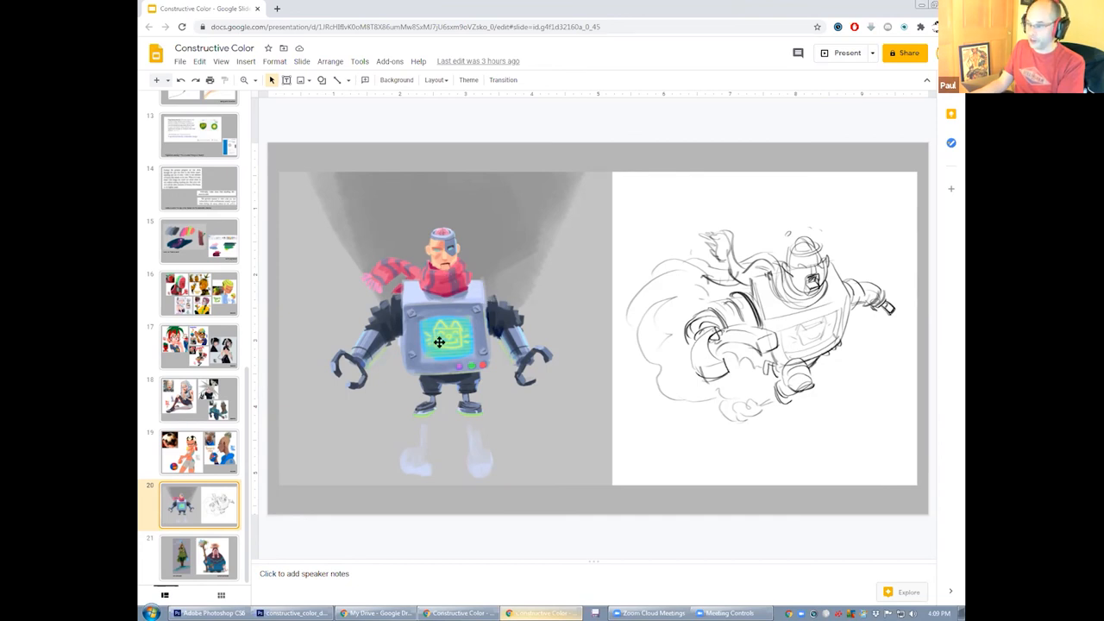
{"action": "mouse_move", "coordinate": [462, 348]}
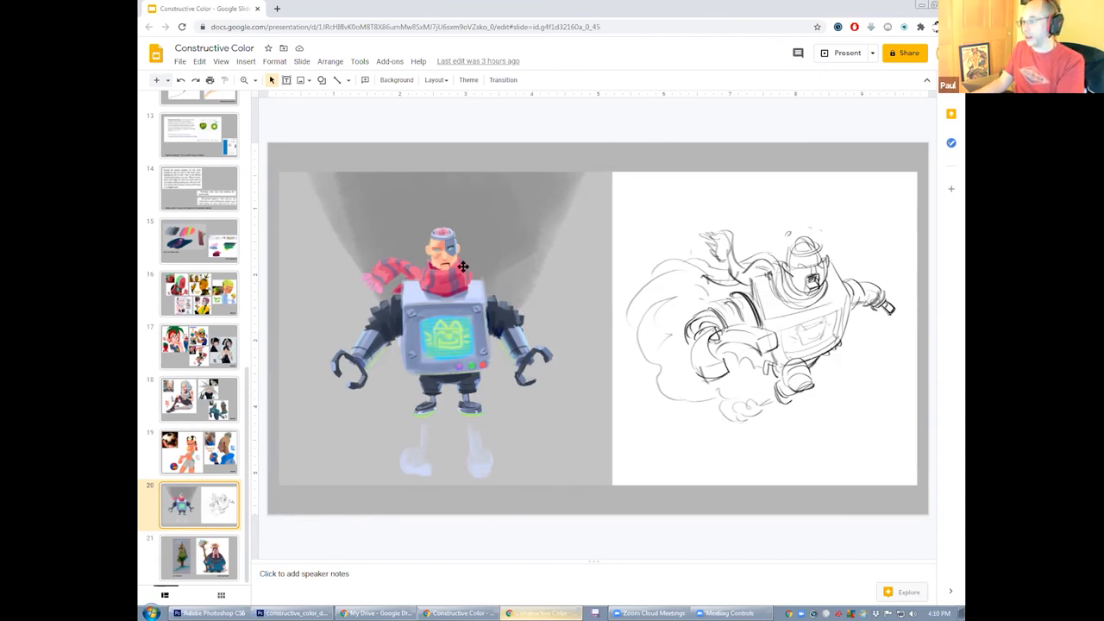
{"action": "mouse_move", "coordinate": [452, 285]}
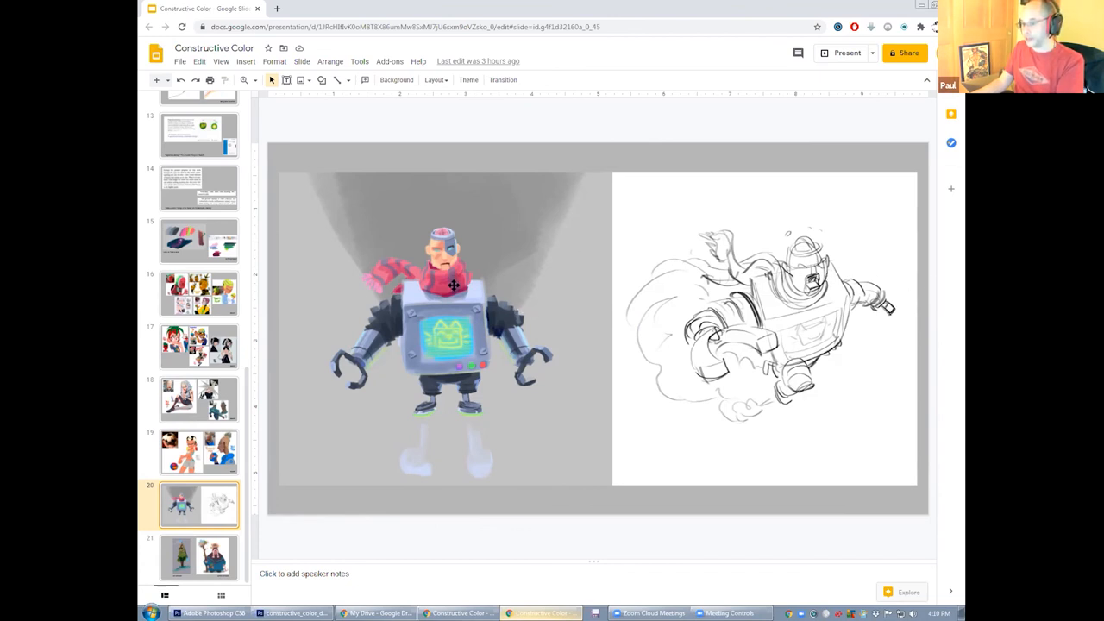
{"action": "mouse_move", "coordinate": [566, 262]}
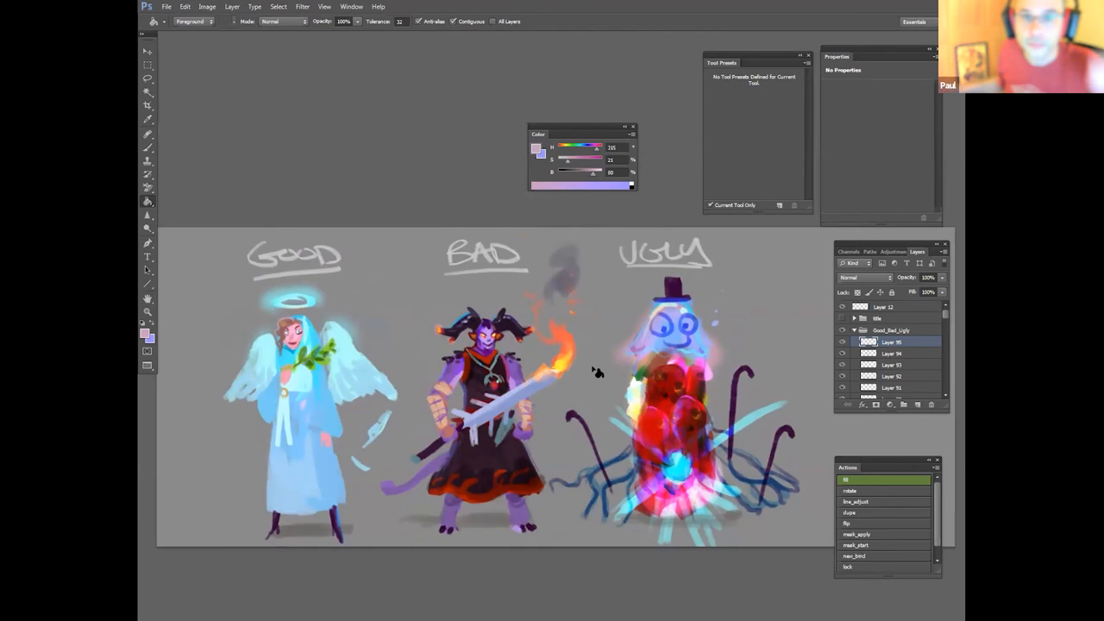
{"action": "mouse_move", "coordinate": [454, 193]}
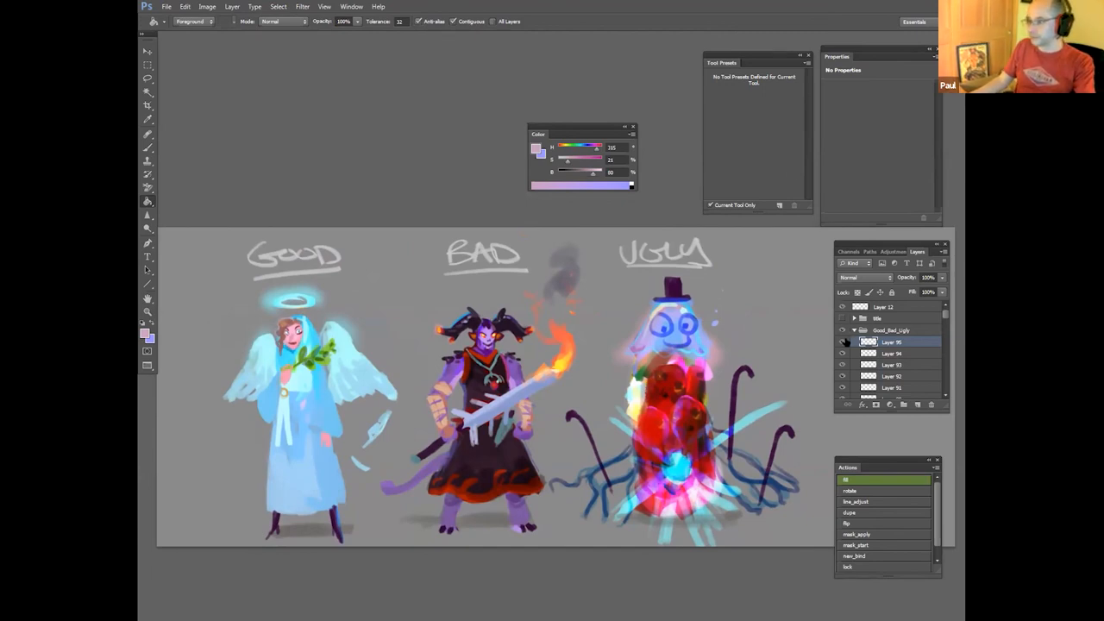
{"action": "mouse_move", "coordinate": [842, 342]}
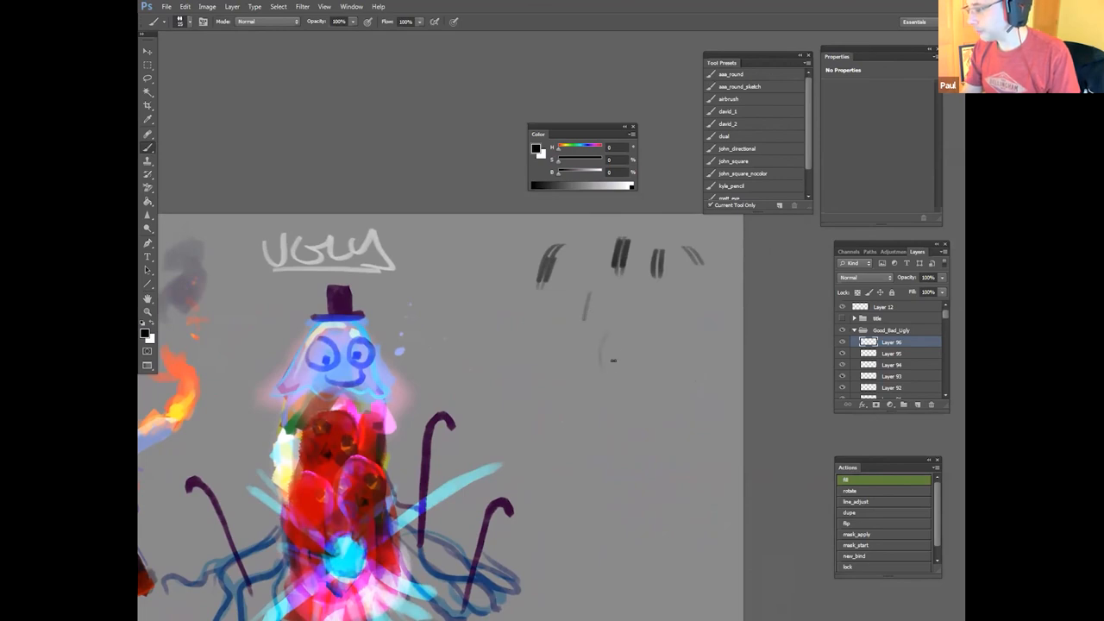
Step: Sketch a loose grey line figure beside the Ugly character
{"action": "left_click_drag", "start_coordinate": [612, 361], "coordinate": [669, 337]}
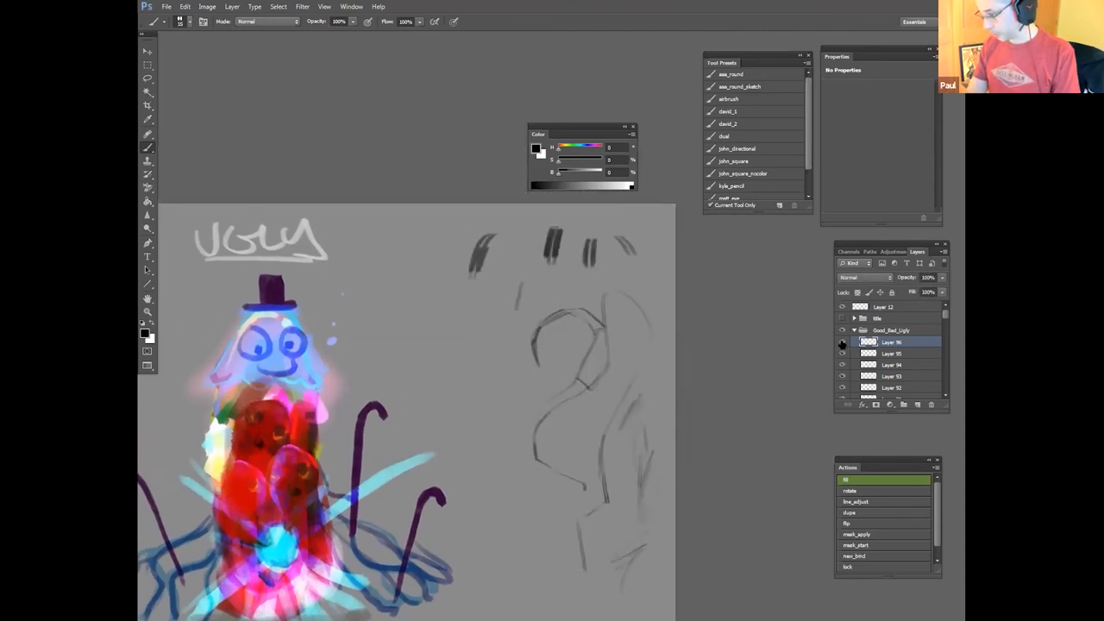
Step: Hide the earlier sketch and begin fresh angular grey strokes beside Ugly on Layer 17
{"action": "left_click", "coordinate": [842, 342]}
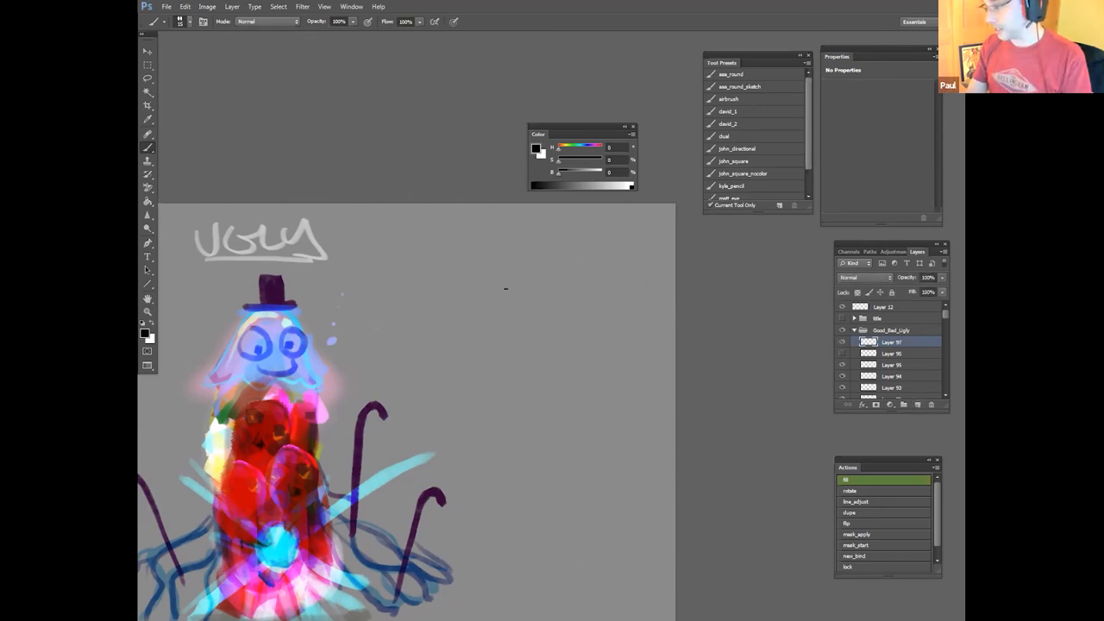
{"action": "left_click_drag", "start_coordinate": [493, 311], "coordinate": [583, 276]}
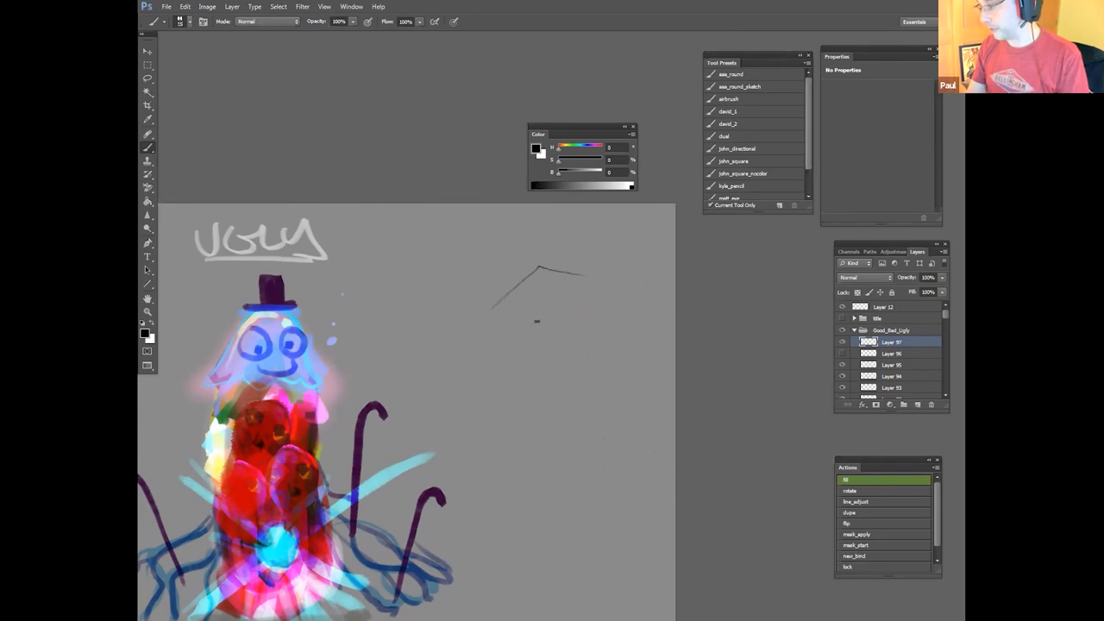
{"action": "left_click_drag", "start_coordinate": [566, 300], "coordinate": [542, 349]}
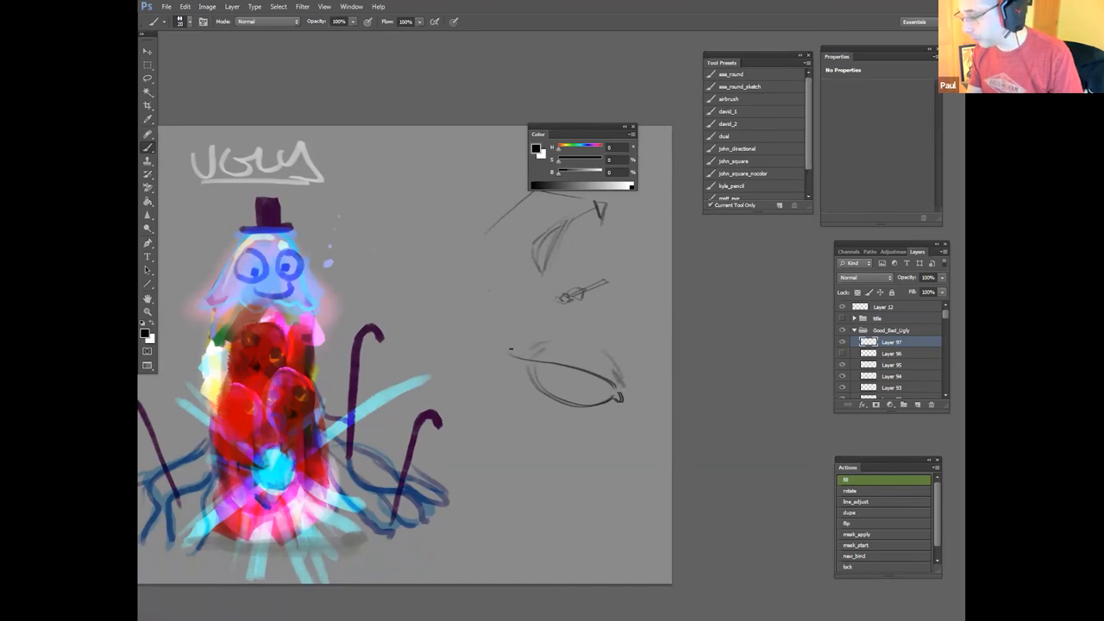
Step: Build the strokes into a large eye form, then trace darker lines over the faded sketch
{"action": "left_click_drag", "start_coordinate": [514, 352], "coordinate": [622, 393]}
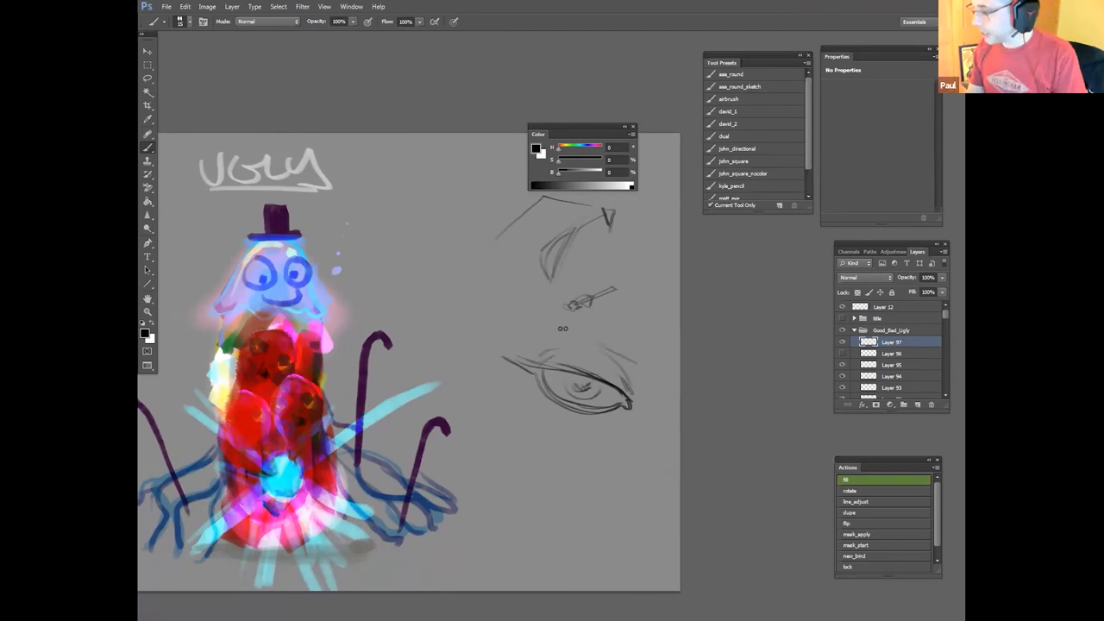
{"action": "left_click_drag", "start_coordinate": [569, 337], "coordinate": [647, 365]}
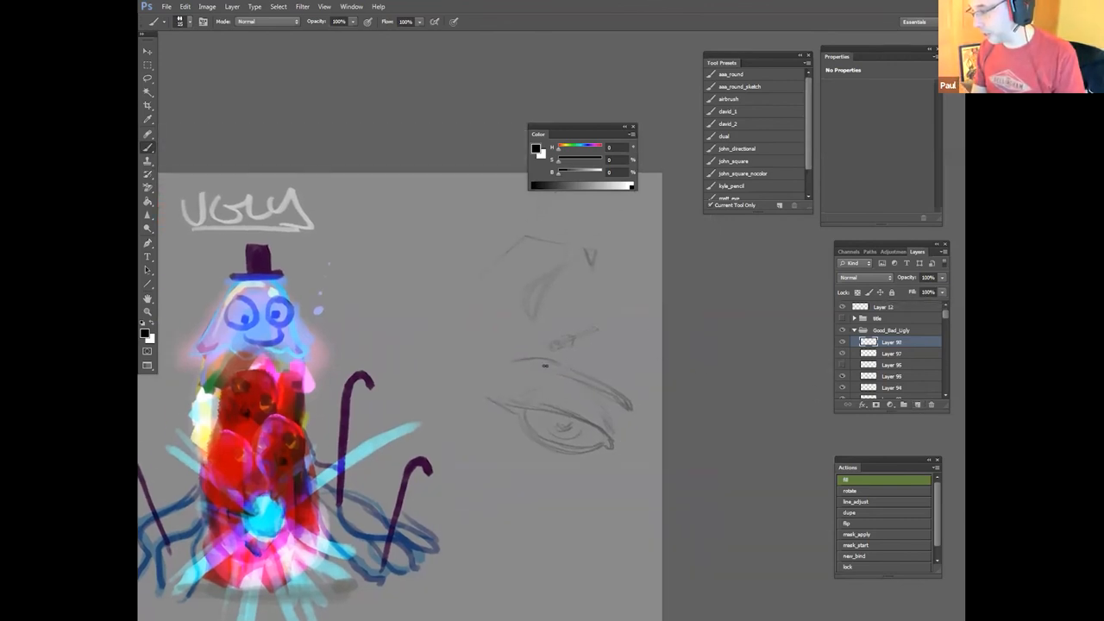
{"action": "left_click_drag", "start_coordinate": [517, 362], "coordinate": [629, 401]}
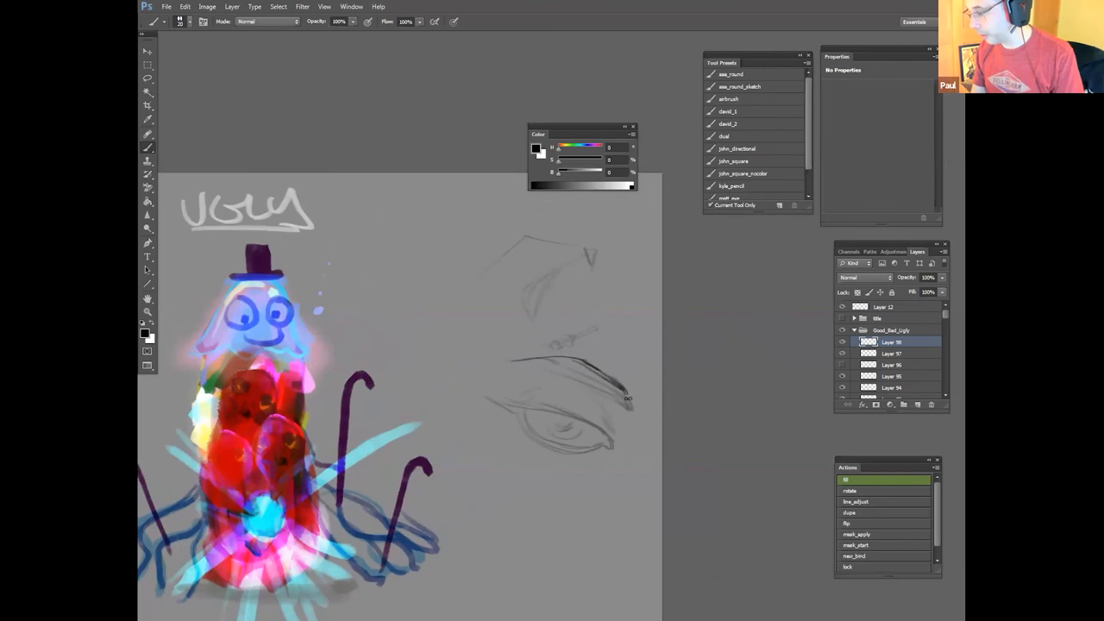